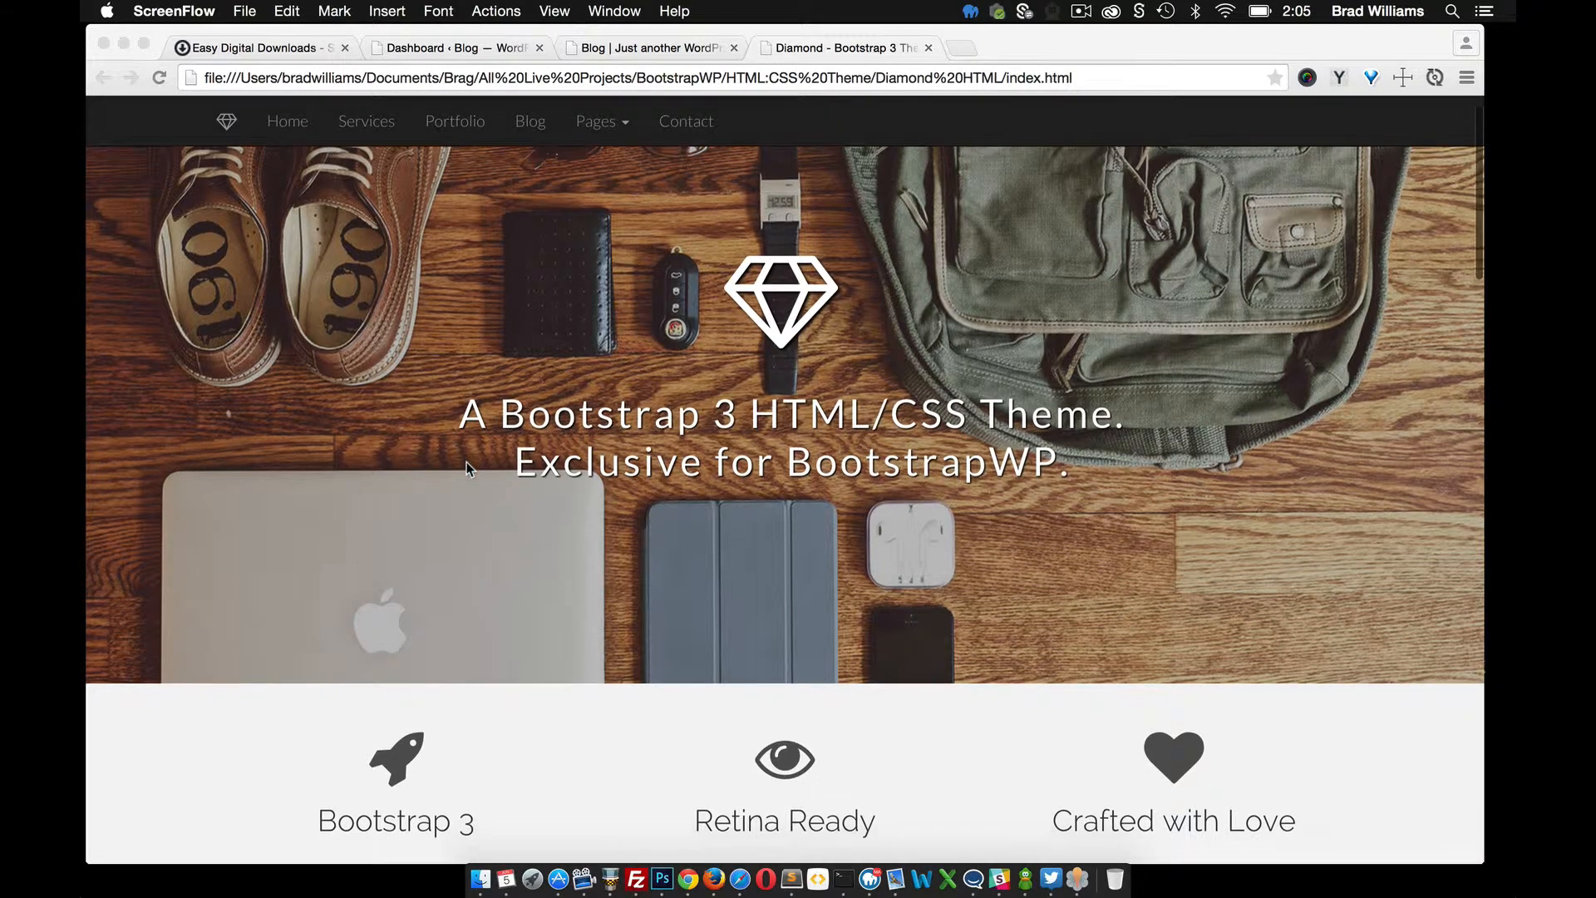
# Close the Diamond Bootstrap 3 theme tab and switch to the Easy Digital Downloads site.
pyautogui.scroll(-3)
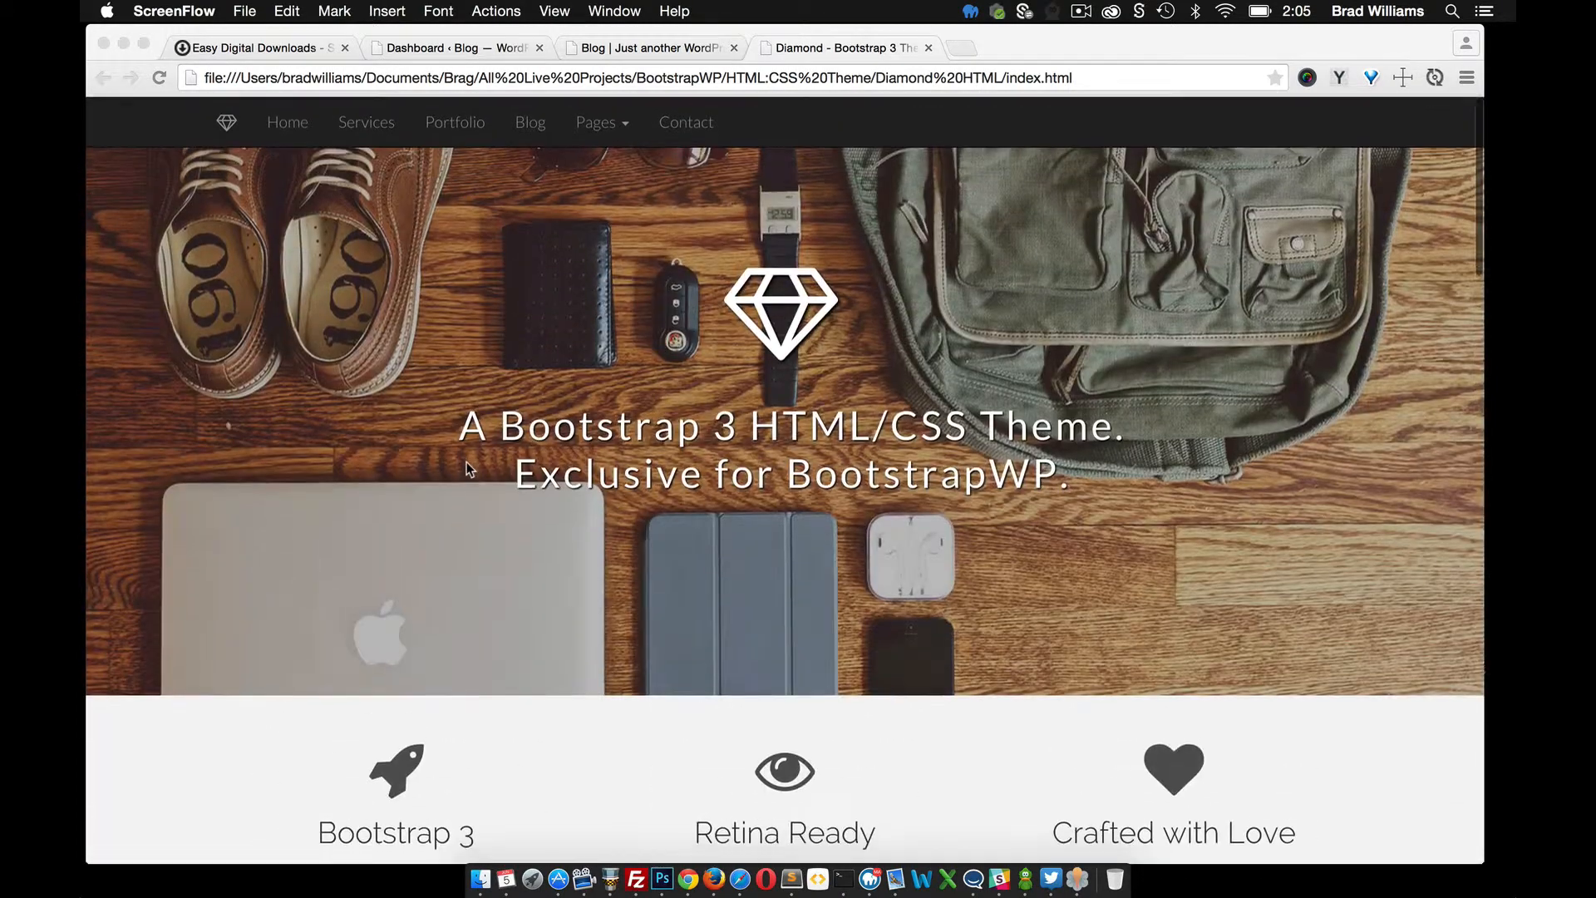
pyautogui.click(928, 48)
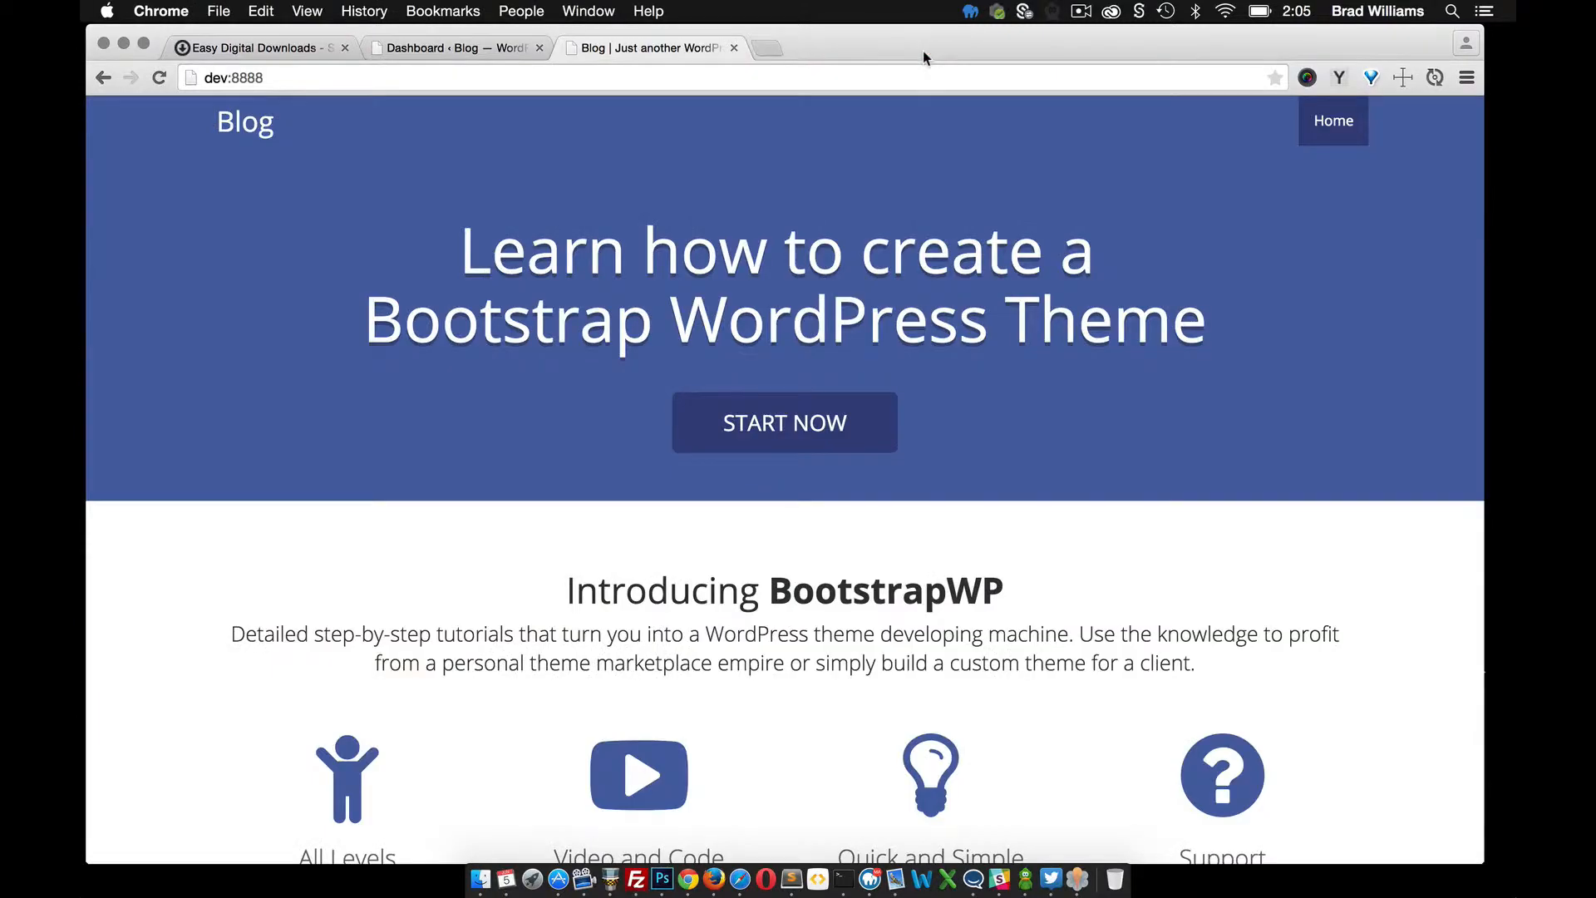
pyautogui.moveTo(595, 165)
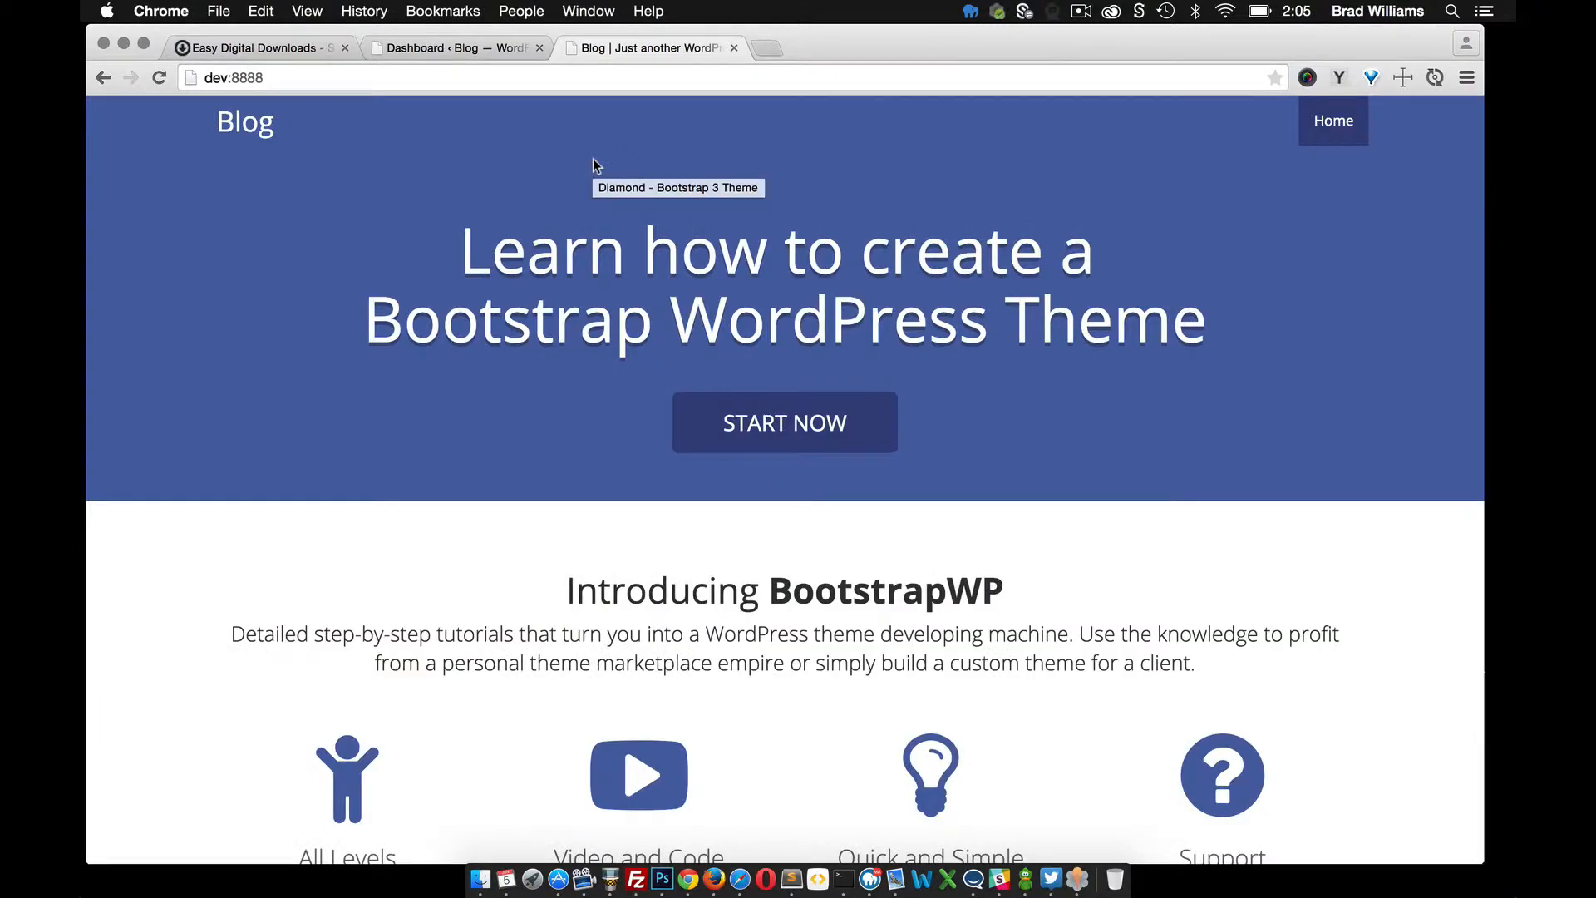
pyautogui.moveTo(378, 207)
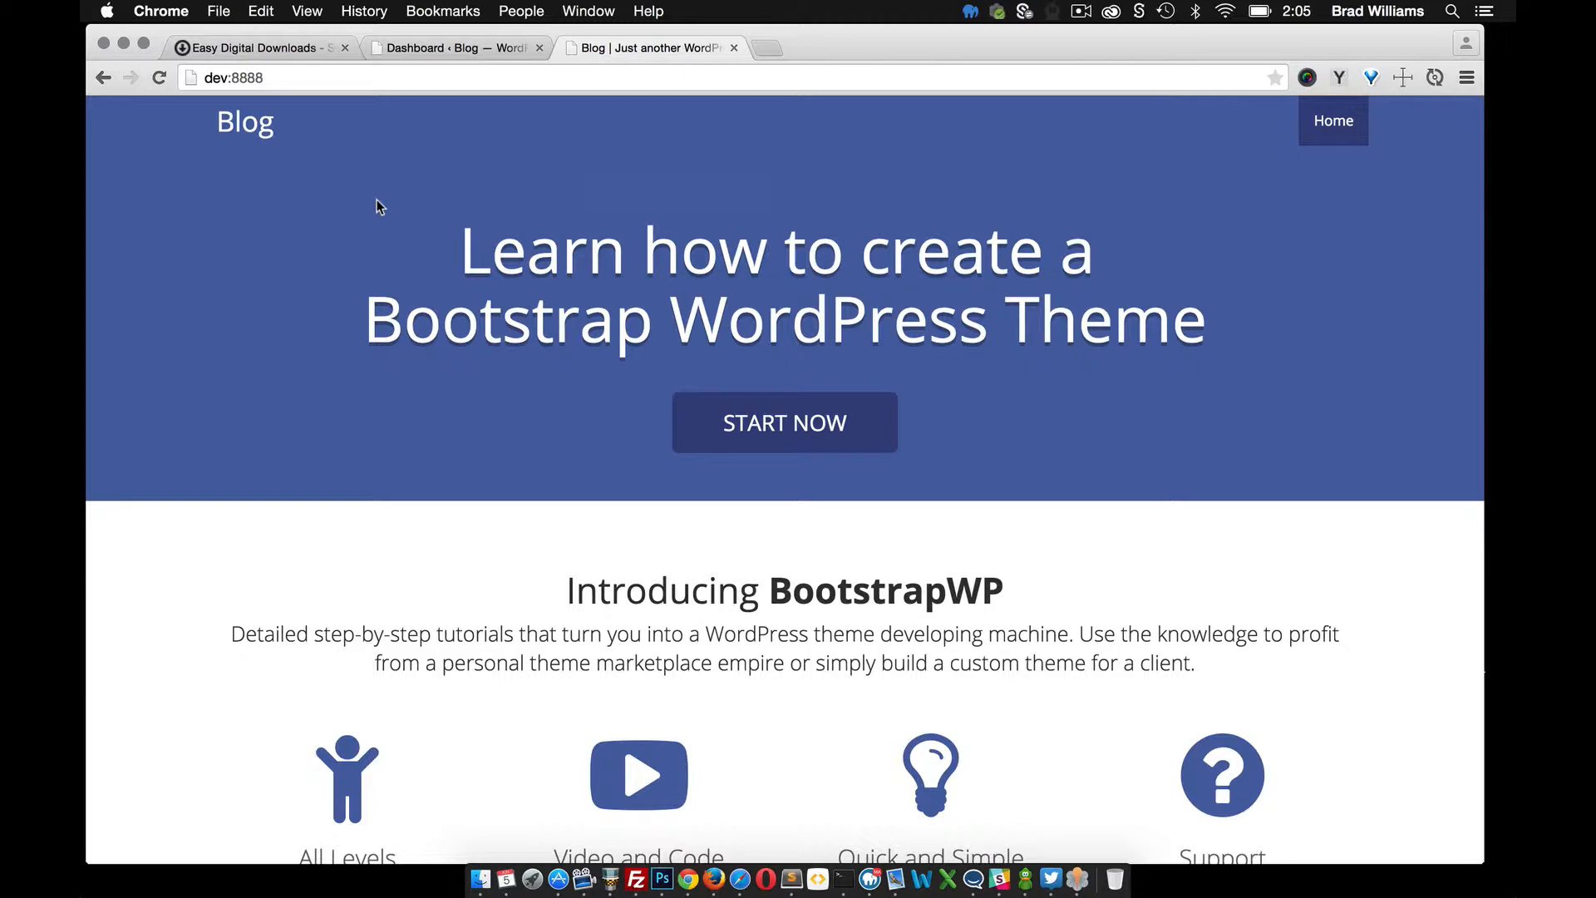
pyautogui.click(255, 47)
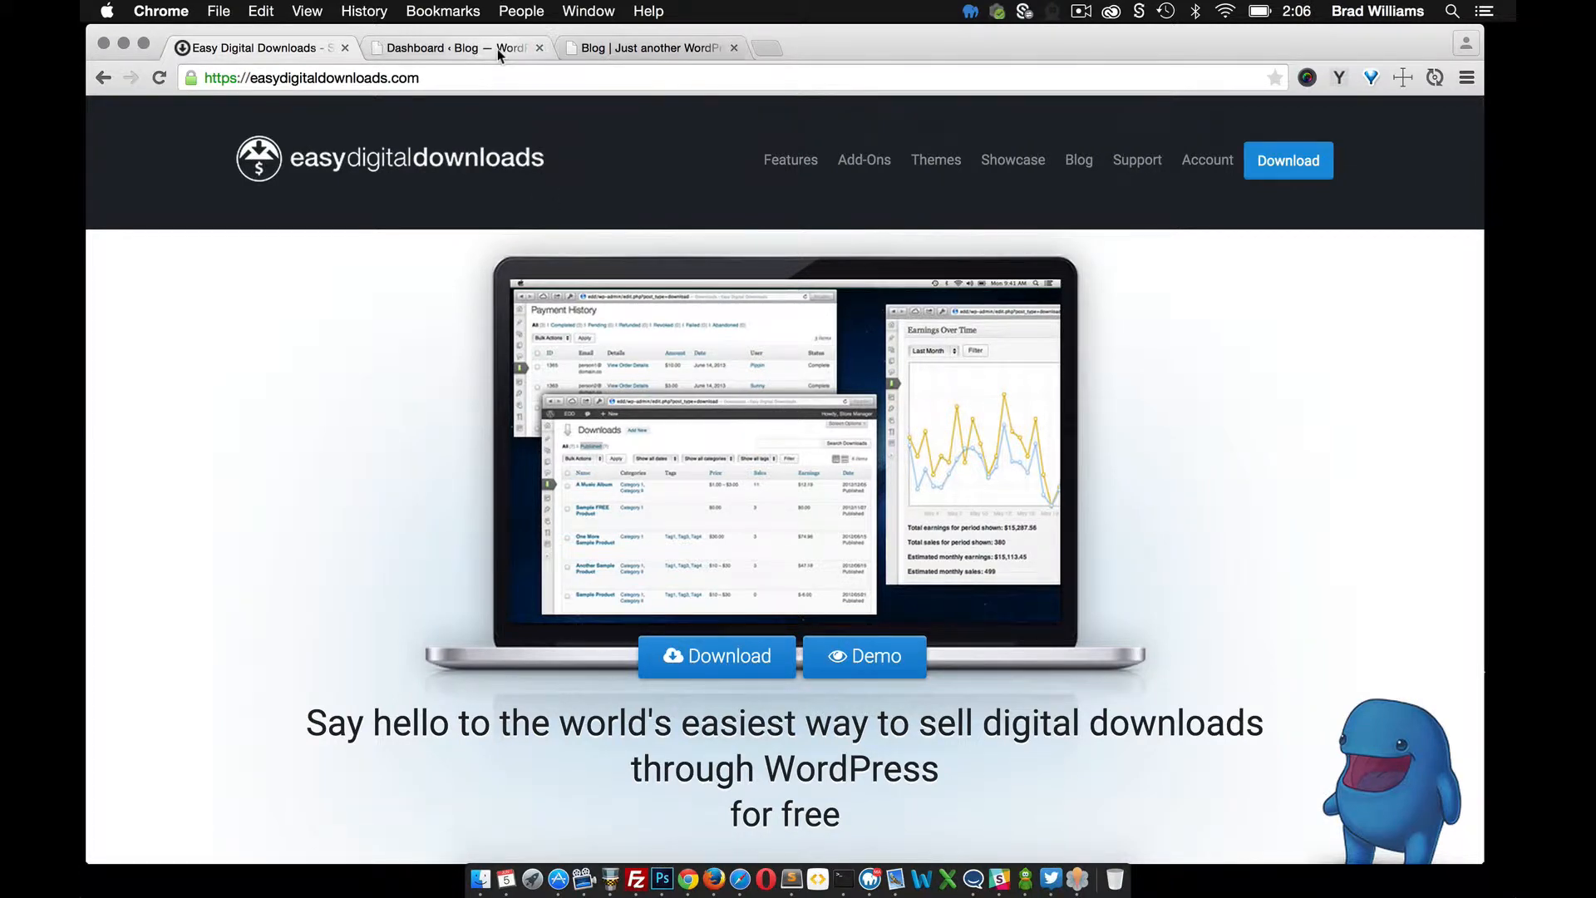
# Switch to the WordPress admin Dashboard tab for the local blog.
pyautogui.click(453, 49)
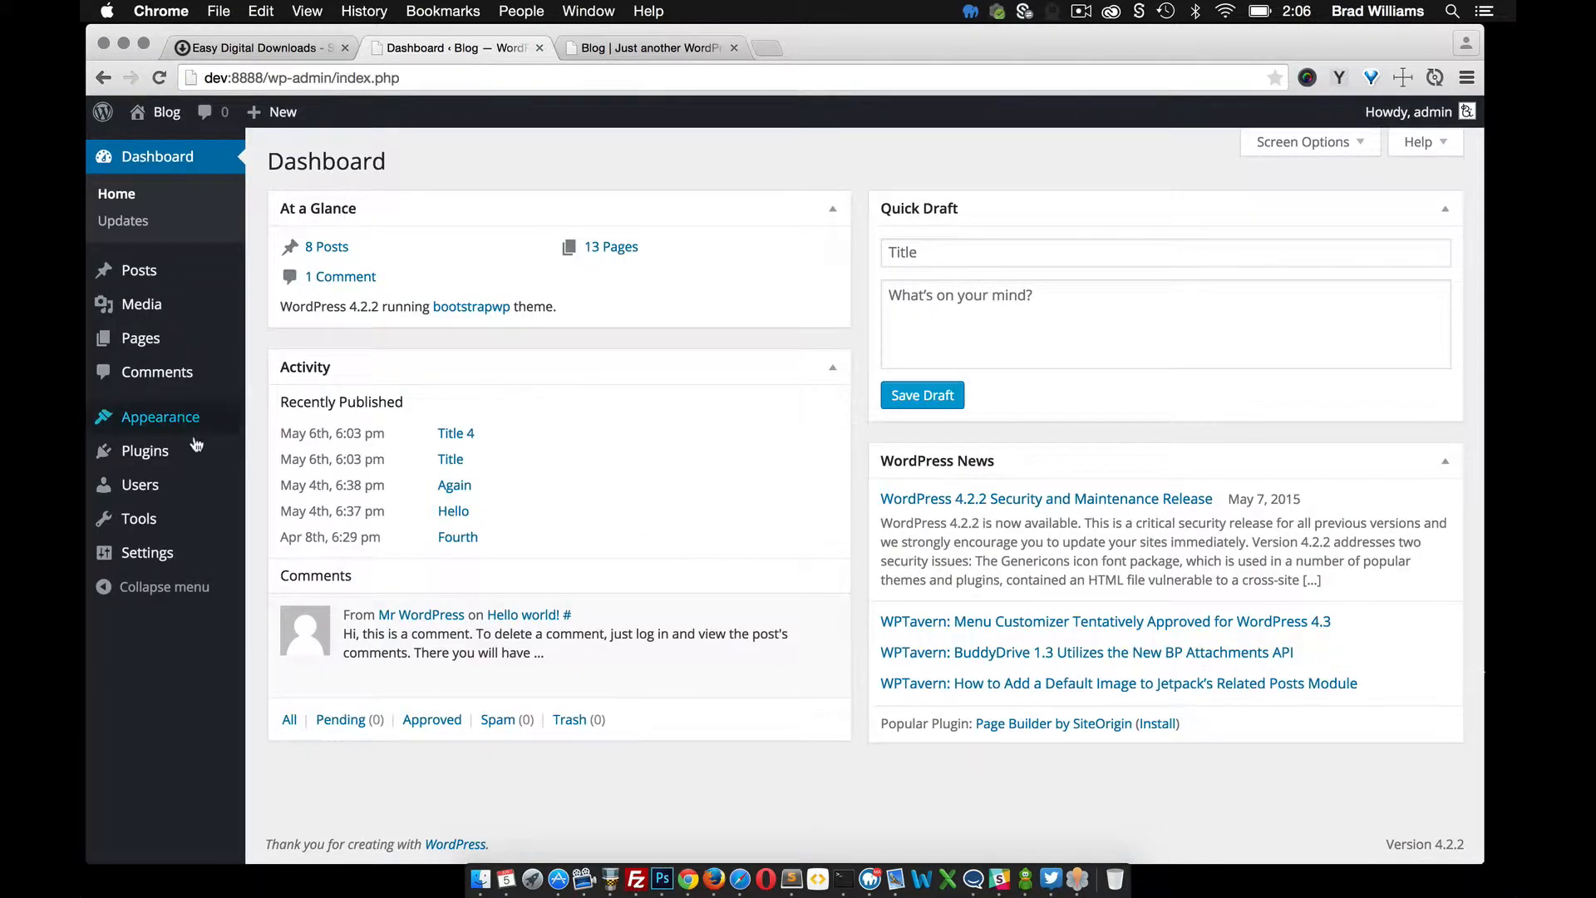
pyautogui.moveTo(621, 49)
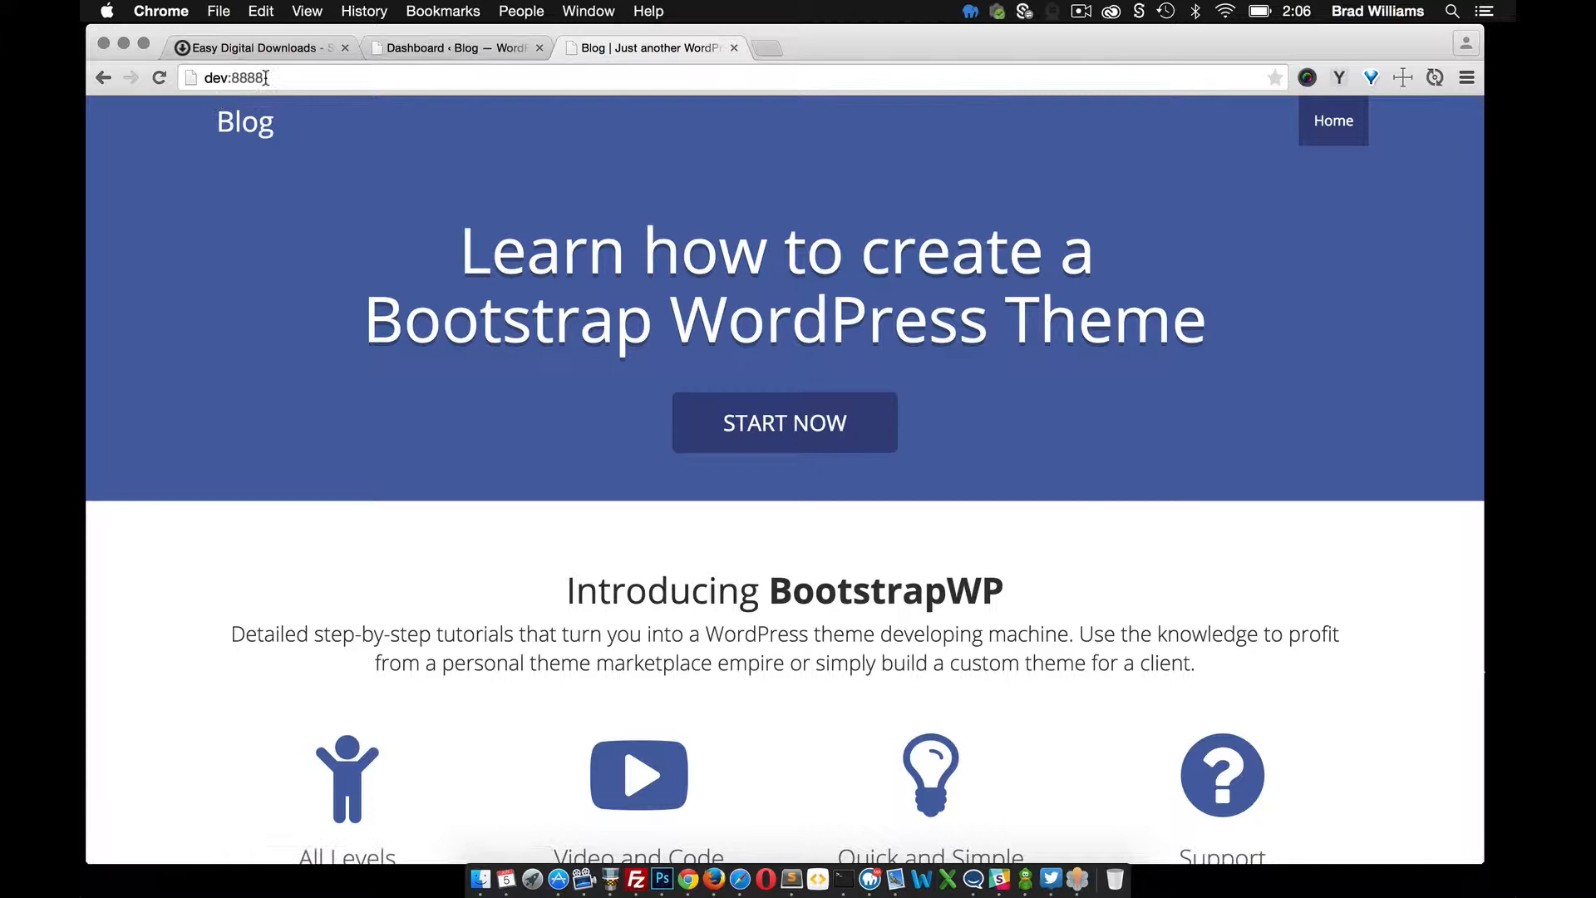
pyautogui.moveTo(244, 123)
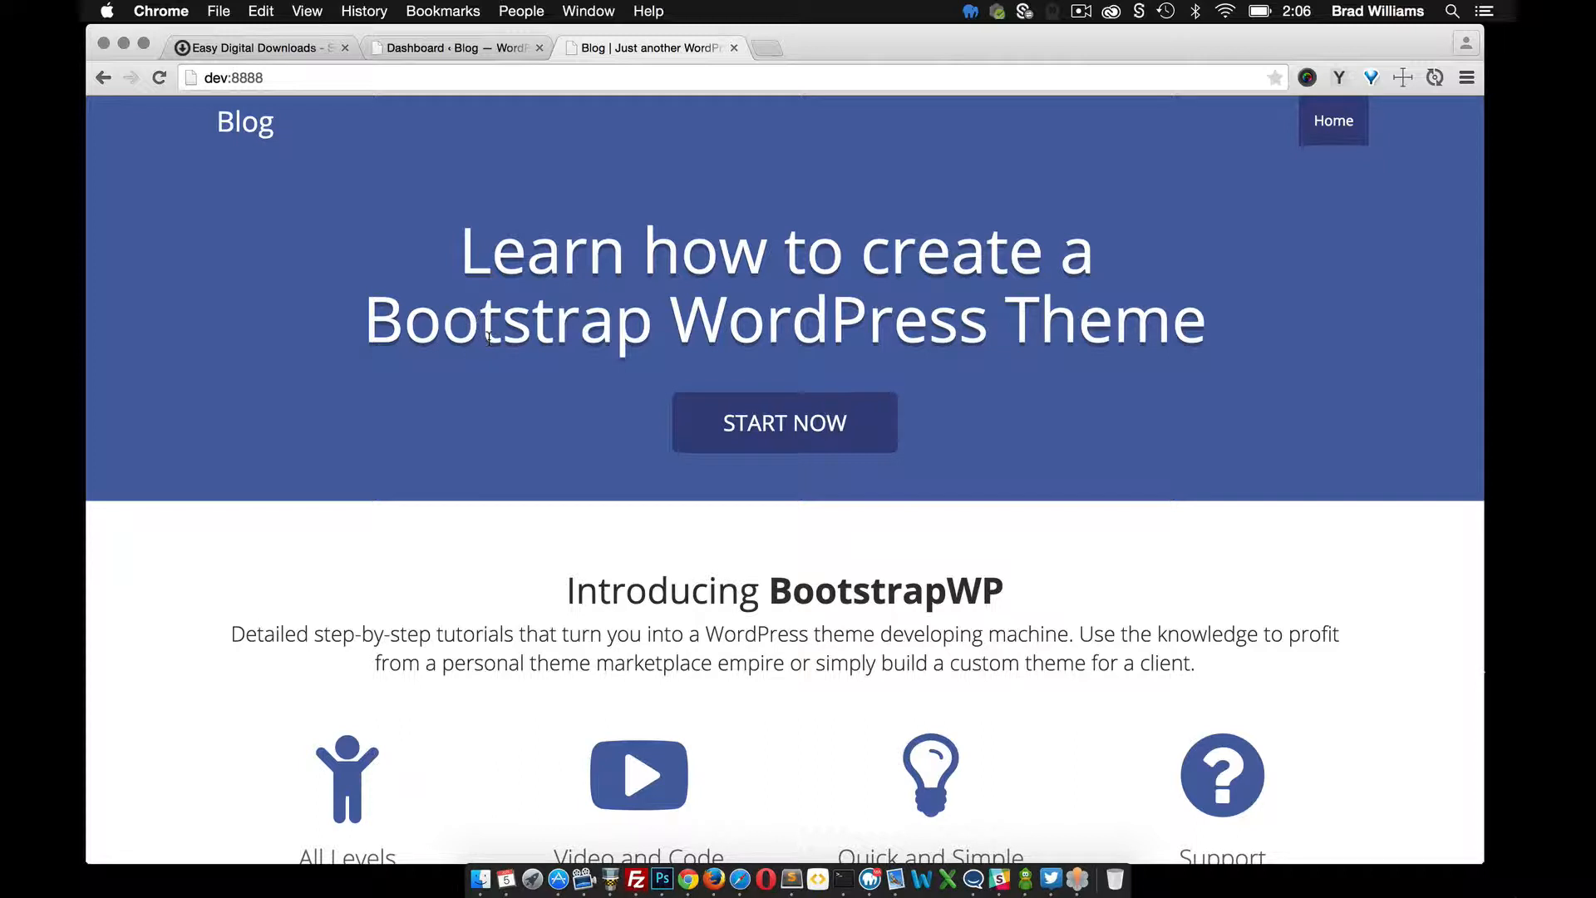
pyautogui.moveTo(448, 381)
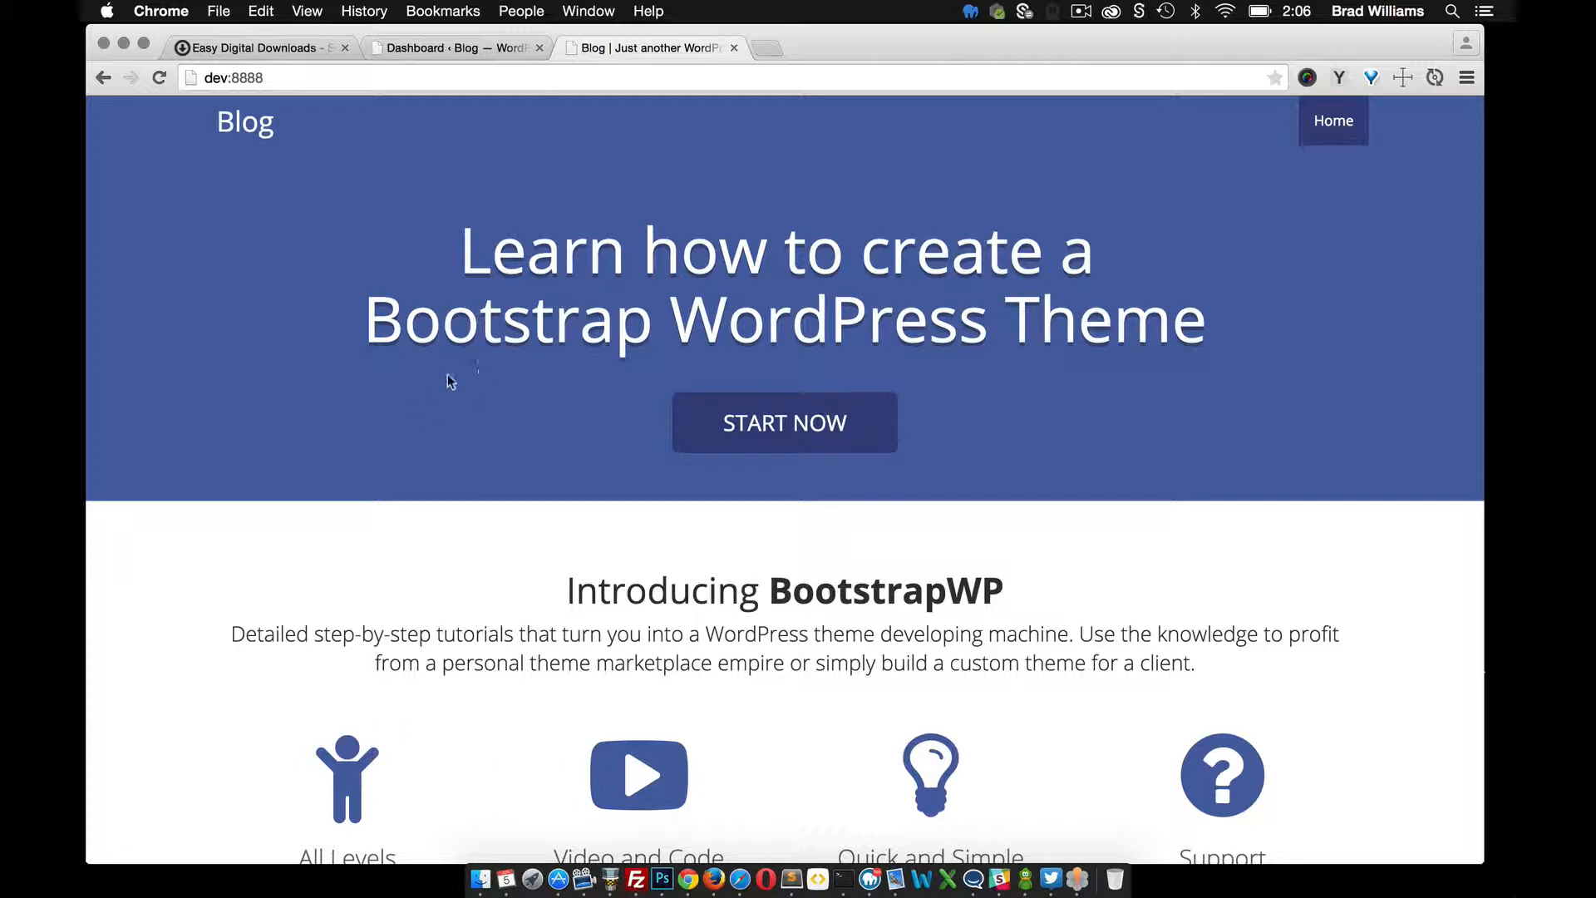
pyautogui.moveTo(438, 219)
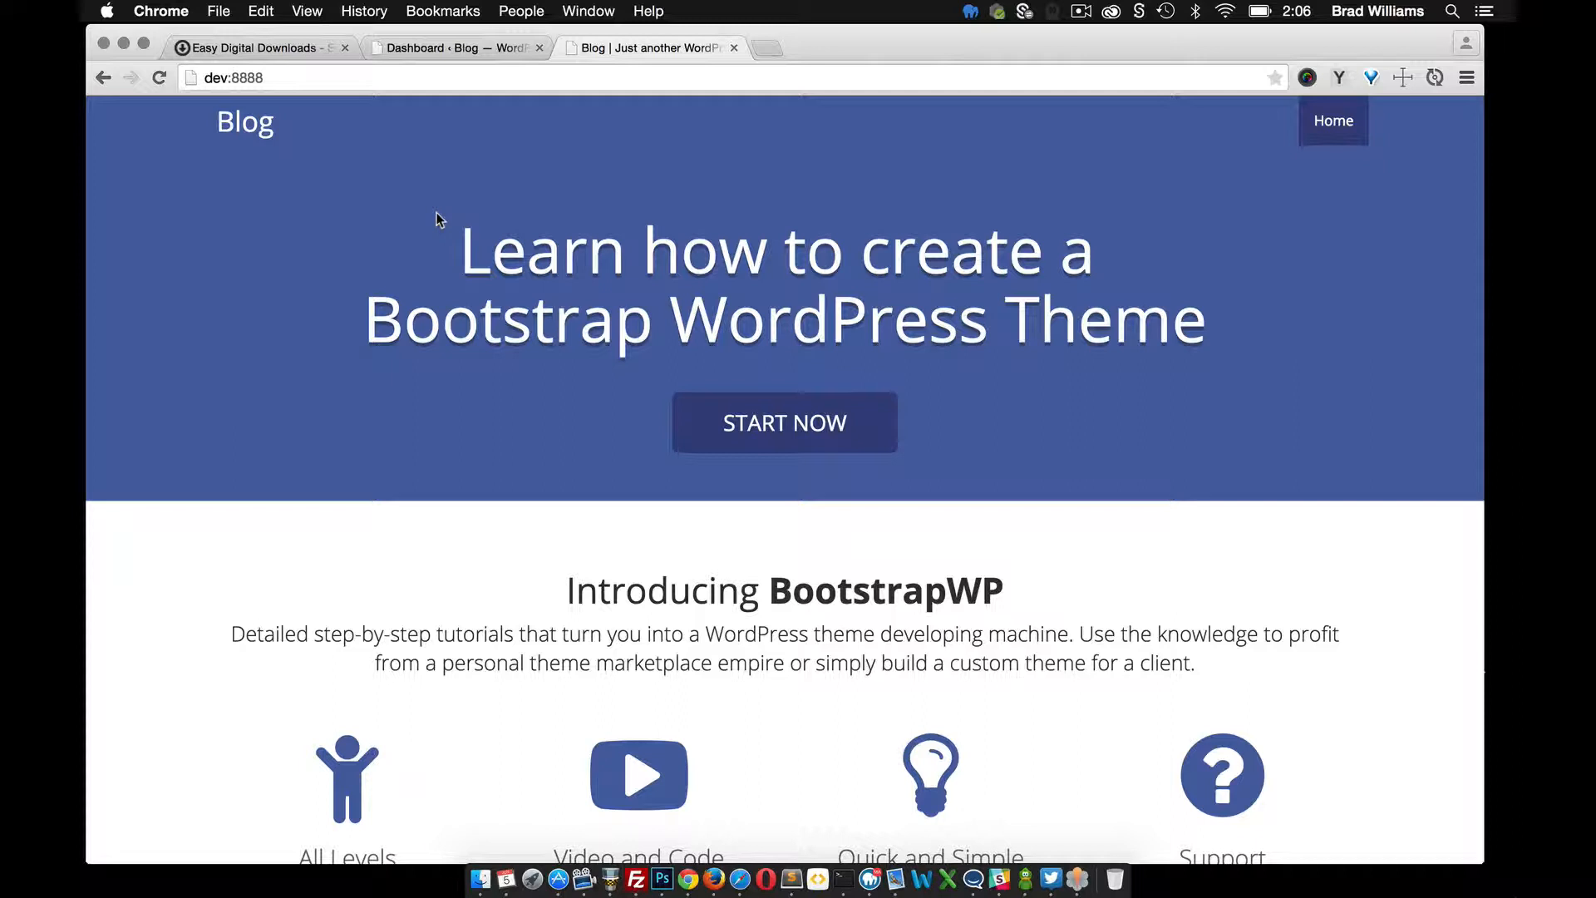
pyautogui.moveTo(452, 214)
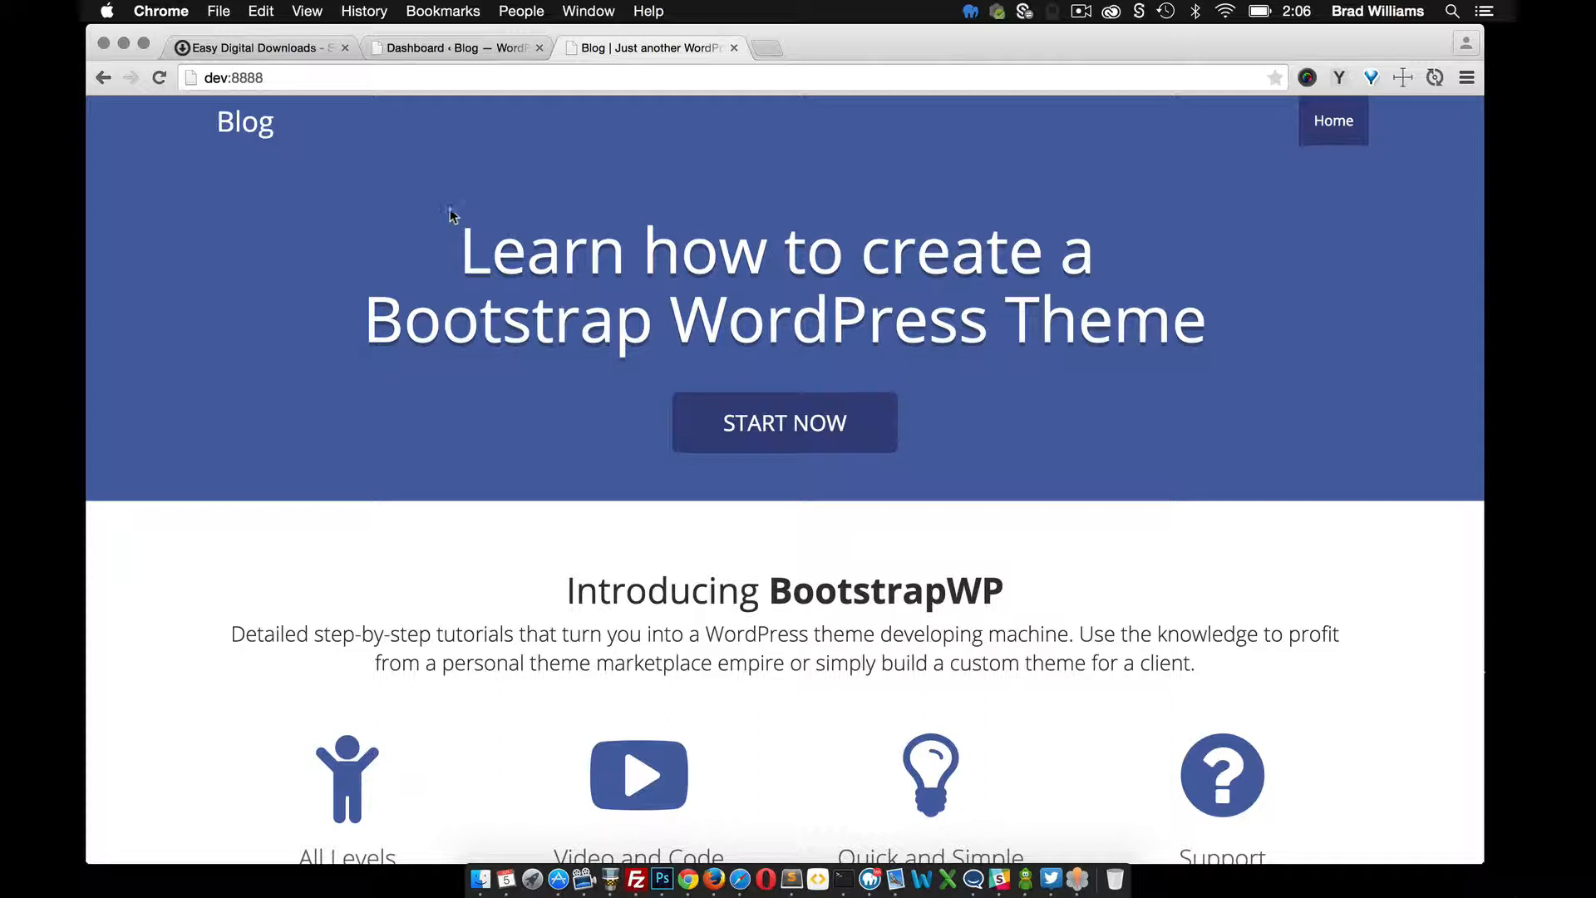
pyautogui.moveTo(455, 214)
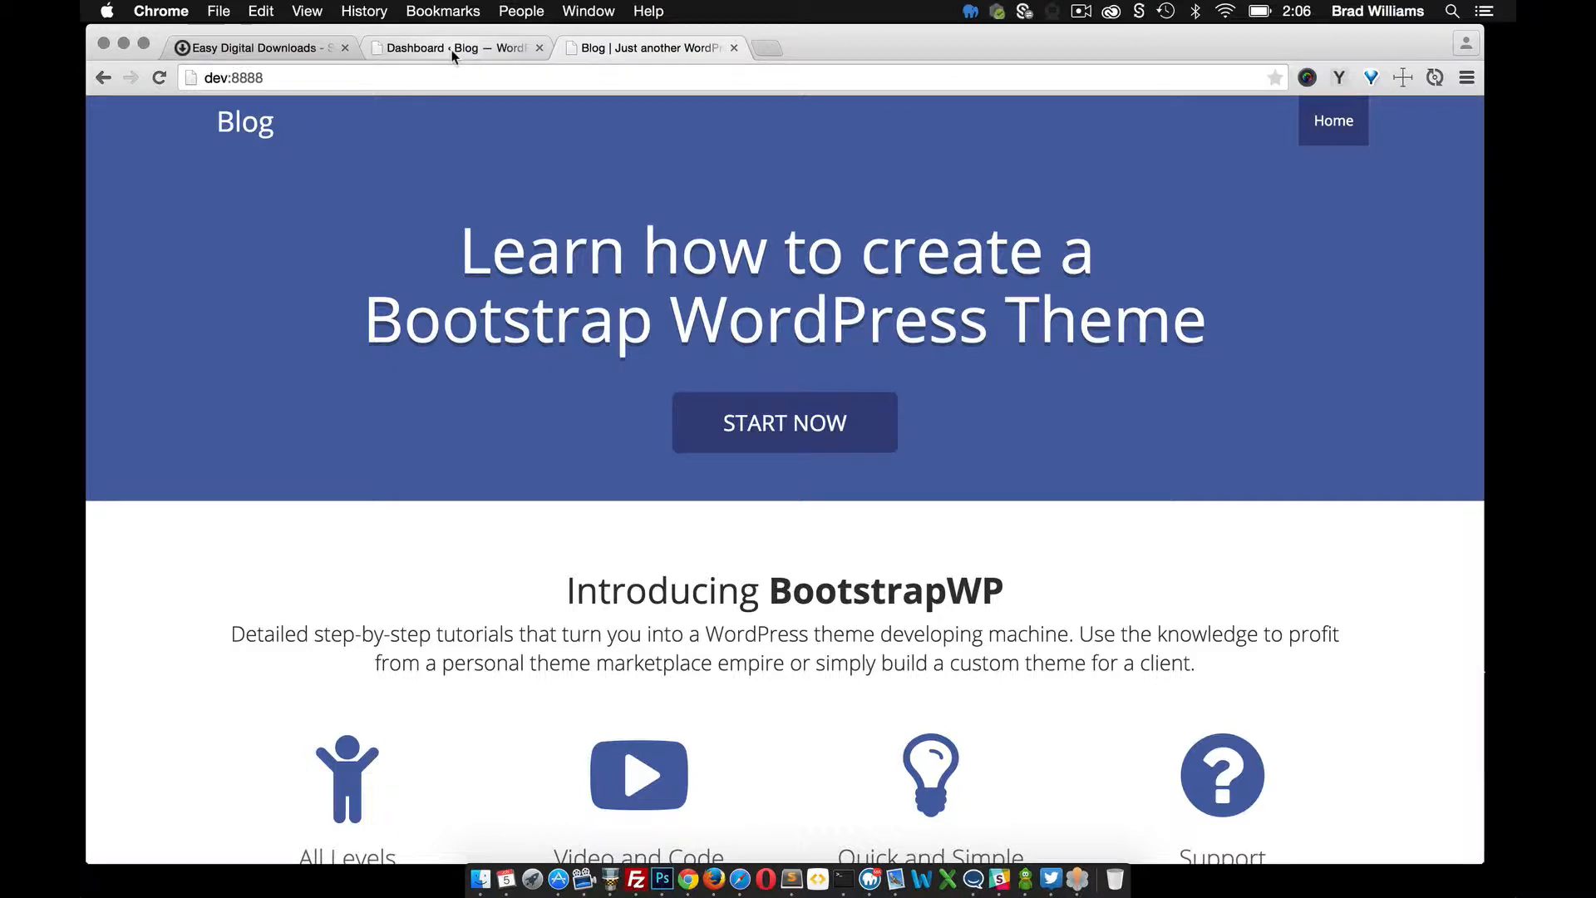
# Search Plugins > Add New for 'easy digital downloads', showing it already installed.
pyautogui.click(453, 48)
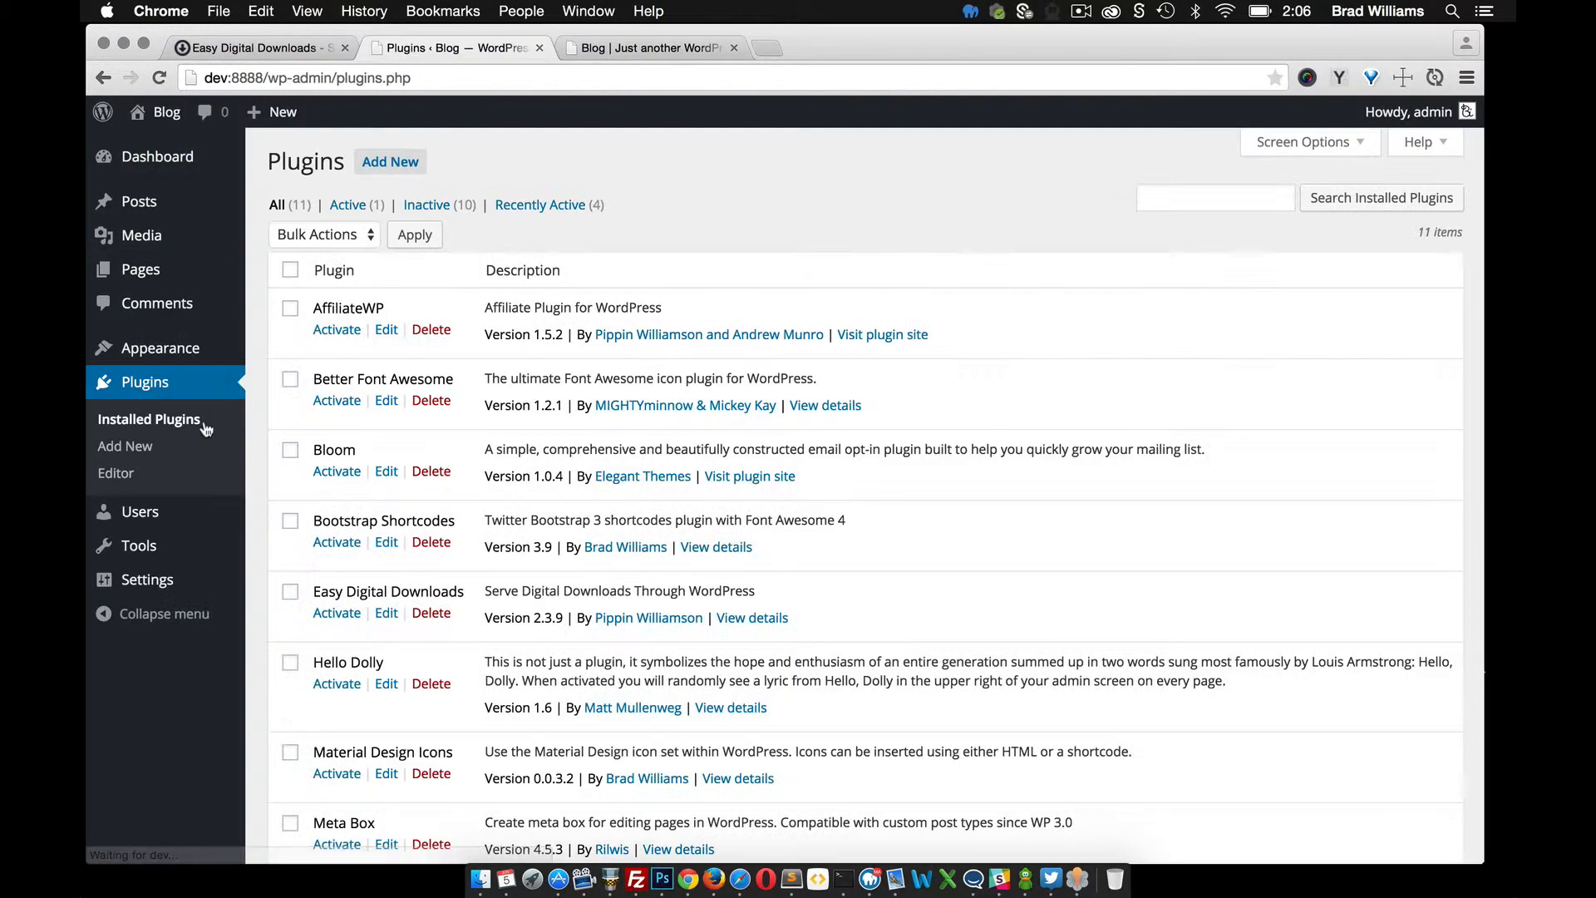
pyautogui.click(126, 445)
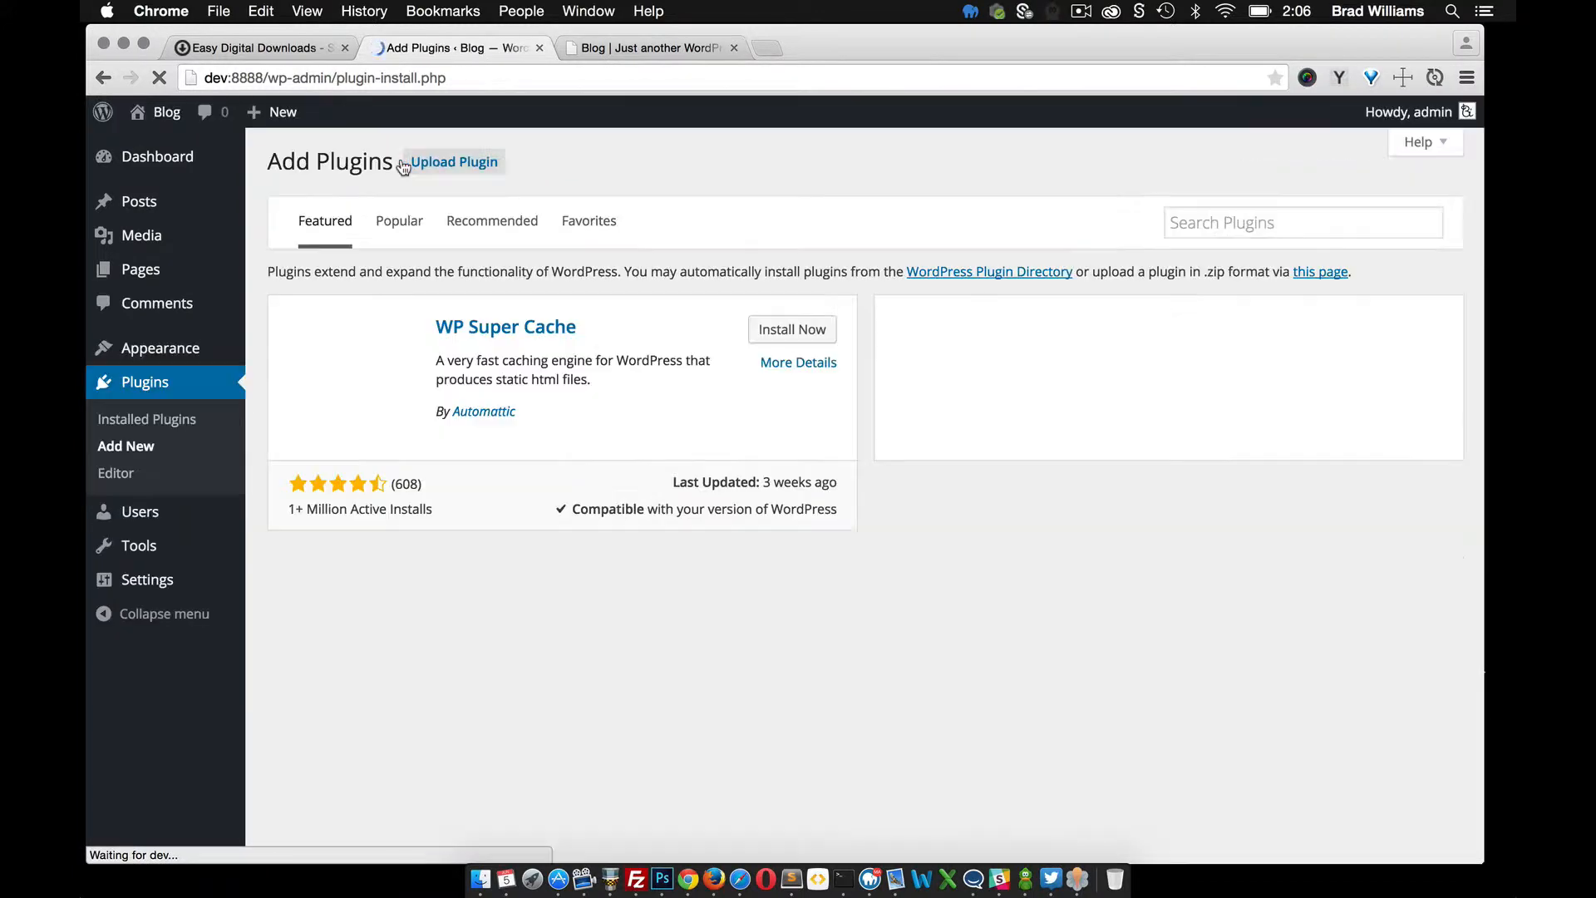
pyautogui.click(1302, 222)
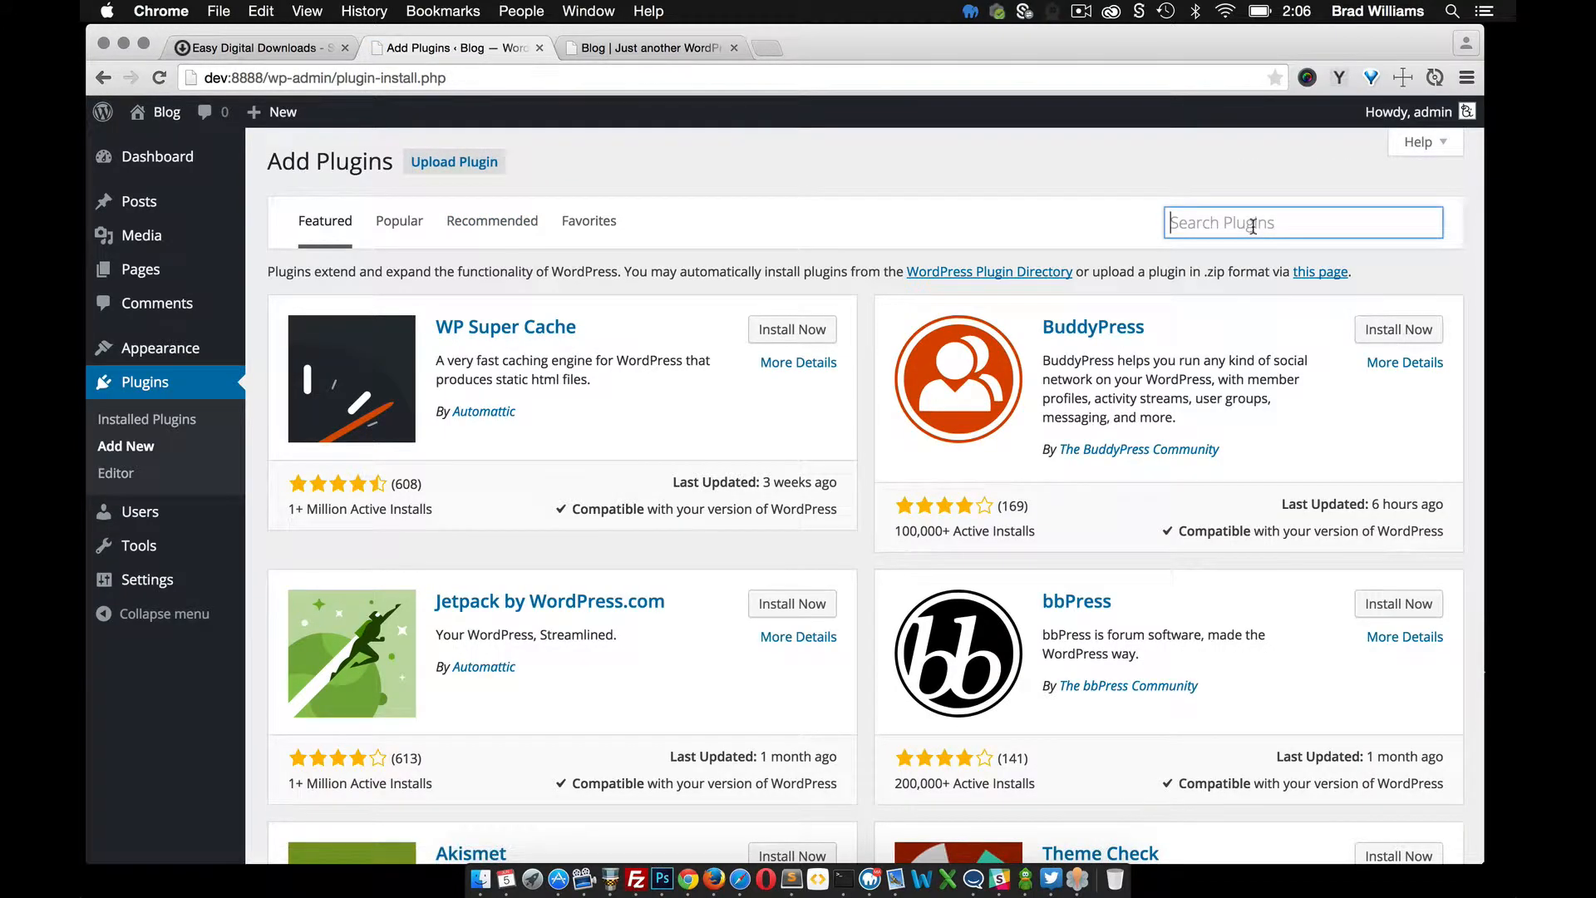
pyautogui.write('easy digital downloads')
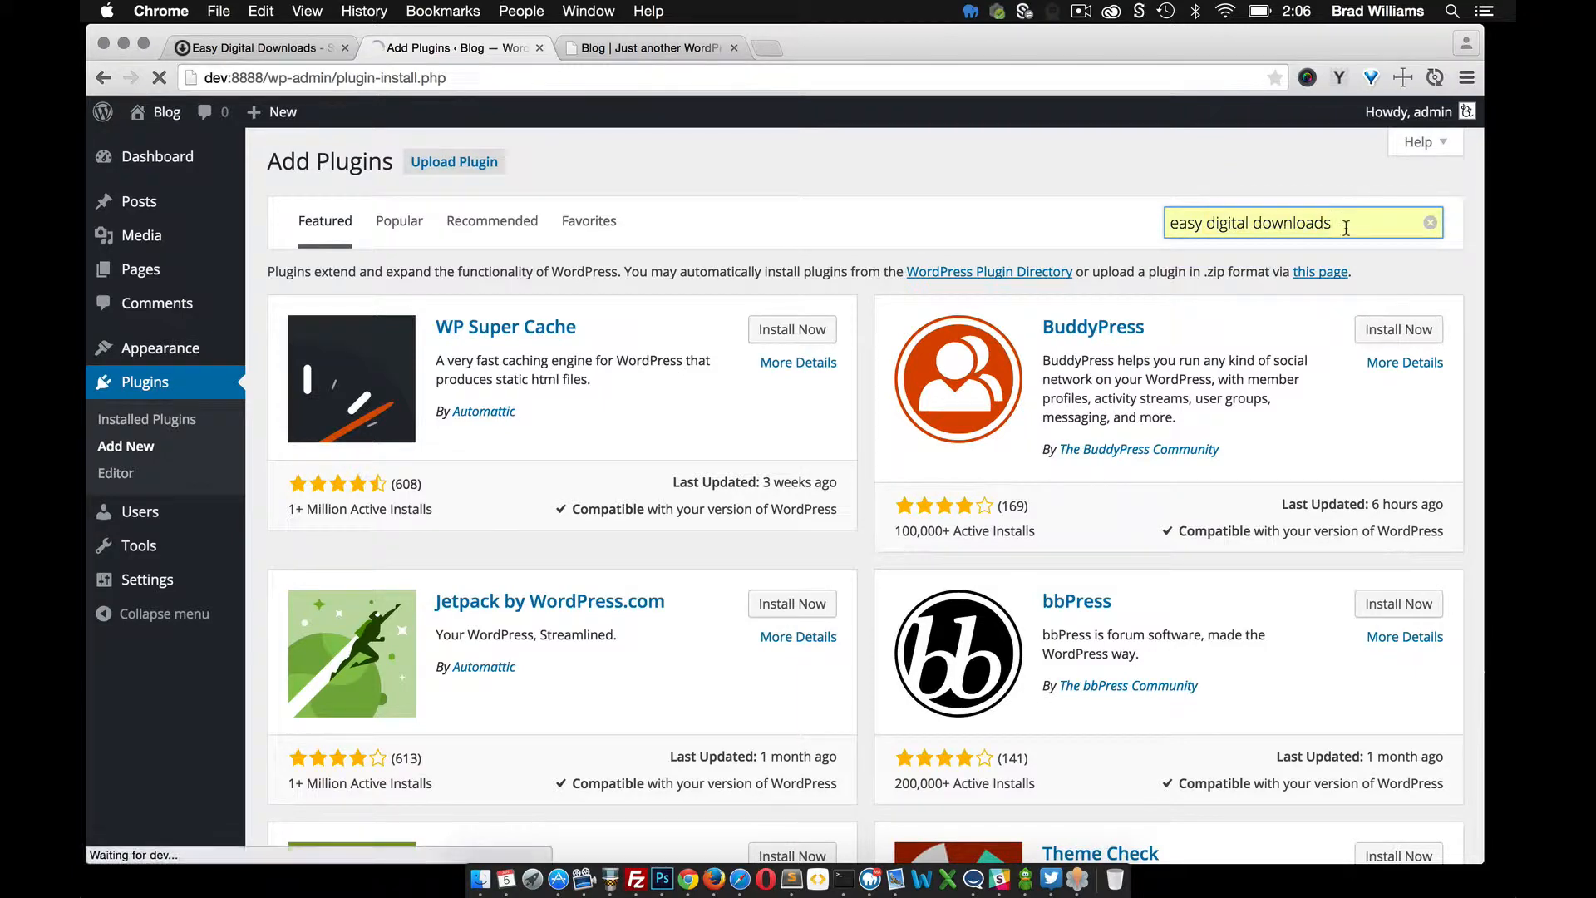
pyautogui.press('Return')
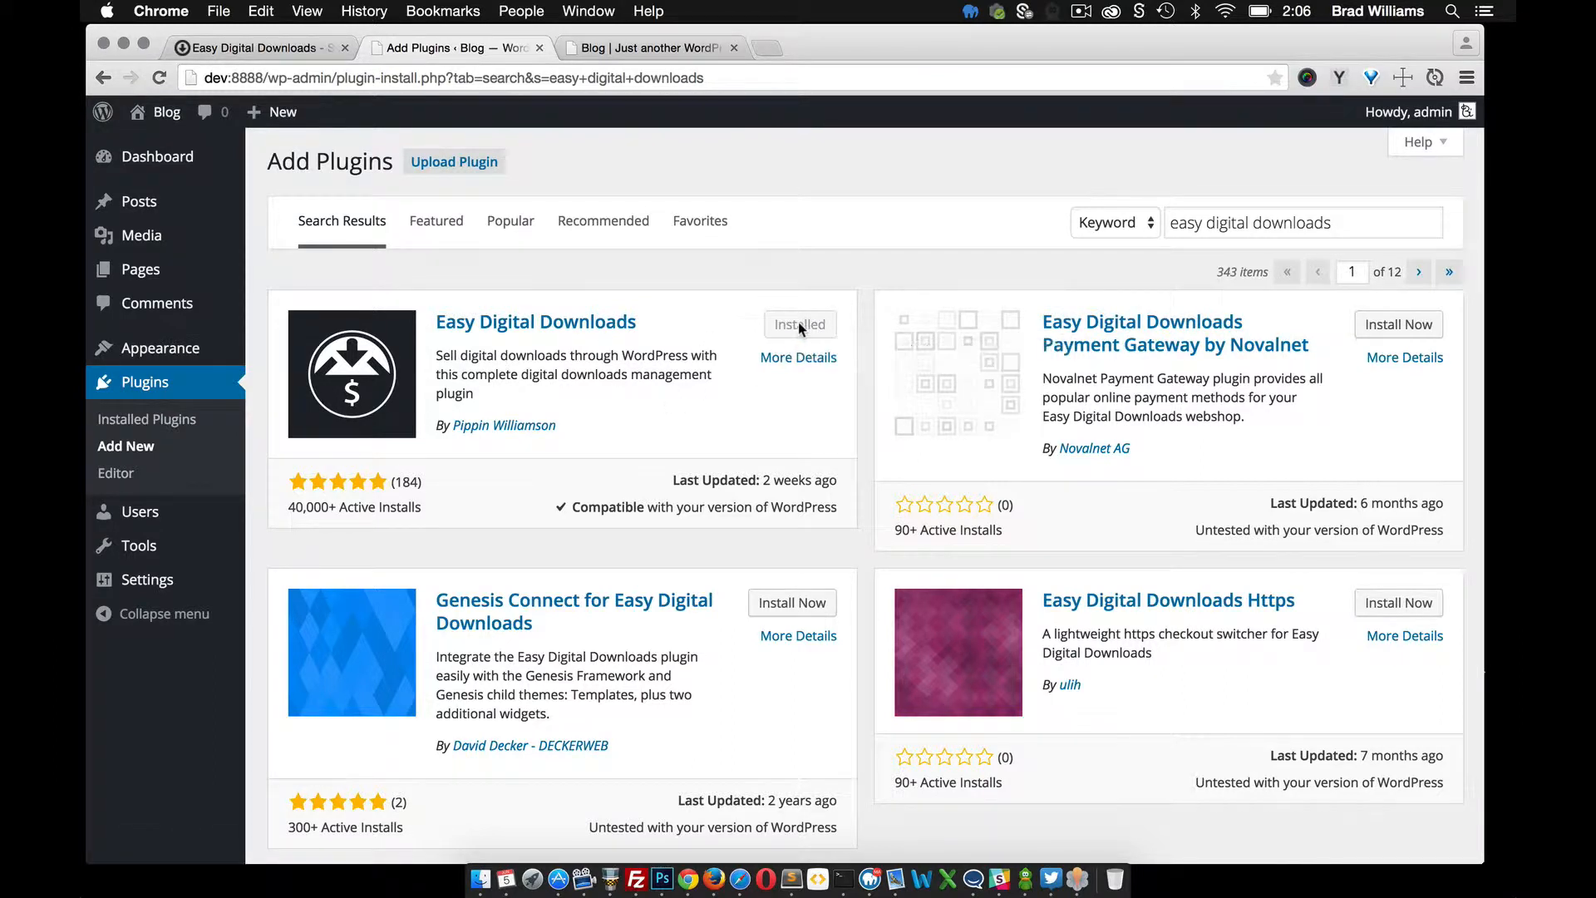
pyautogui.moveTo(792, 349)
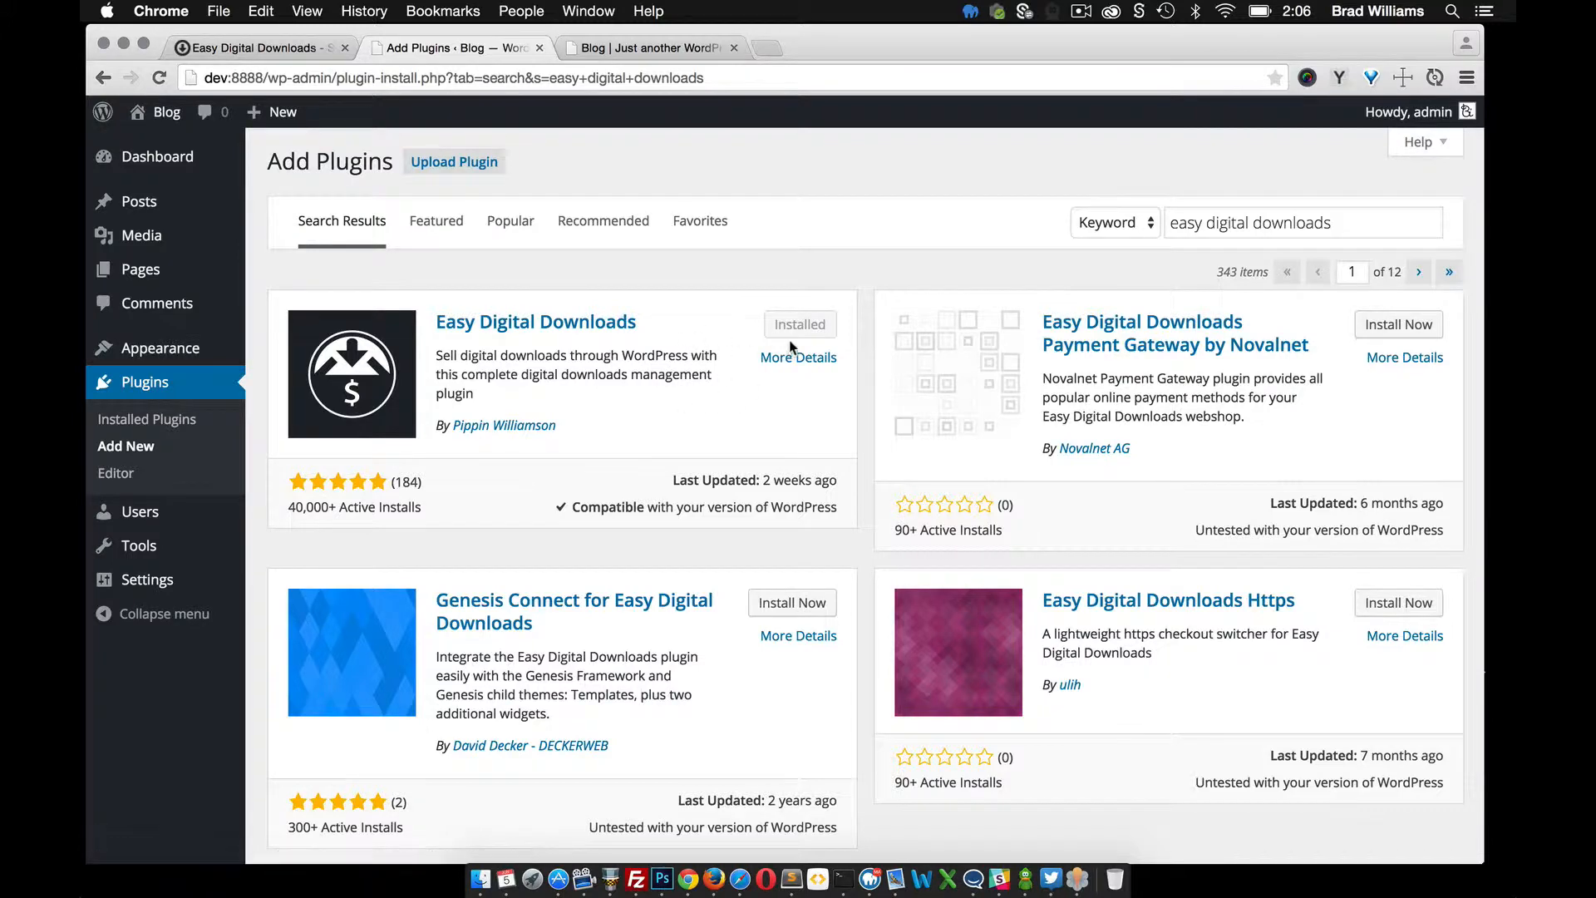
pyautogui.moveTo(146, 418)
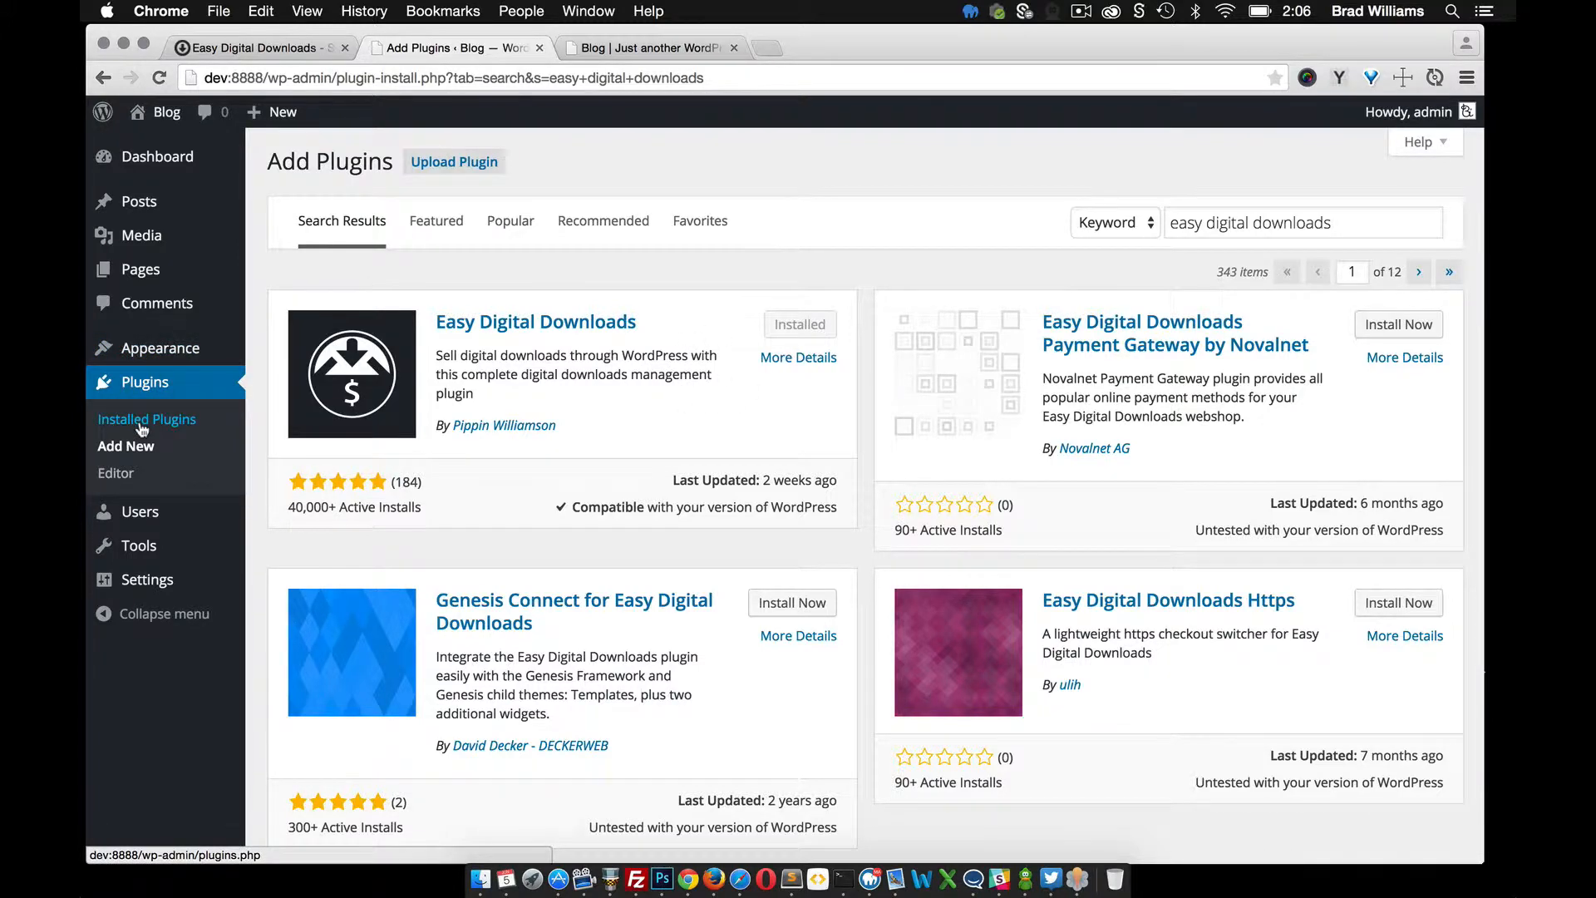
# Activate Easy Digital Downloads 2.3.9 from the plugins list and read its Getting Started tips.
pyautogui.click(146, 418)
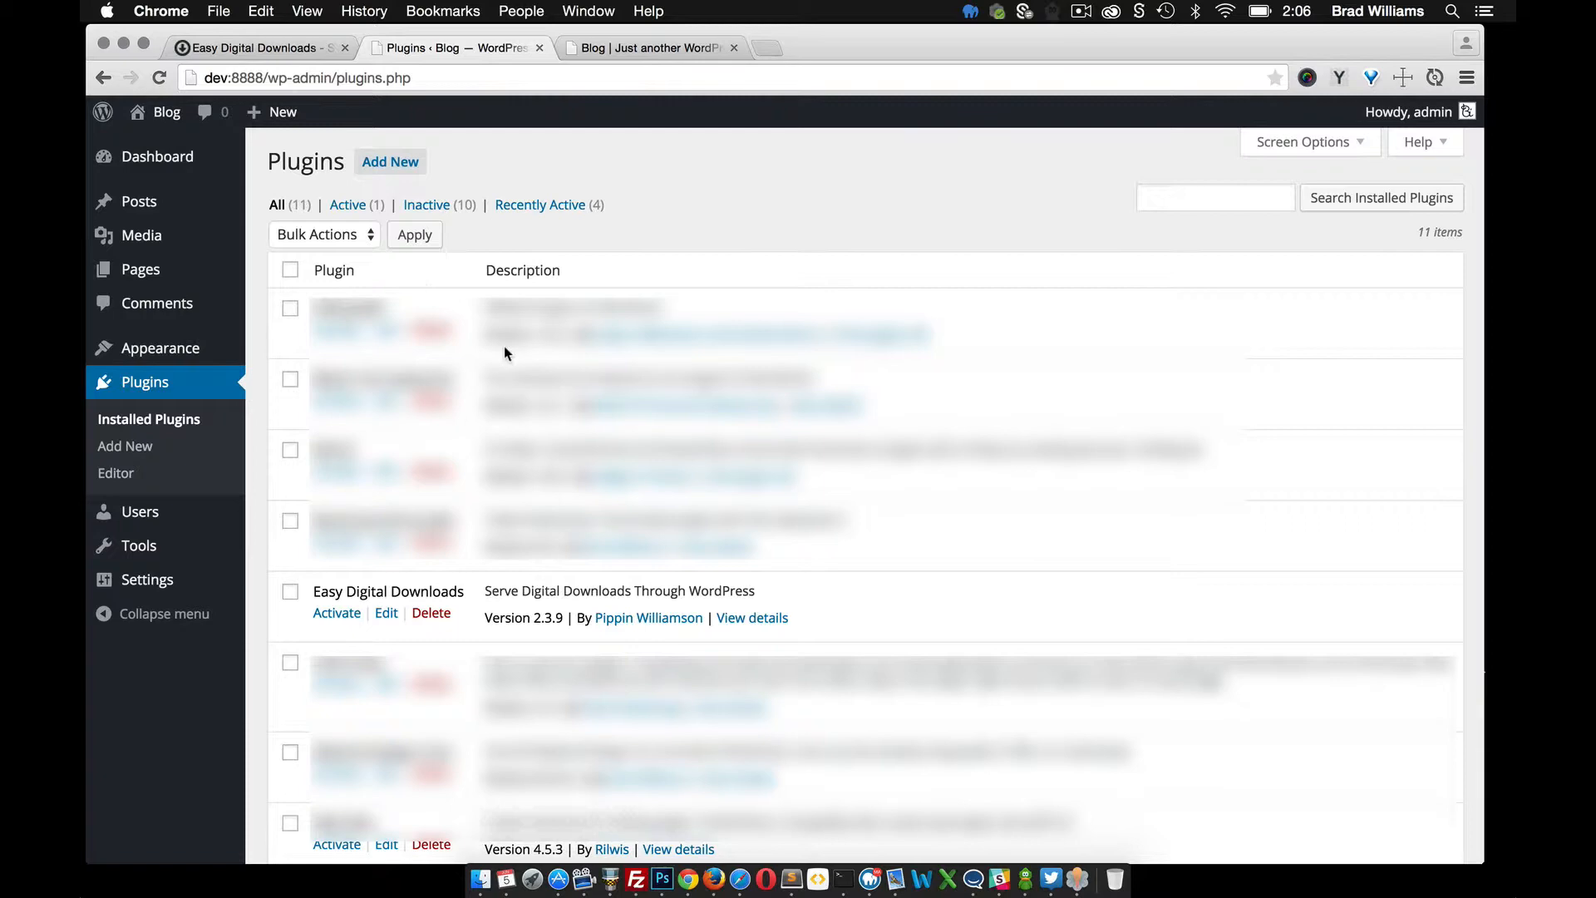
pyautogui.click(337, 612)
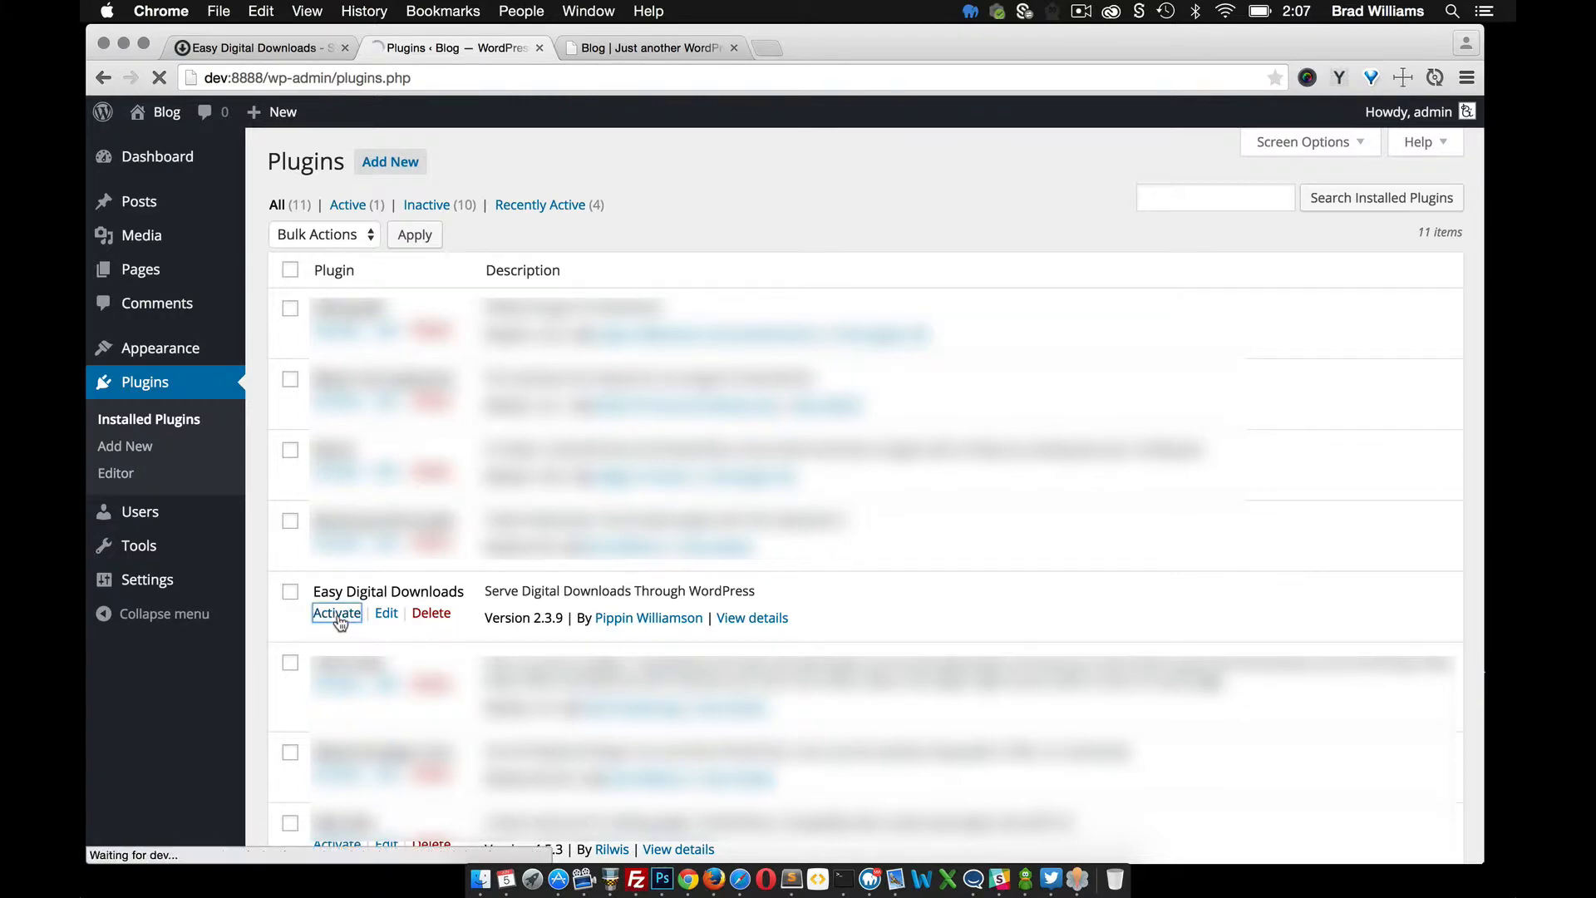
pyautogui.click(337, 612)
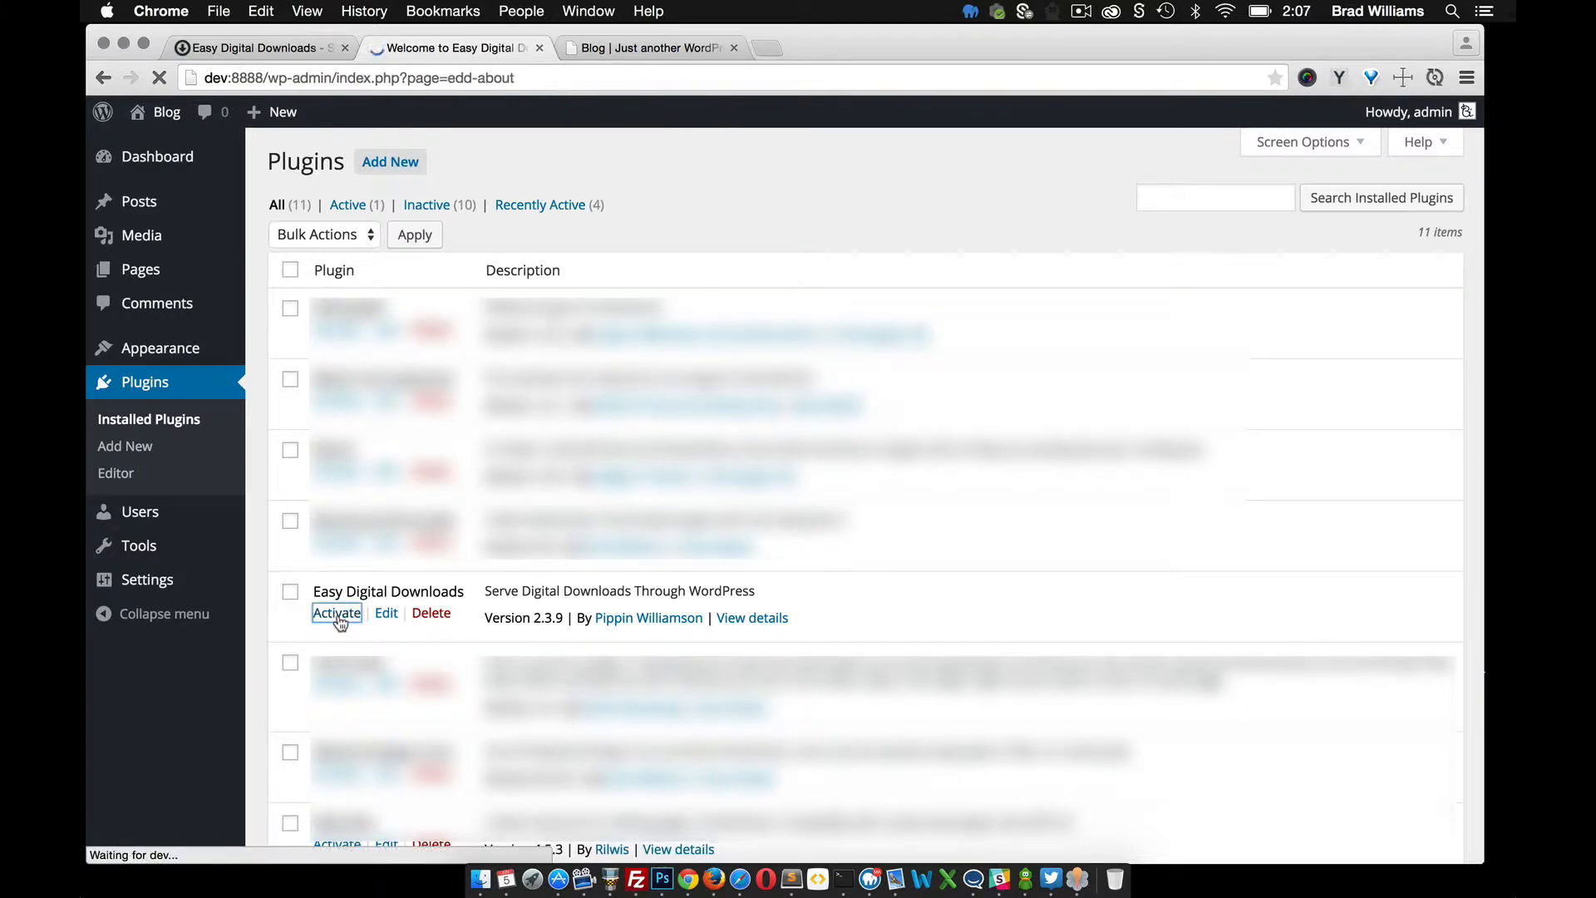
pyautogui.click(336, 612)
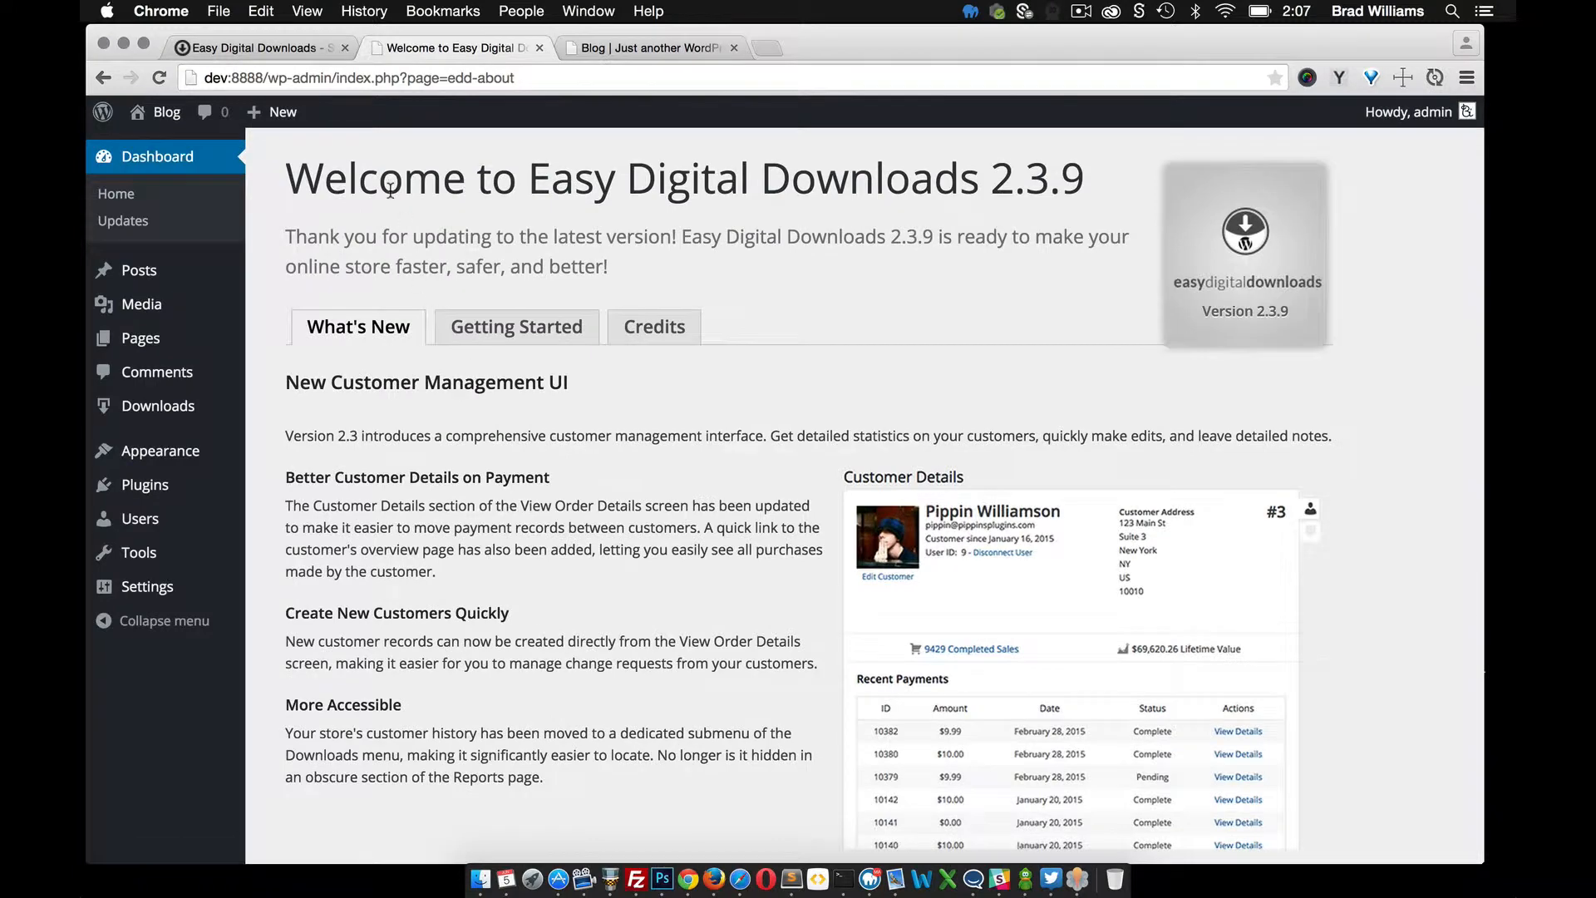
pyautogui.scroll(3)
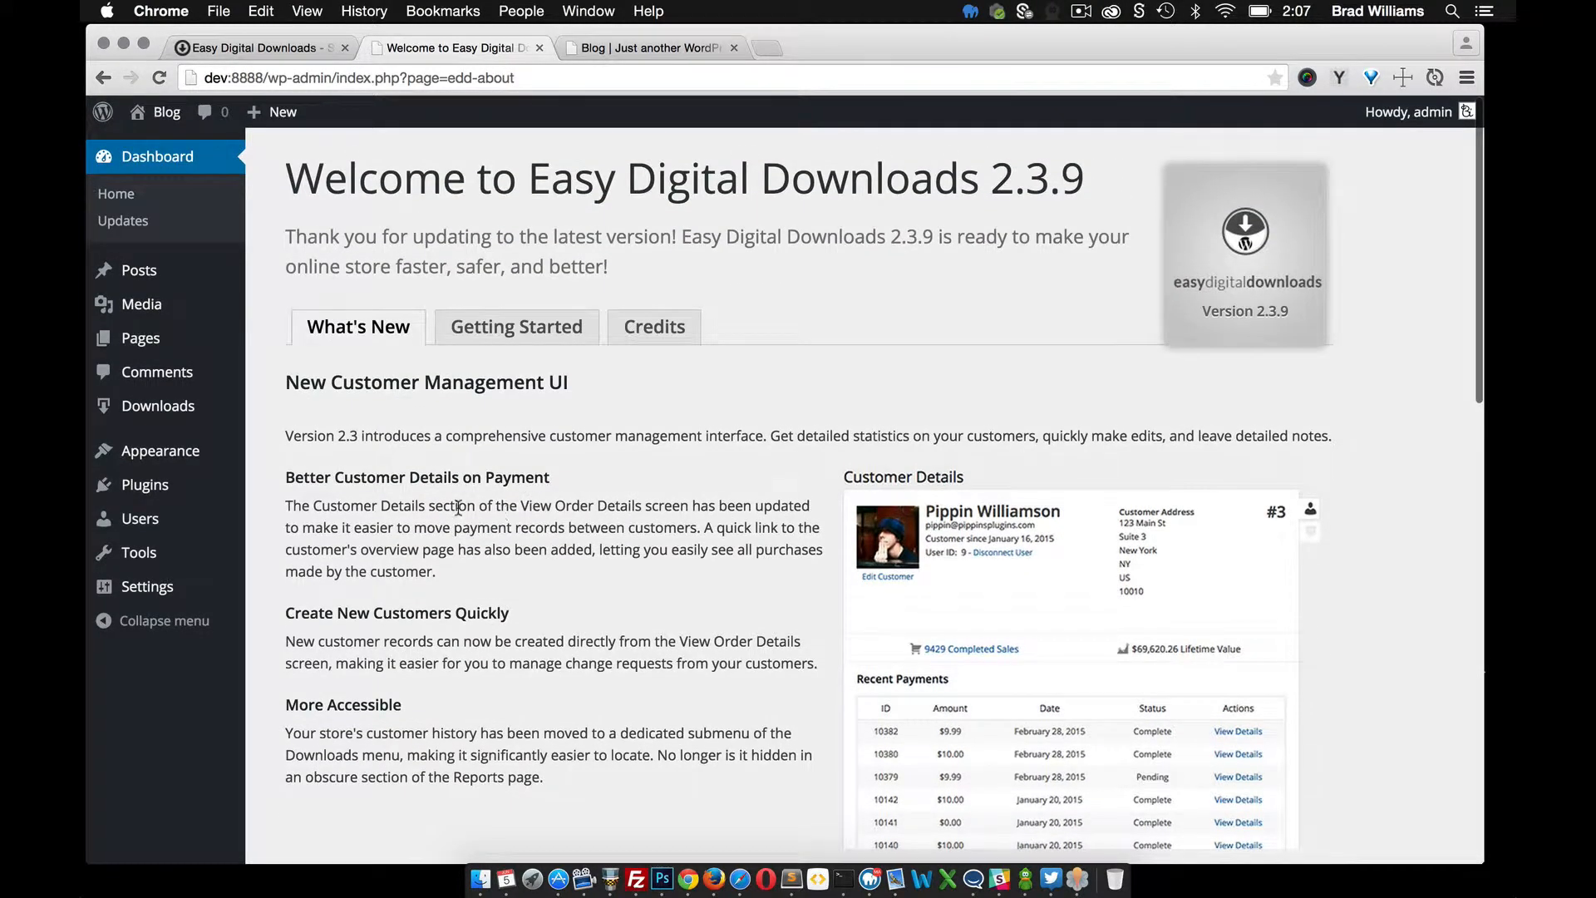
pyautogui.click(516, 326)
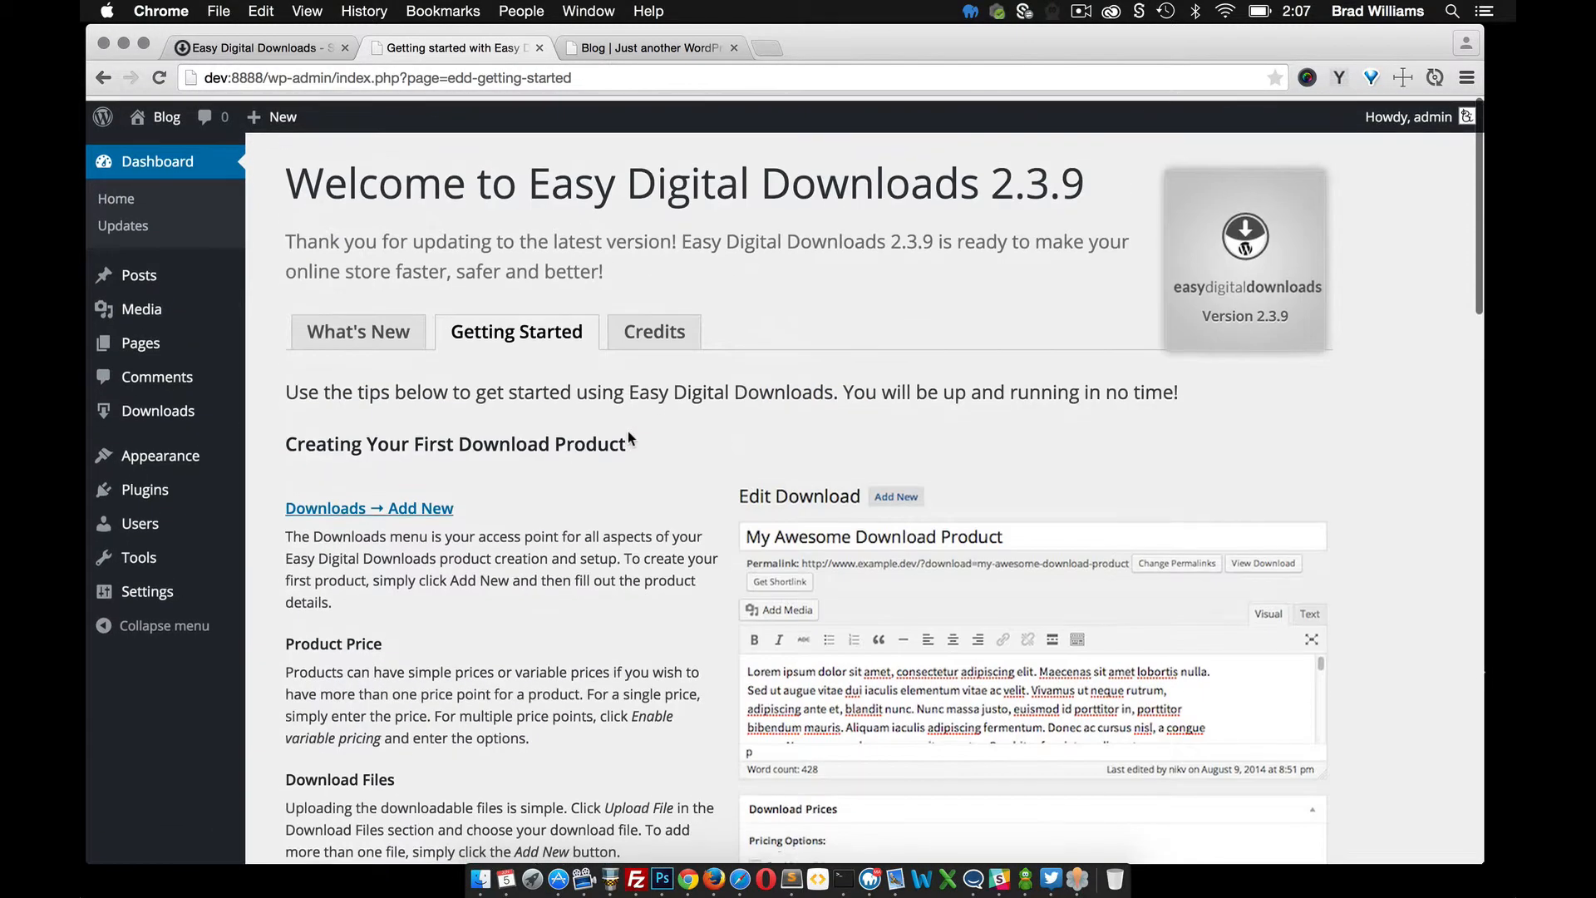
pyautogui.scroll(-3)
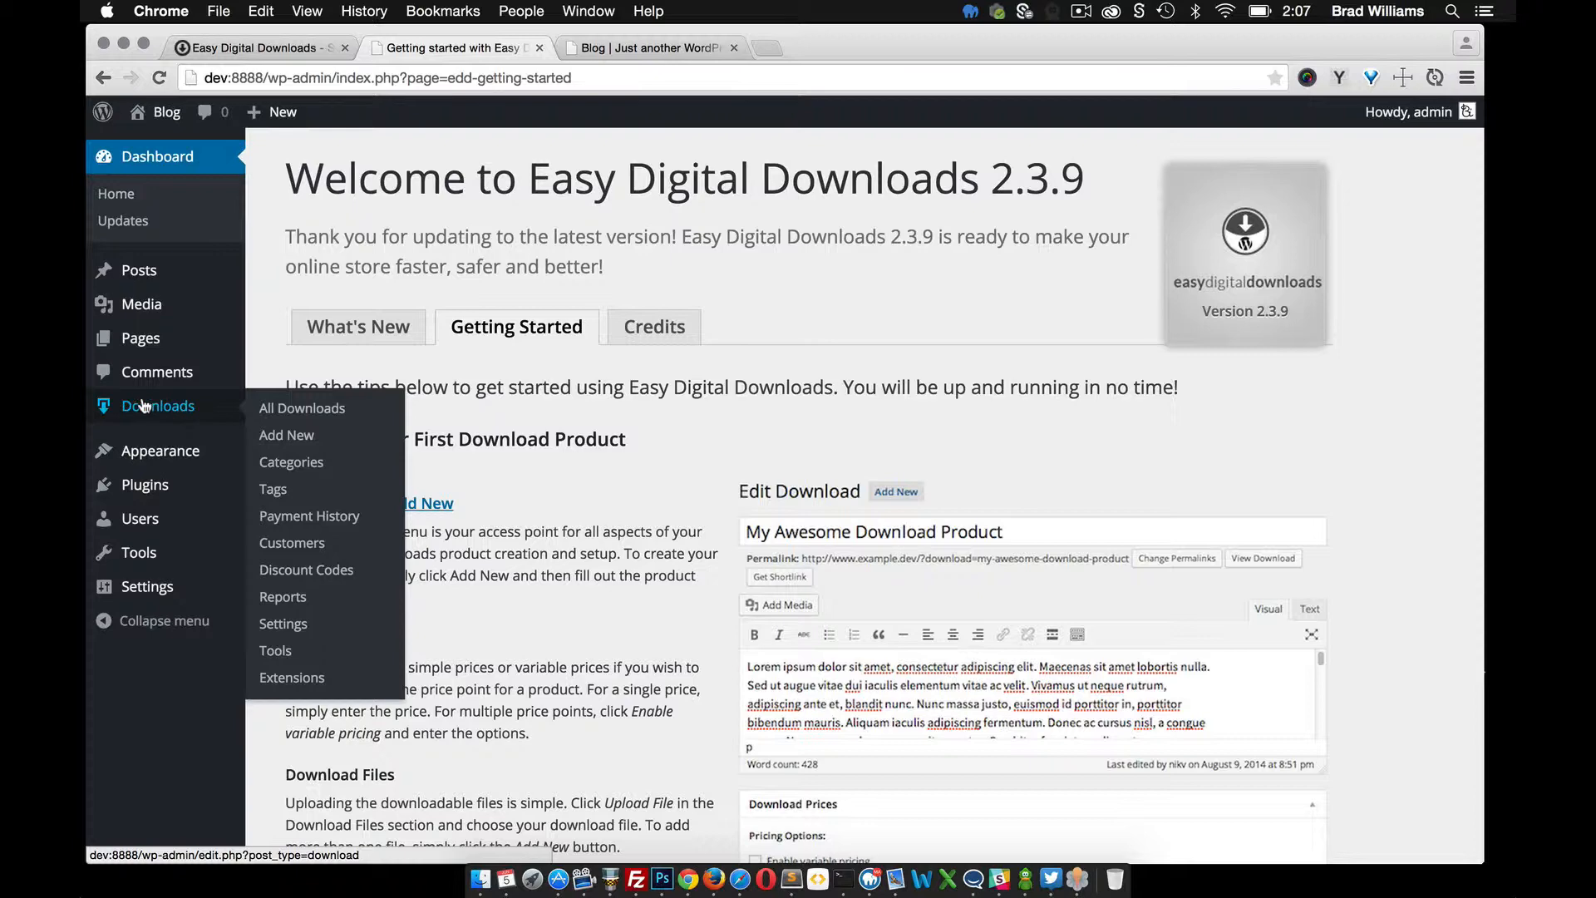
pyautogui.moveTo(310, 426)
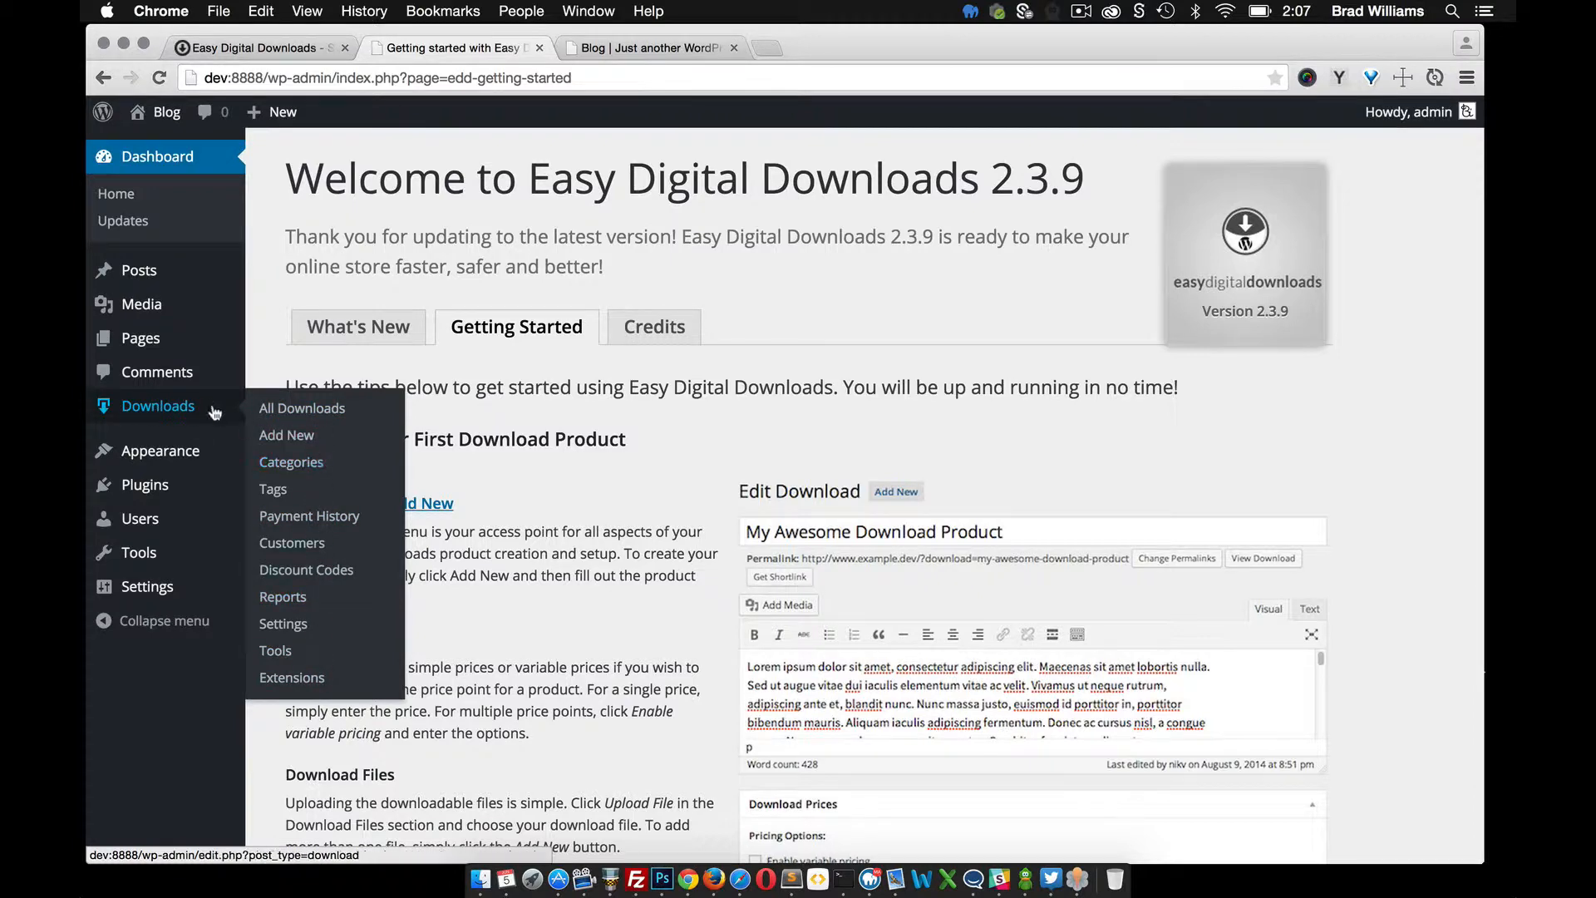
# Open Downloads > All Downloads and start editing the Material product.
pyautogui.click(301, 408)
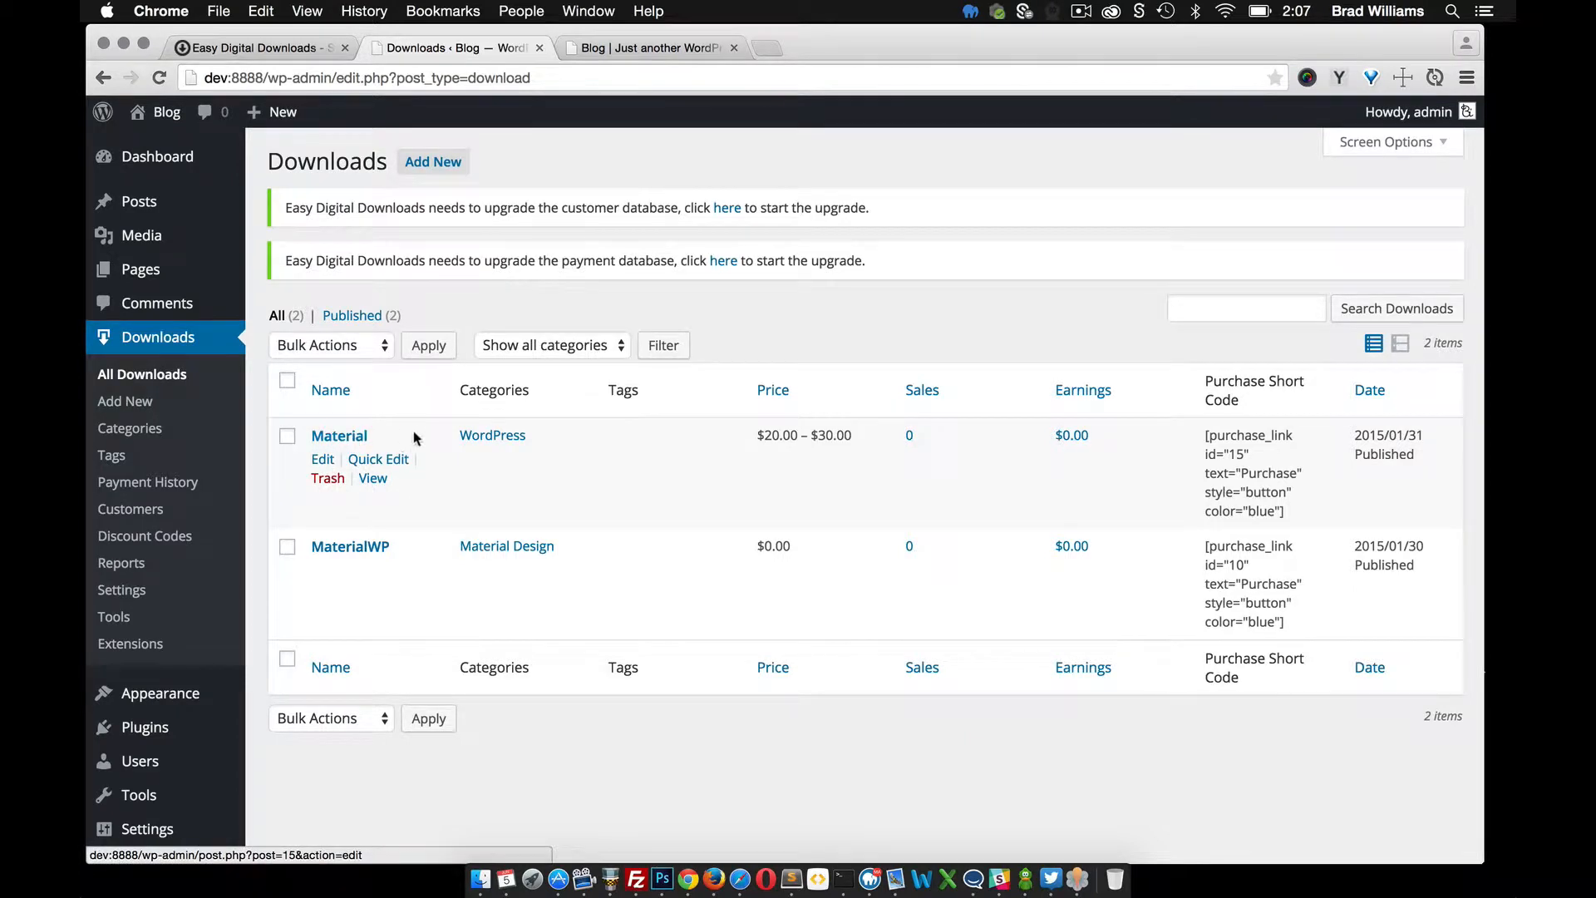
pyautogui.moveTo(372, 479)
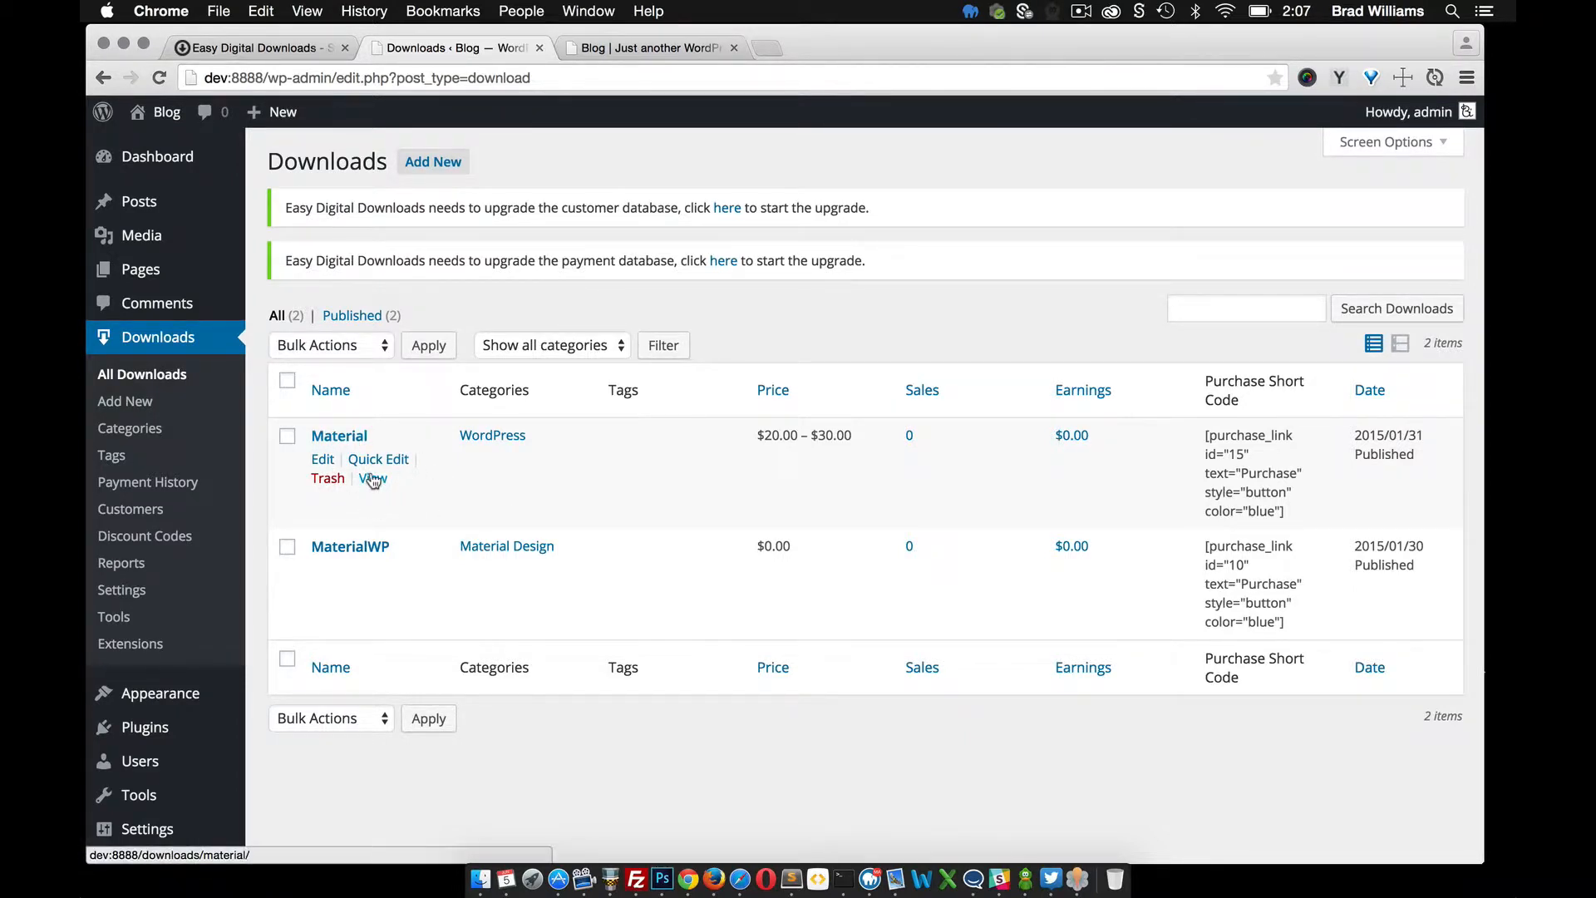
pyautogui.moveTo(448, 448)
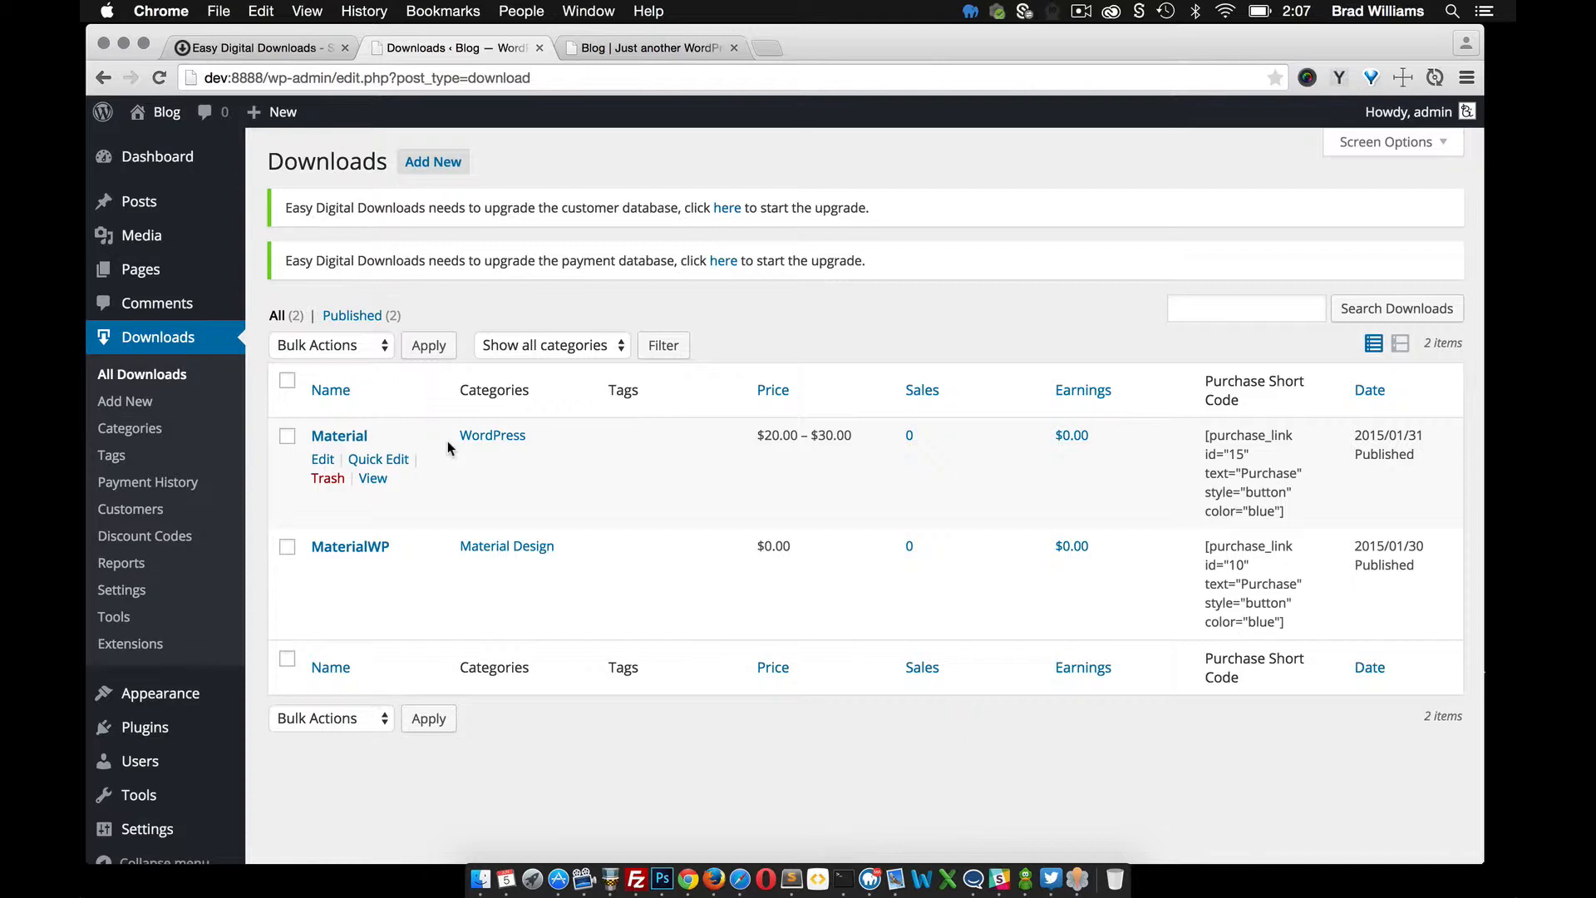
pyautogui.click(322, 459)
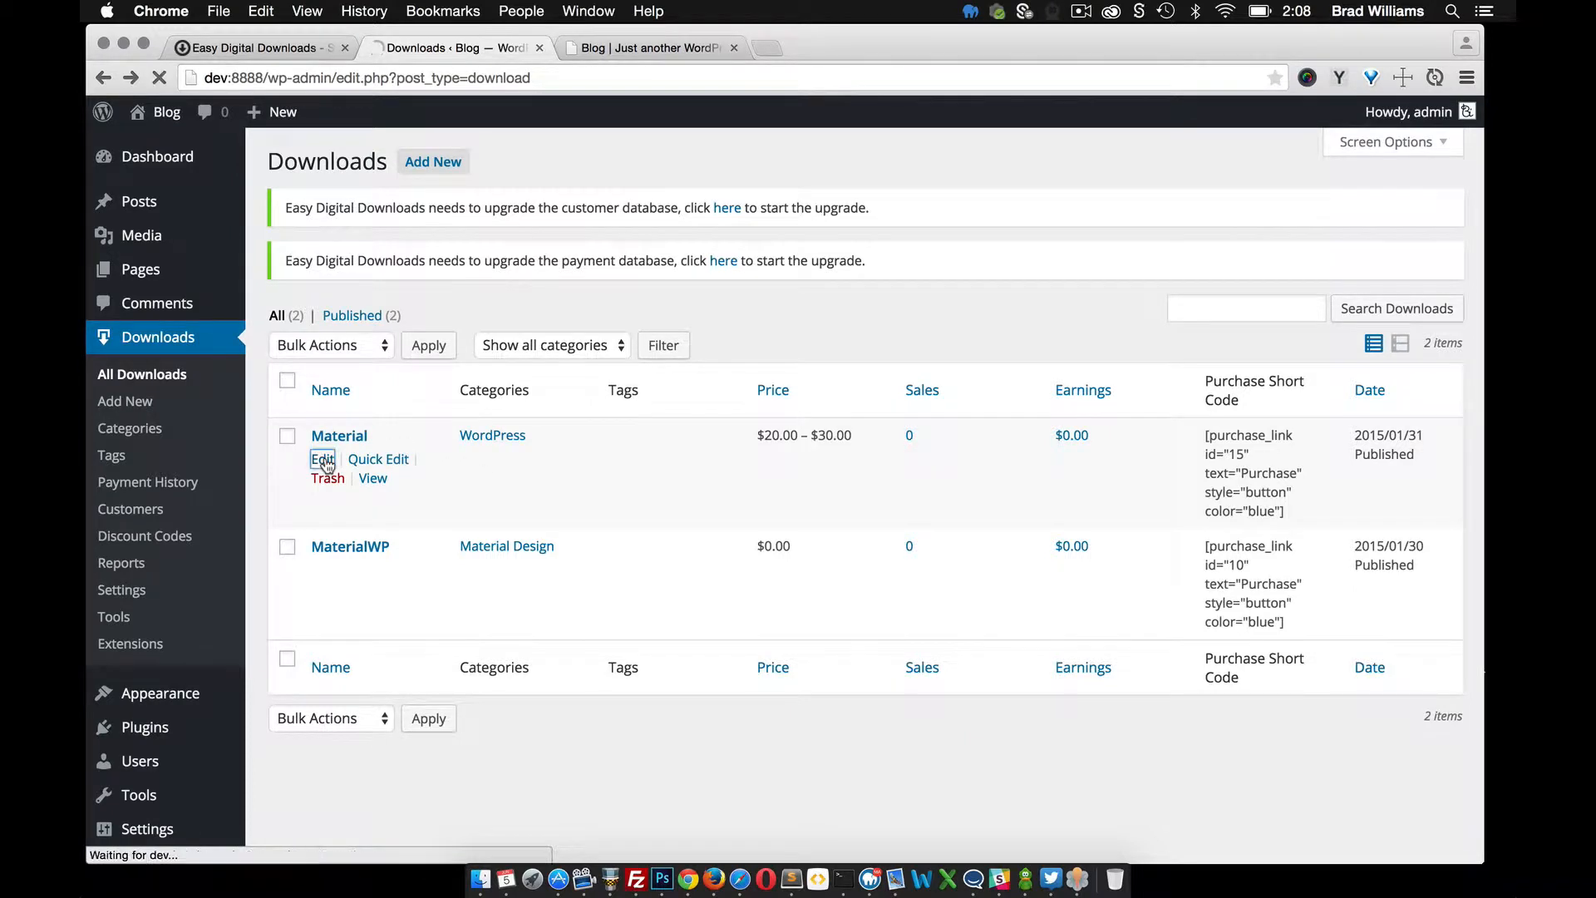
# Toggle variable pricing off and back on, keeping Single License $20 and Ex $30.
pyautogui.click(321, 459)
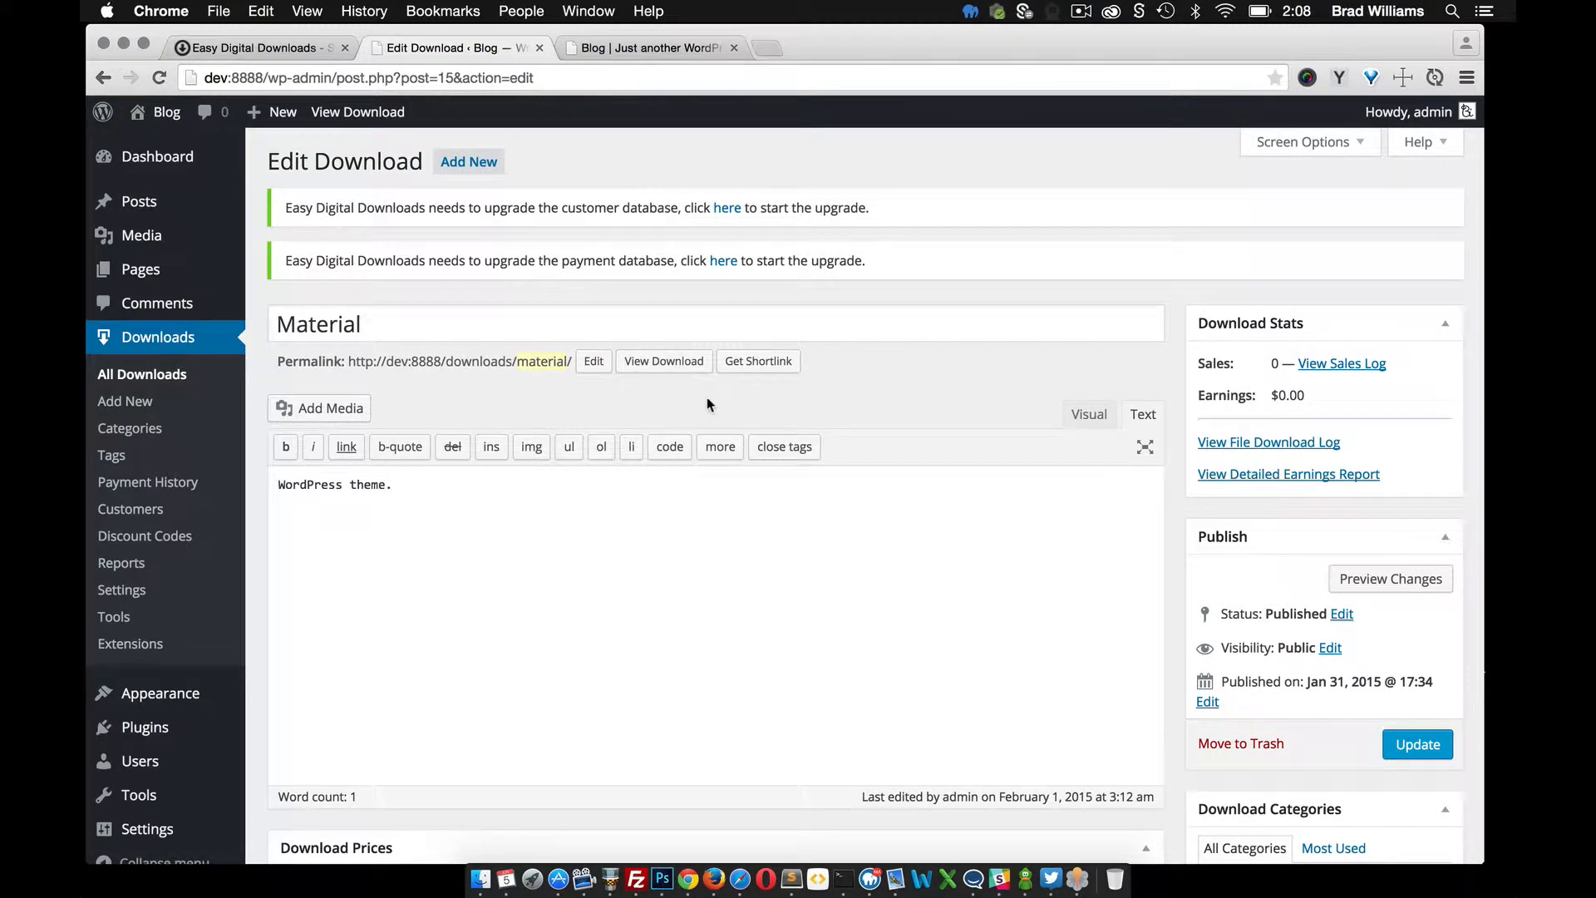
pyautogui.moveTo(894, 430)
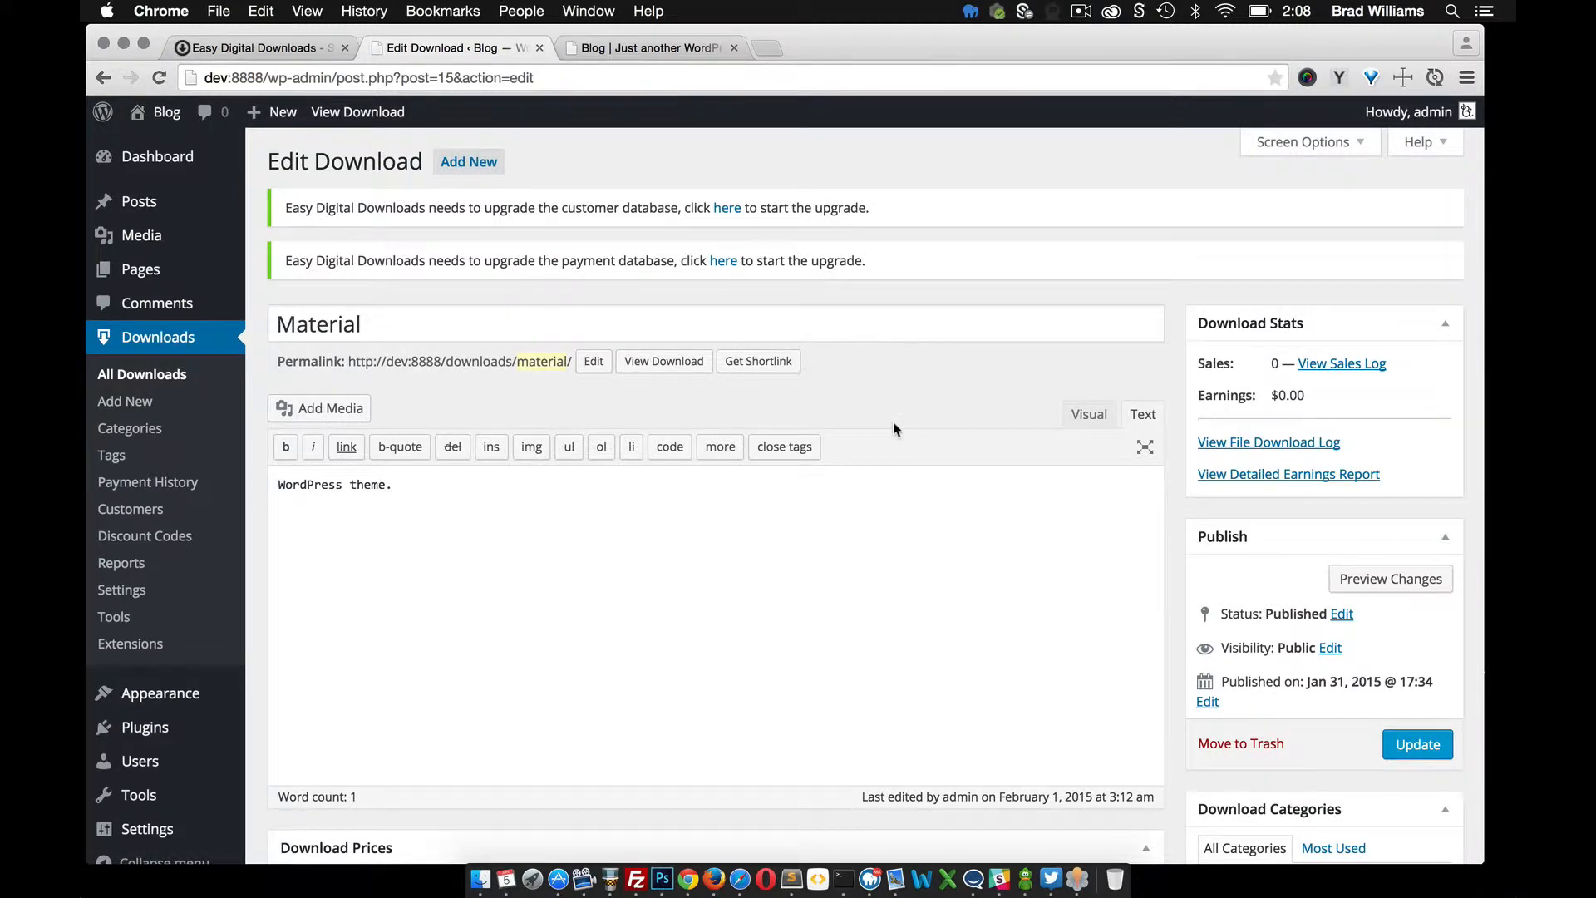
pyautogui.scroll(-3)
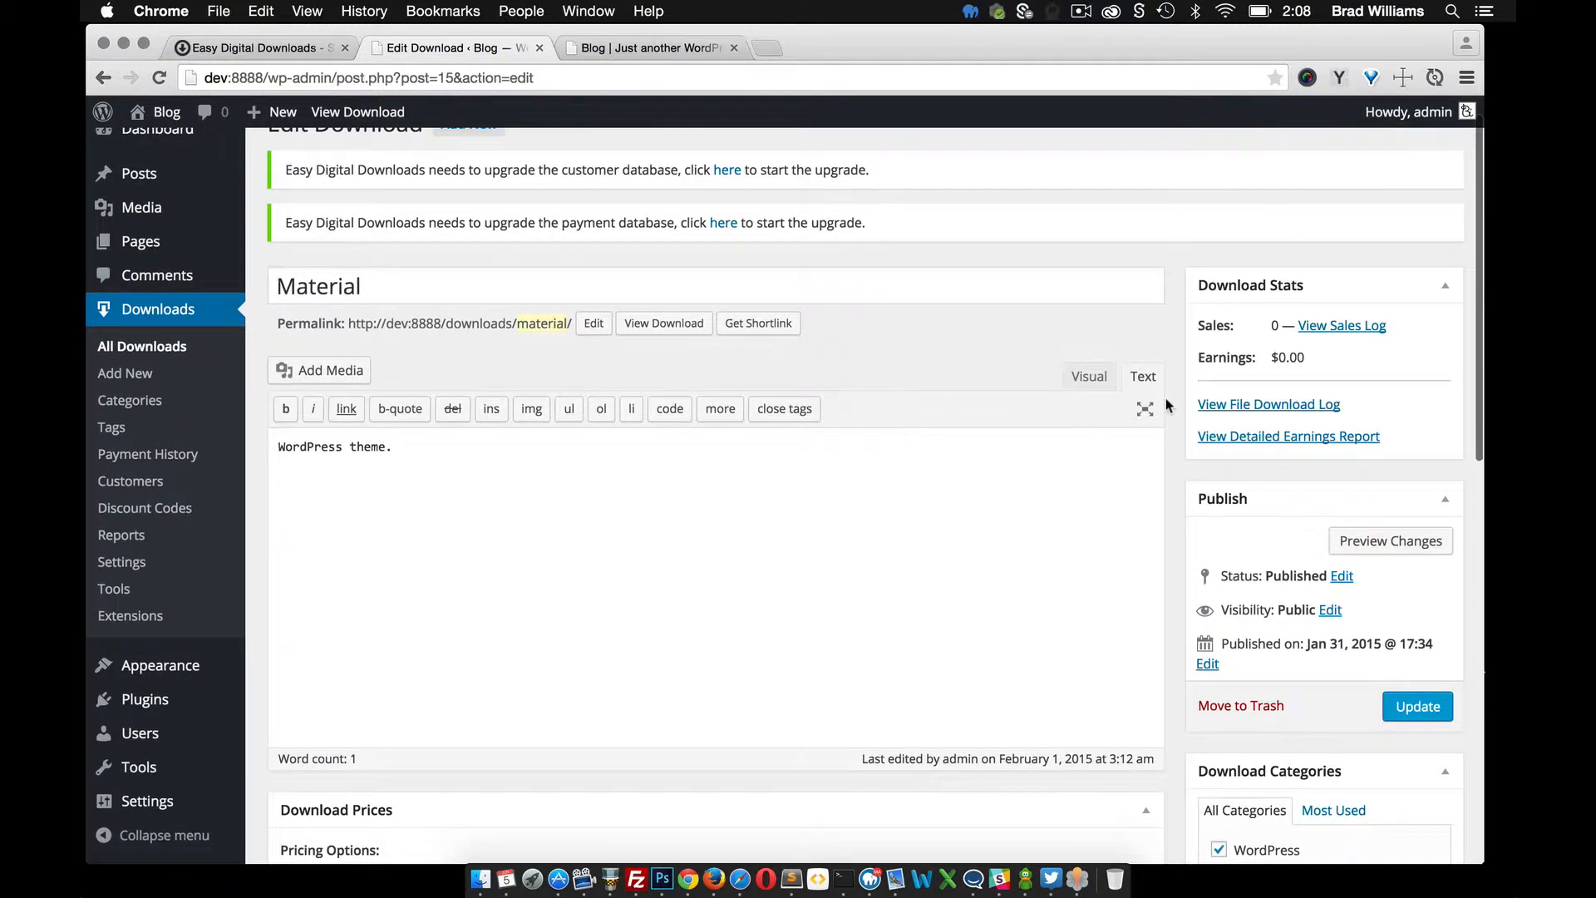
pyautogui.moveTo(1419, 440)
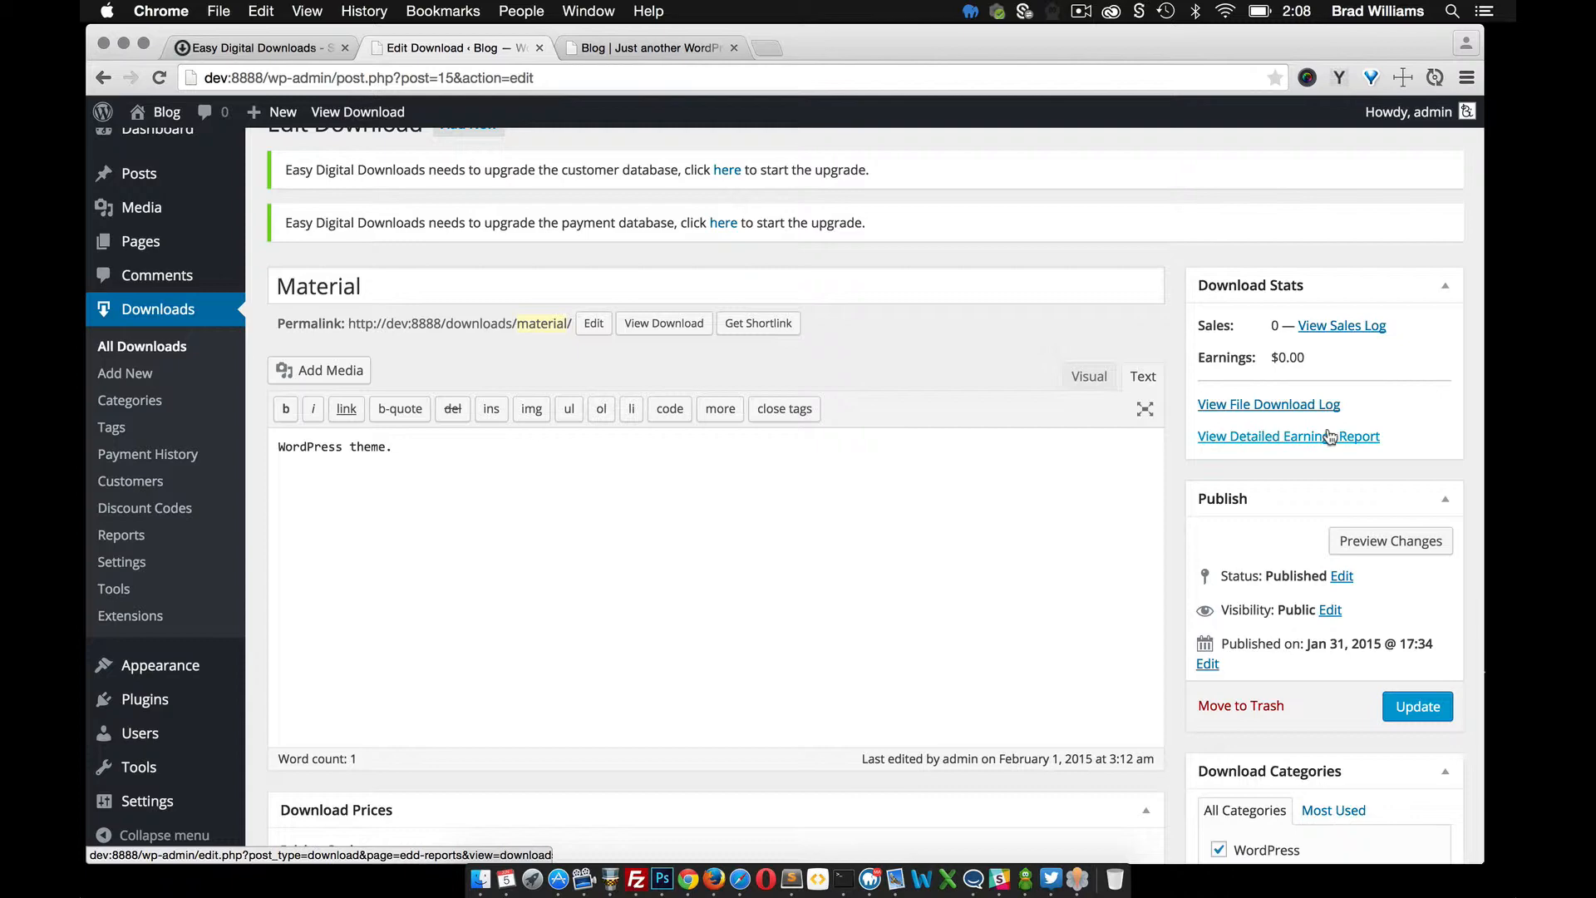
pyautogui.moveTo(1237, 355)
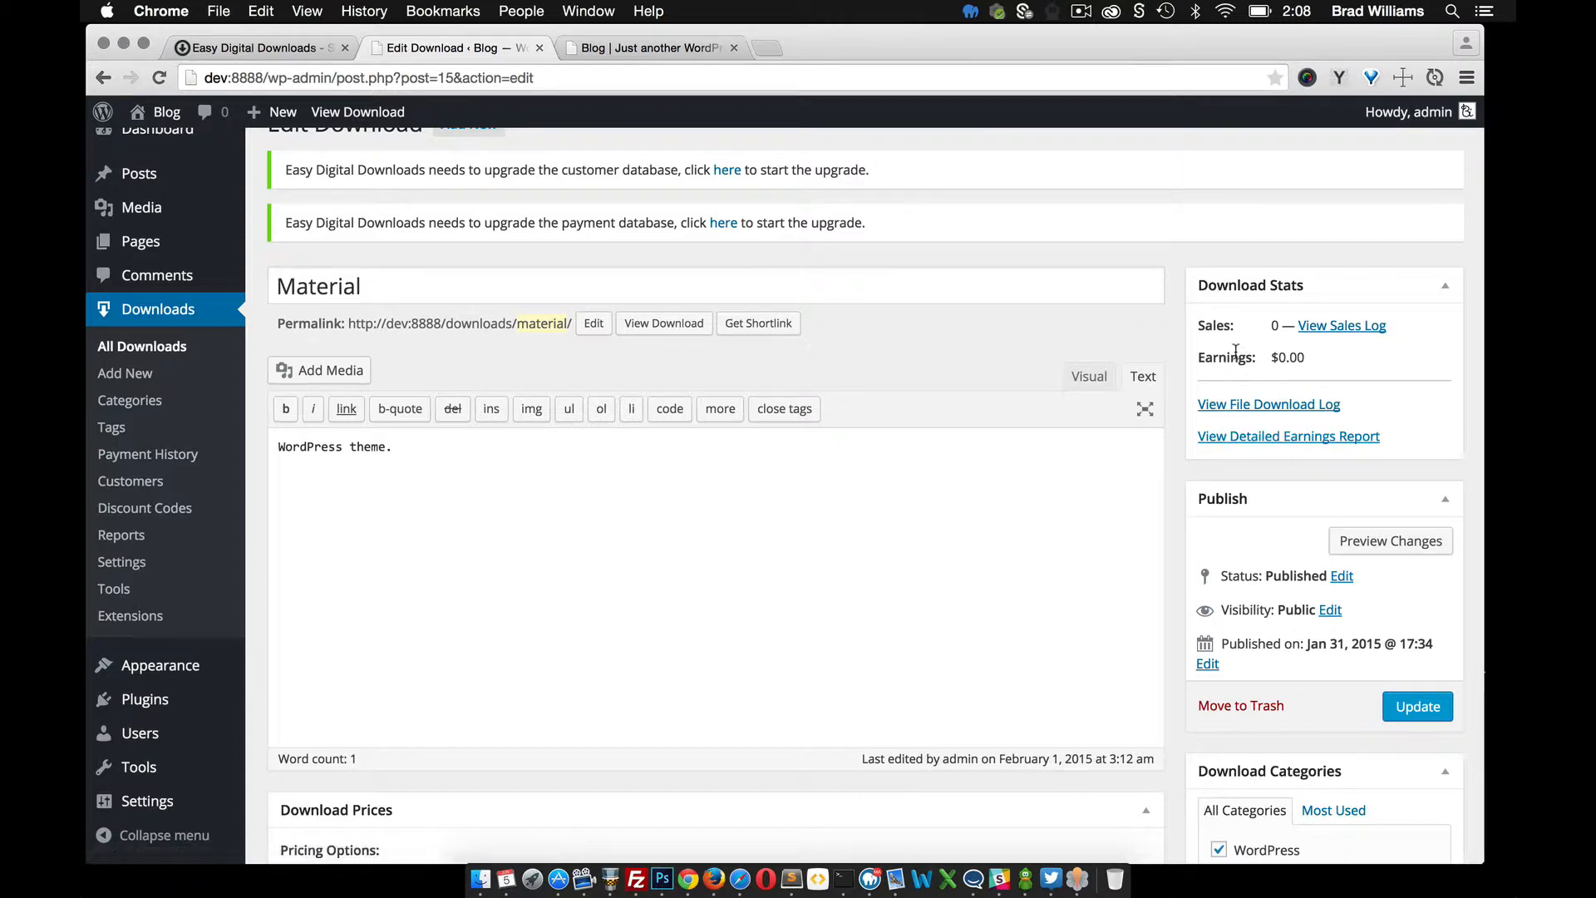
pyautogui.scroll(-3)
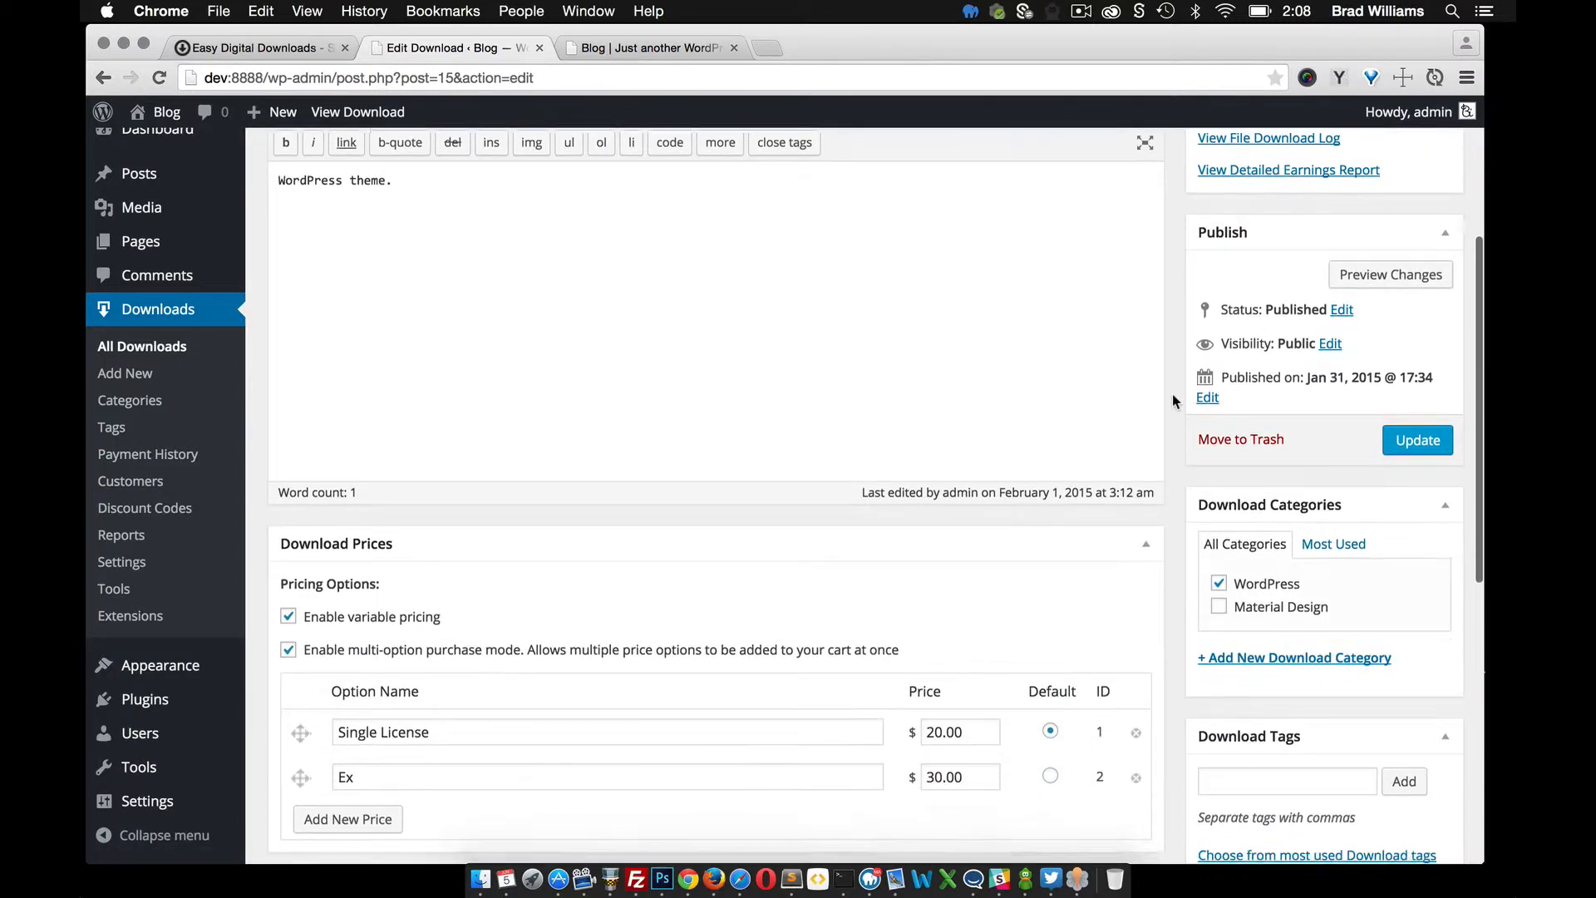
pyautogui.scroll(3)
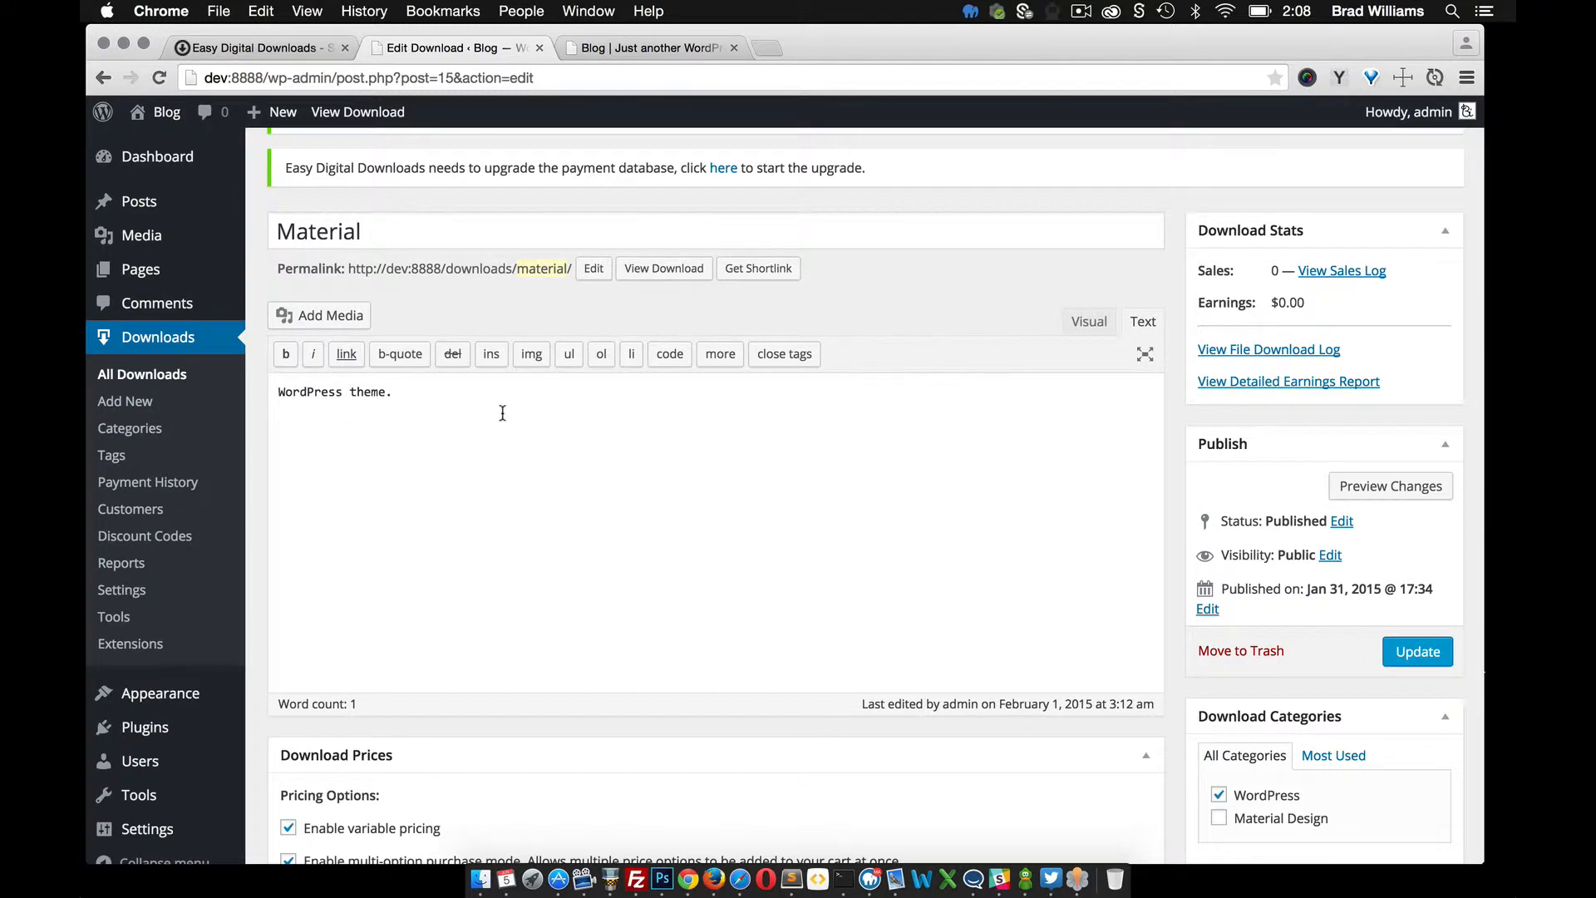
pyautogui.moveTo(466, 429)
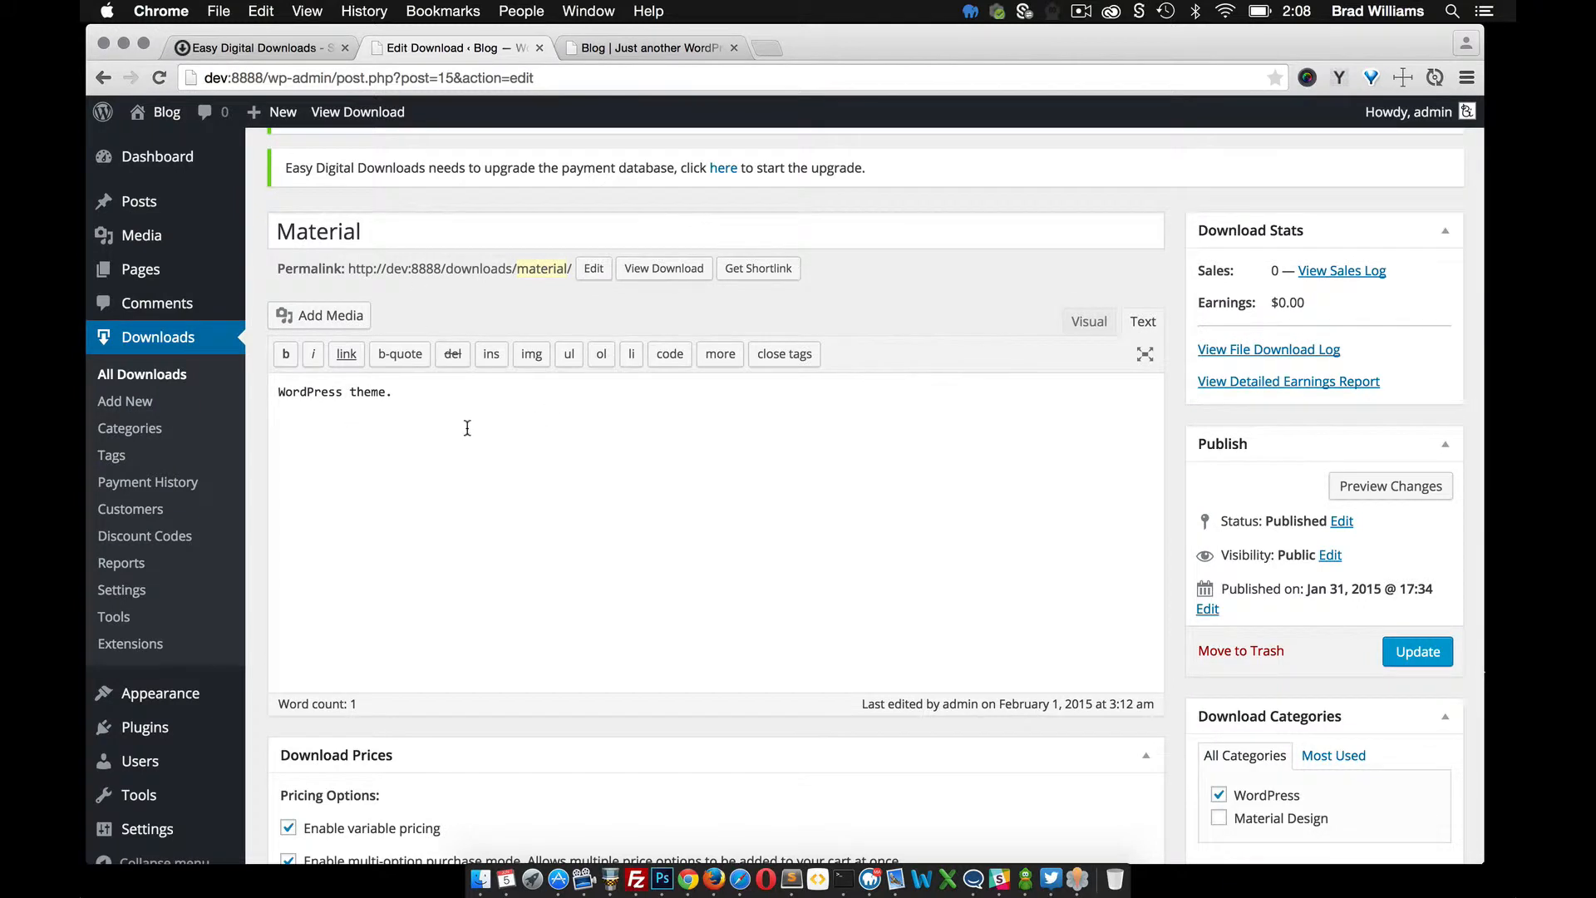
pyautogui.moveTo(434, 438)
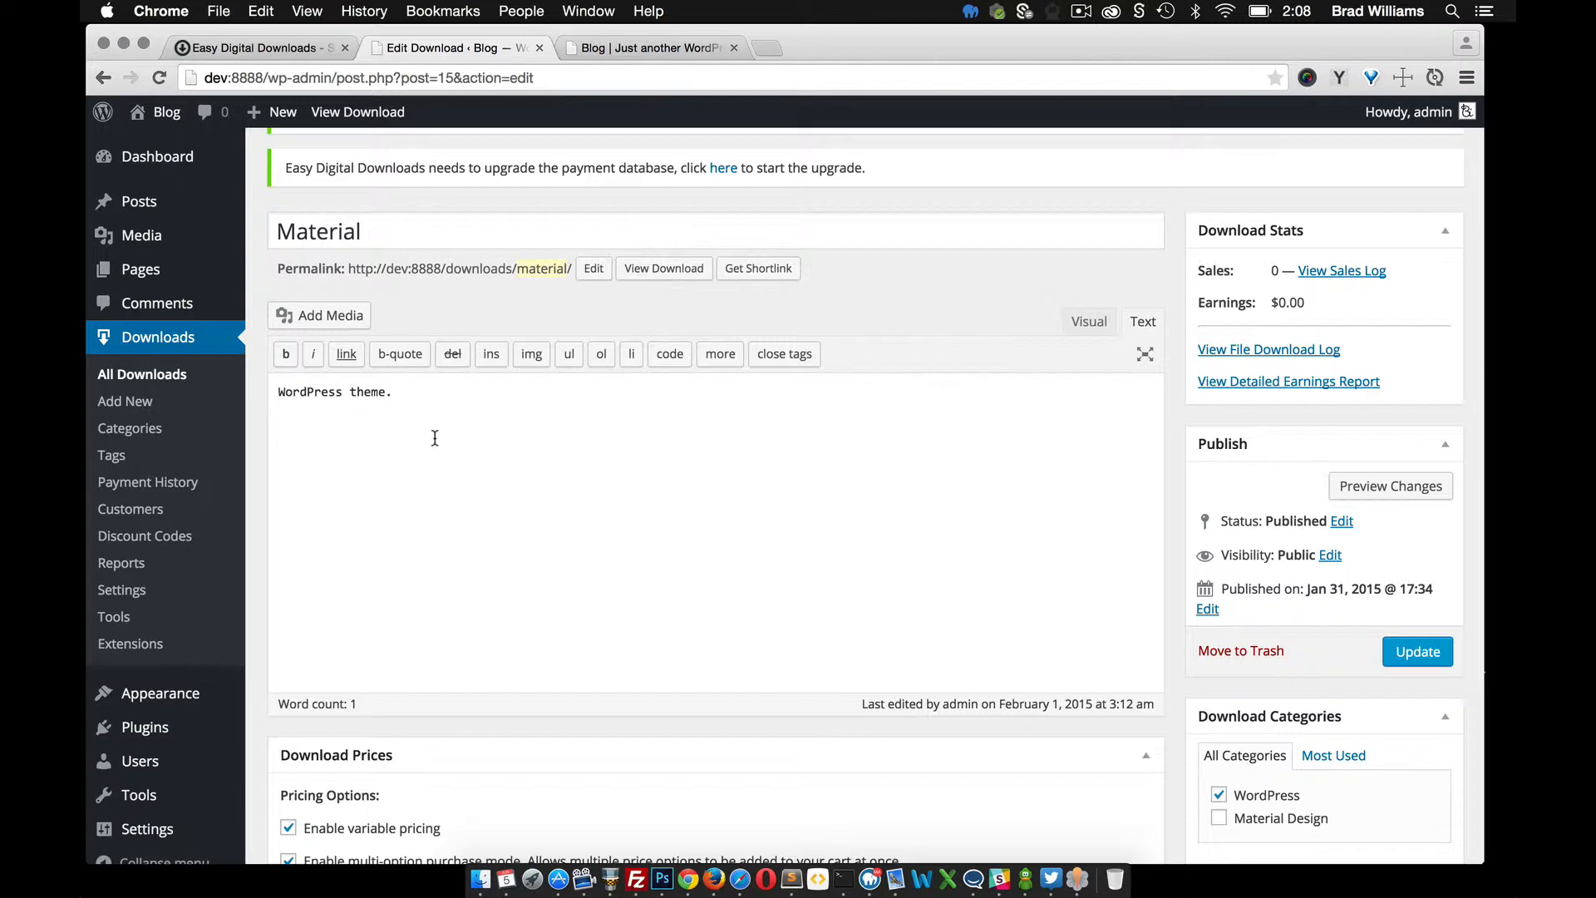
pyautogui.scroll(-3)
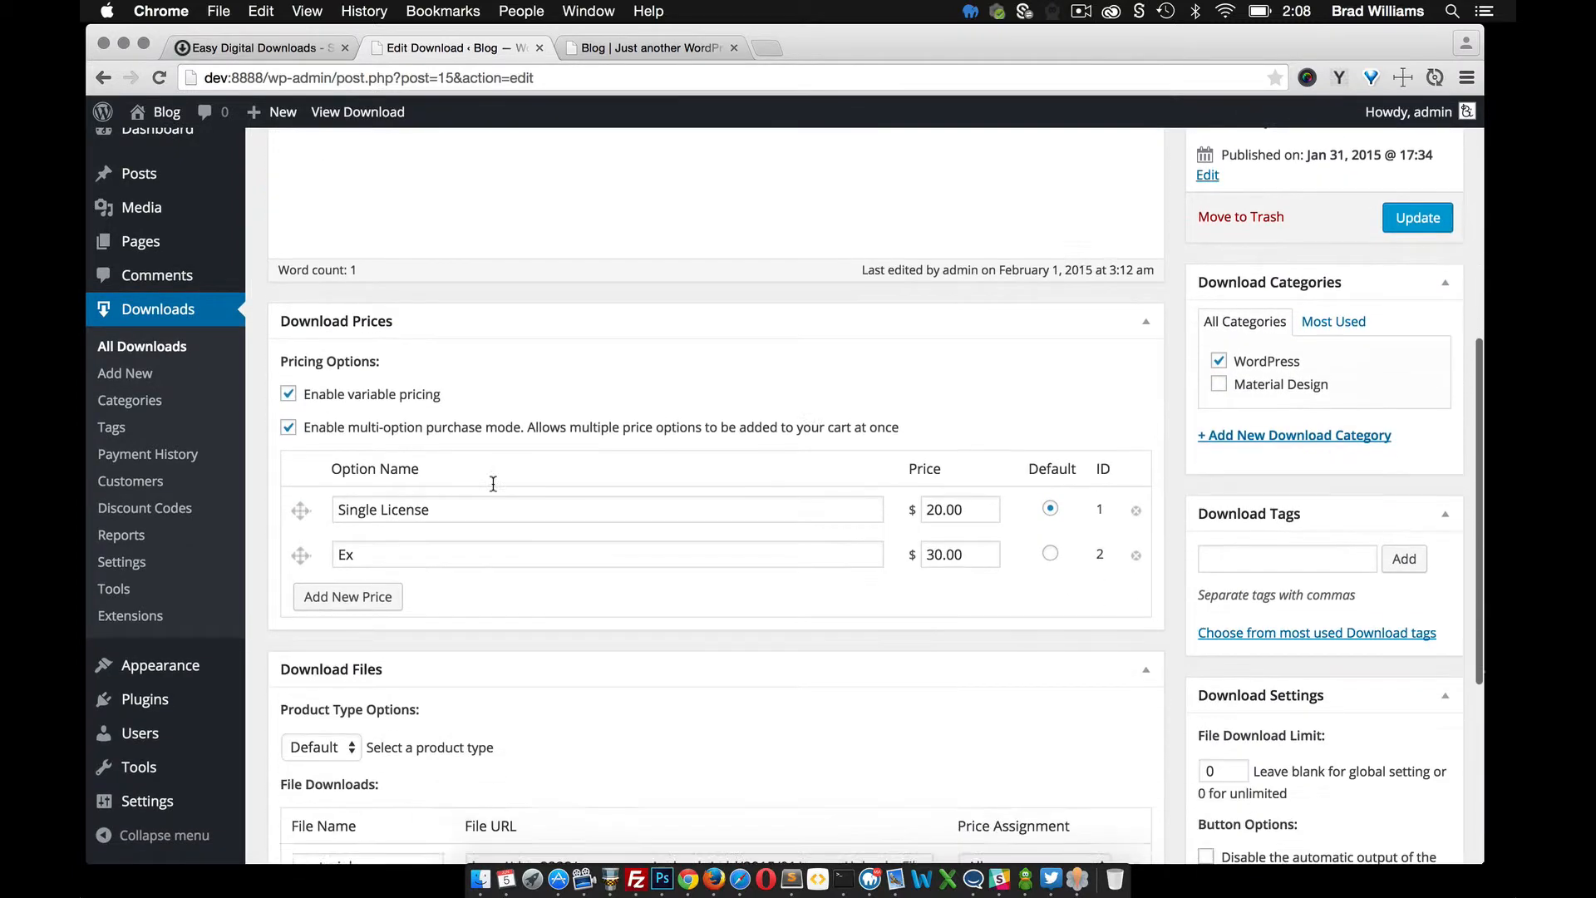
pyautogui.scroll(-3)
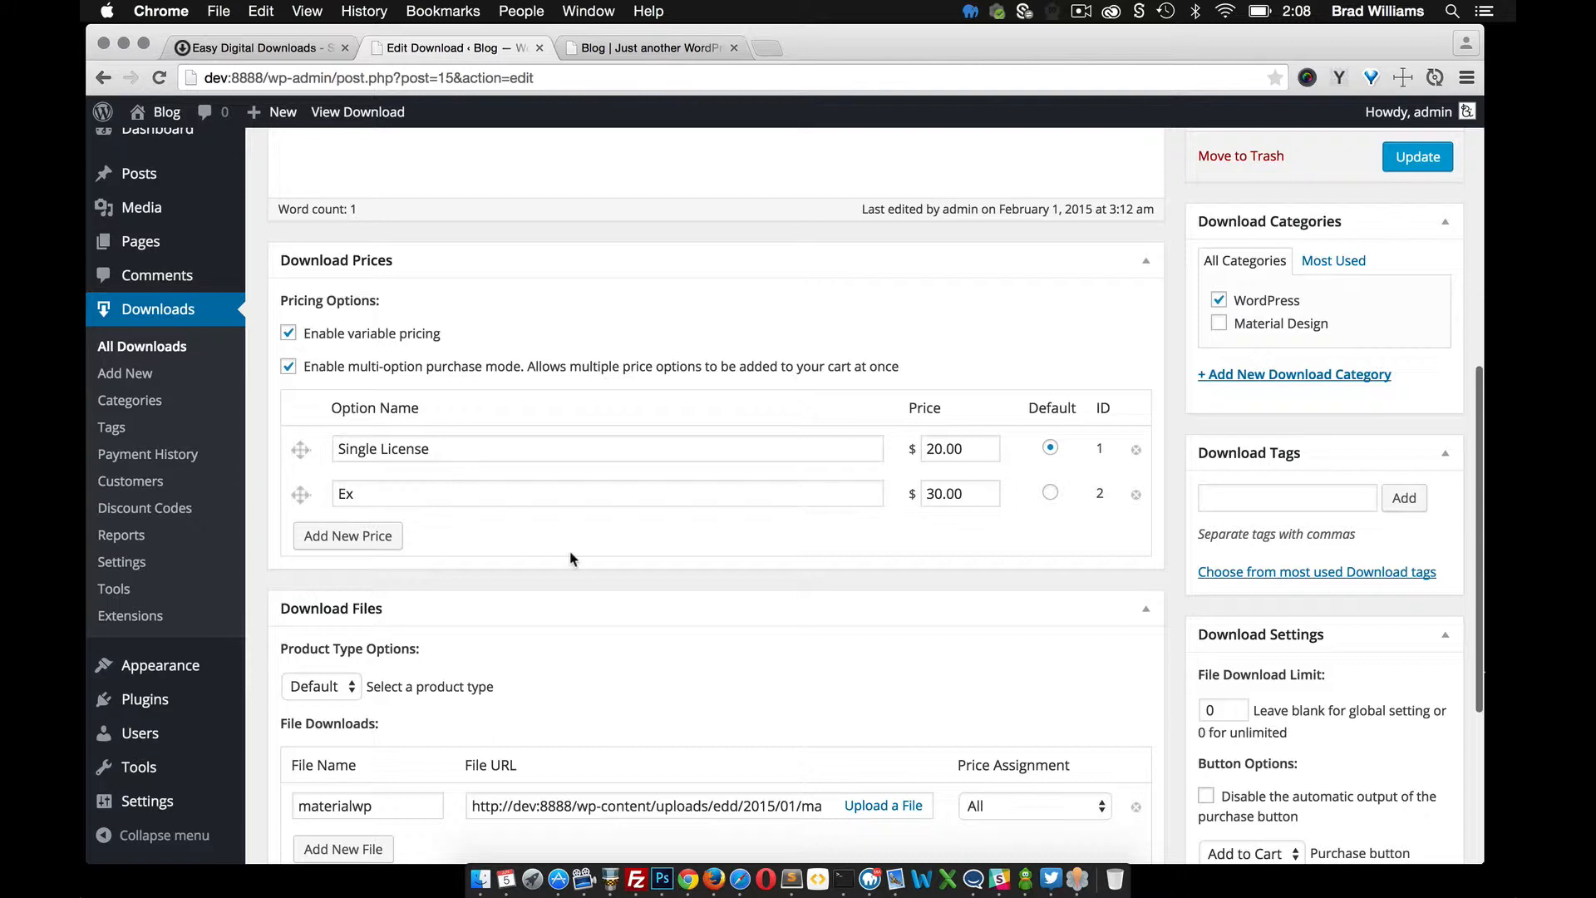
pyautogui.moveTo(699, 340)
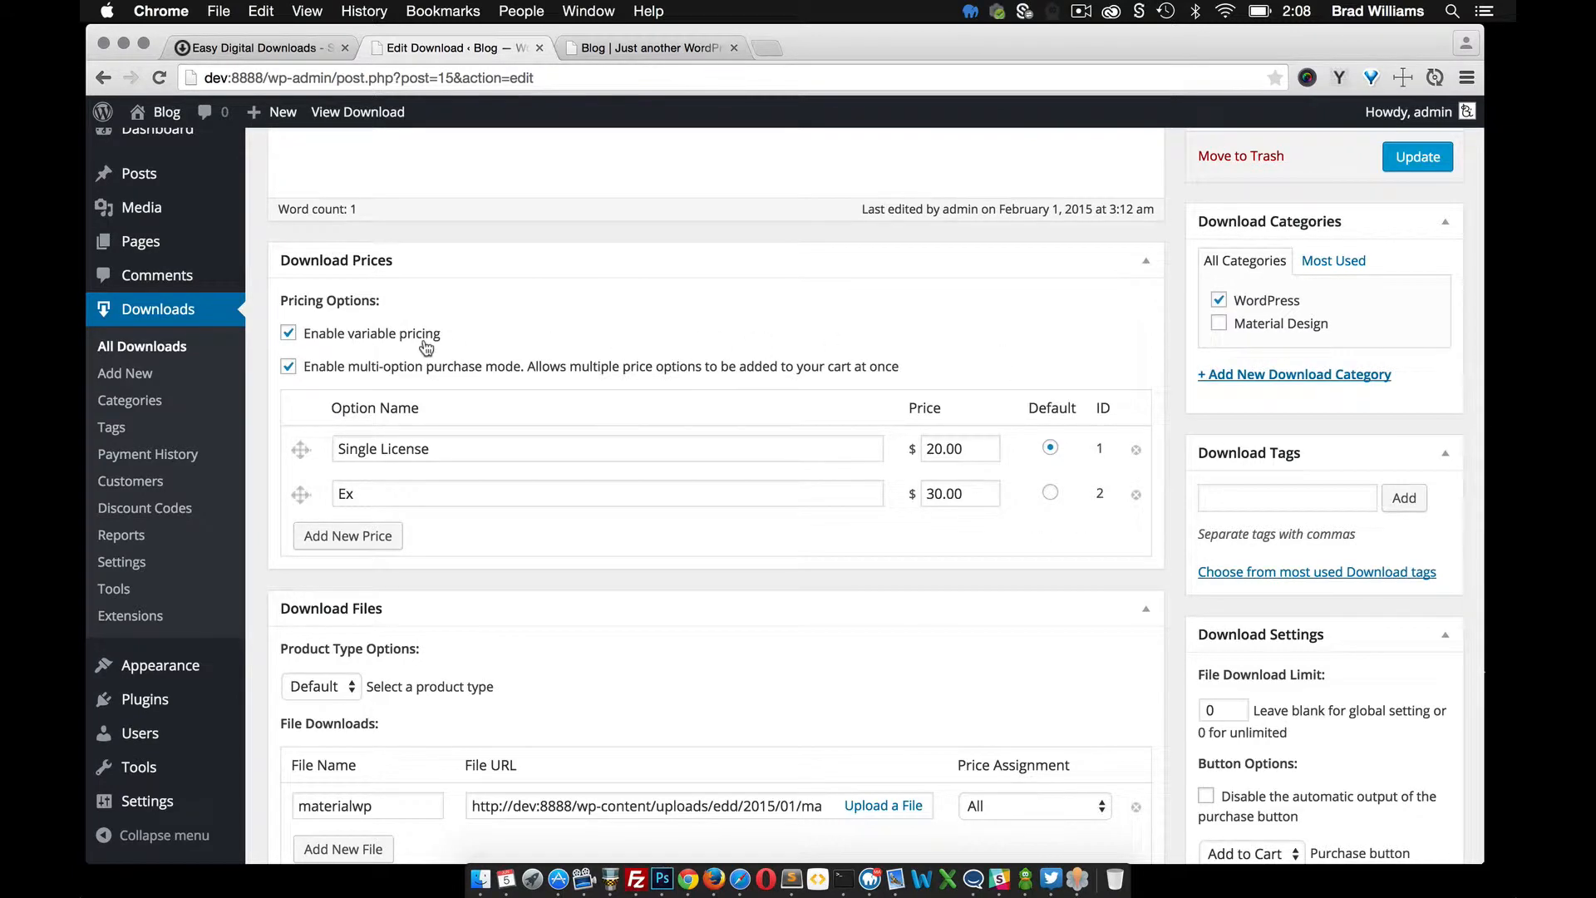
pyautogui.moveTo(526, 448)
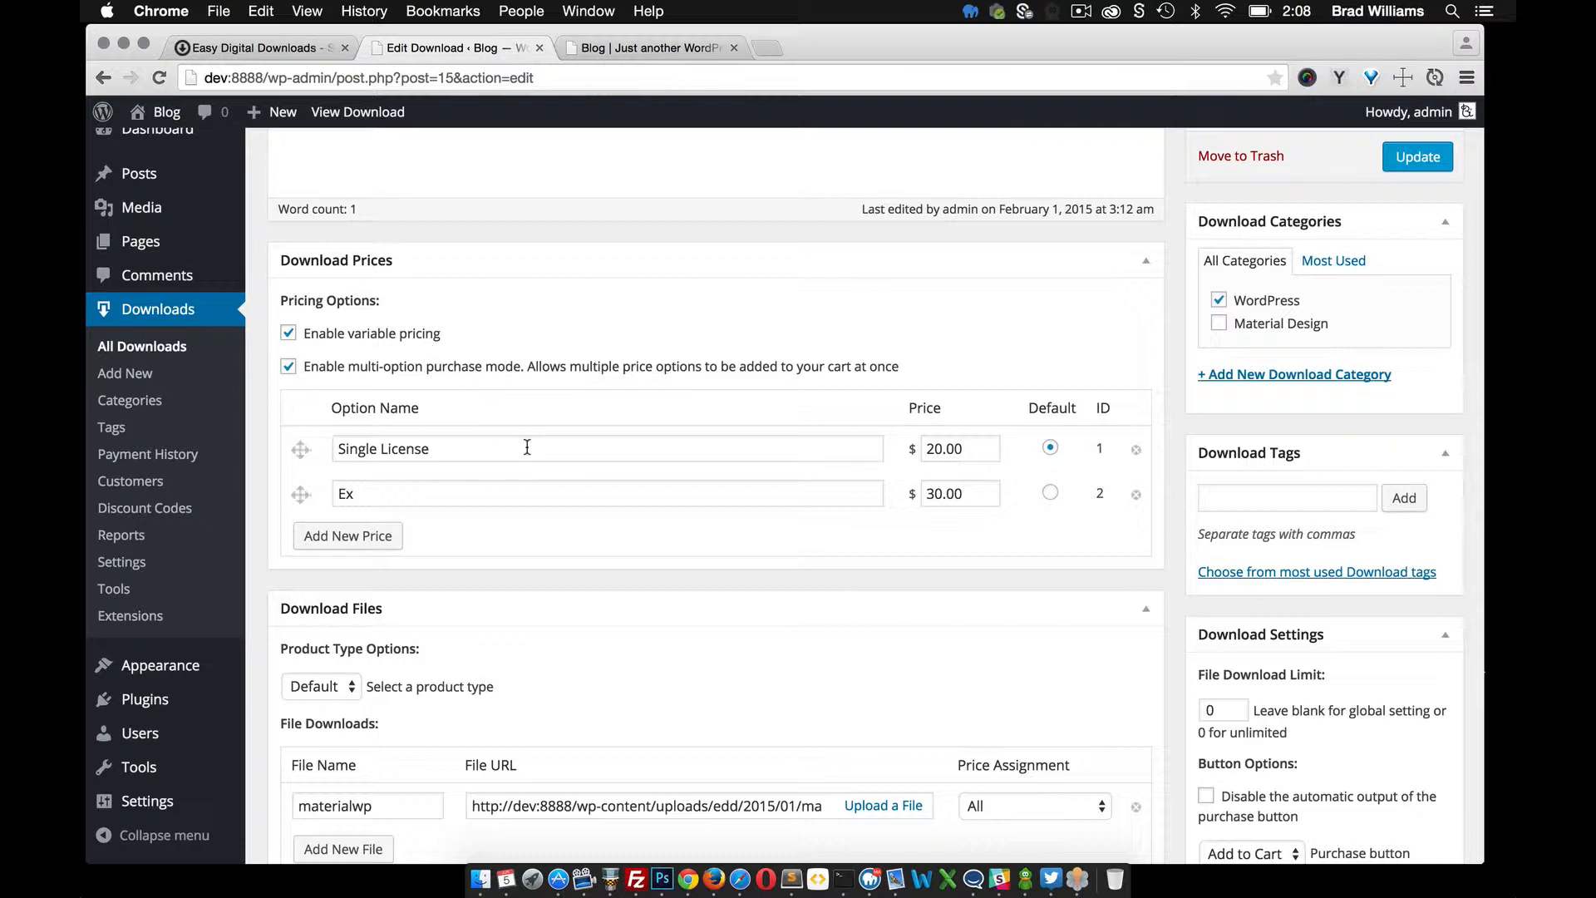
pyautogui.moveTo(567, 449)
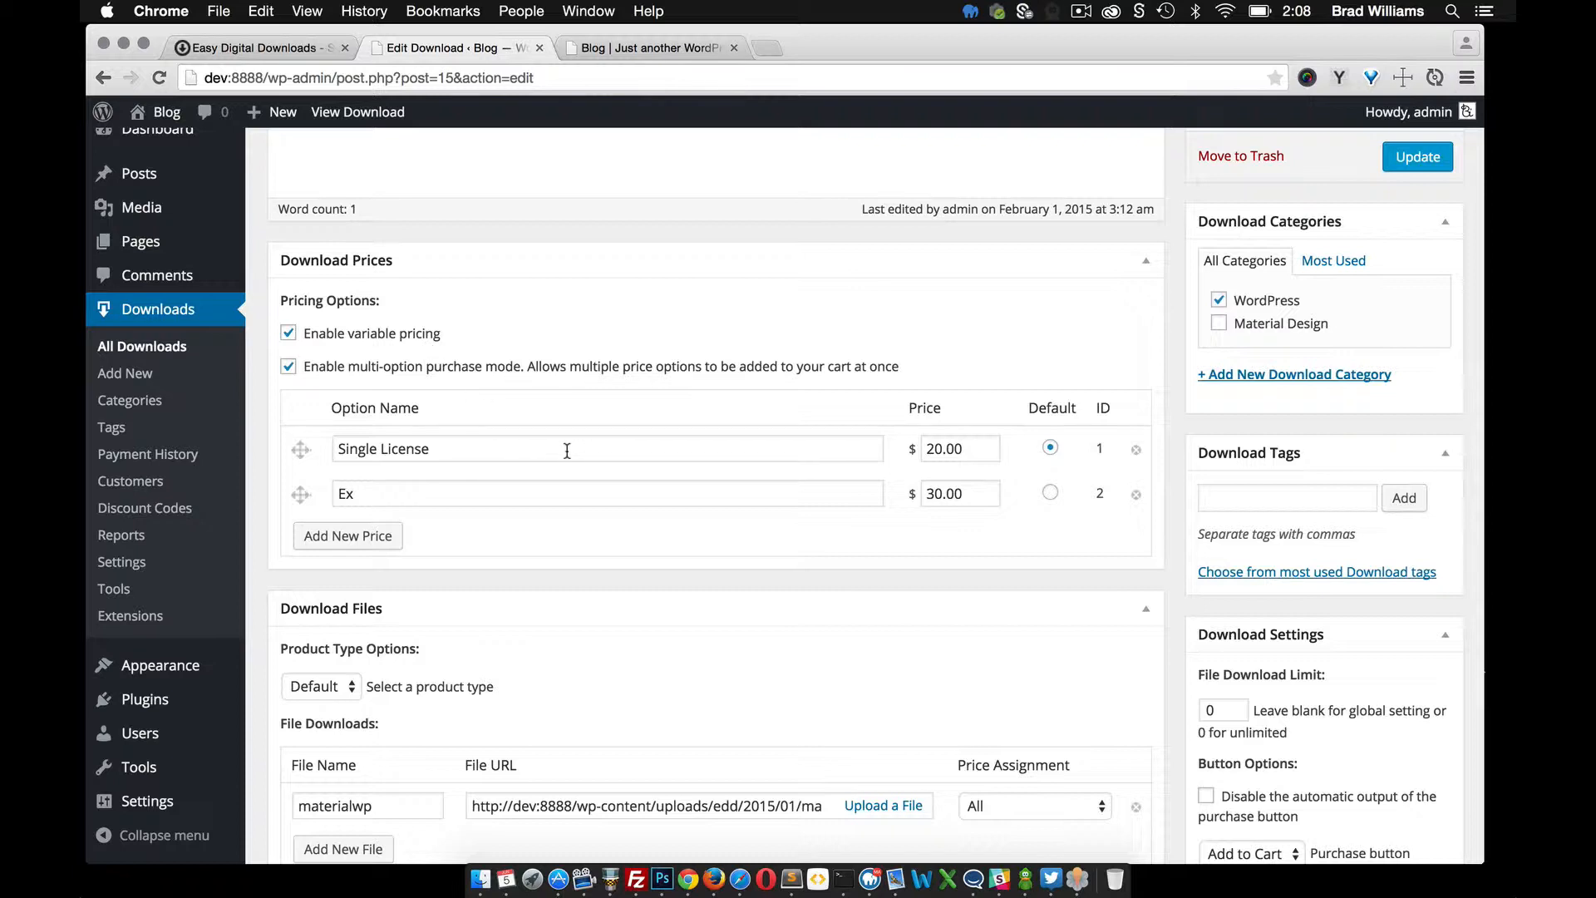
pyautogui.moveTo(498, 488)
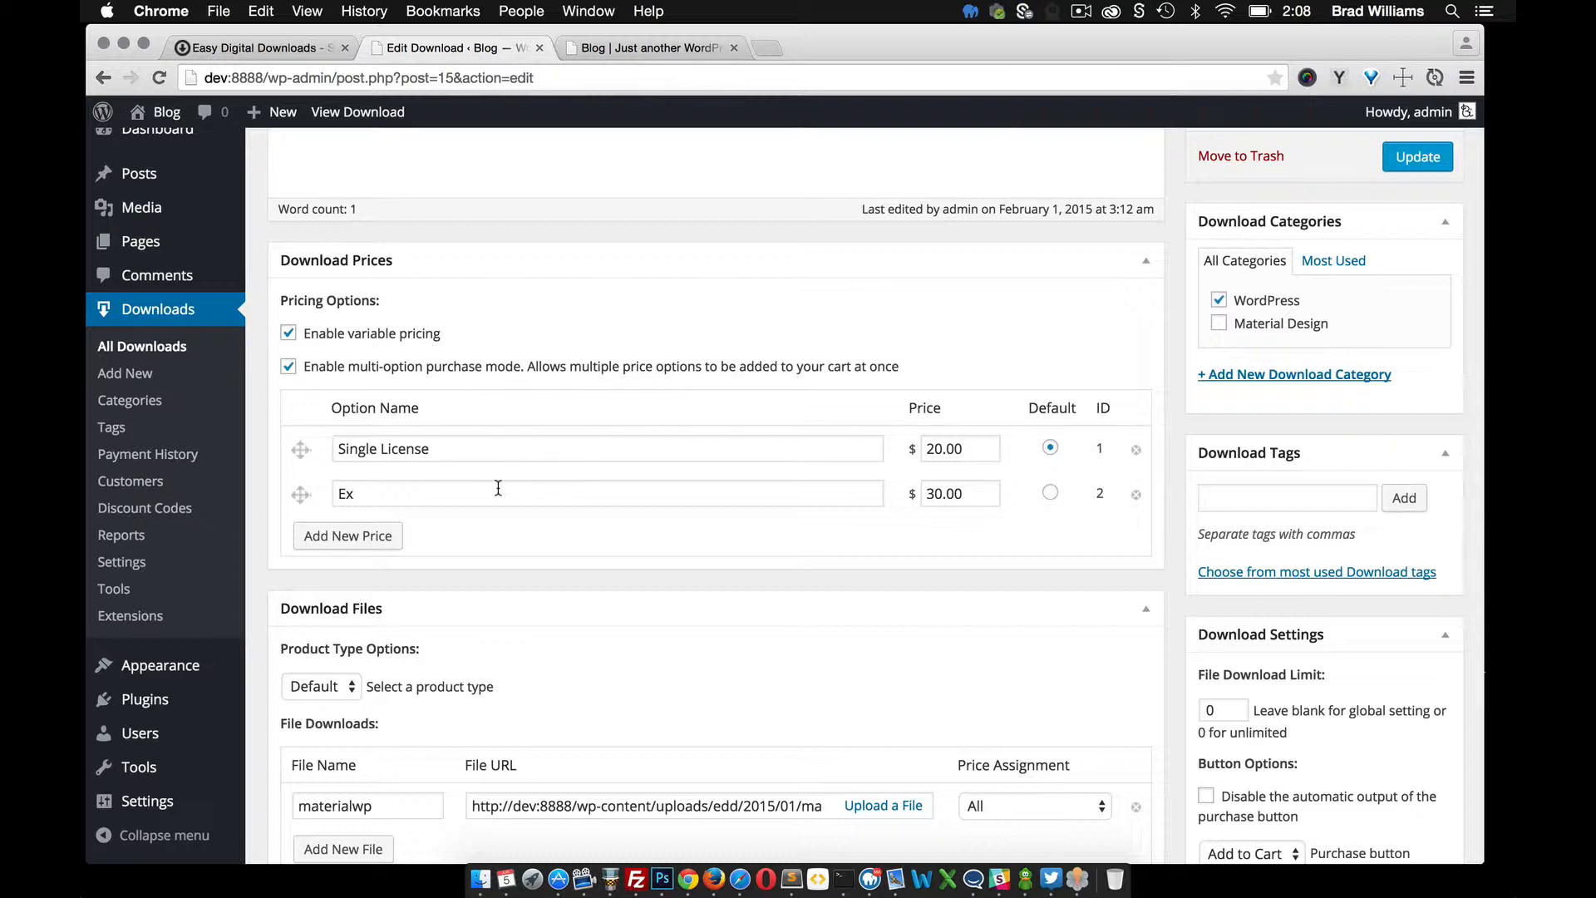
pyautogui.moveTo(578, 499)
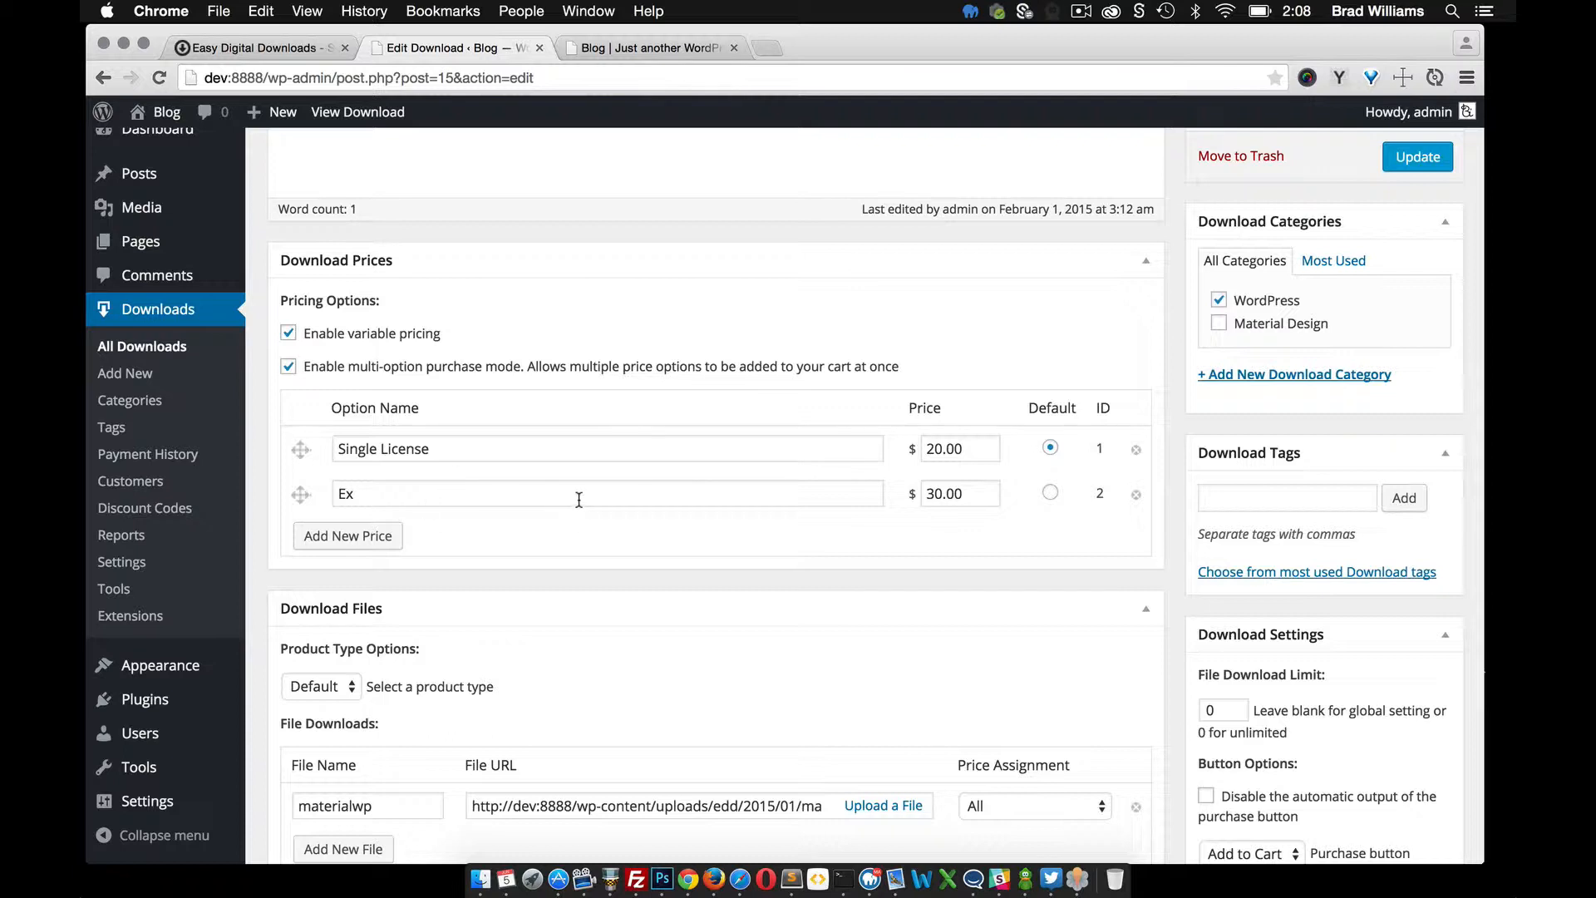
pyautogui.click(290, 332)
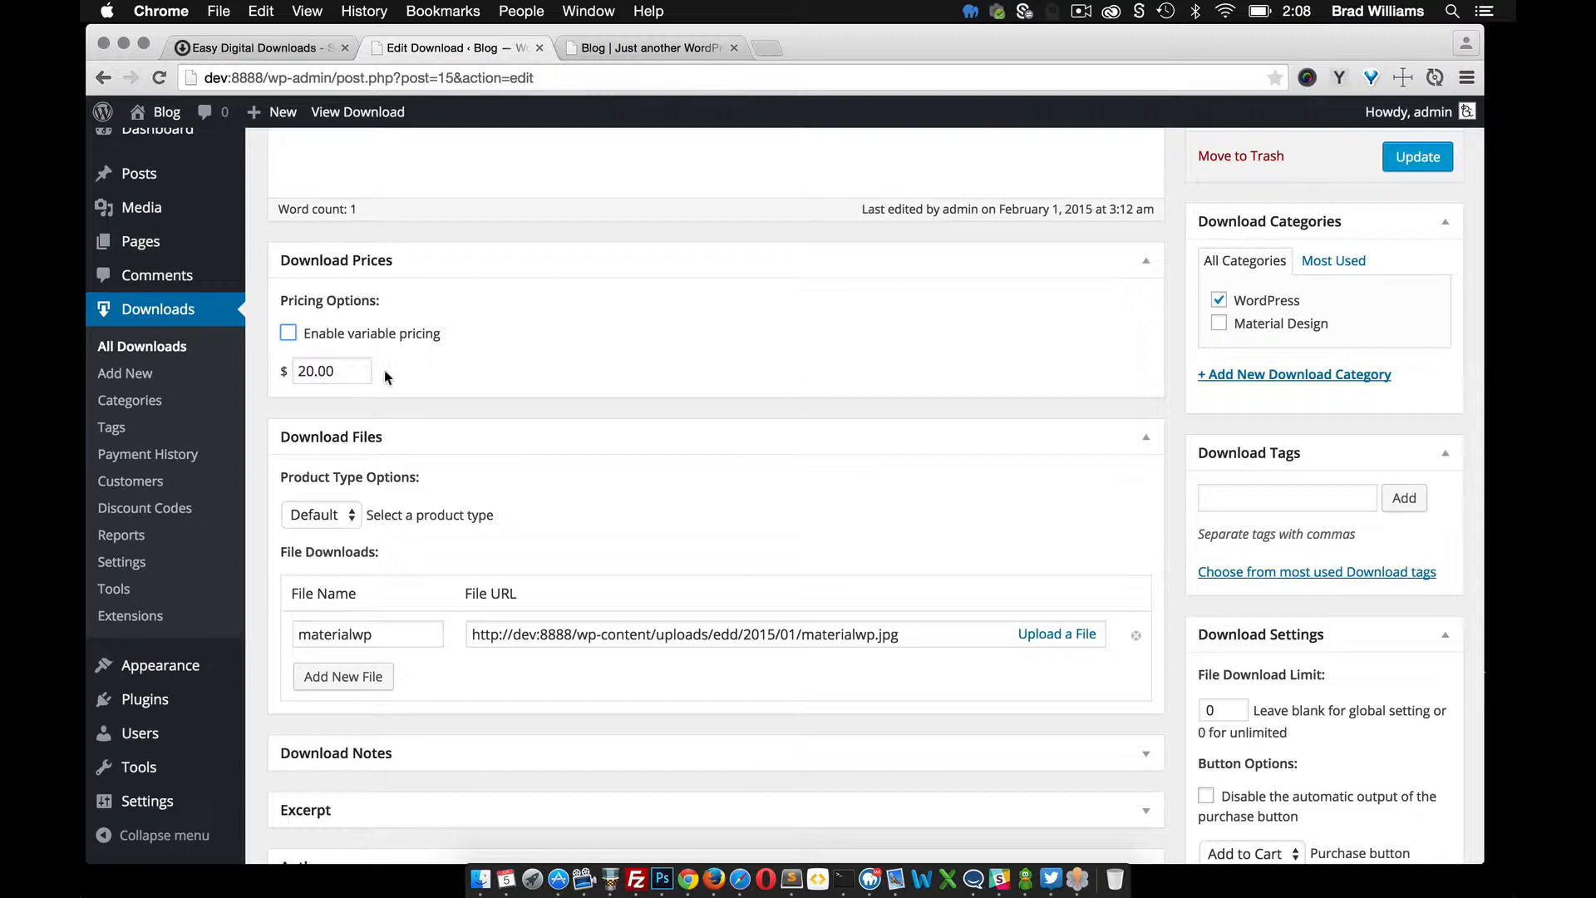
pyautogui.click(289, 333)
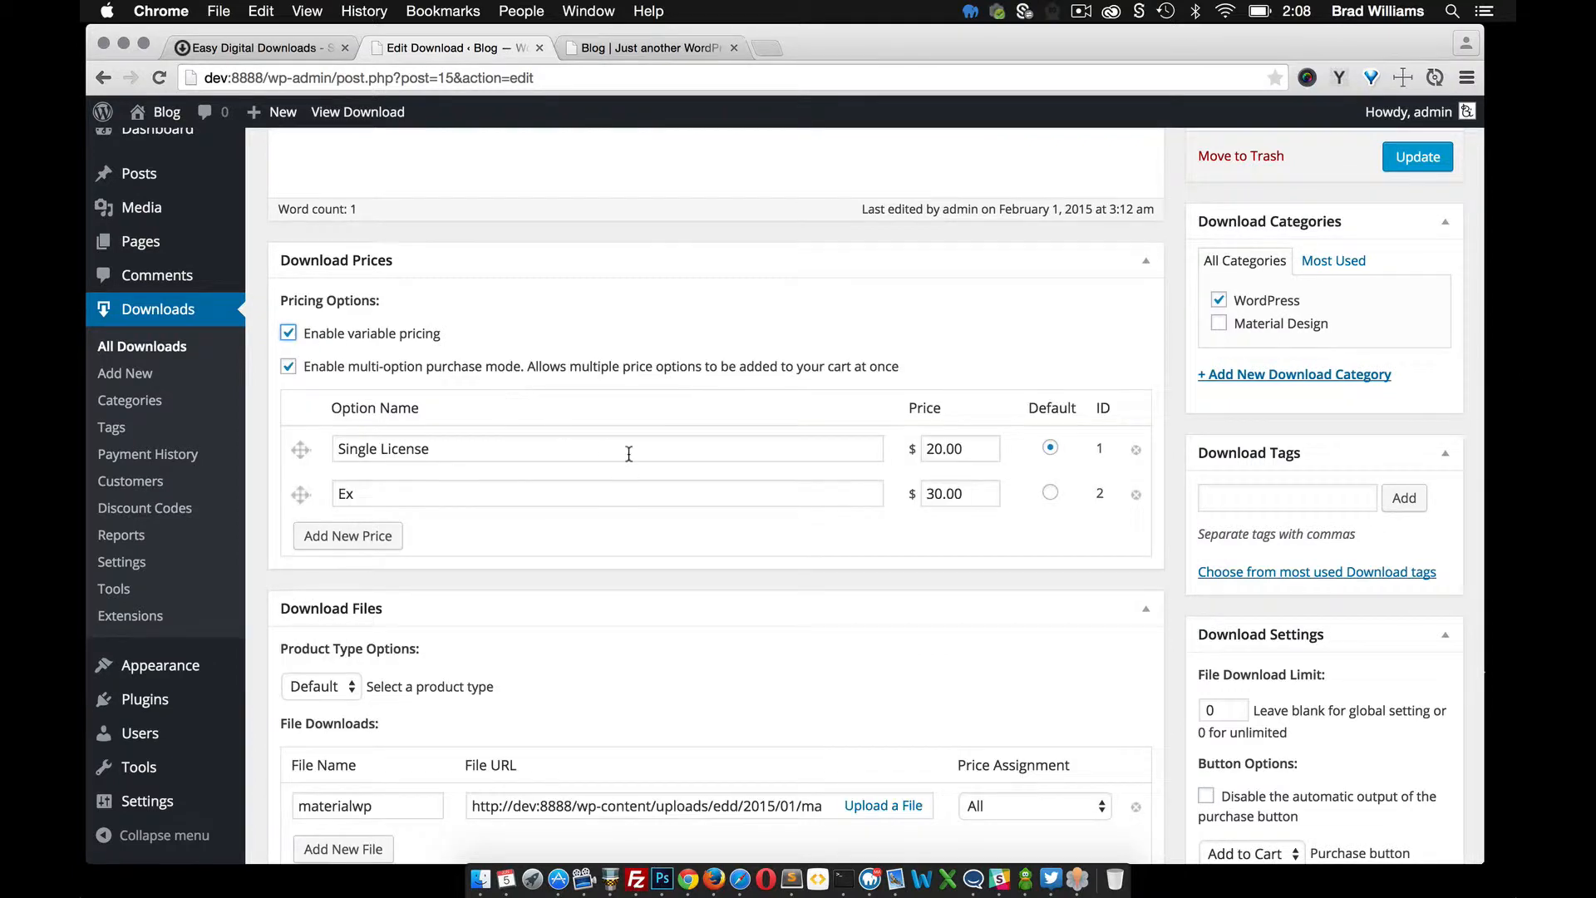
# Keep the materialwp file's Price Assignment set to All prices.
pyautogui.scroll(-3)
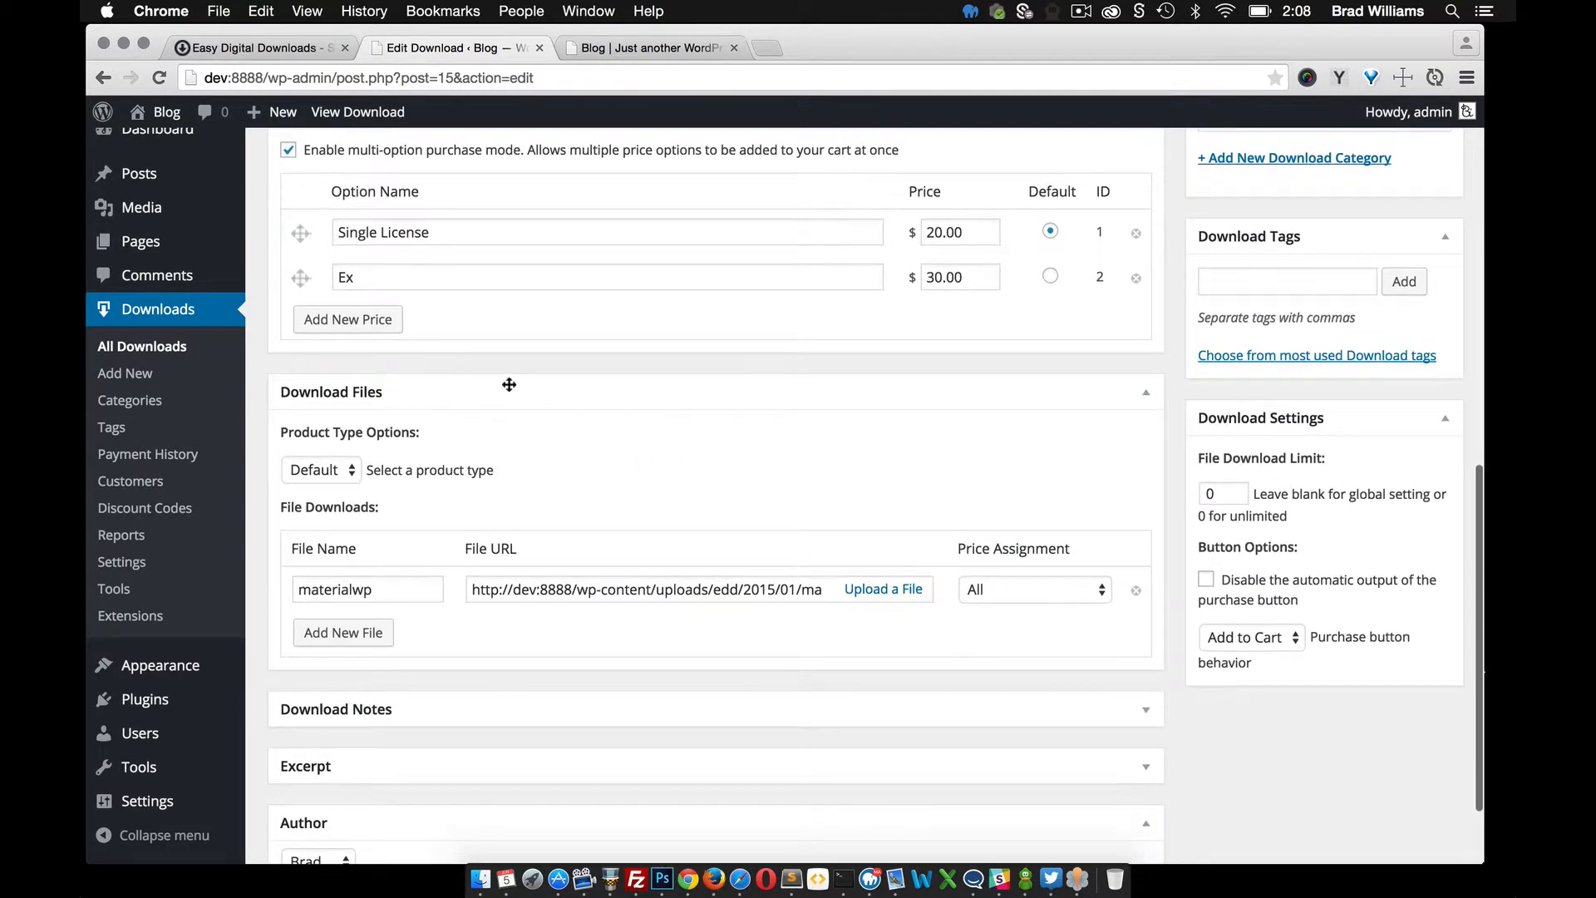
pyautogui.moveTo(774, 635)
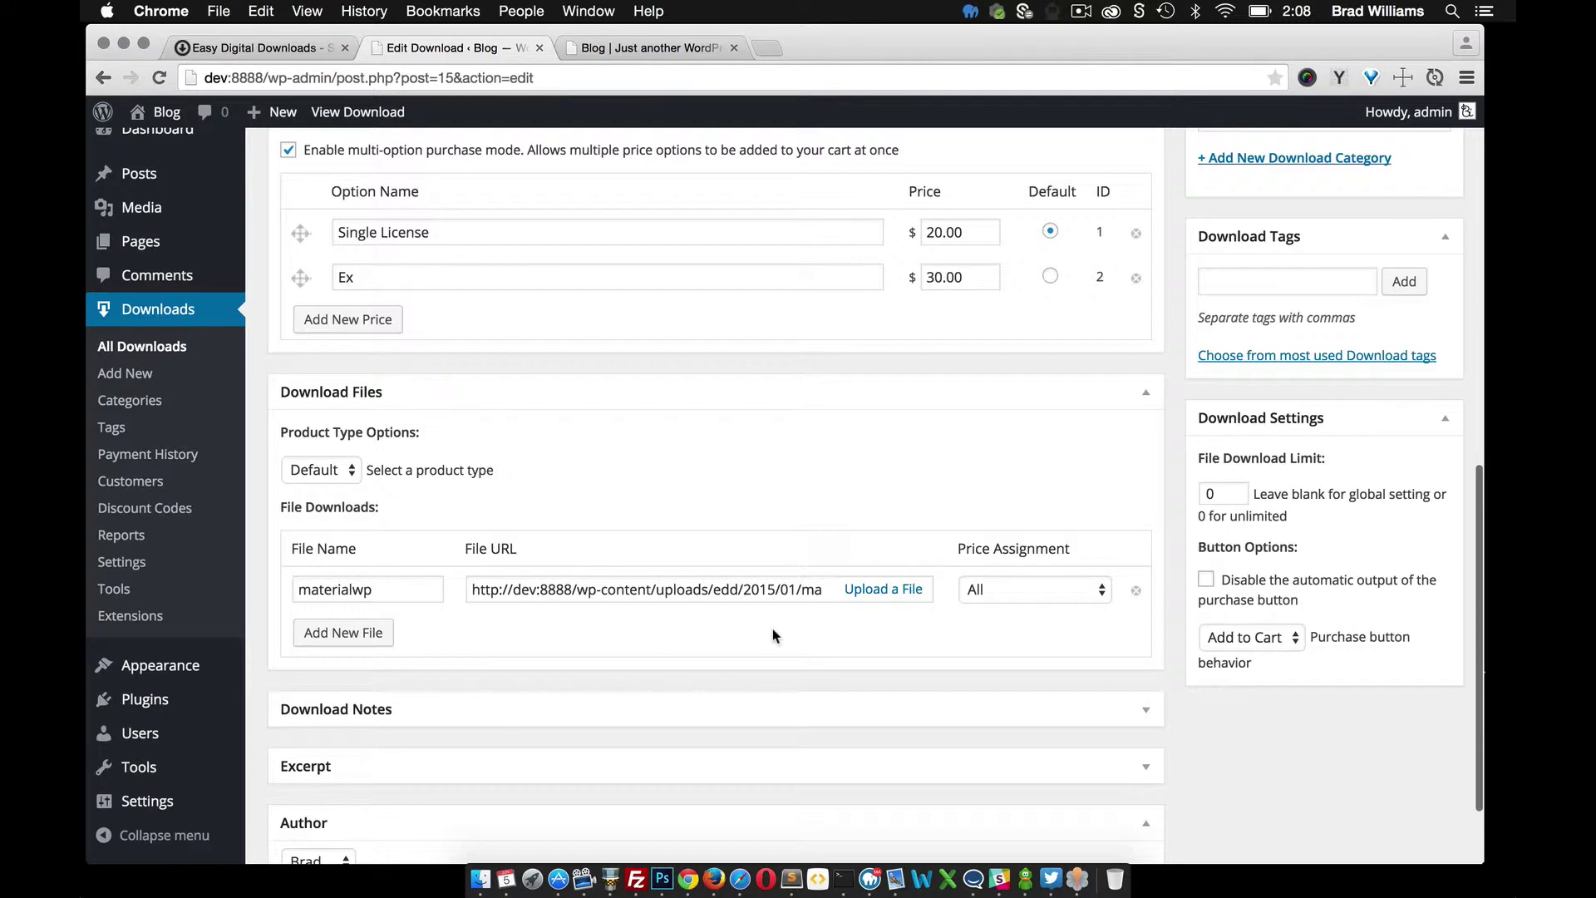
pyautogui.moveTo(843, 472)
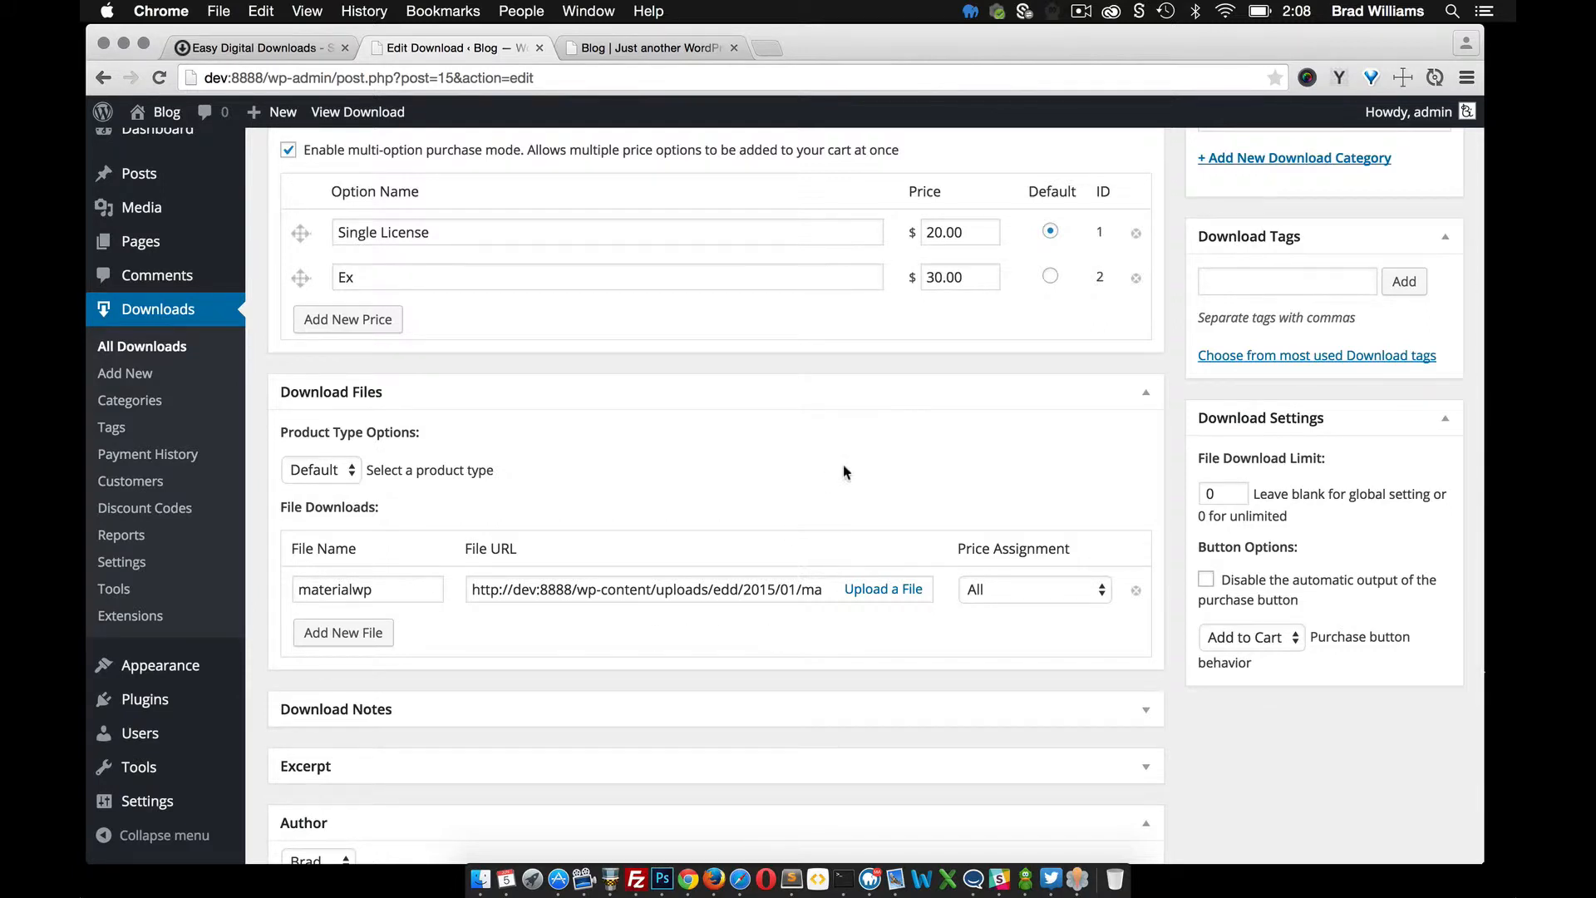
pyautogui.moveTo(785, 490)
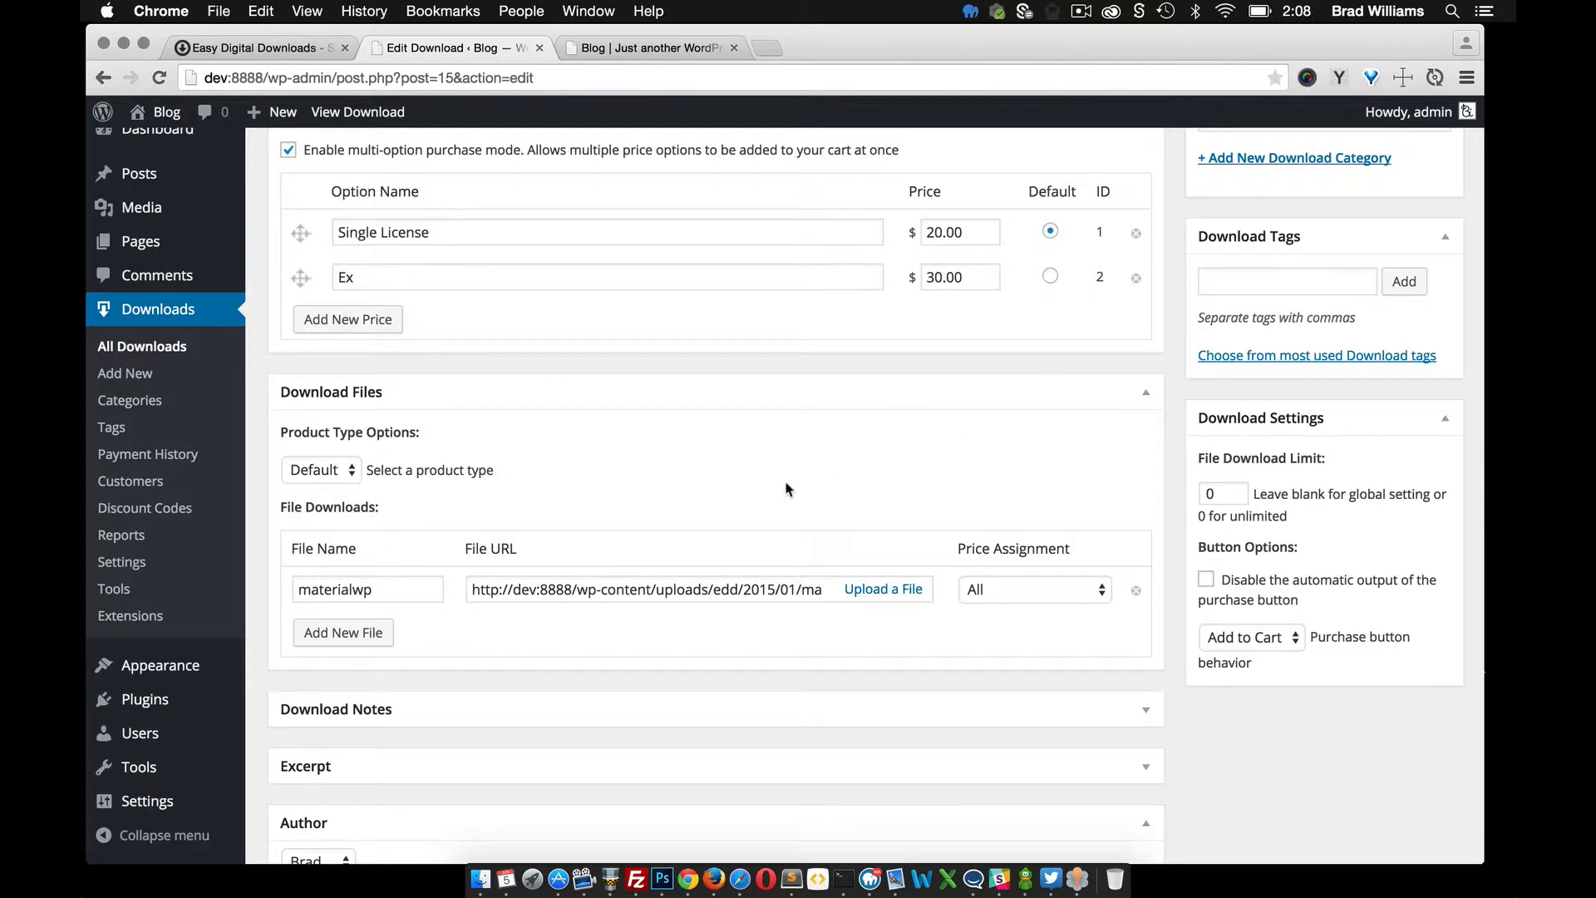
pyautogui.moveTo(584, 575)
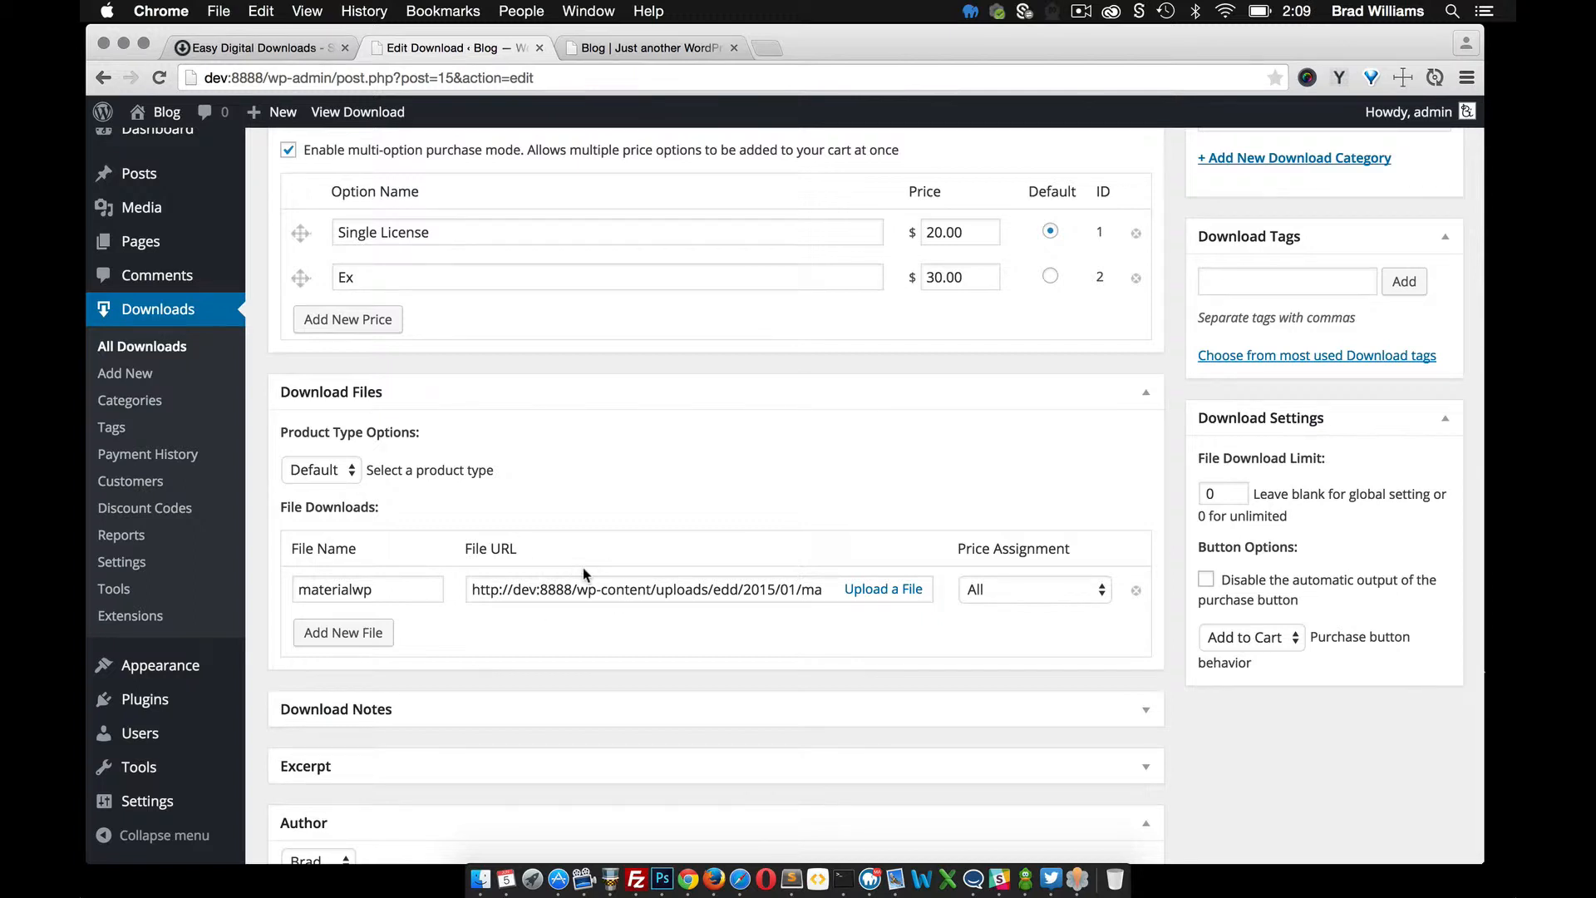
pyautogui.moveTo(343, 632)
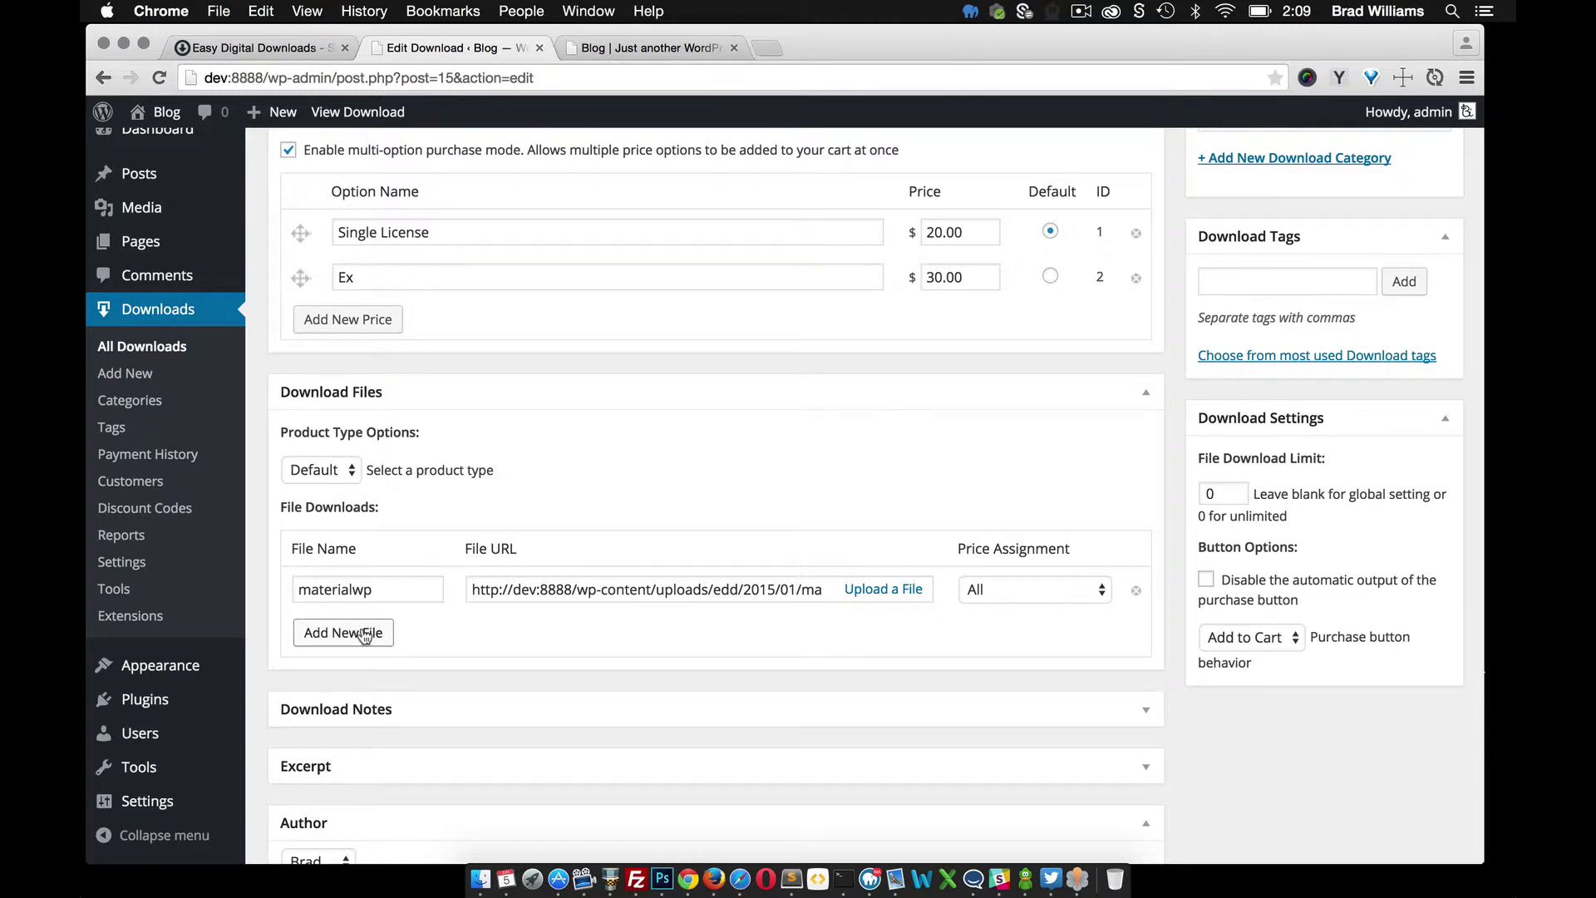
pyautogui.click(1031, 589)
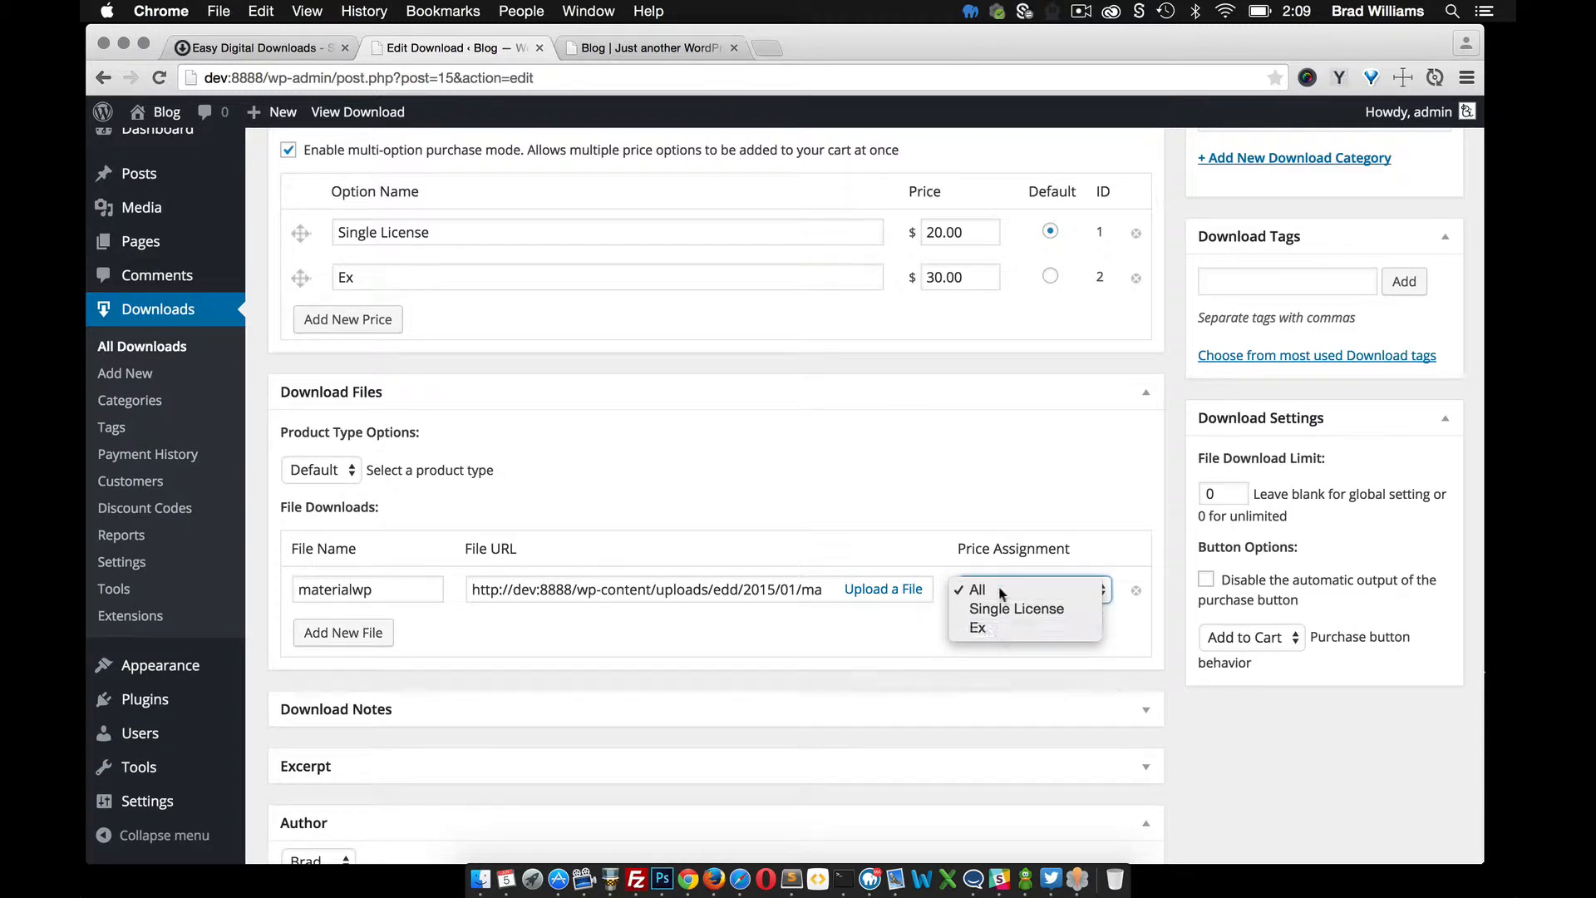
pyautogui.click(975, 589)
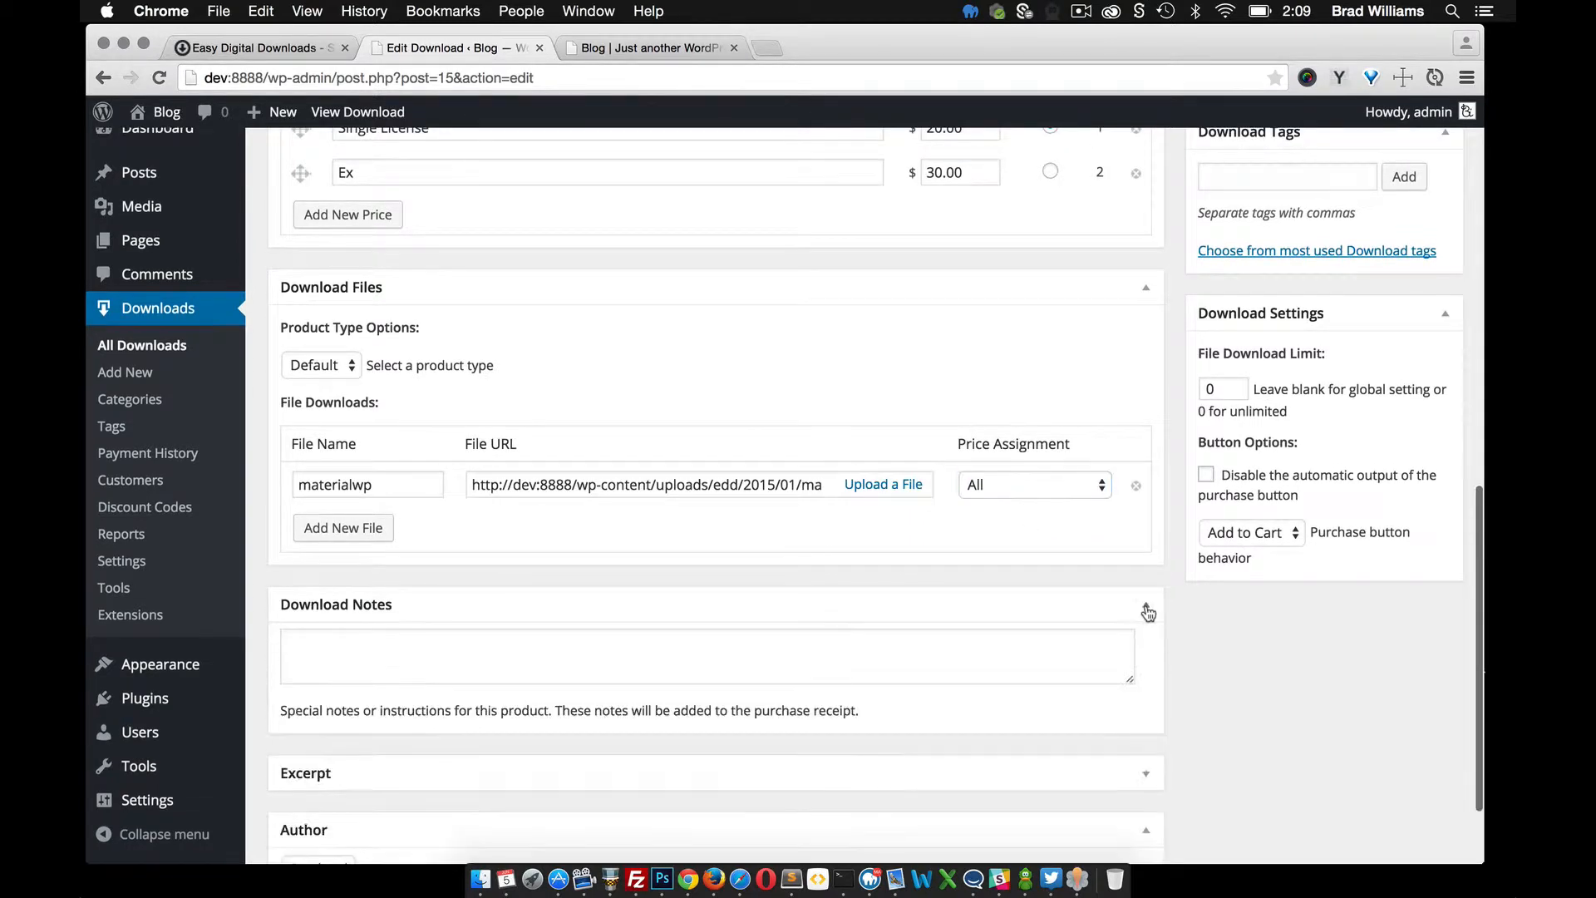
pyautogui.scroll(-3)
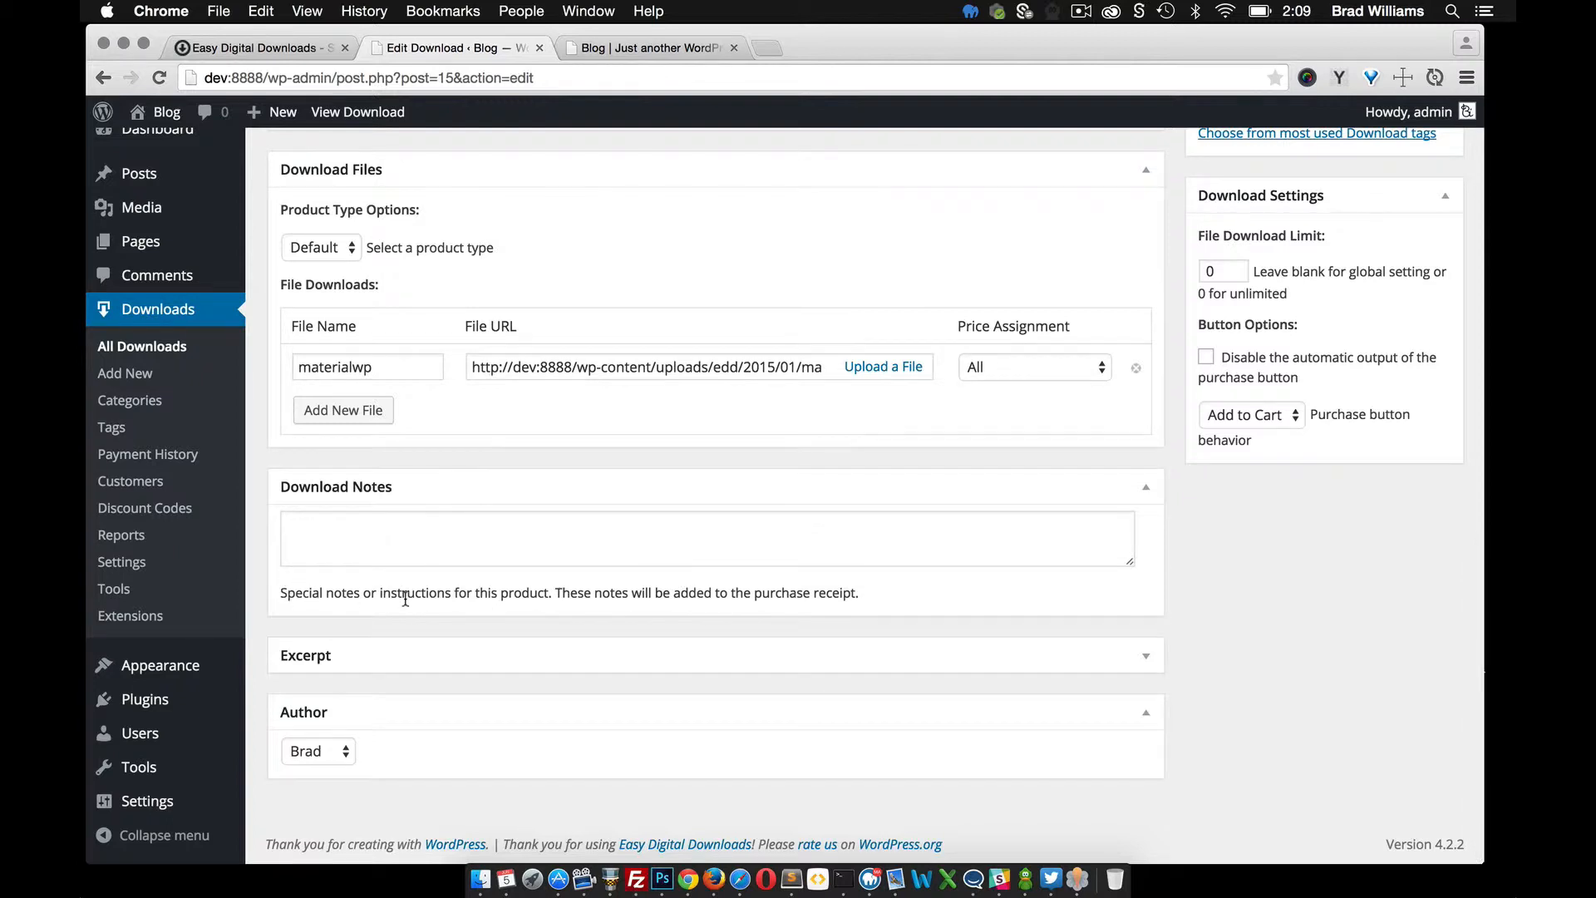
pyautogui.moveTo(849, 595)
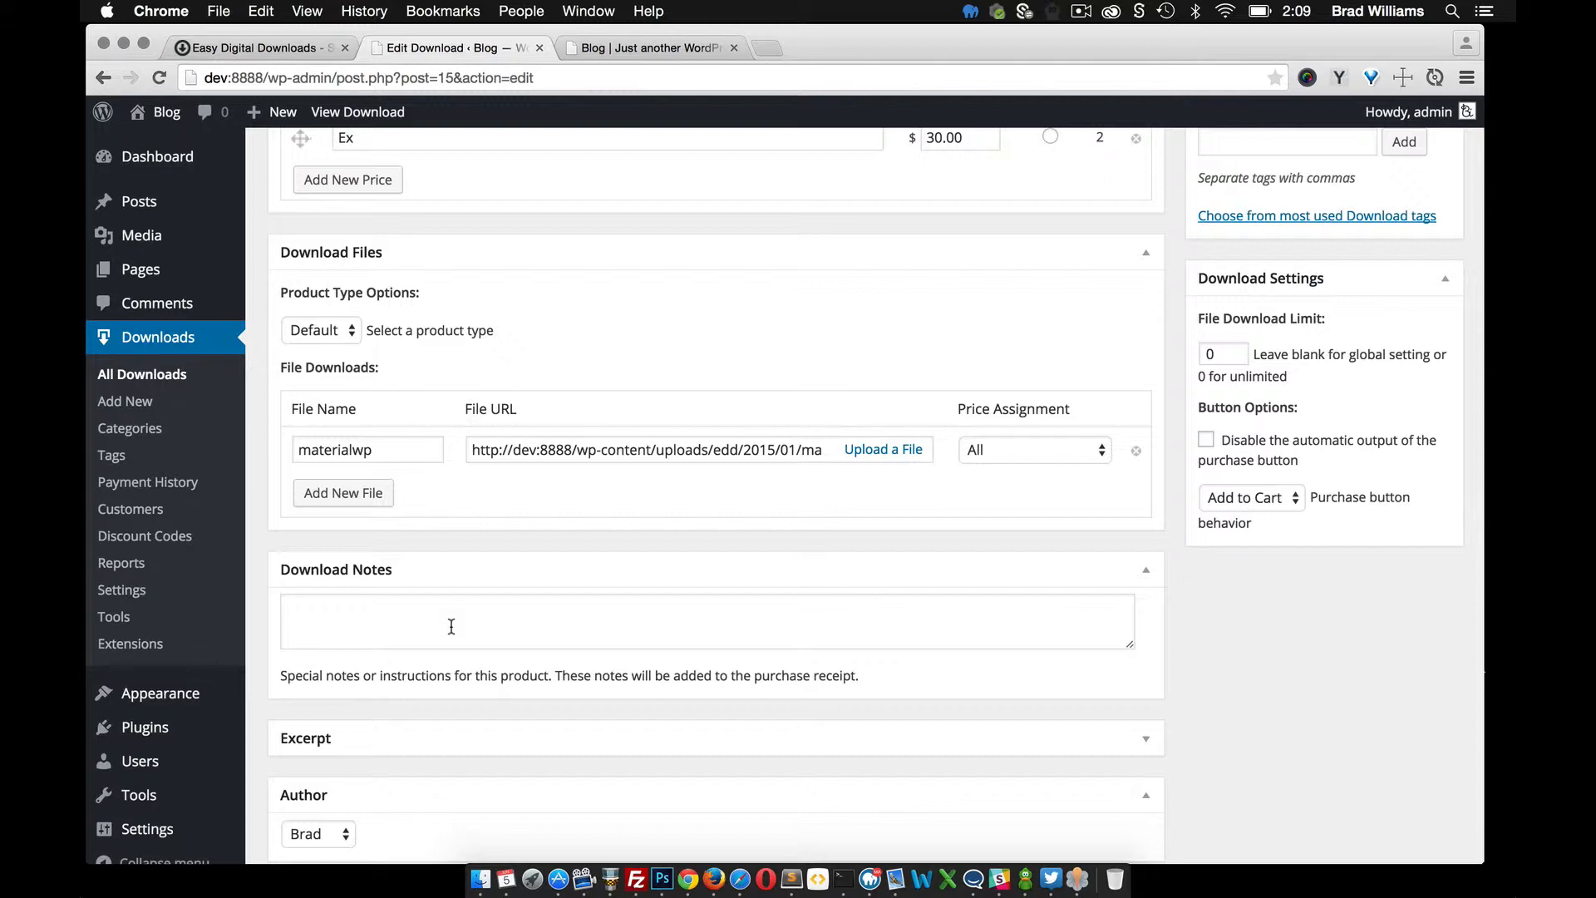
pyautogui.moveTo(481, 623)
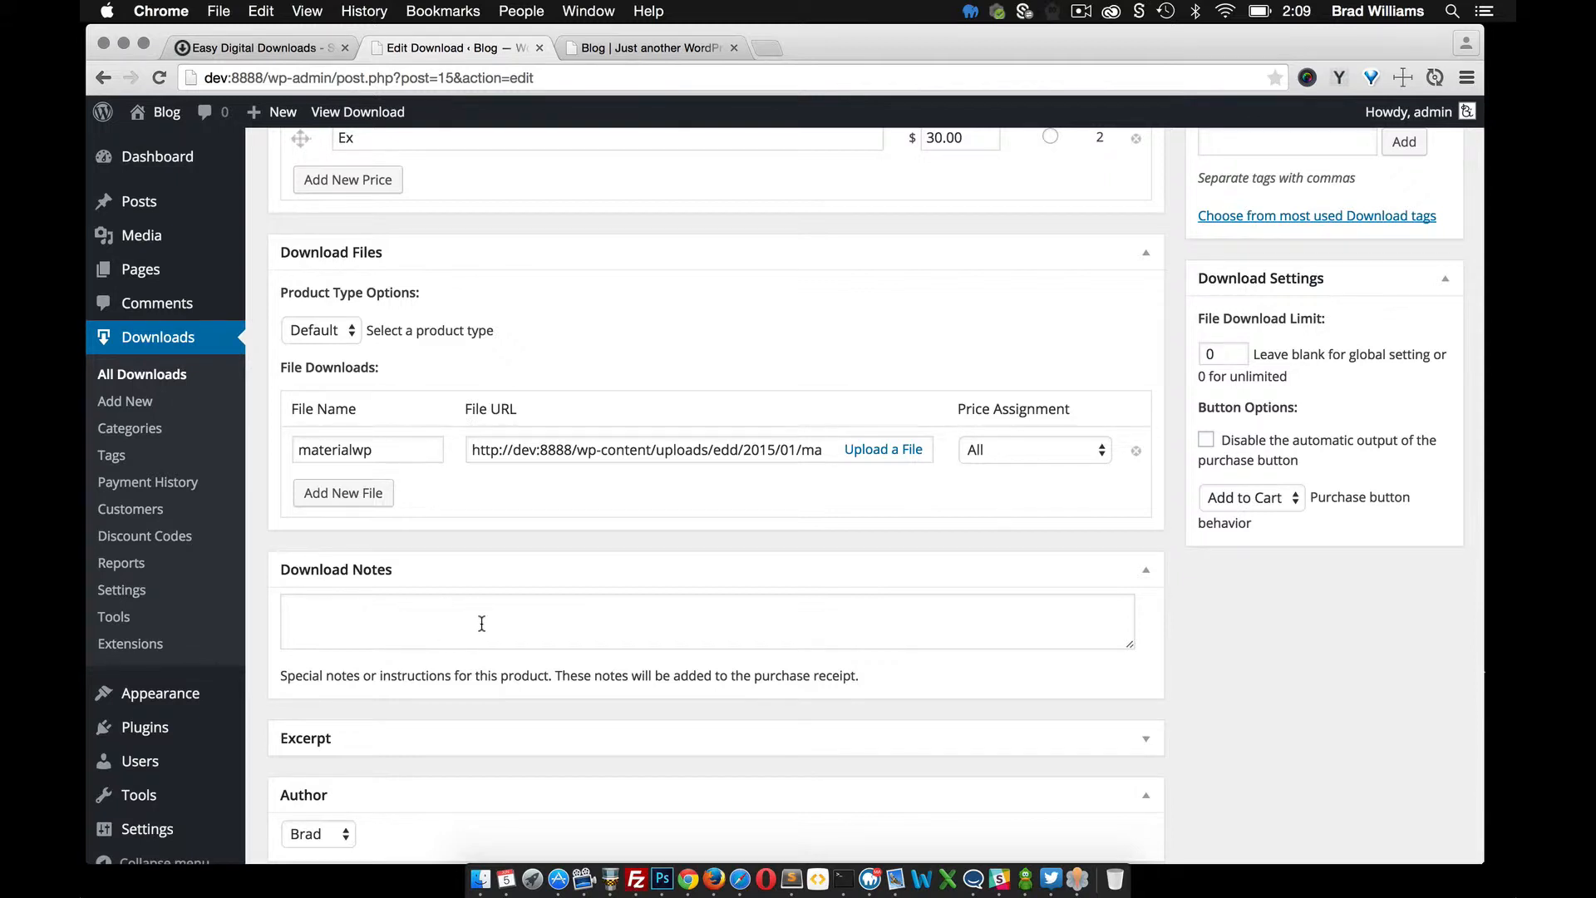
pyautogui.scroll(3)
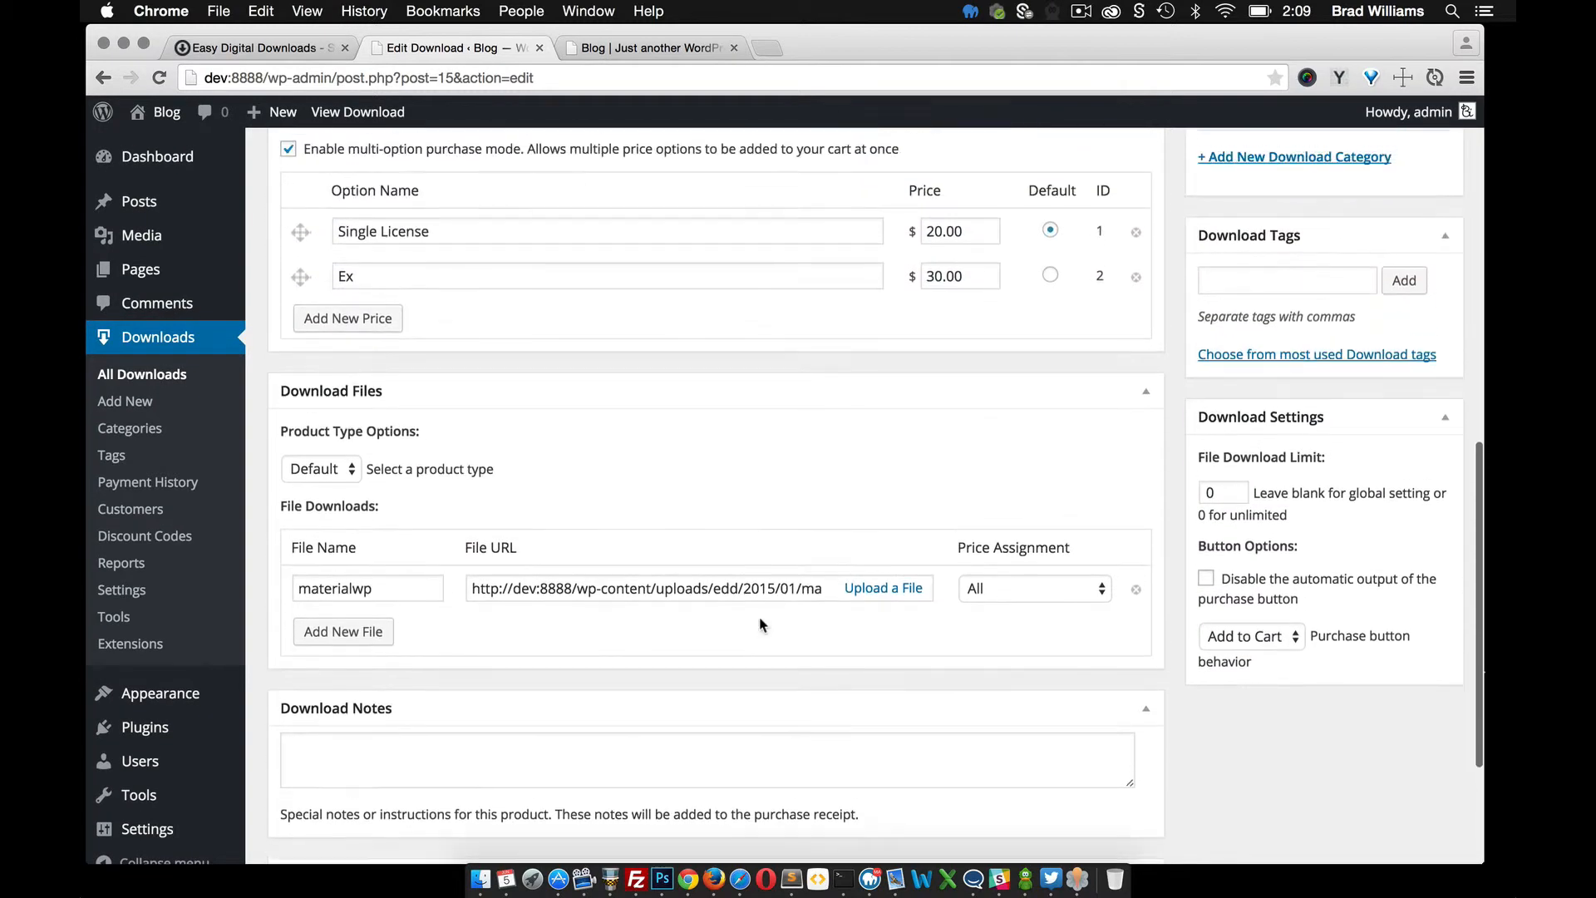
pyautogui.scroll(3)
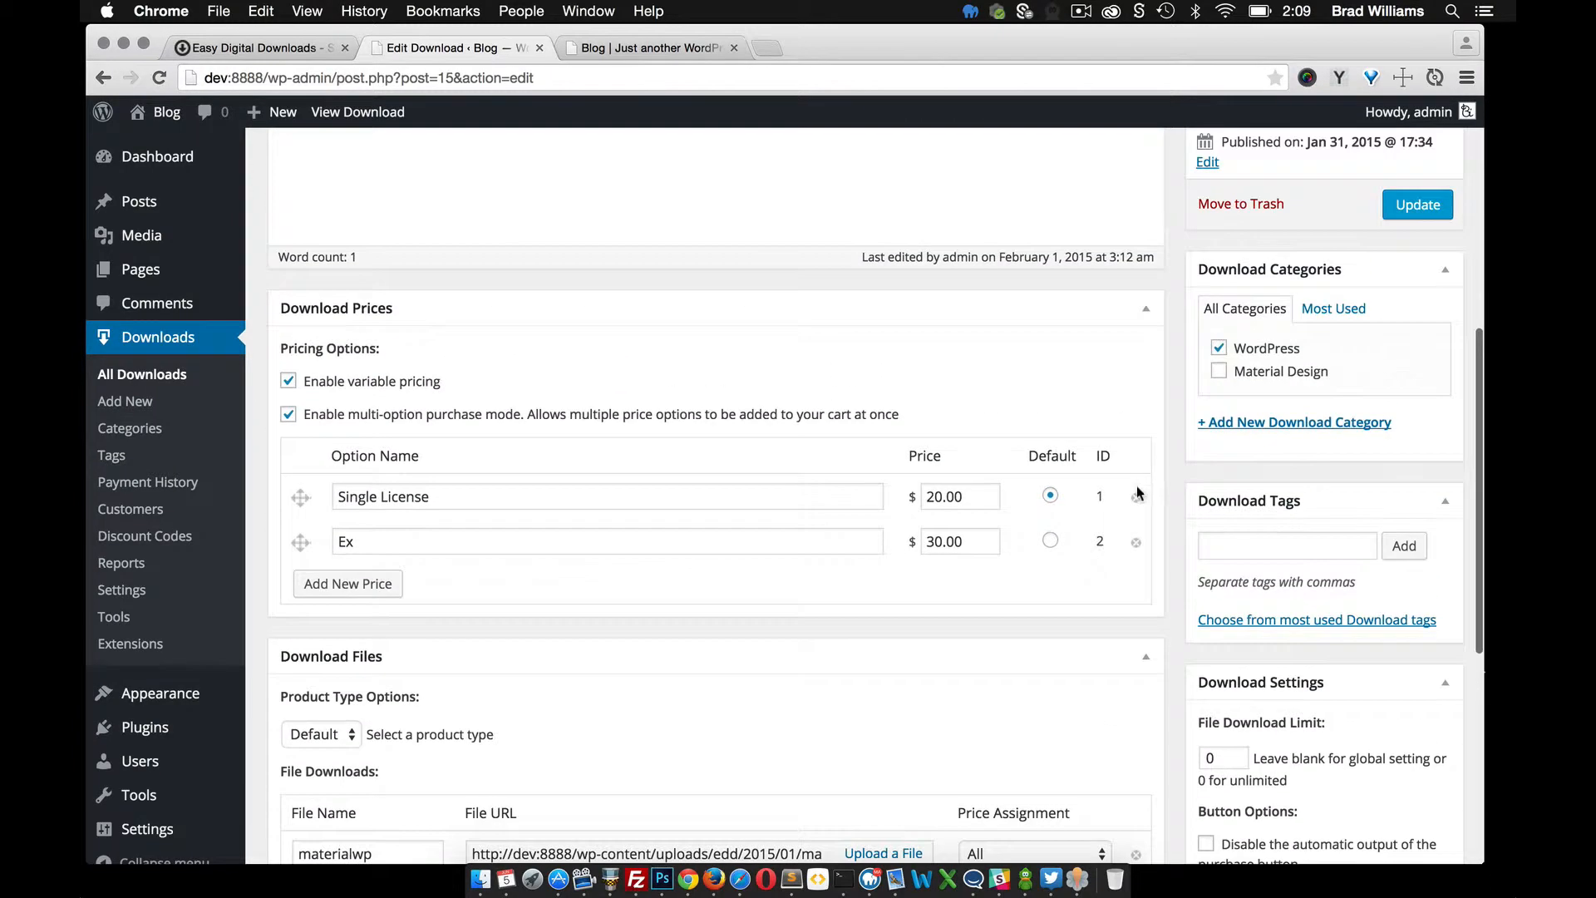
pyautogui.scroll(3)
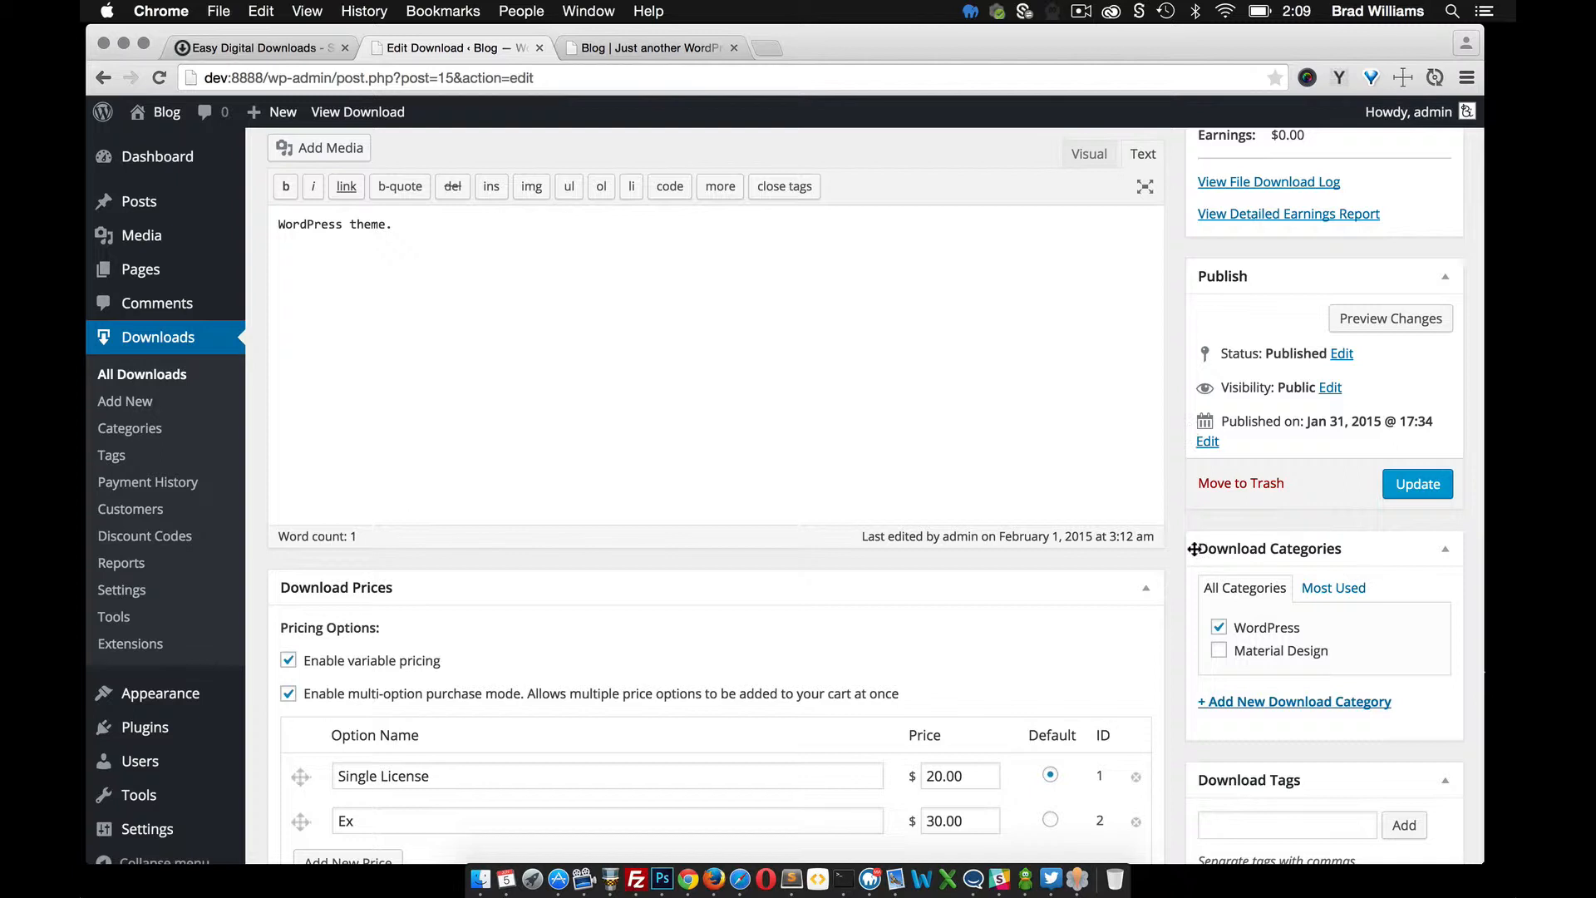
pyautogui.scroll(-3)
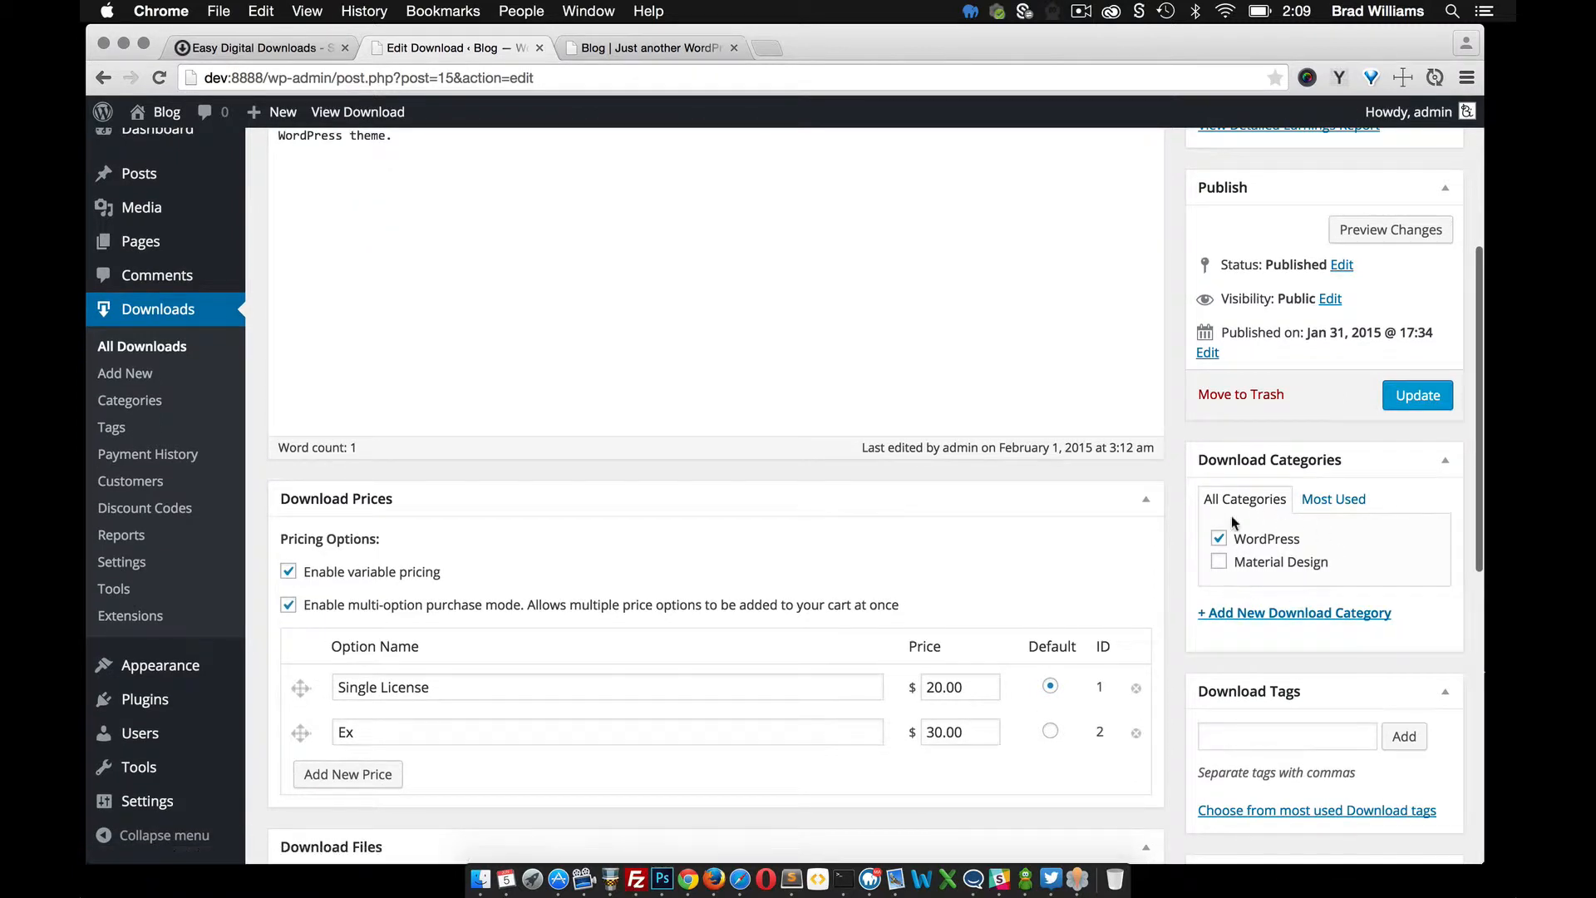
pyautogui.moveTo(1262, 575)
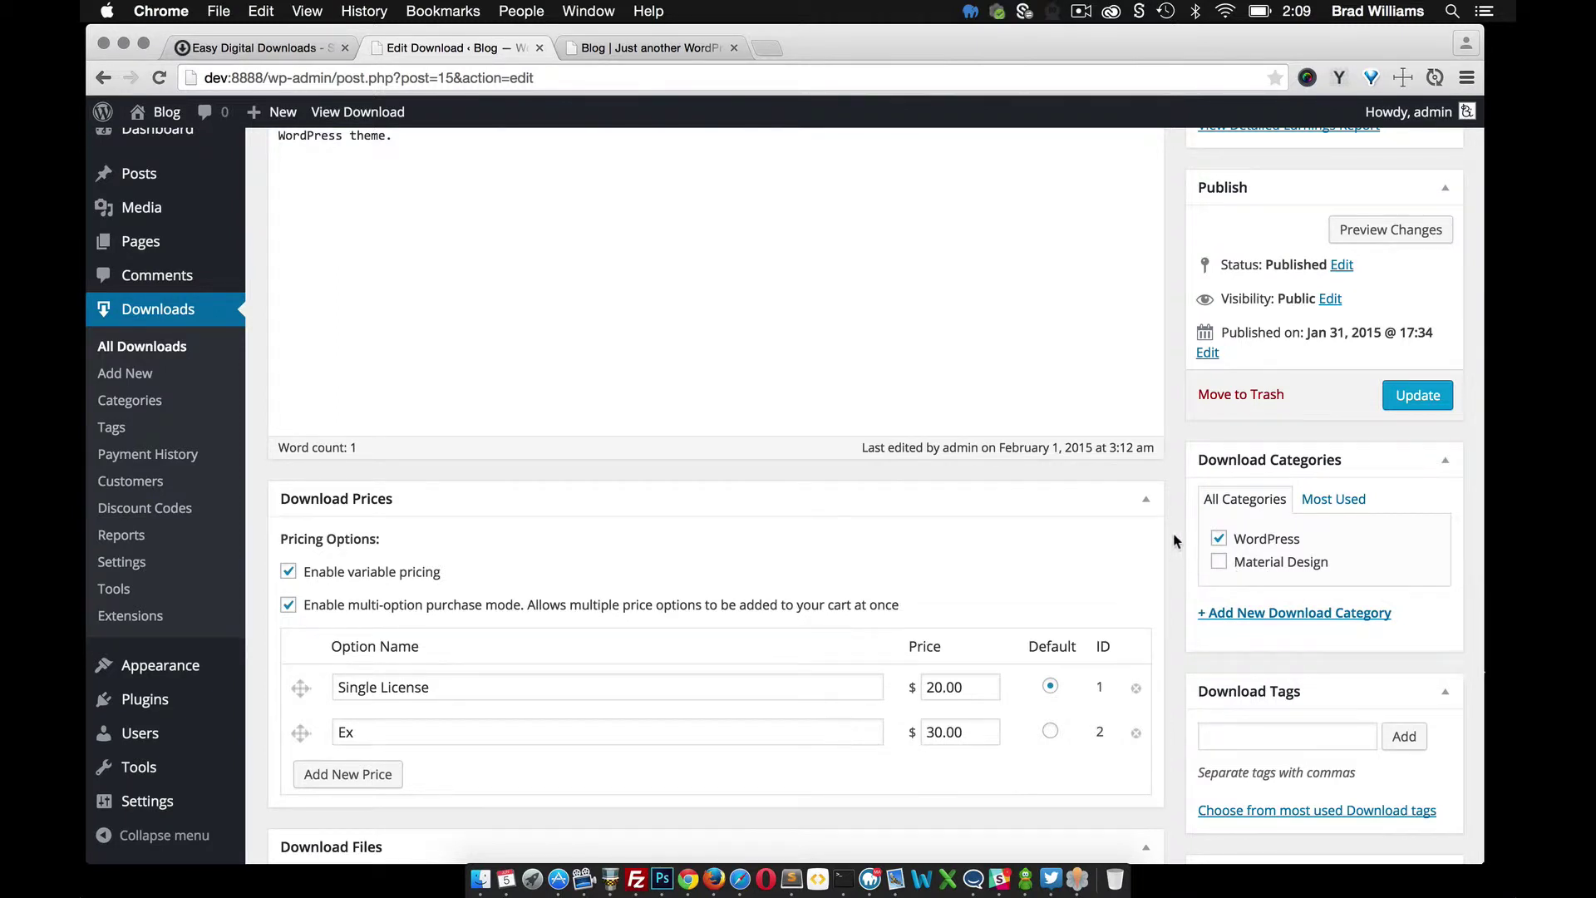
pyautogui.moveTo(1166, 493)
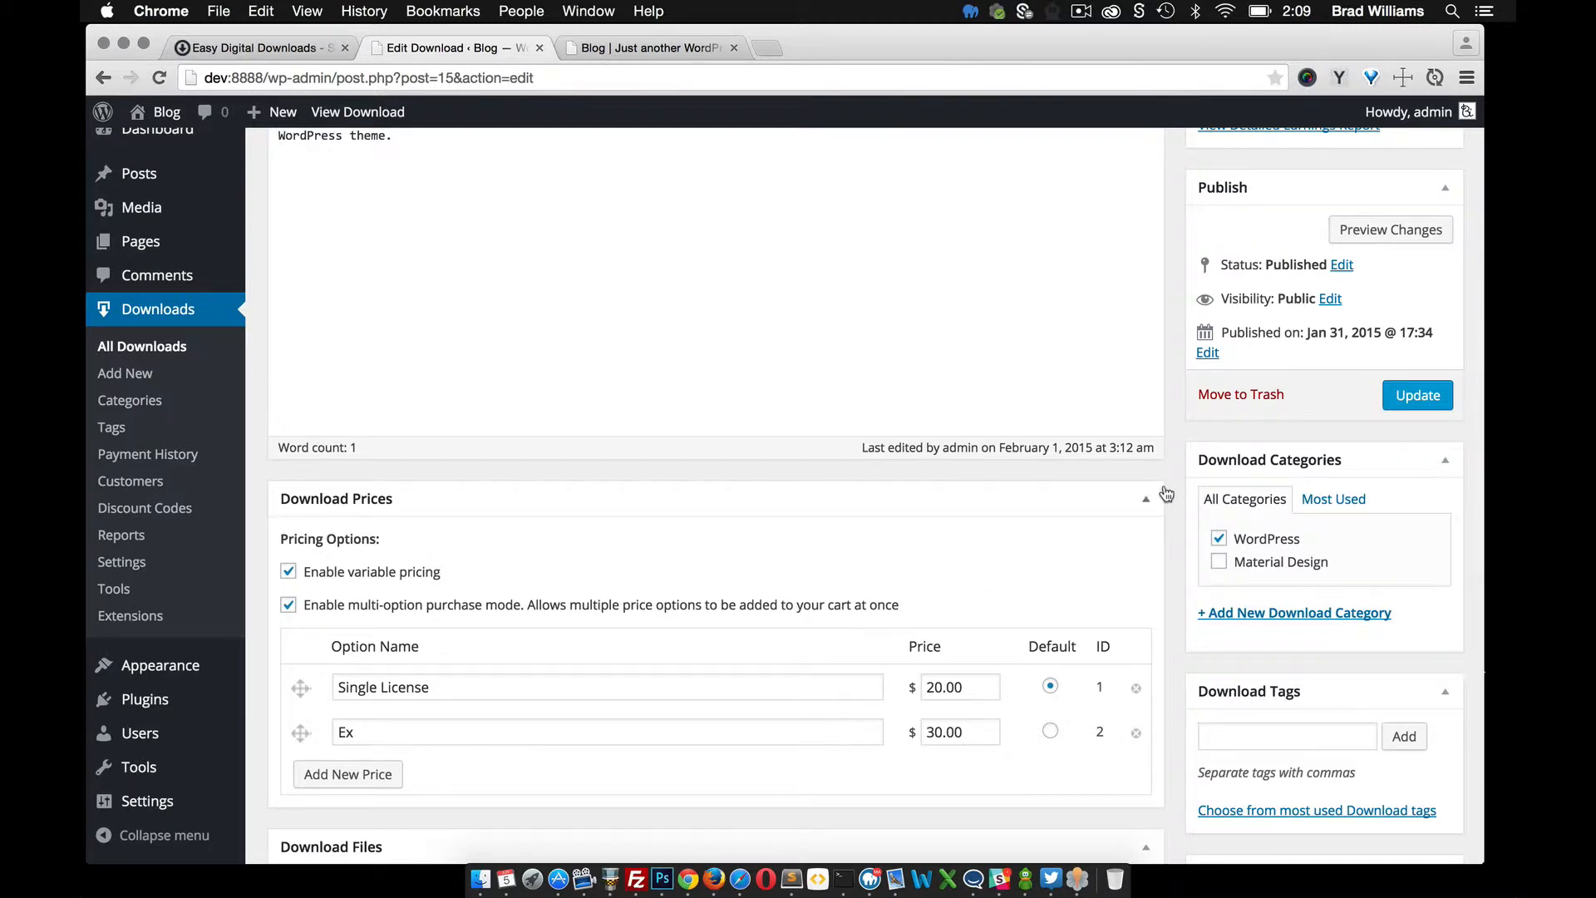
pyautogui.moveTo(1146, 498)
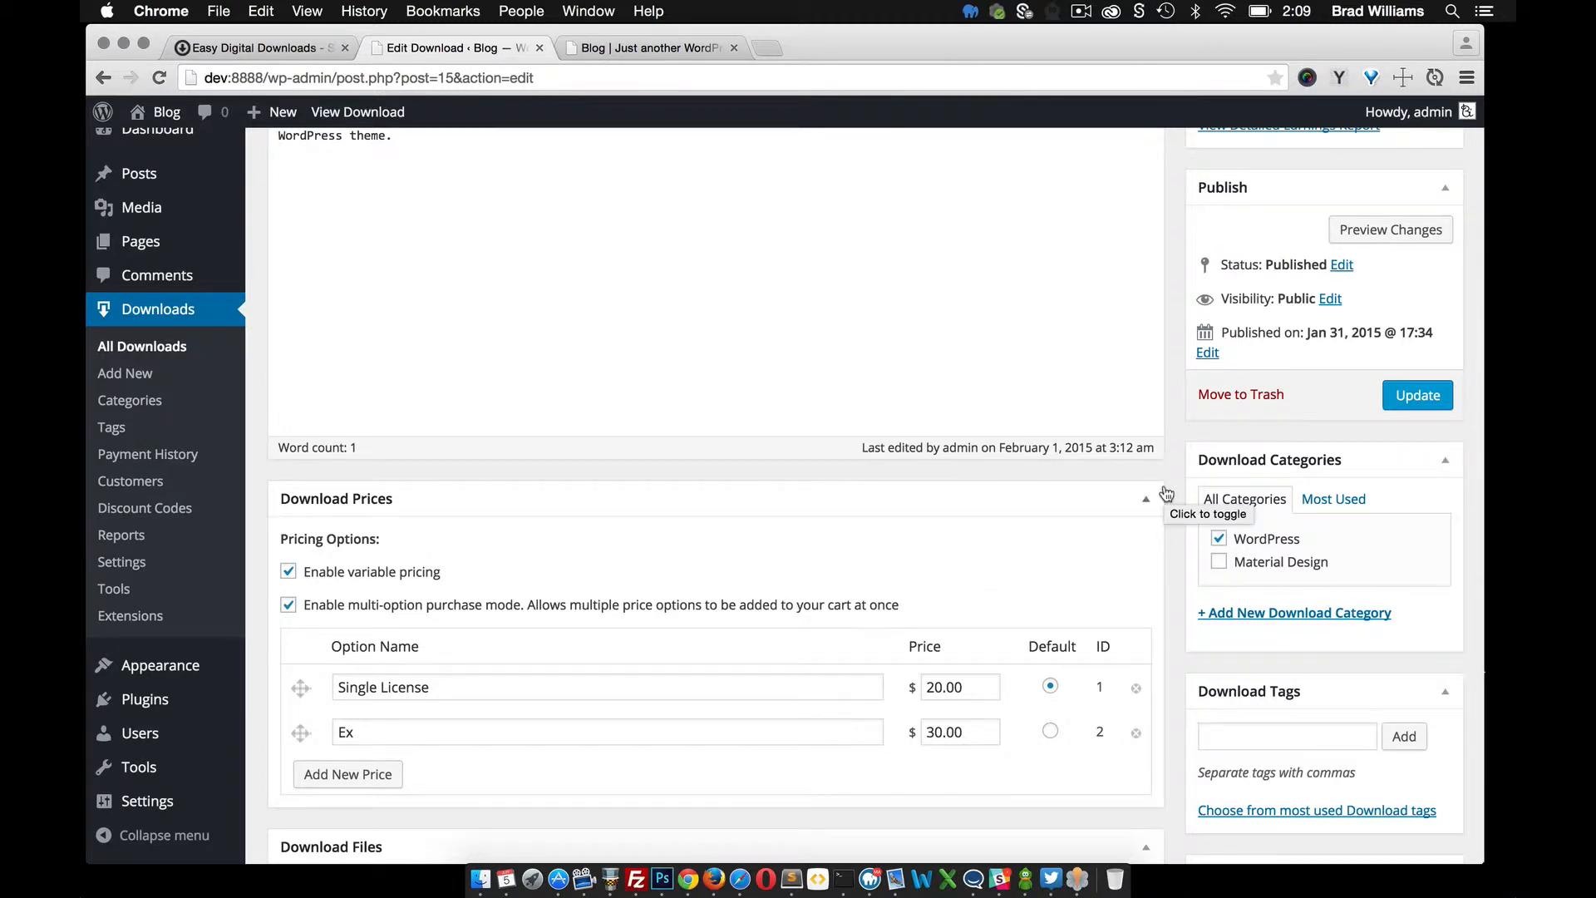
pyautogui.scroll(-3)
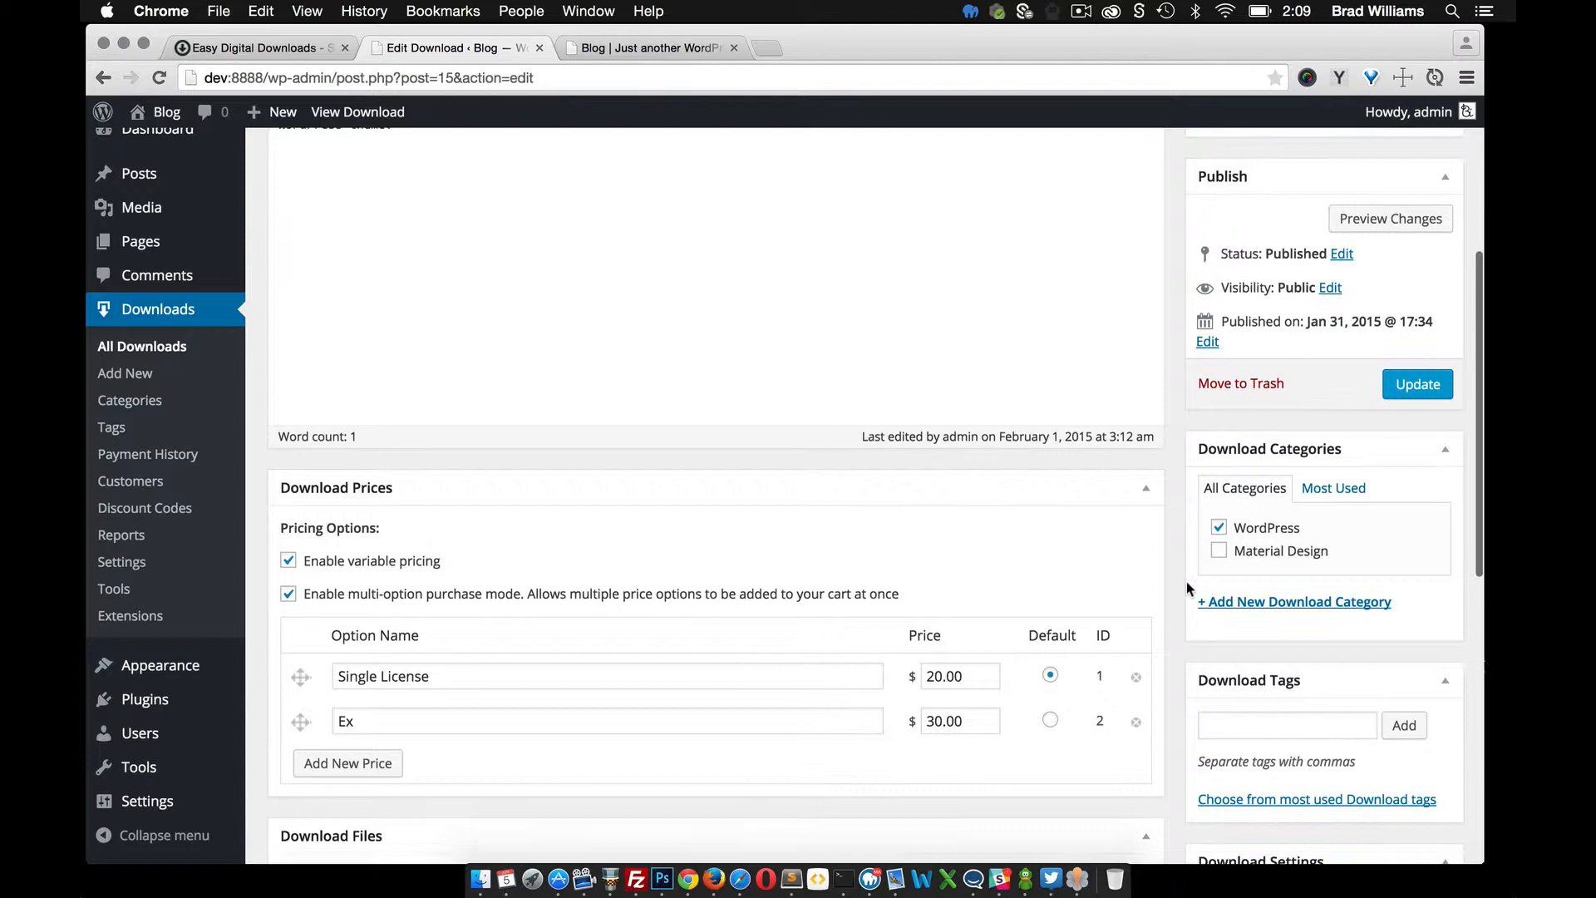
pyautogui.scroll(-3)
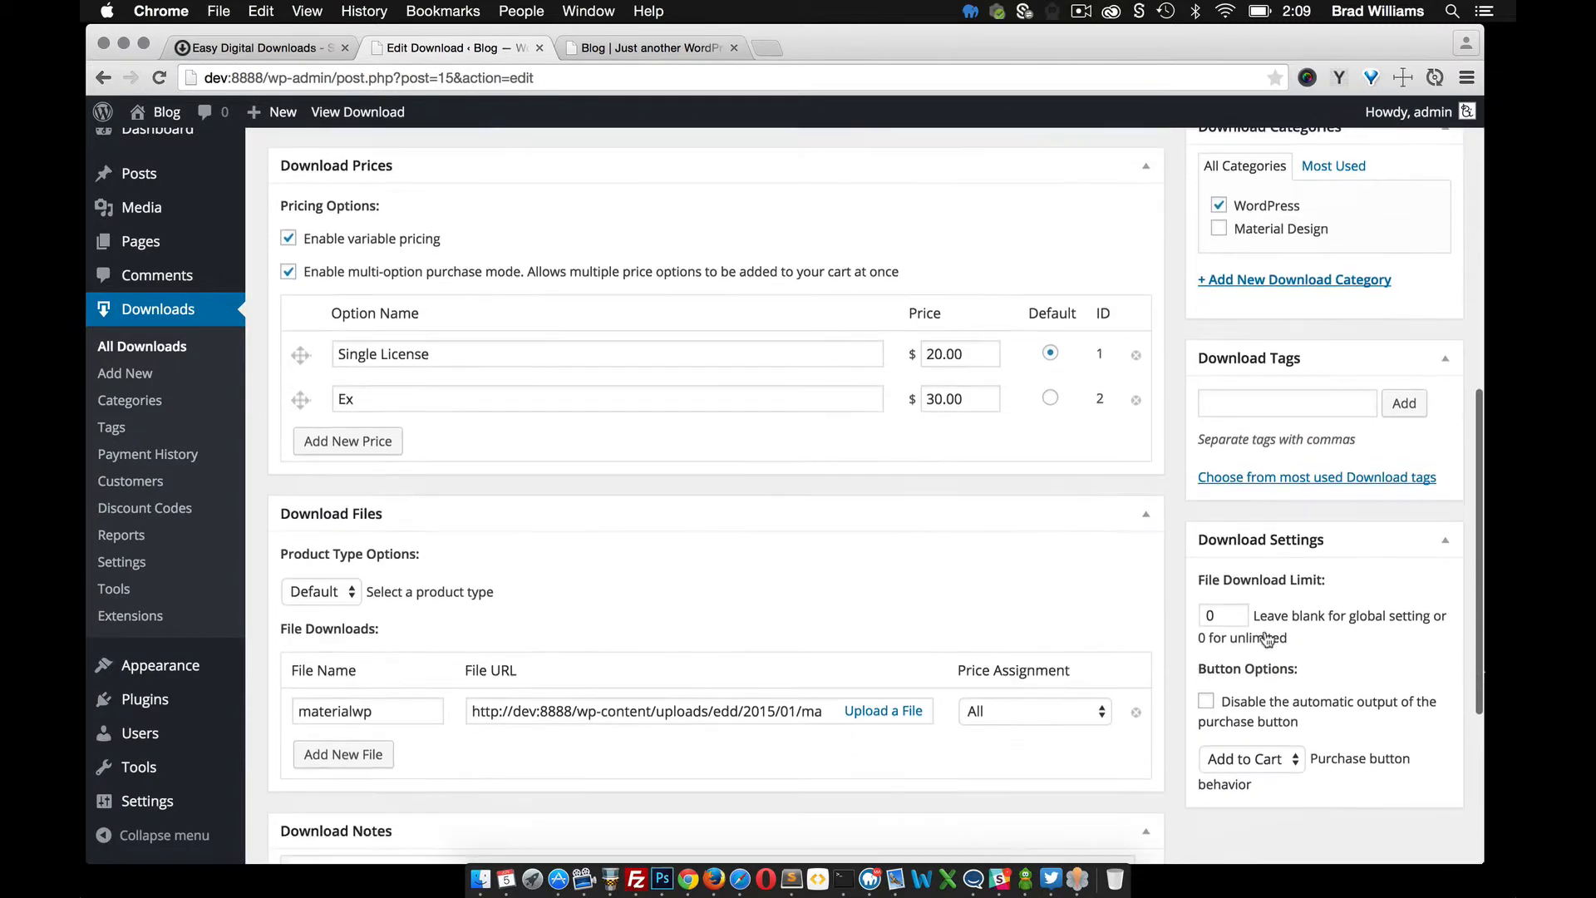
# Leave the purchase button behavior as Add to Cart and scroll back up to the title.
pyautogui.scroll(-3)
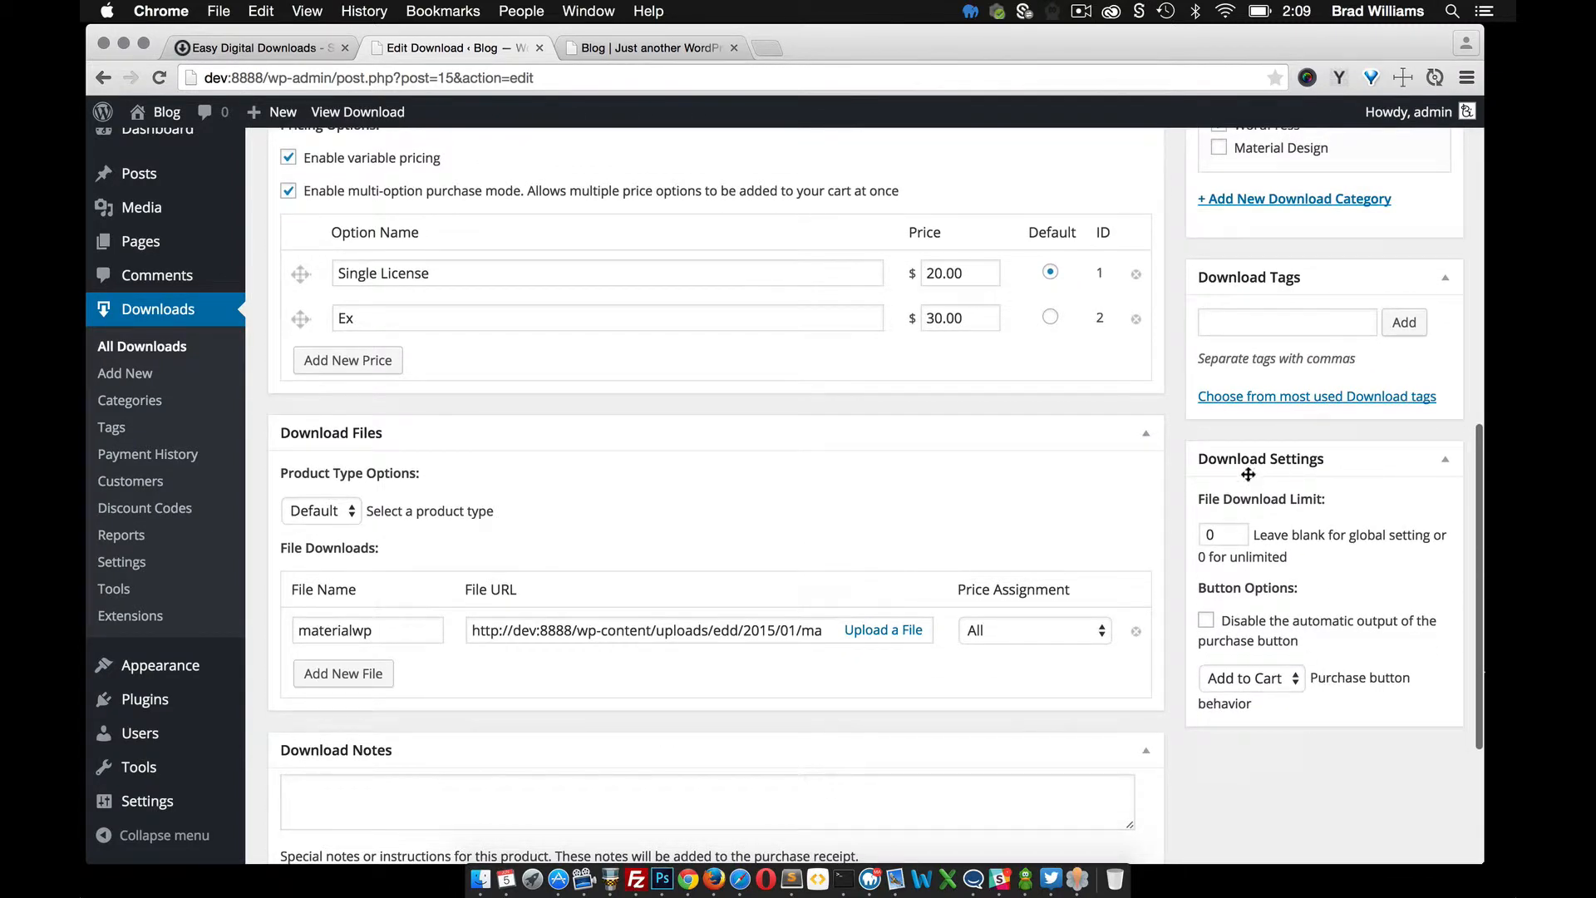
pyautogui.moveTo(1323, 523)
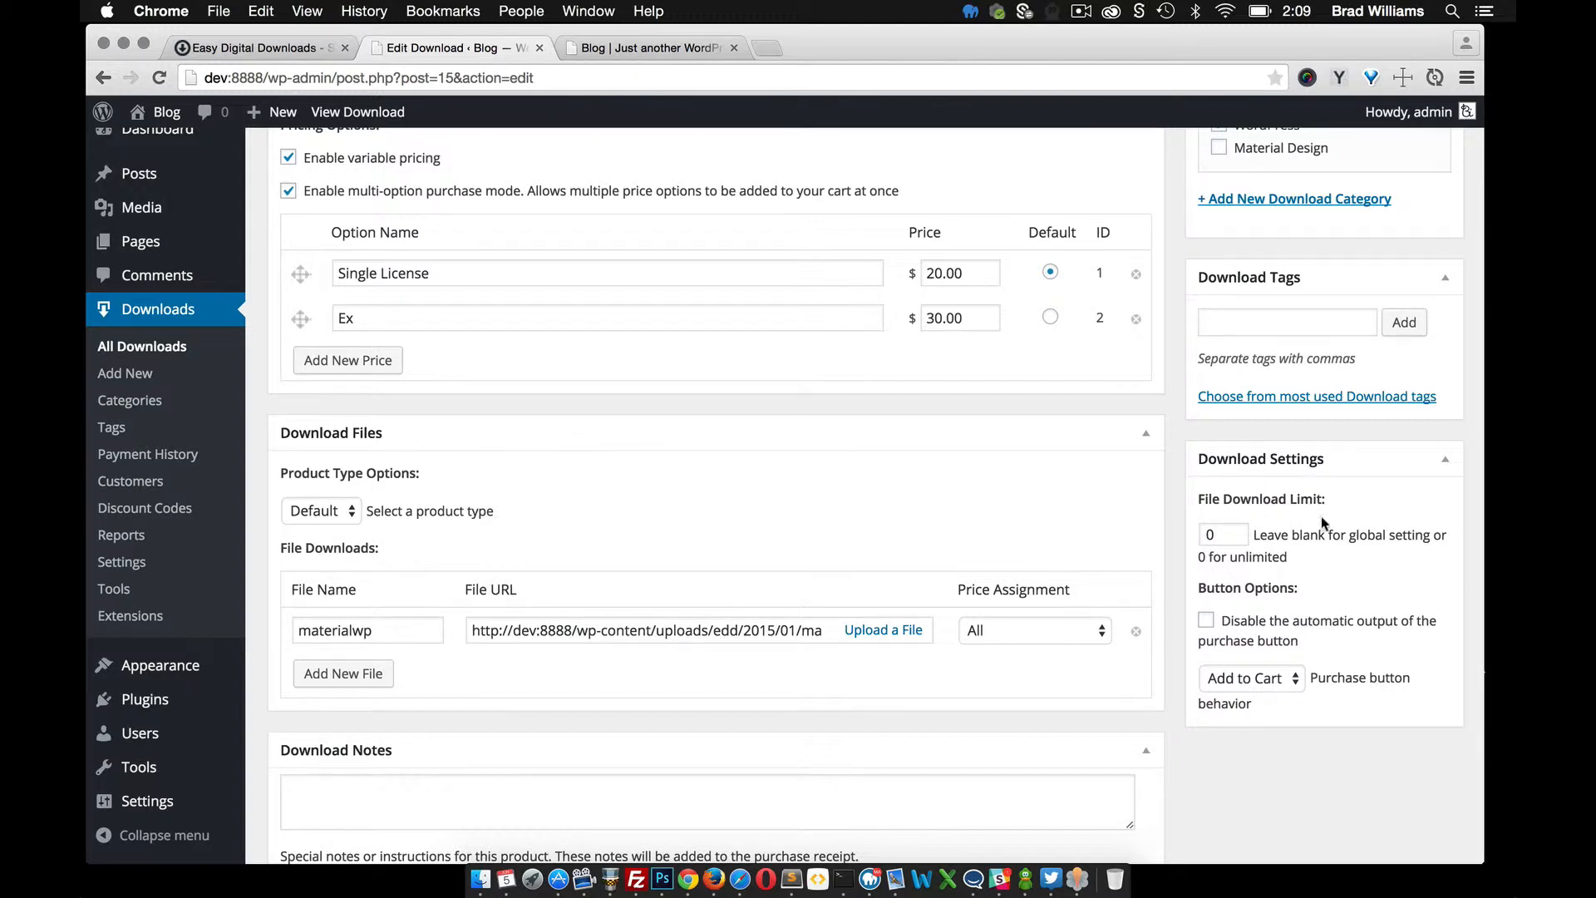
pyautogui.moveTo(1206, 621)
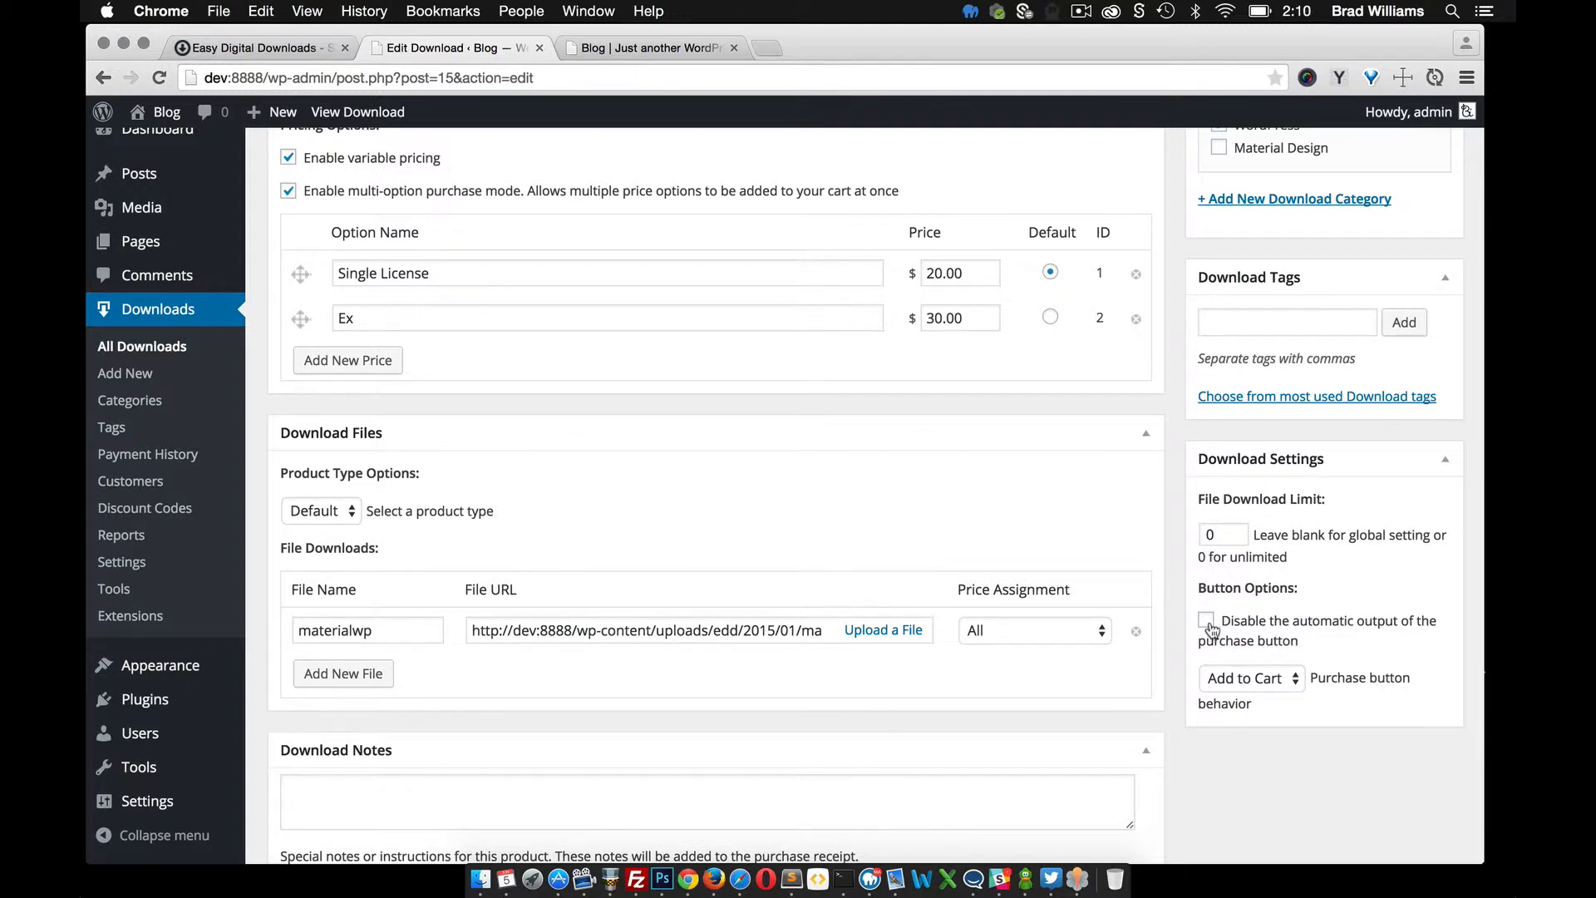
pyautogui.moveTo(1290, 603)
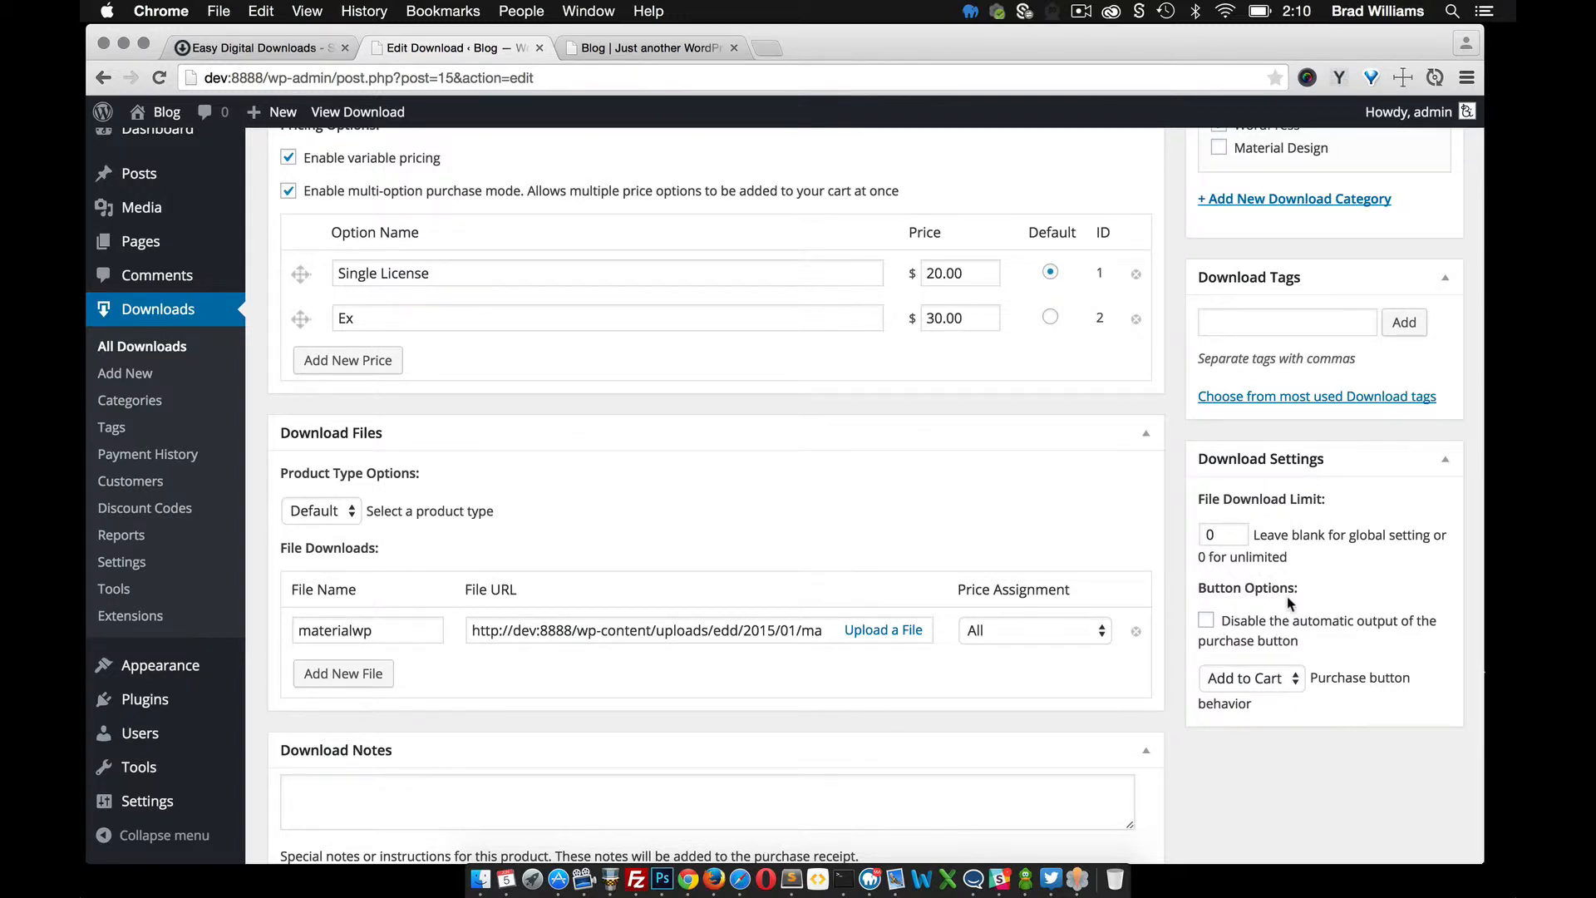
pyautogui.moveTo(1252, 594)
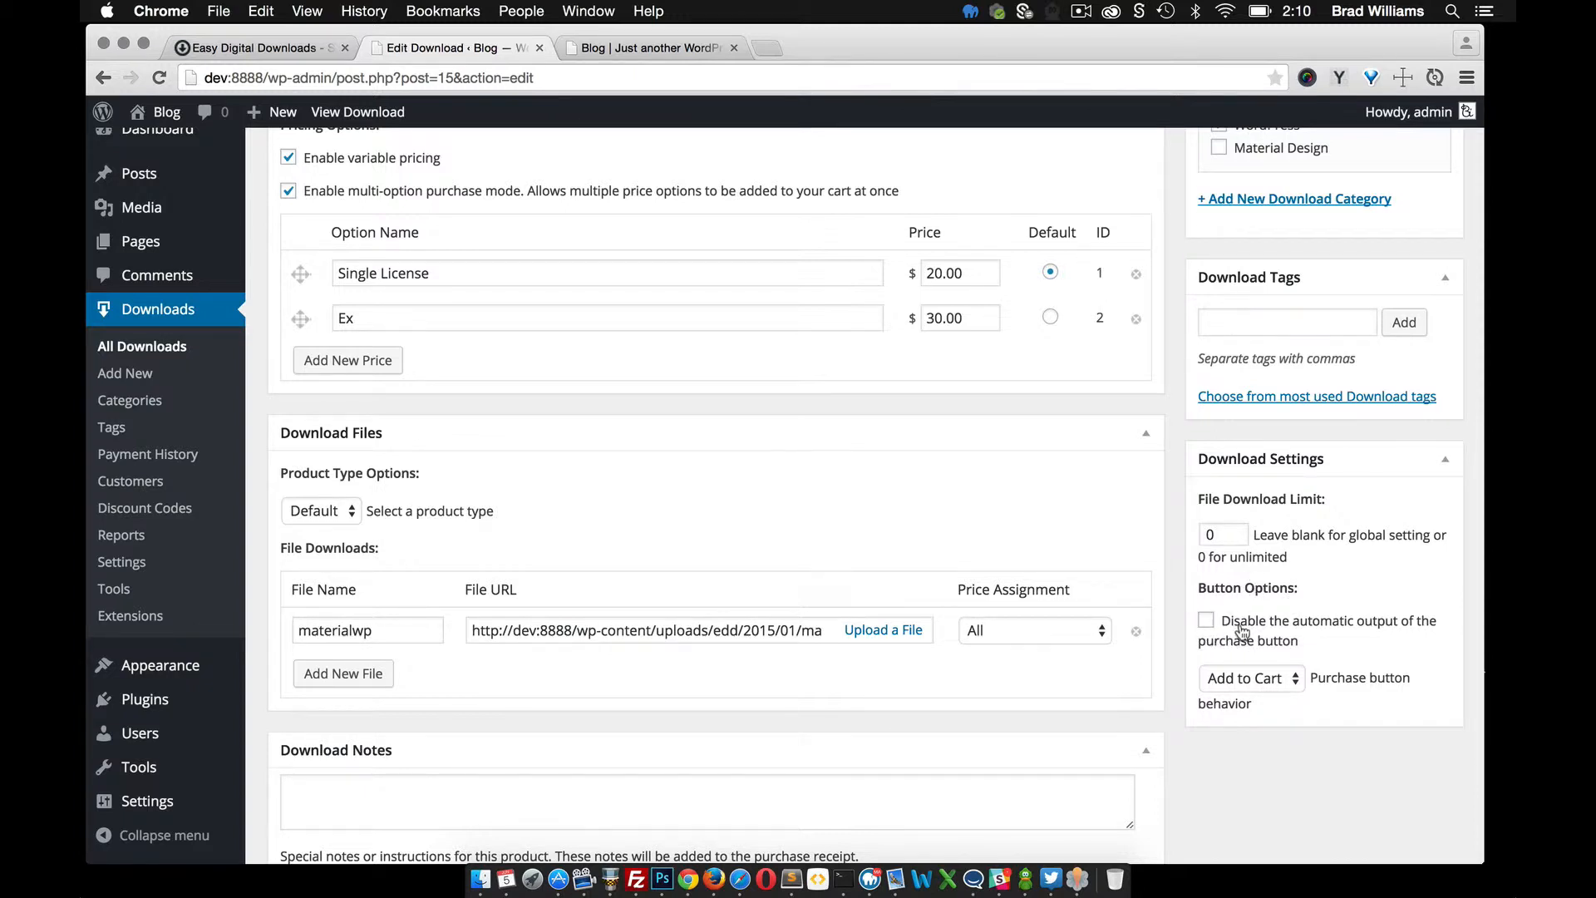
pyautogui.moveTo(1198, 611)
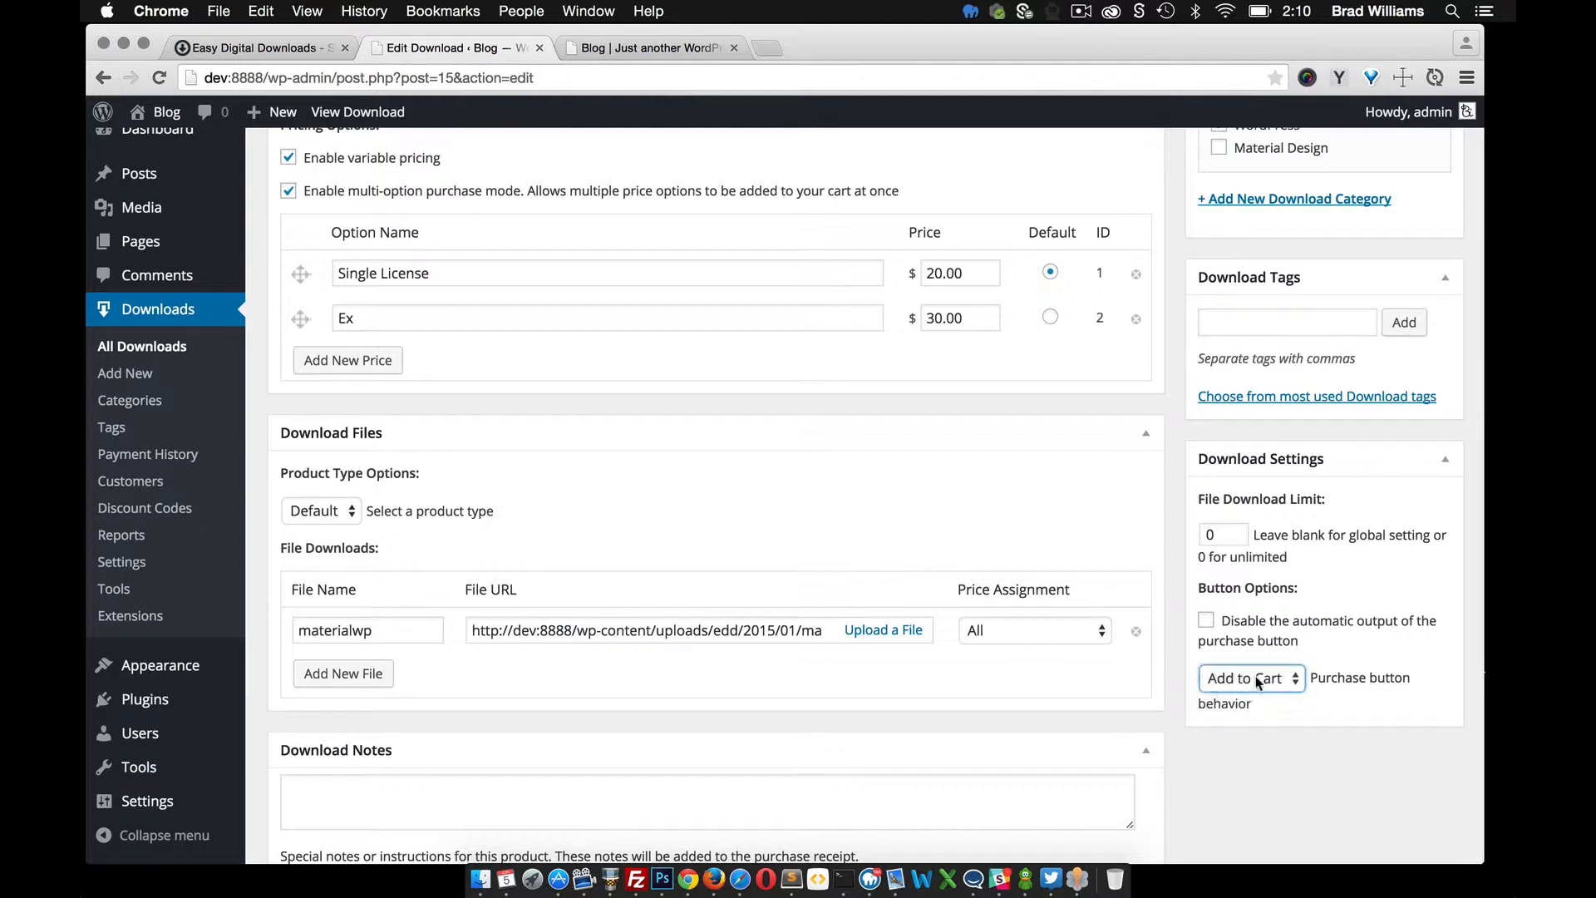
pyautogui.click(1250, 677)
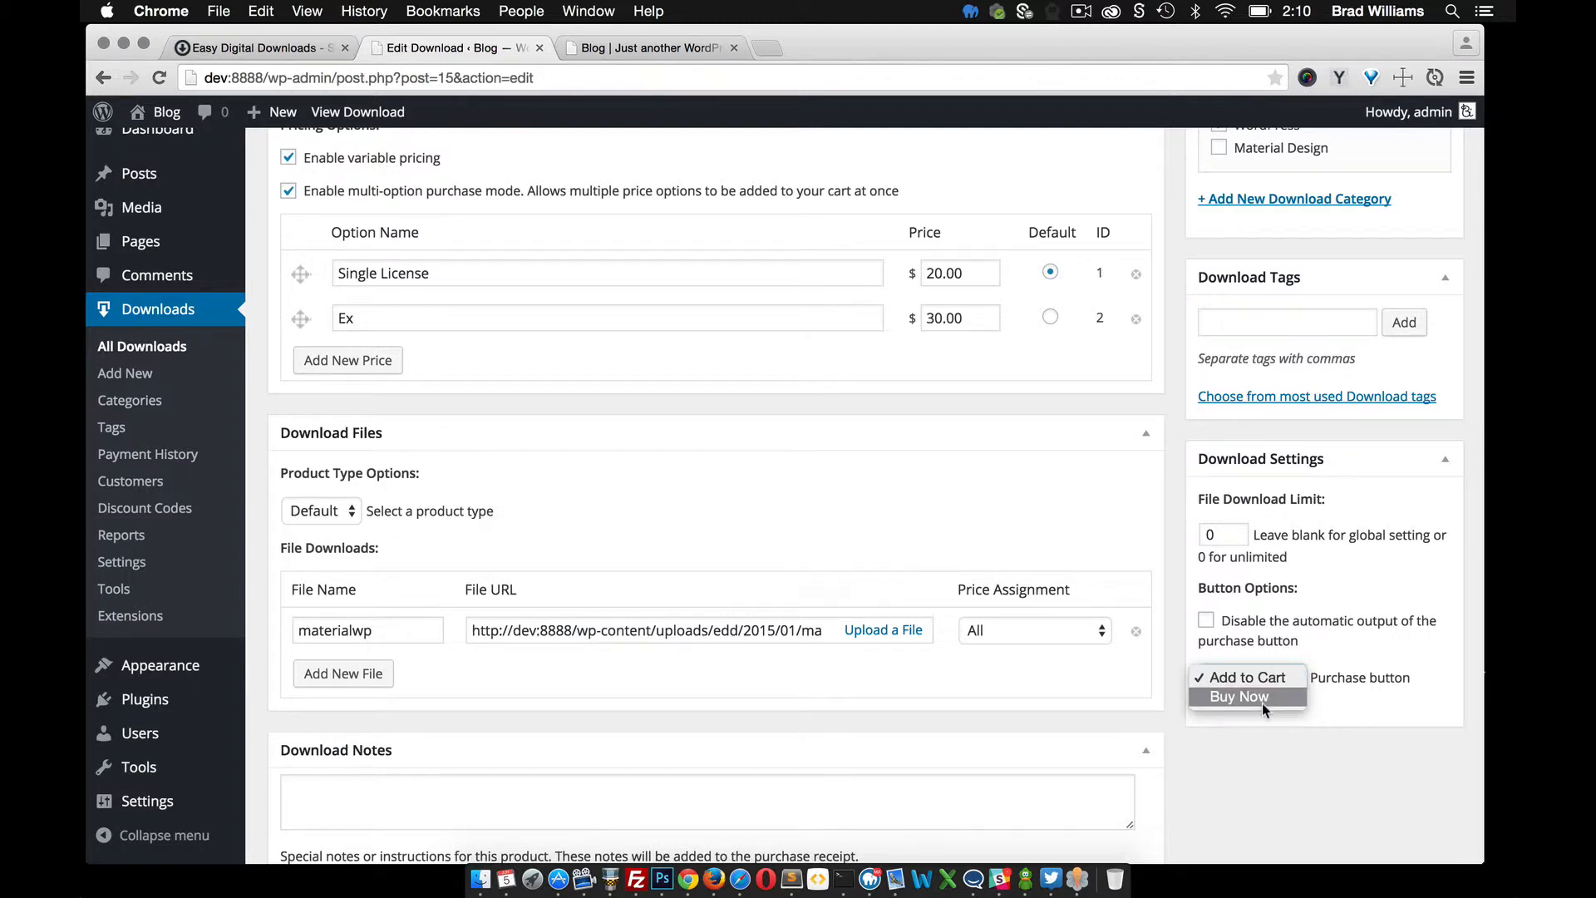
pyautogui.click(1244, 677)
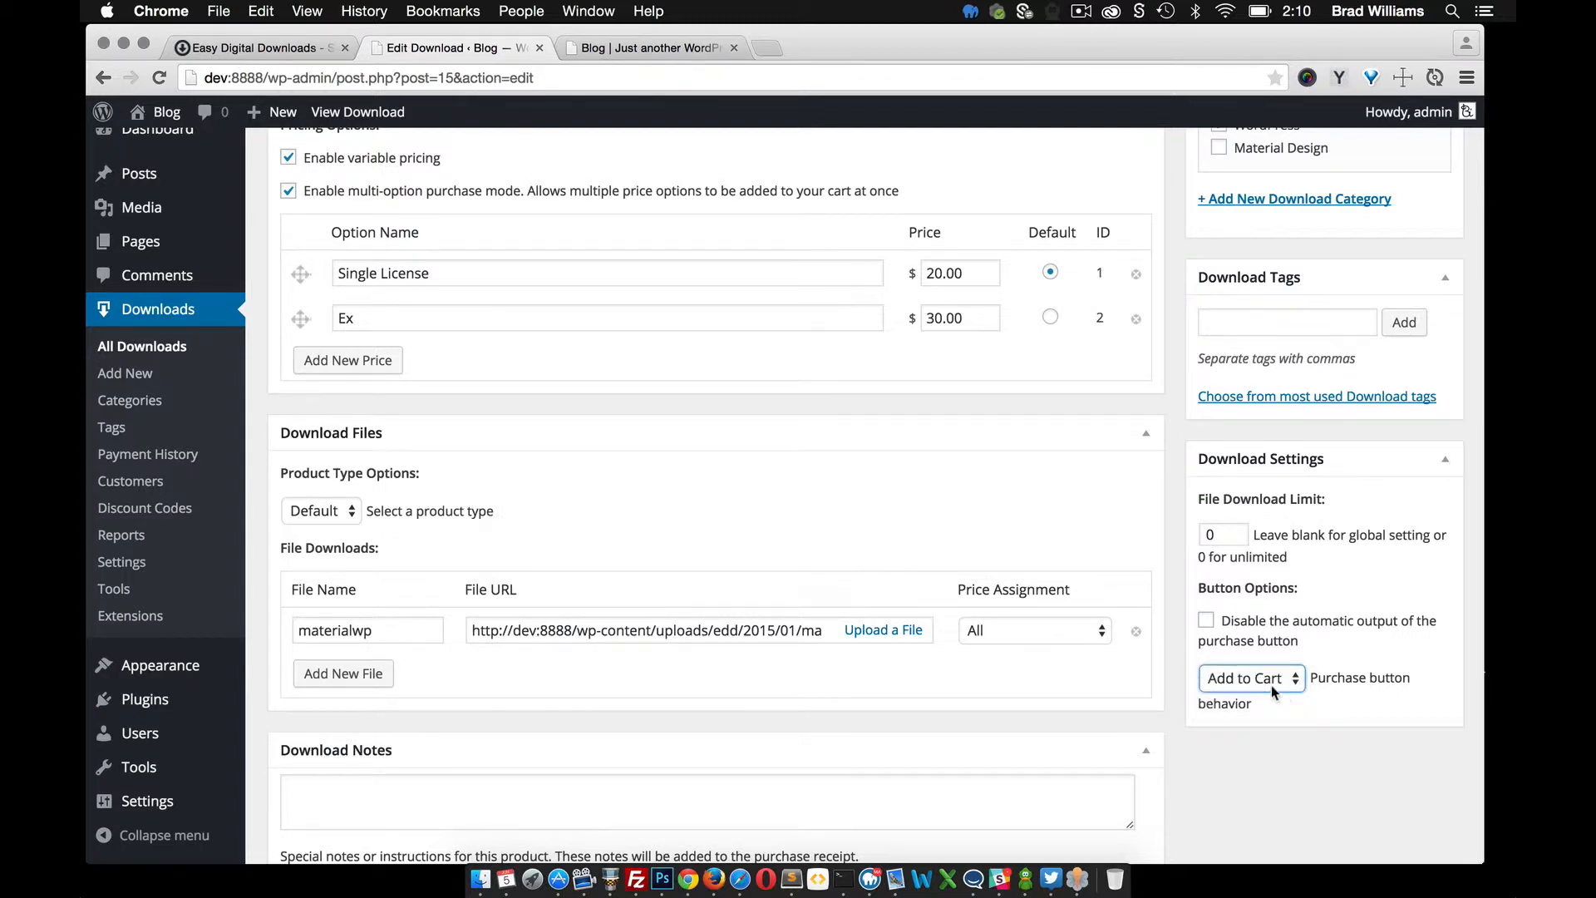
pyautogui.click(1251, 678)
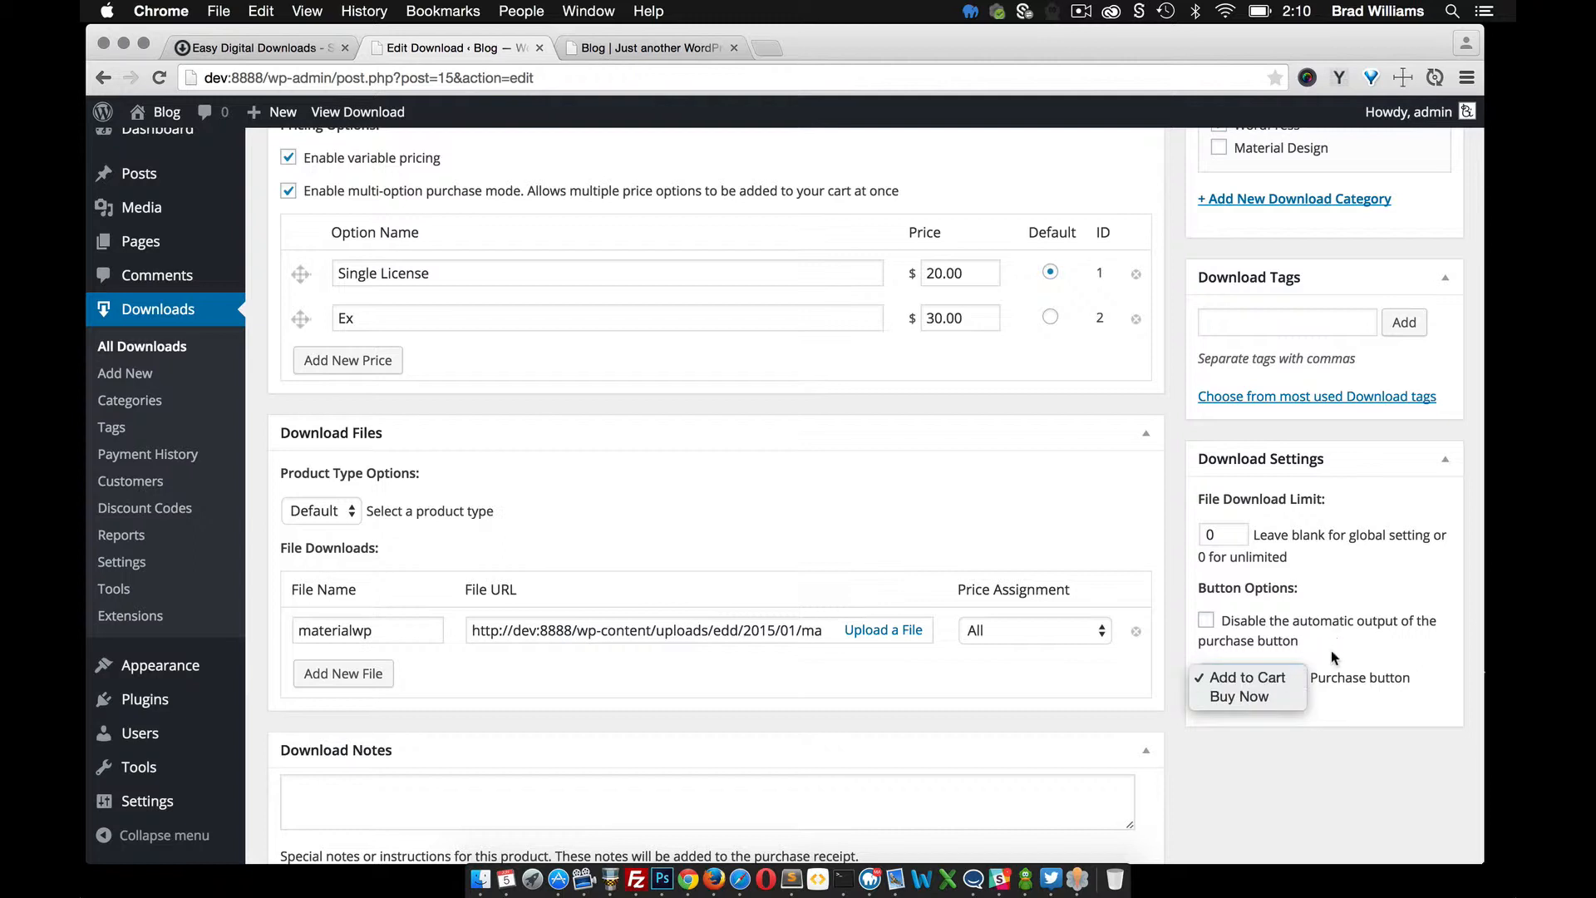
pyautogui.click(1246, 677)
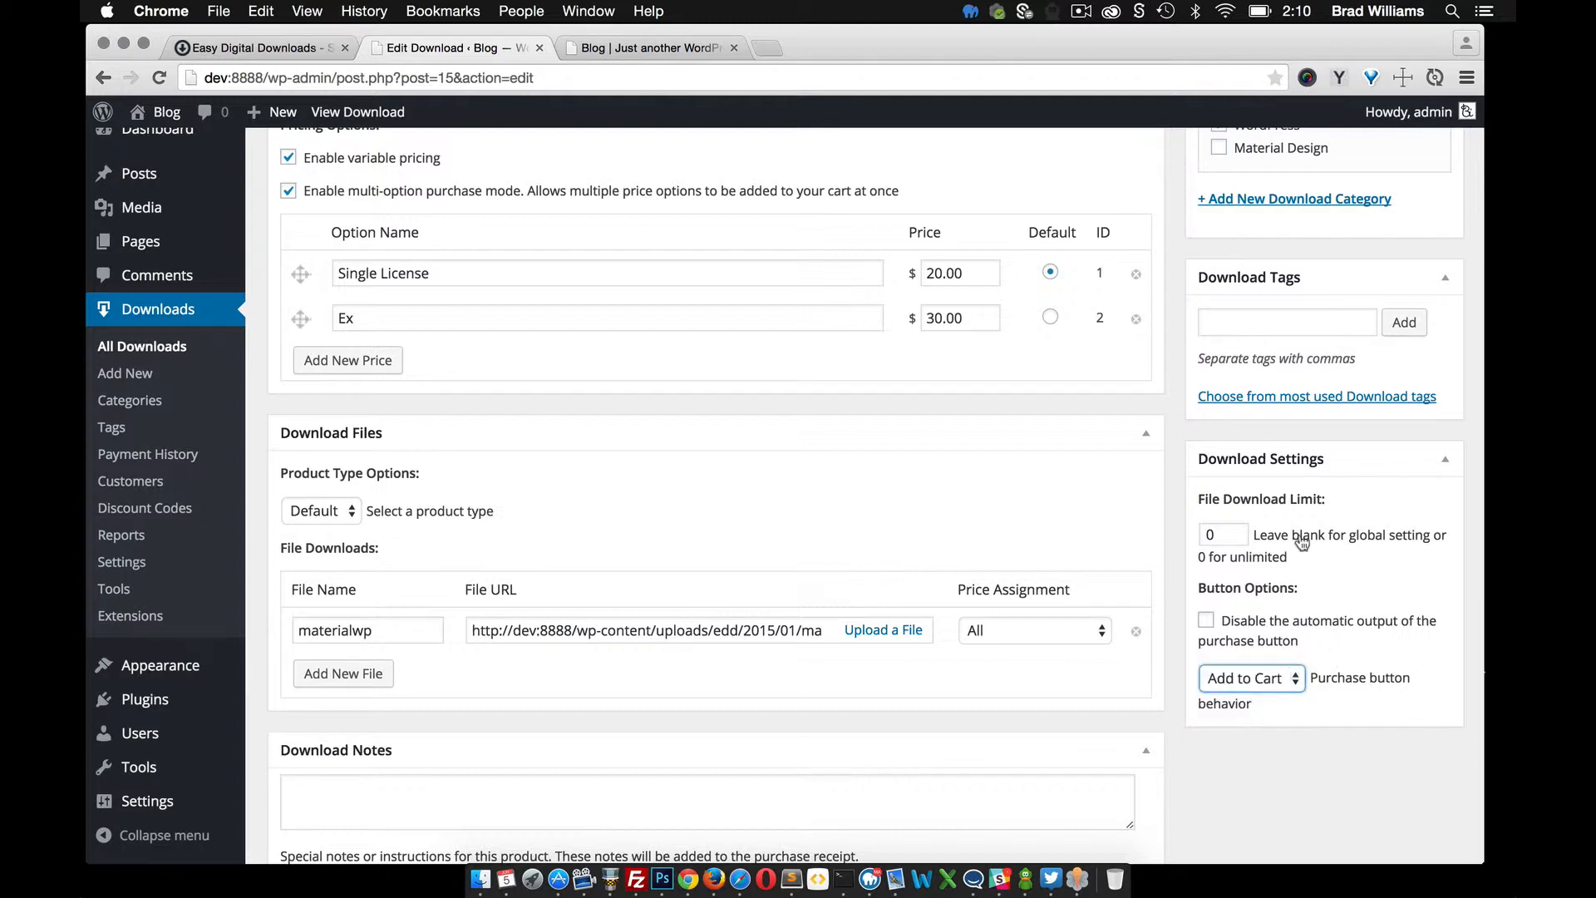
pyautogui.scroll(3)
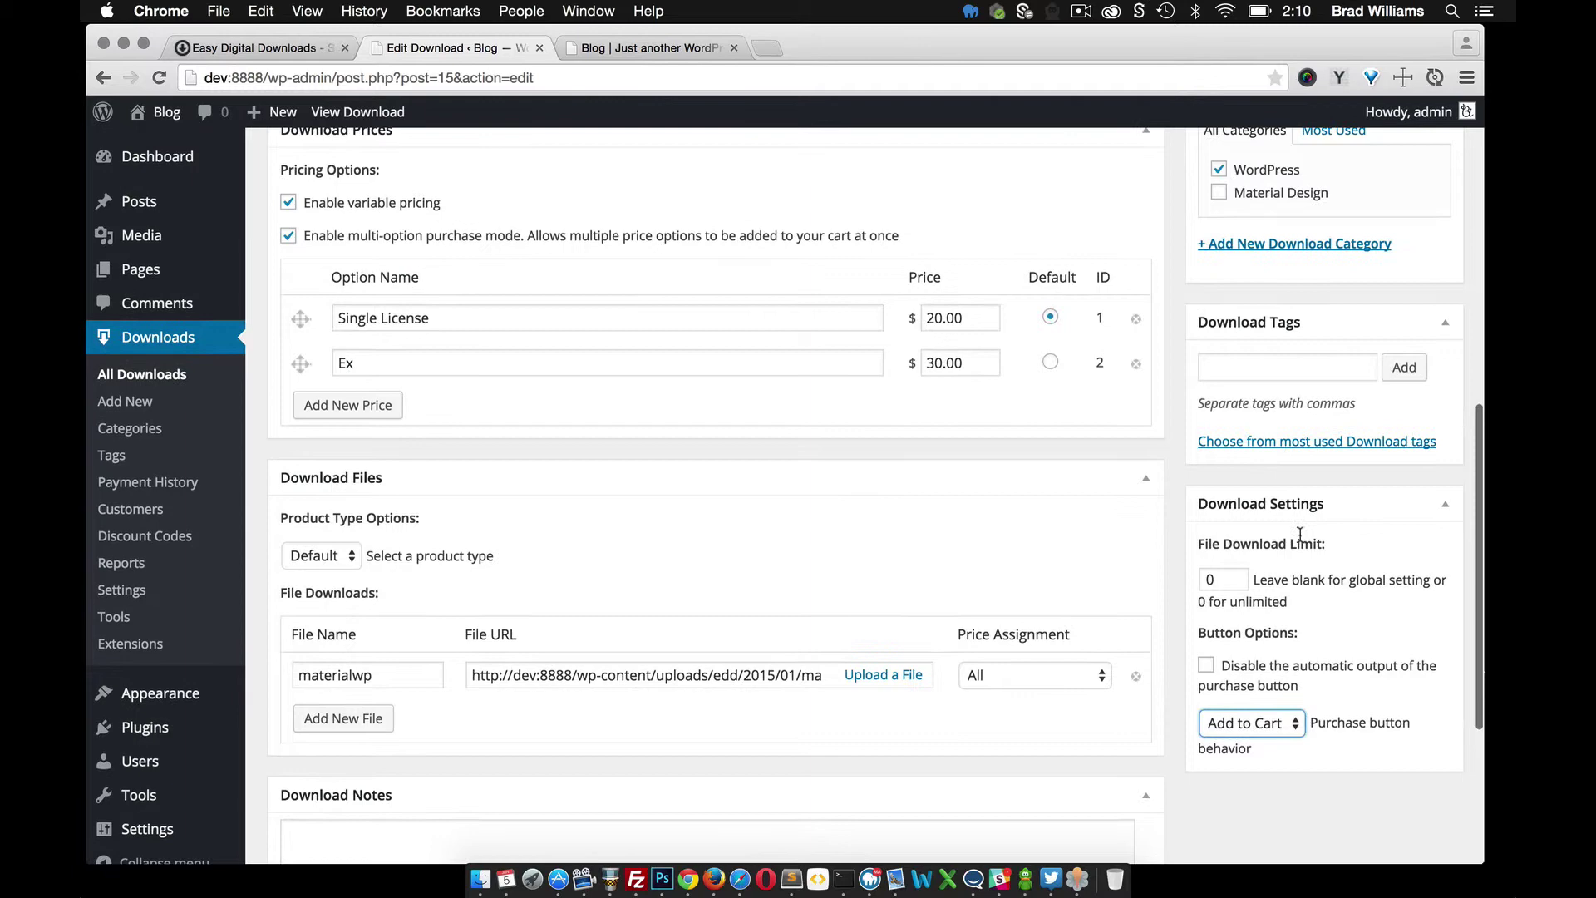
pyautogui.scroll(3)
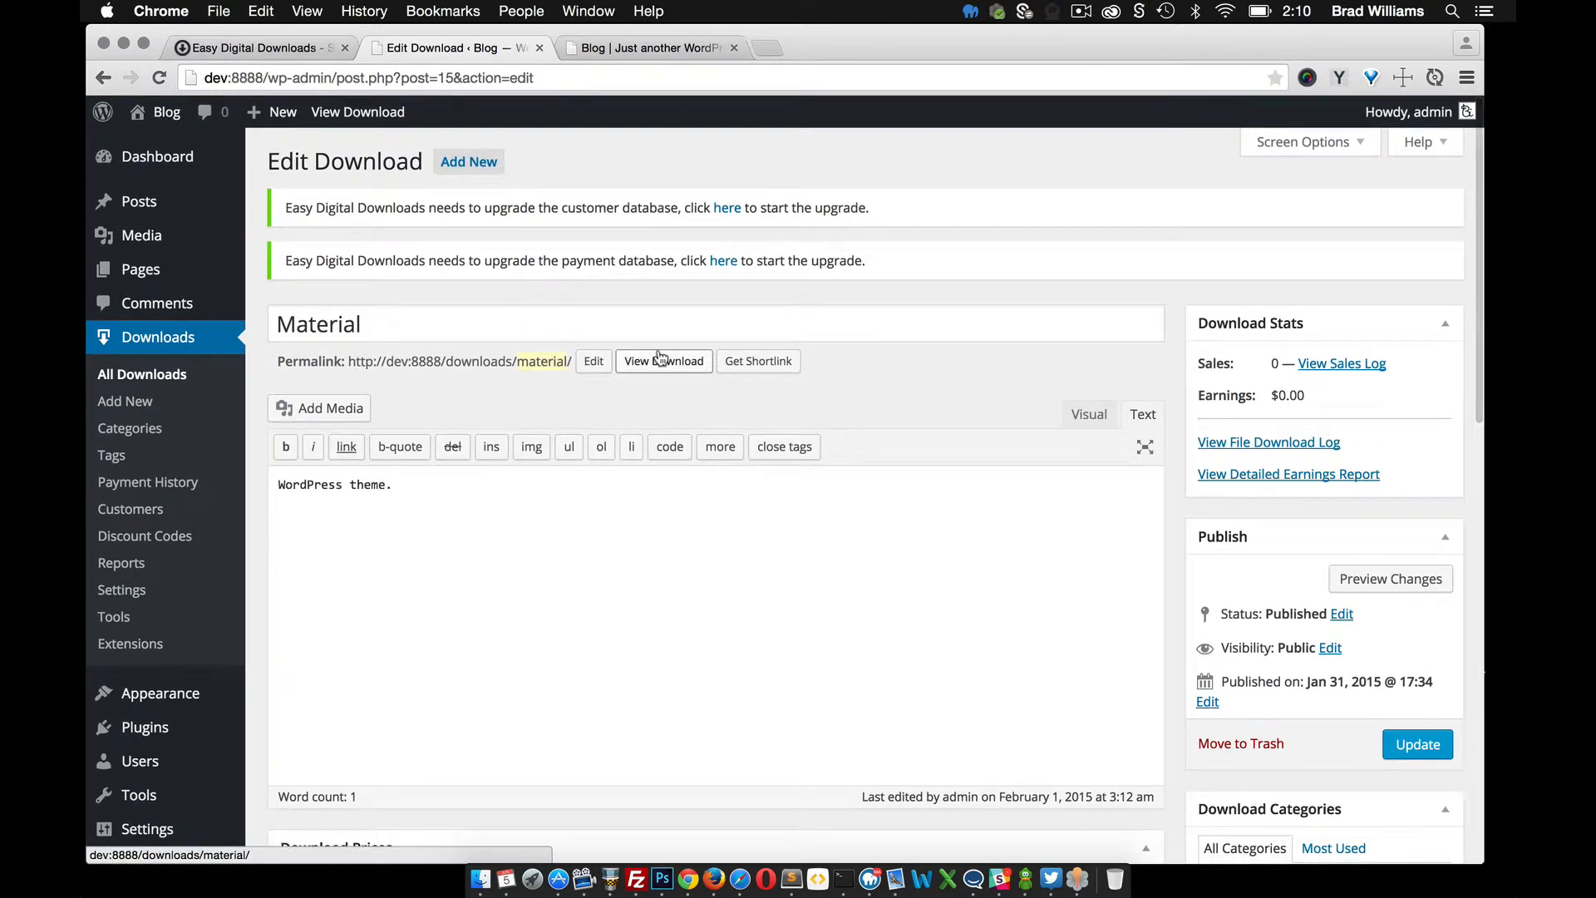
# Open the Material download's public page showing Single License and Ex prices.
pyautogui.click(662, 360)
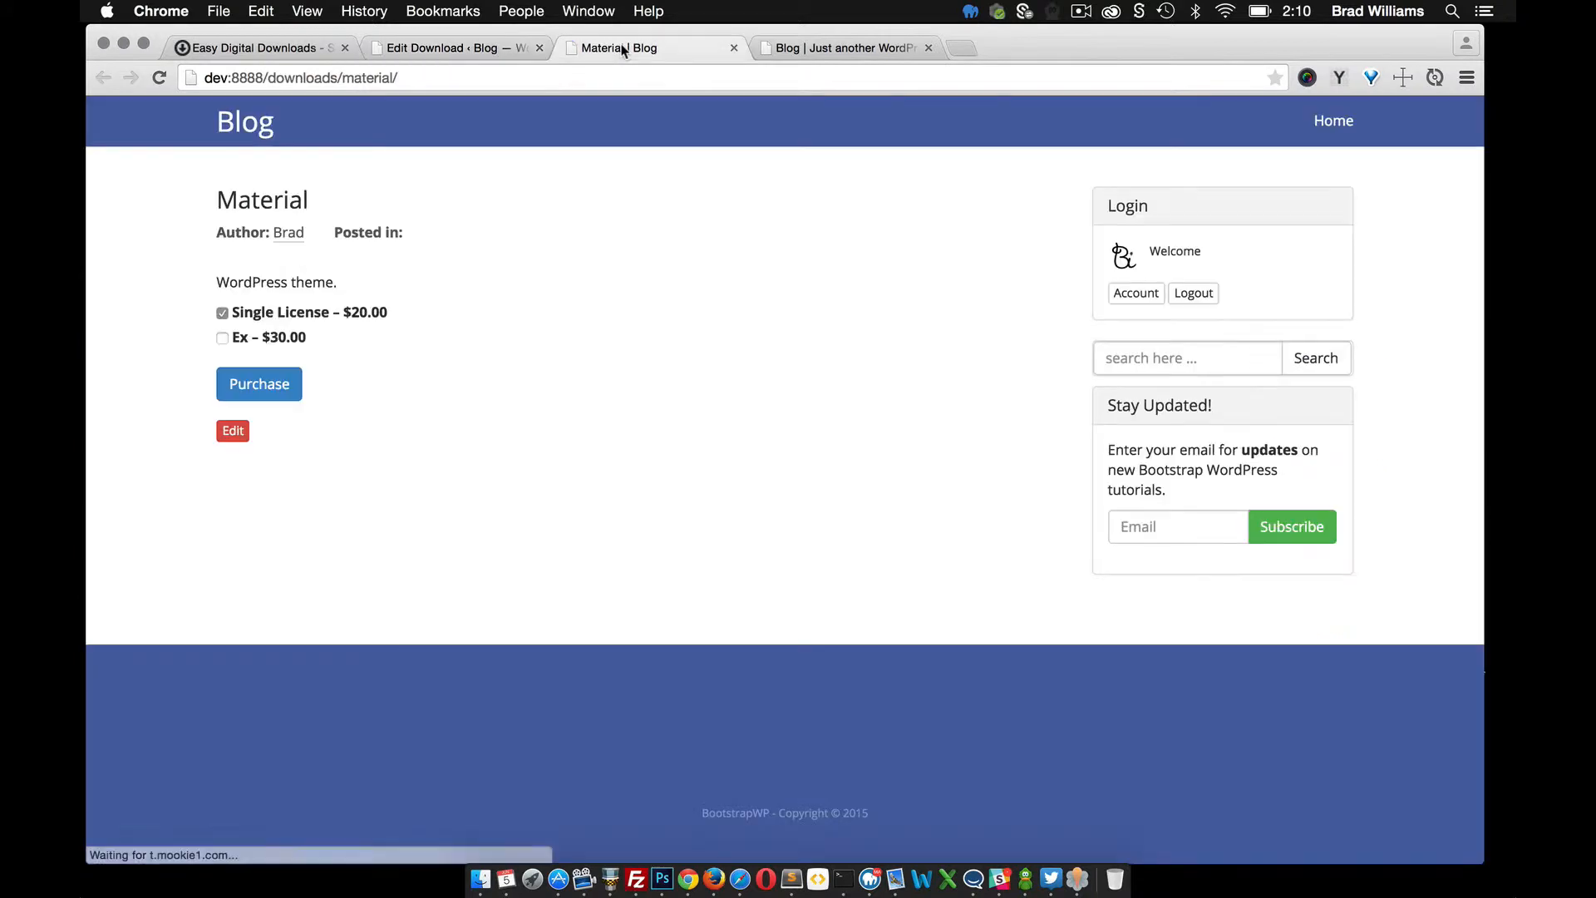
pyautogui.moveTo(636, 290)
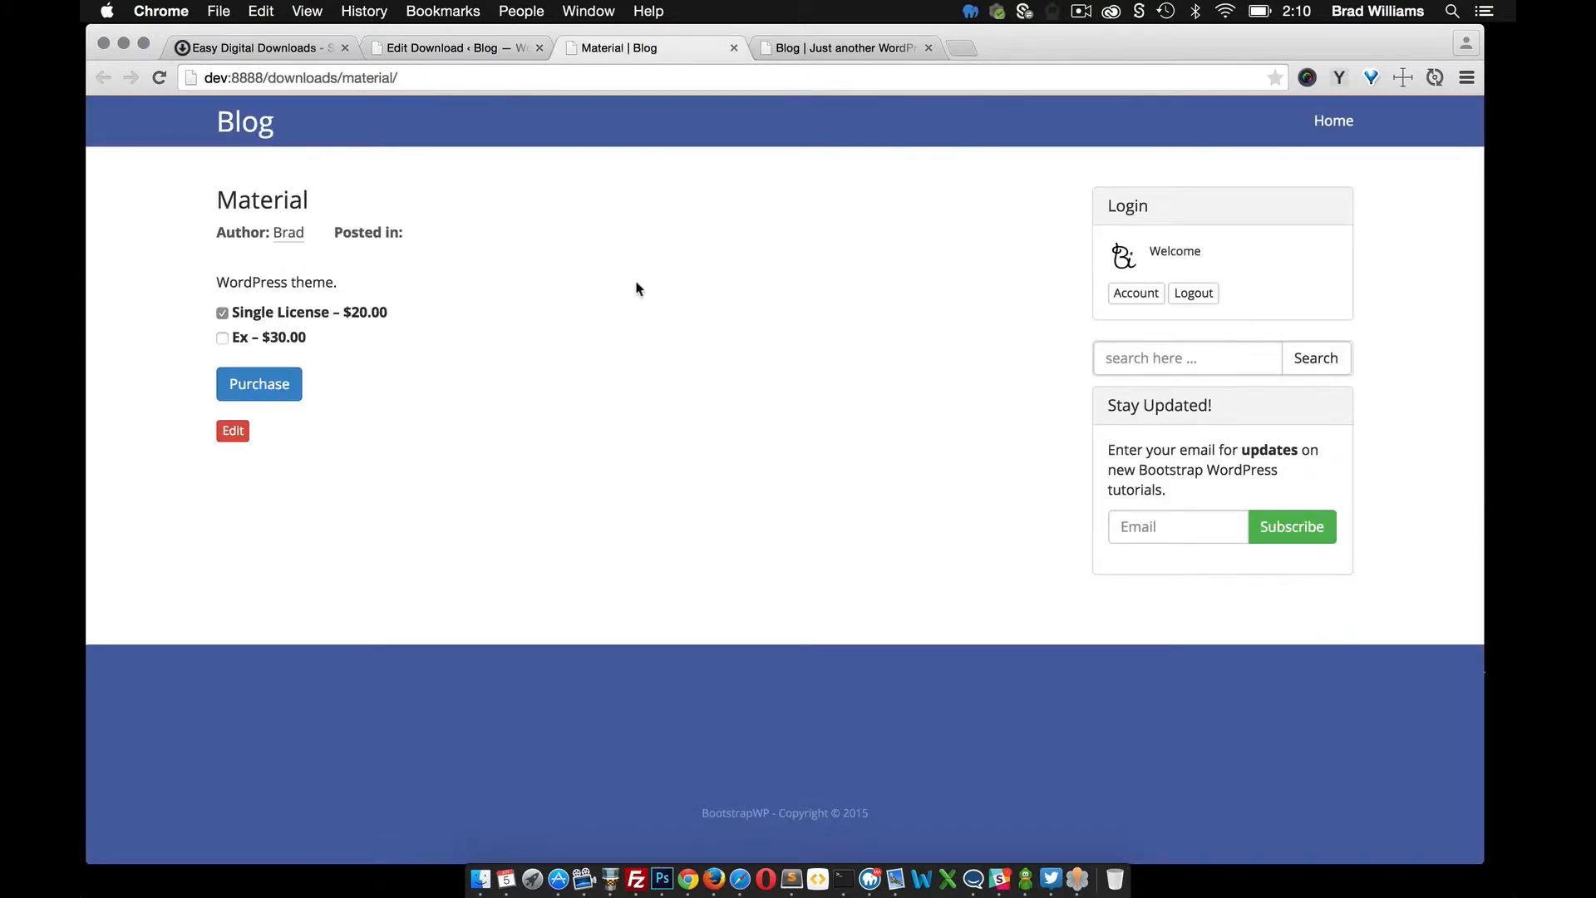
pyautogui.moveTo(287, 153)
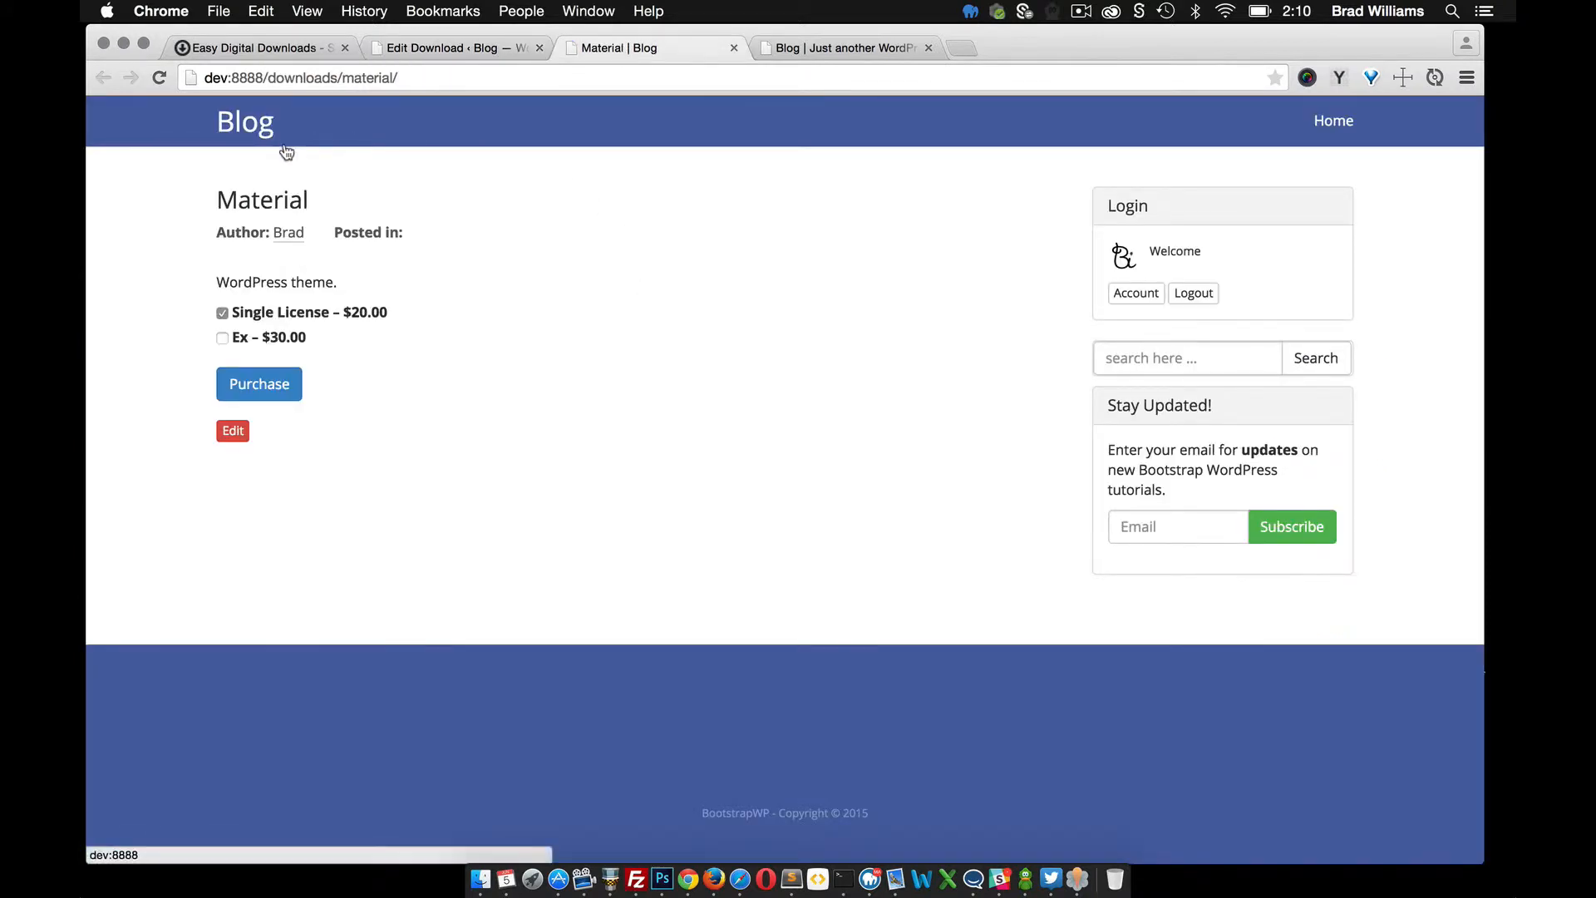
pyautogui.moveTo(824, 638)
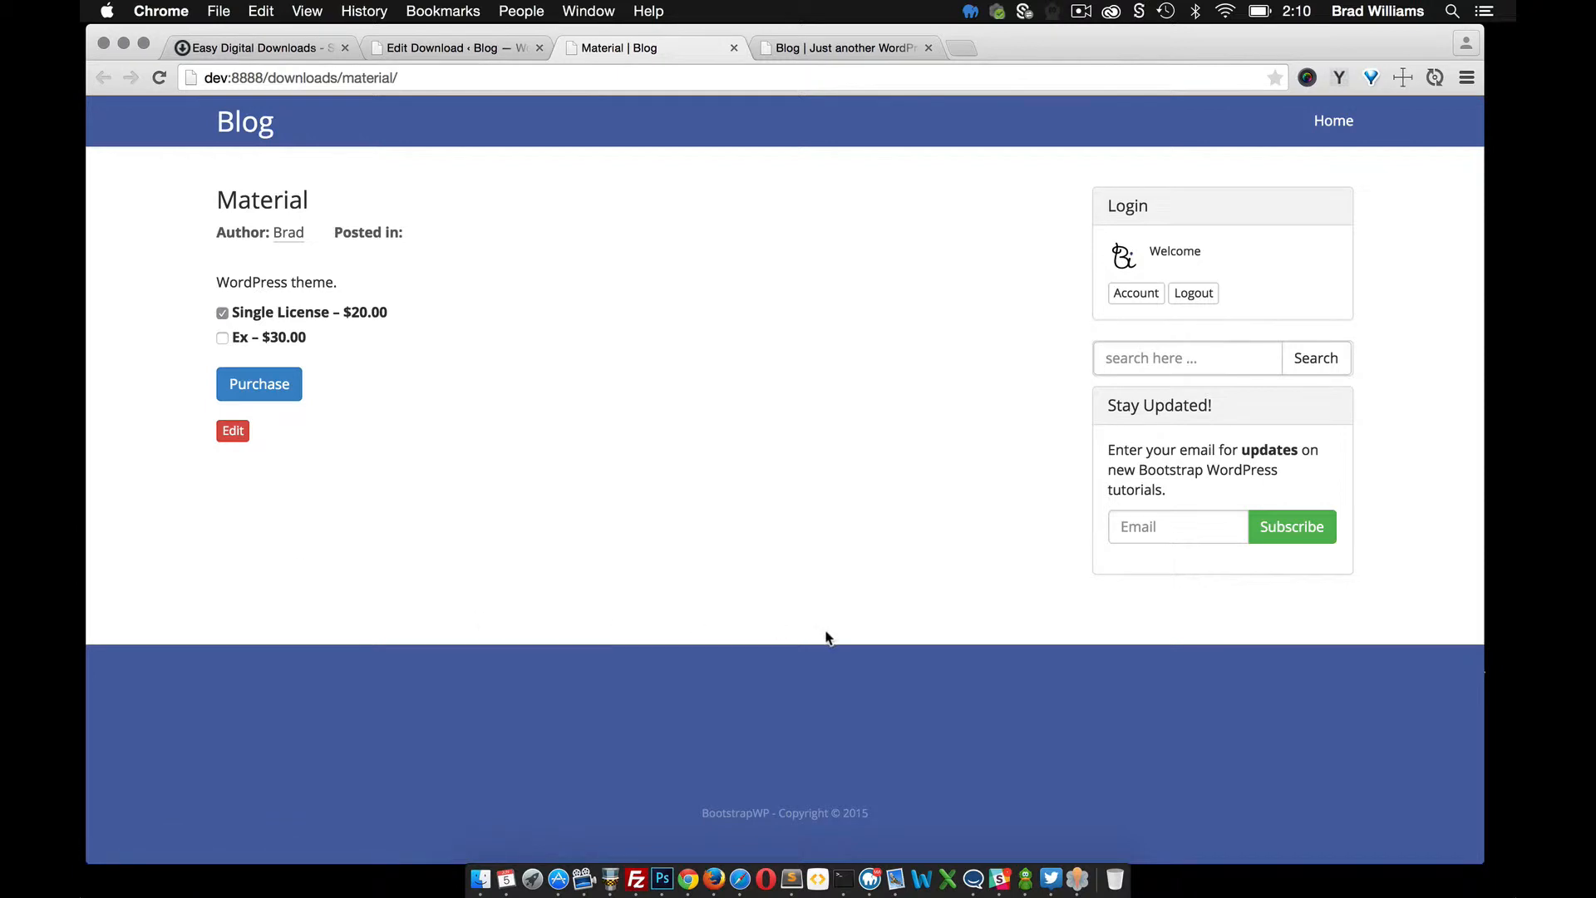
pyautogui.moveTo(942, 595)
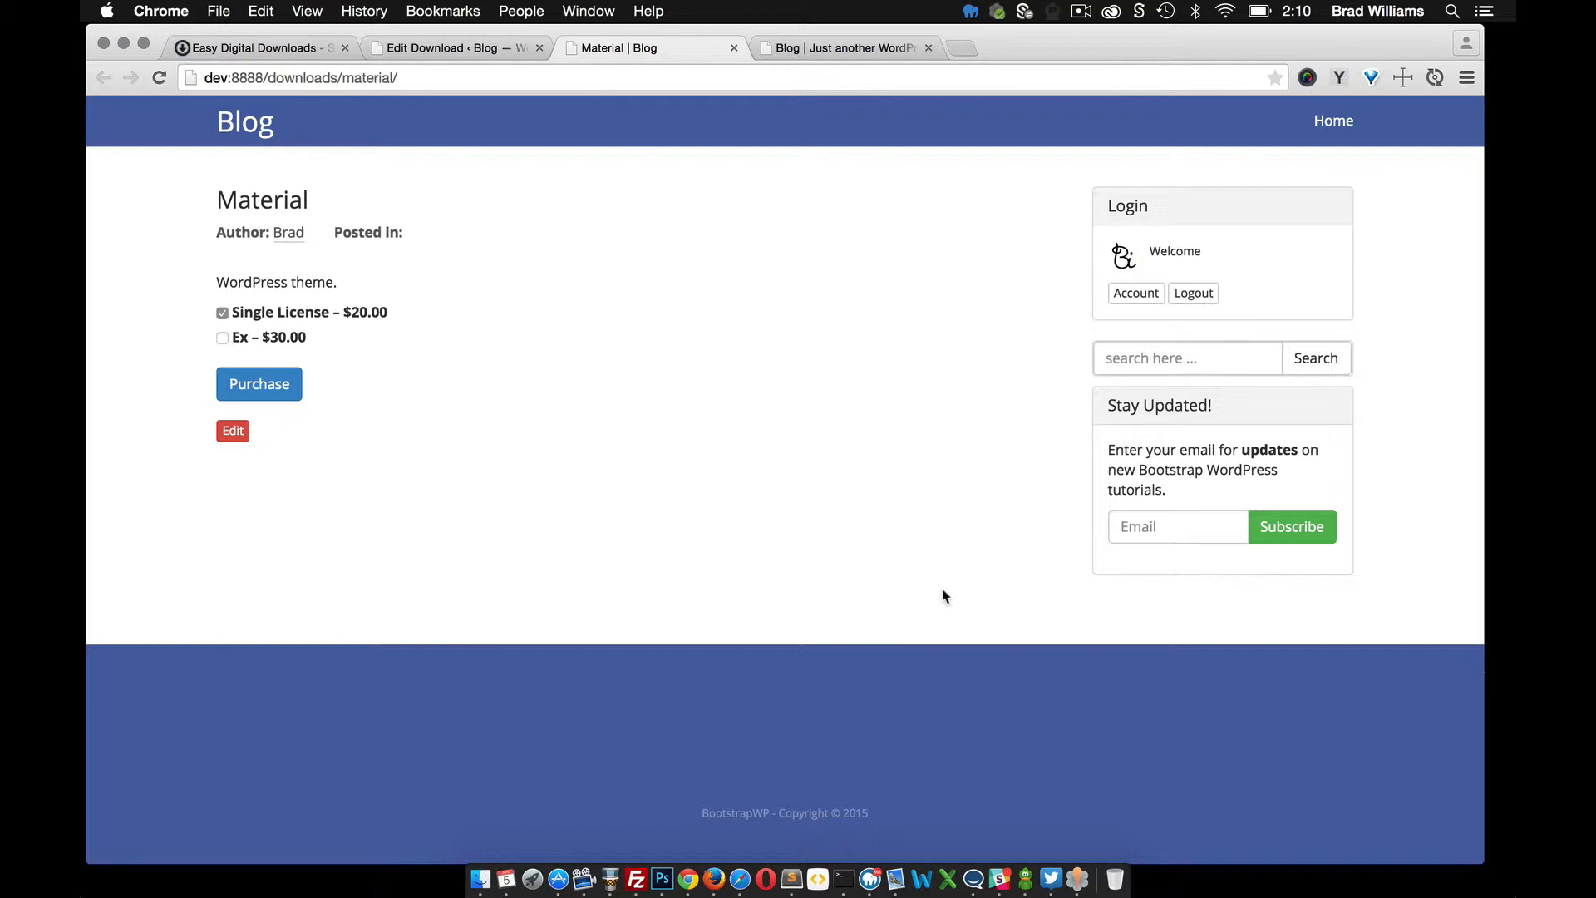
pyautogui.moveTo(681, 313)
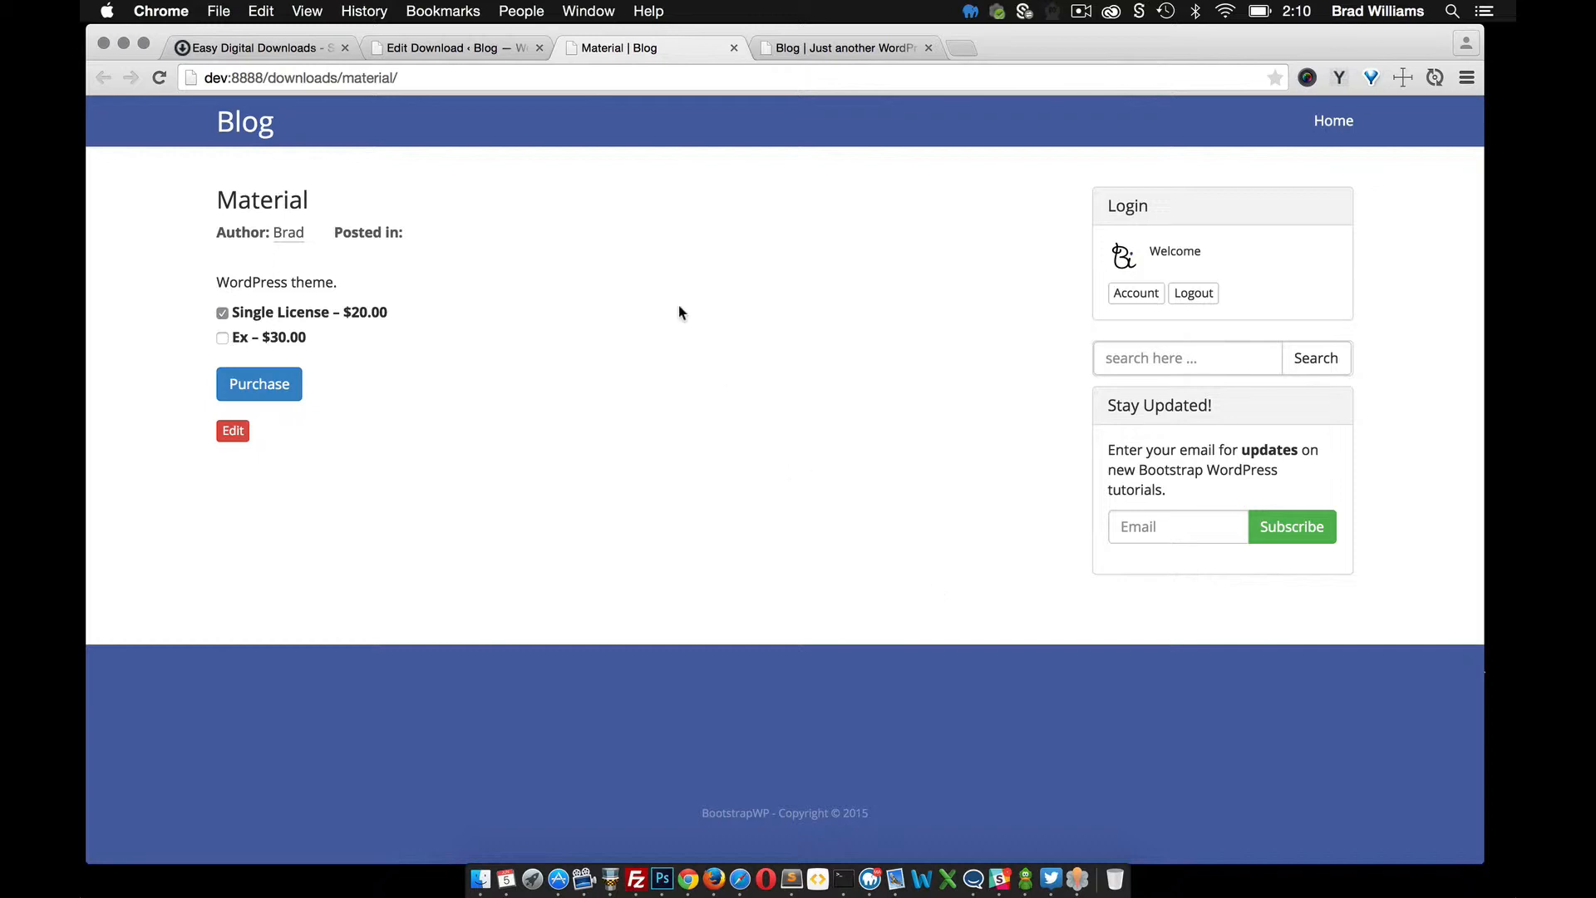
pyautogui.moveTo(341, 409)
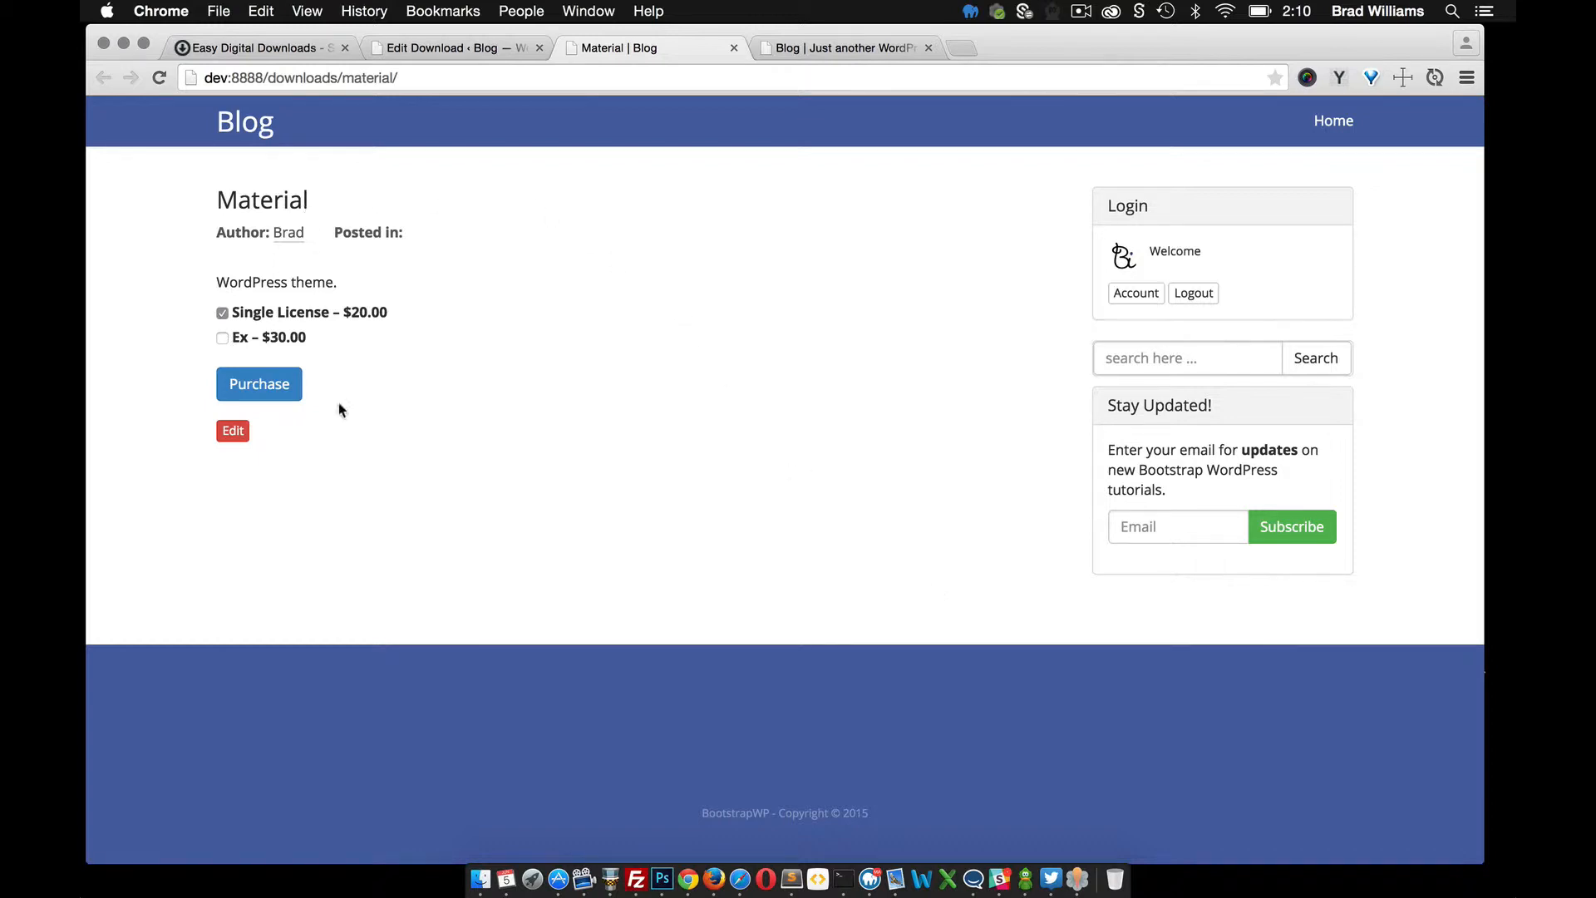
pyautogui.moveTo(368, 553)
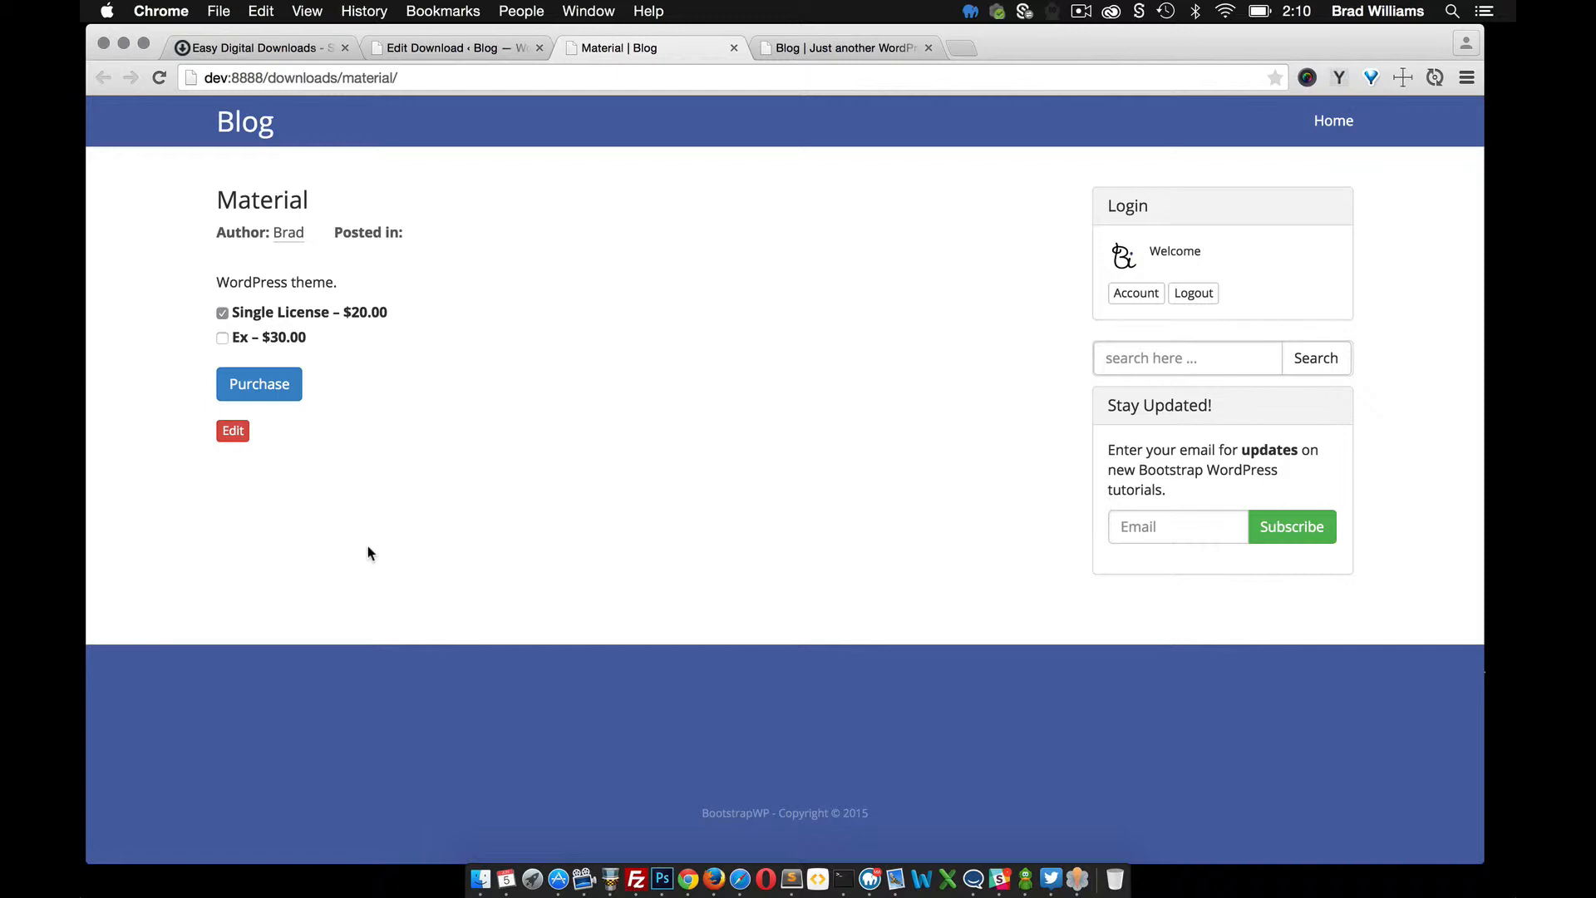
pyautogui.moveTo(473, 553)
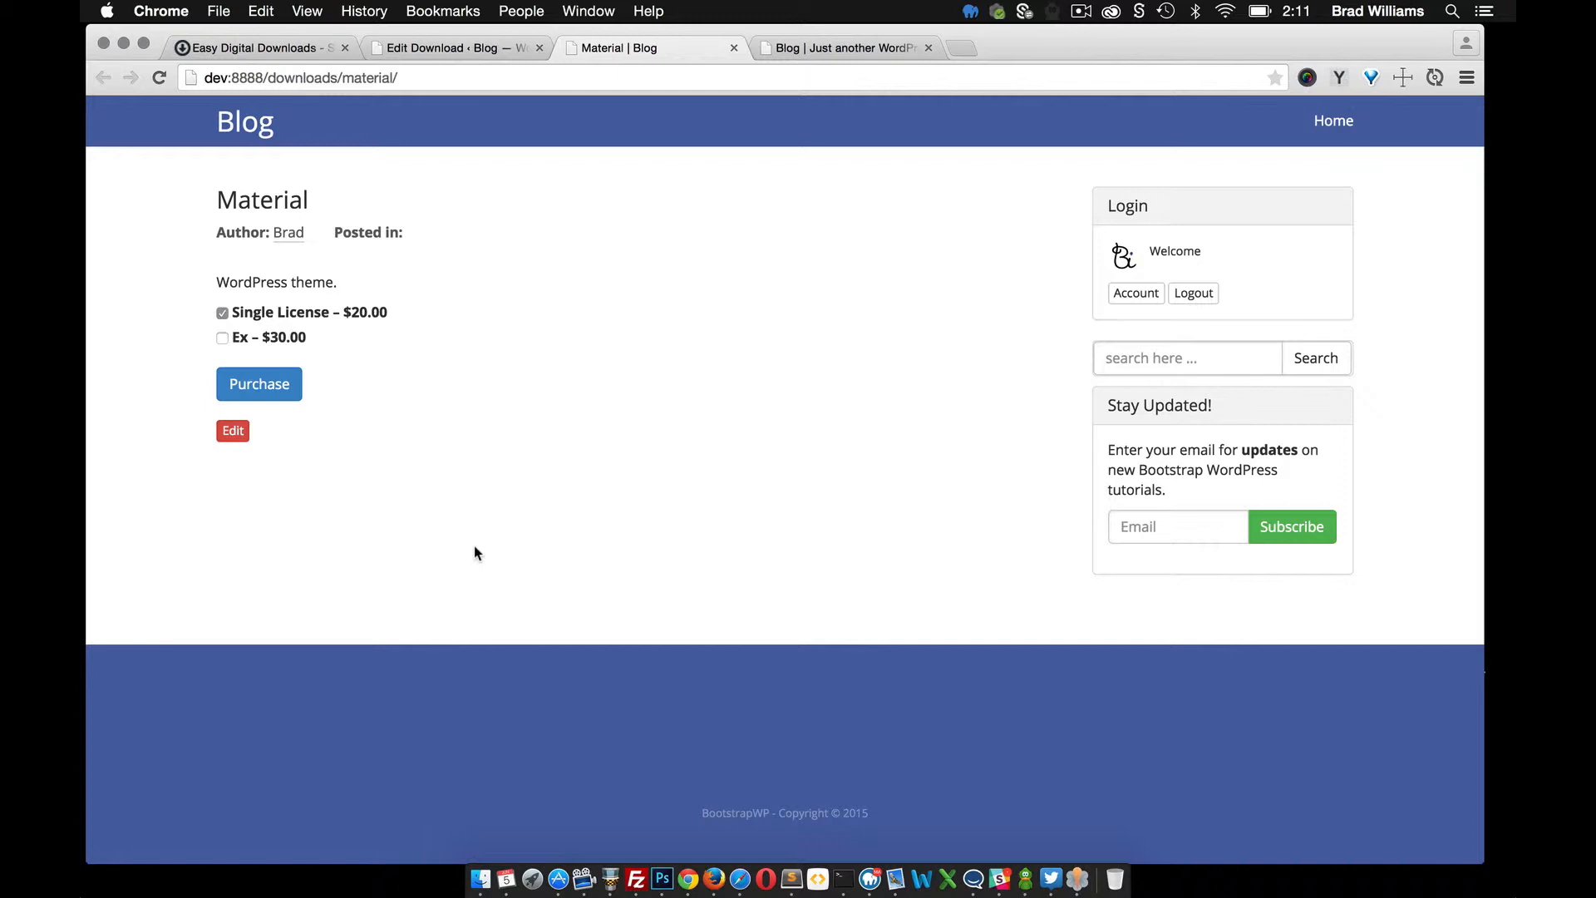
pyautogui.moveTo(698, 97)
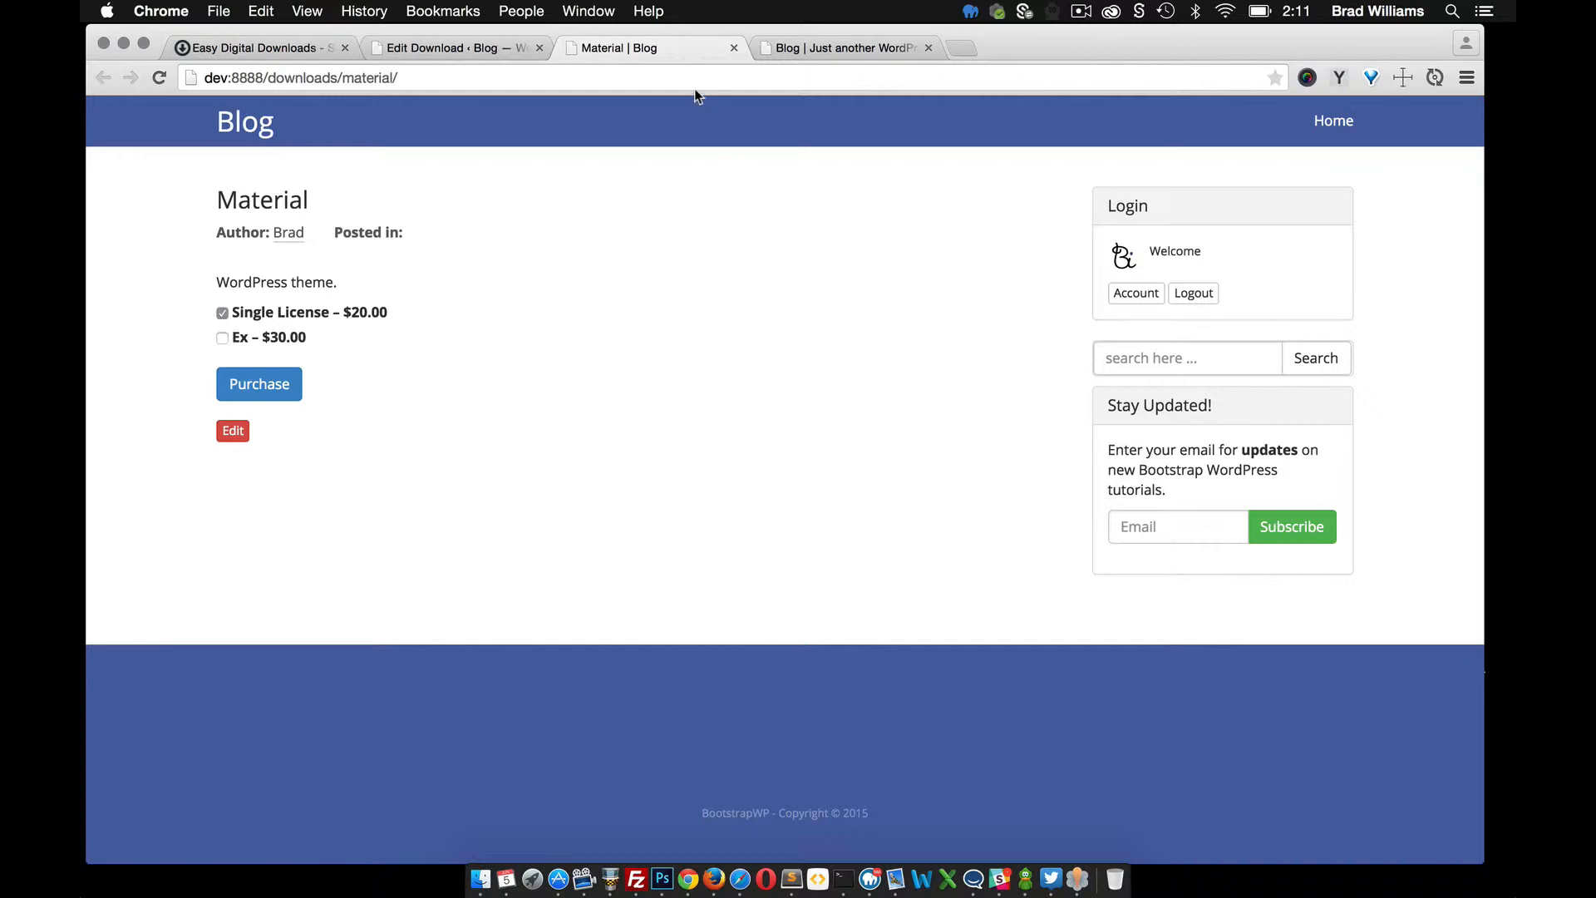
# Browse the Downloads Add New, Categories and Tags admin pages.
pyautogui.click(232, 431)
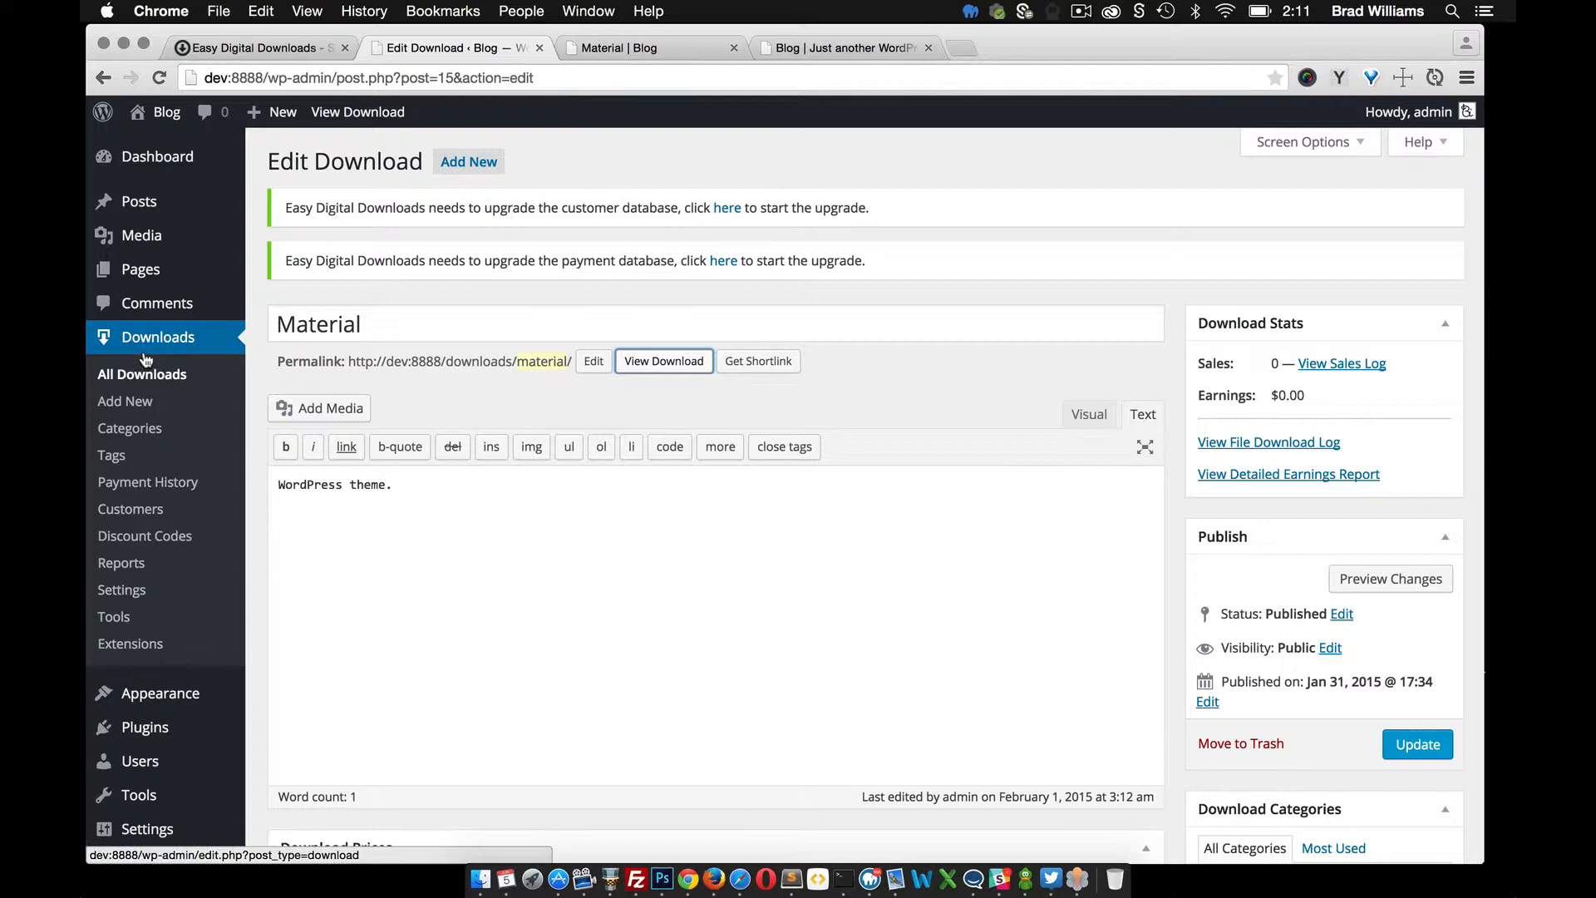
pyautogui.click(126, 400)
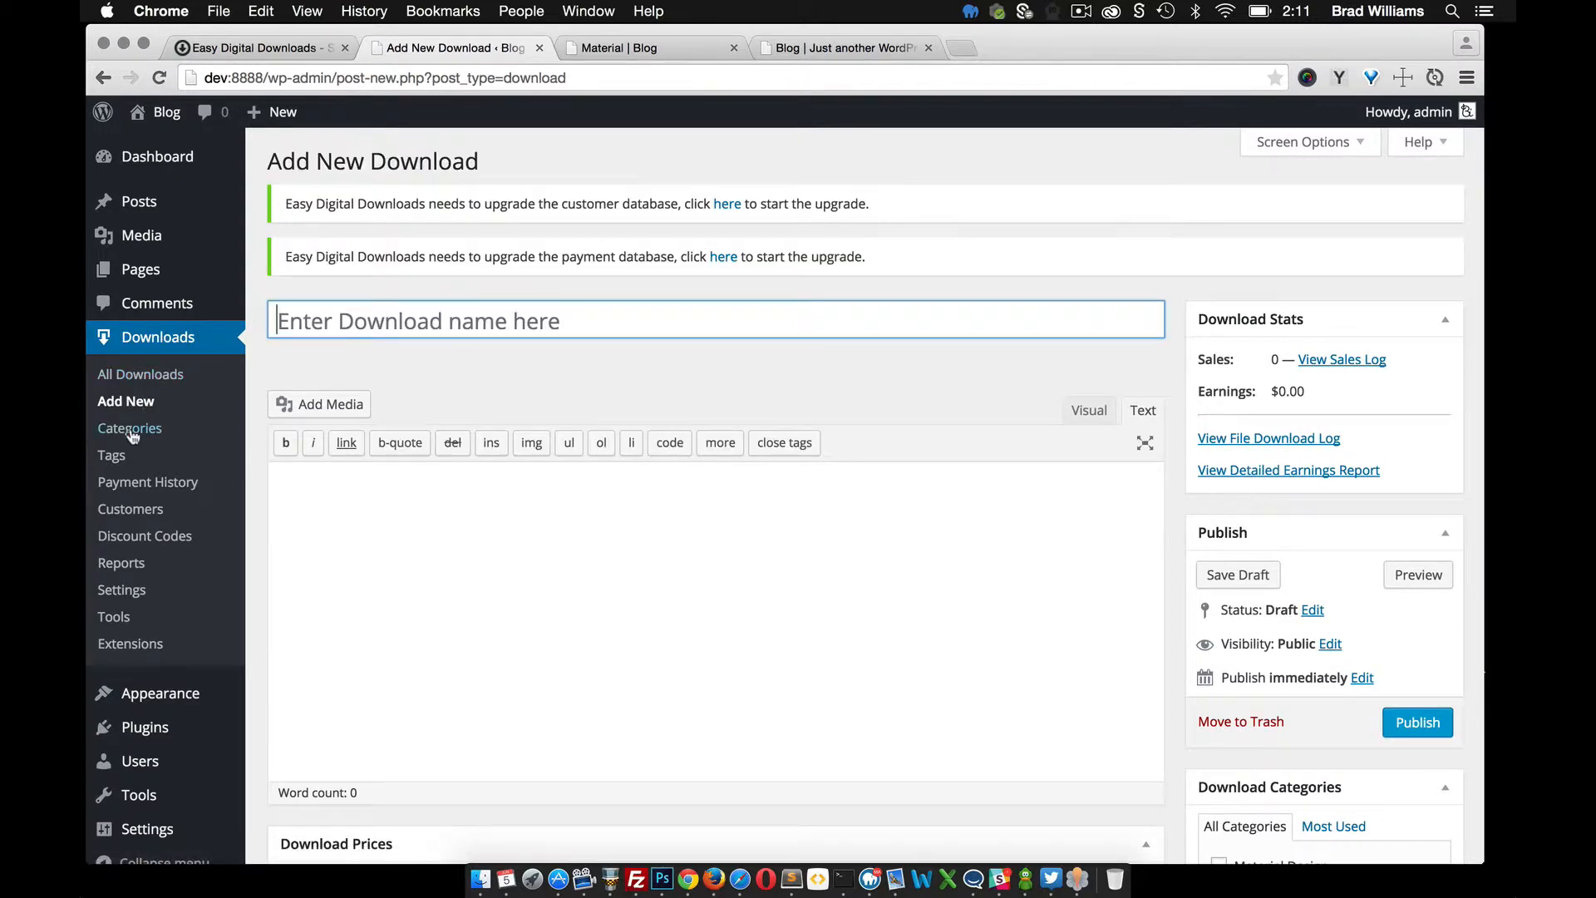
pyautogui.click(130, 427)
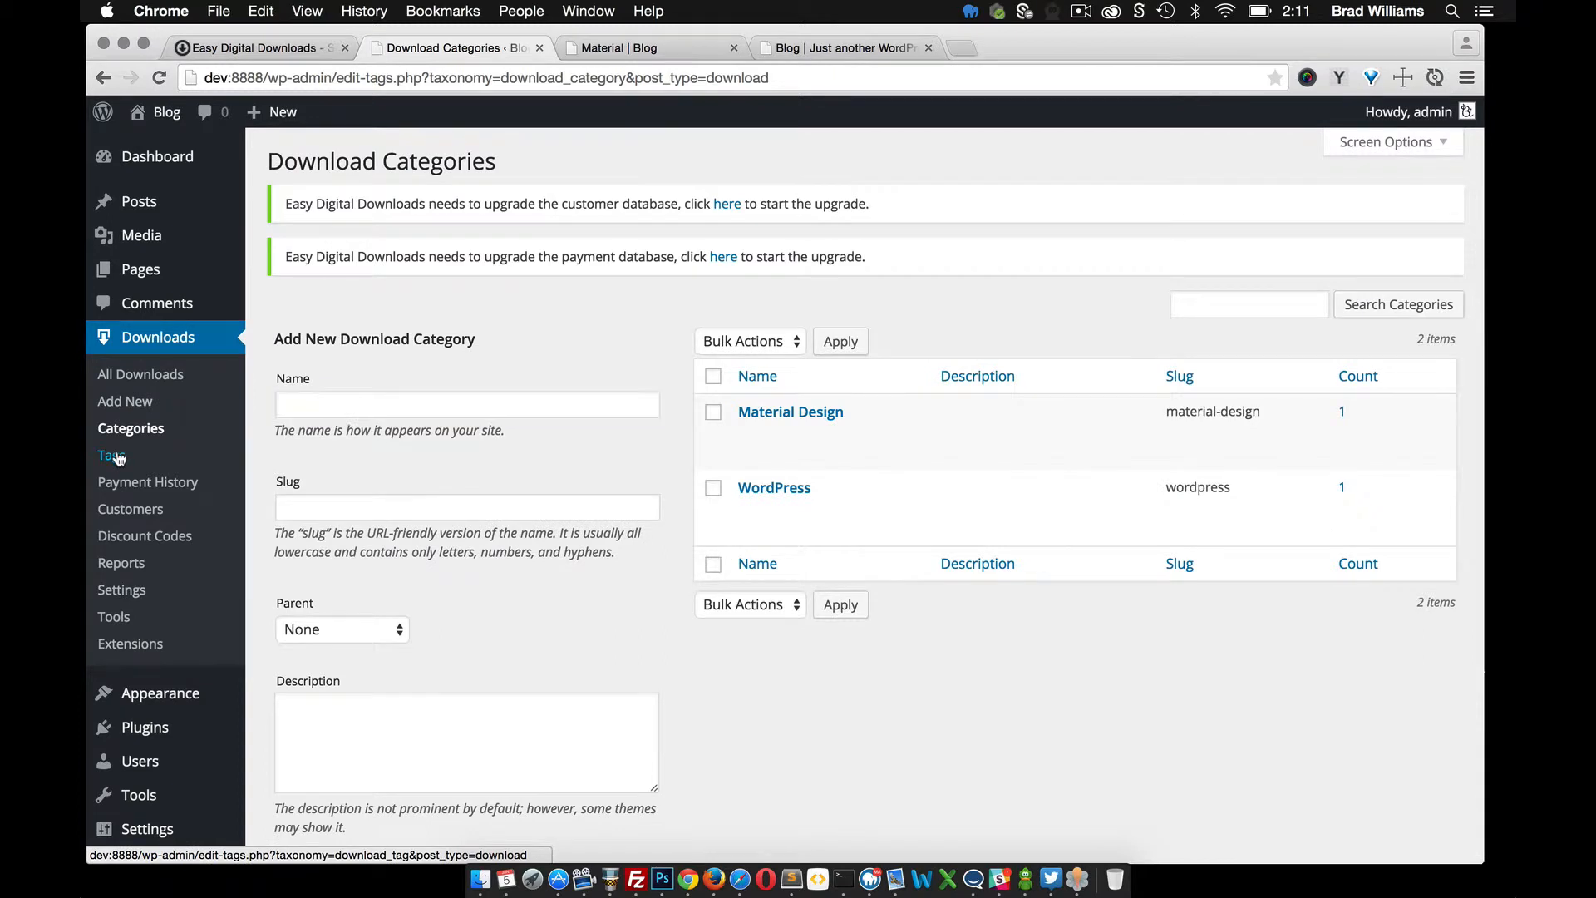
pyautogui.click(149, 481)
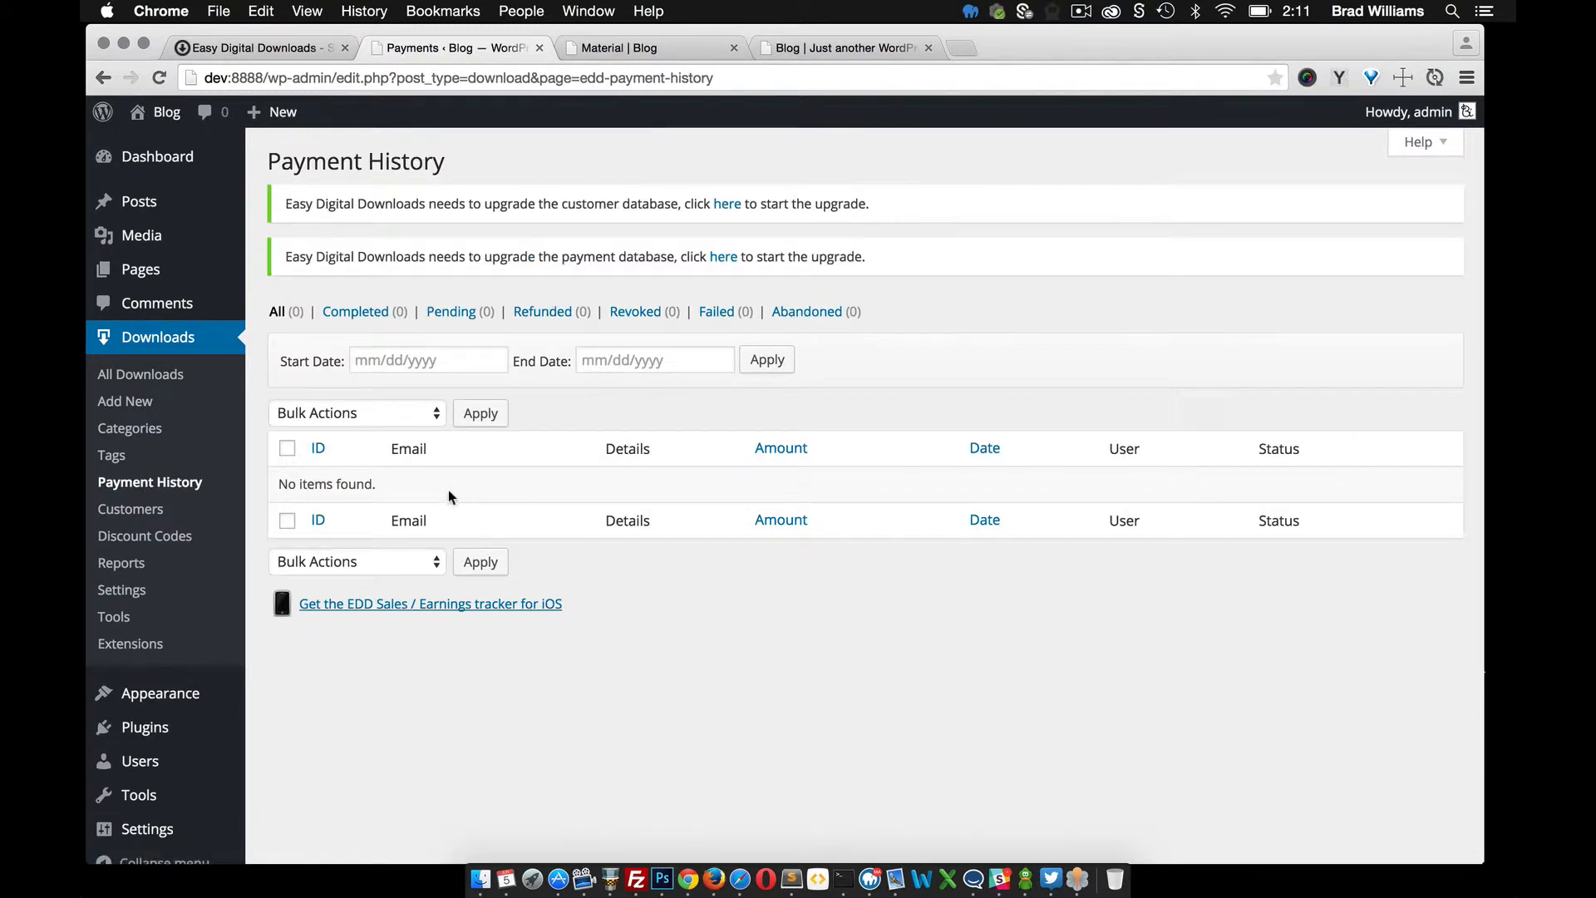
pyautogui.moveTo(548, 496)
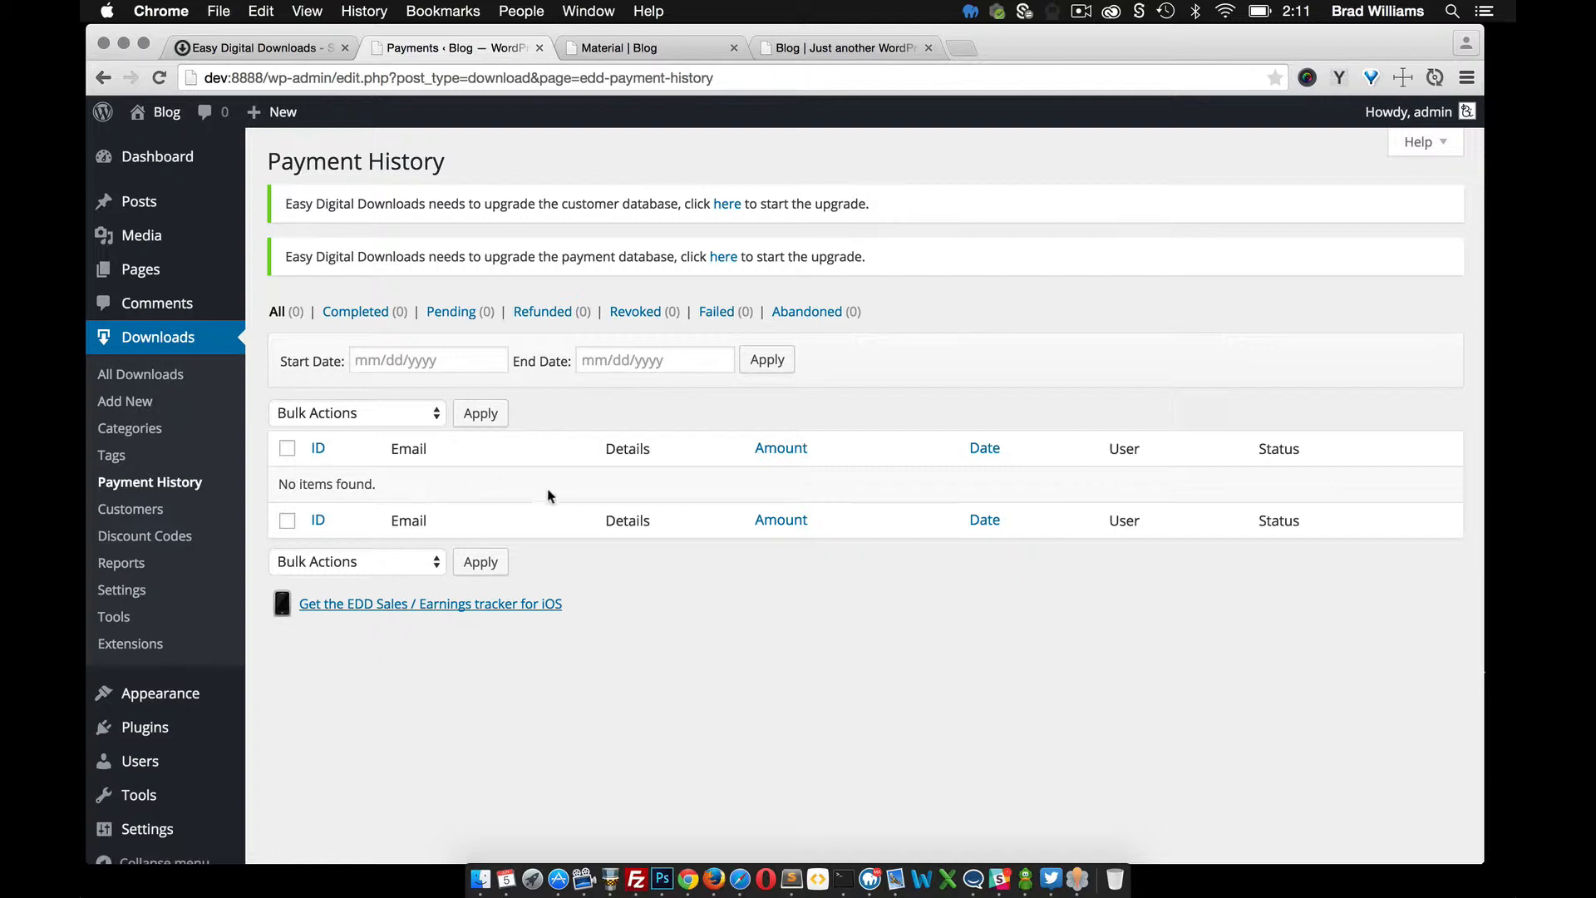
pyautogui.moveTo(395, 496)
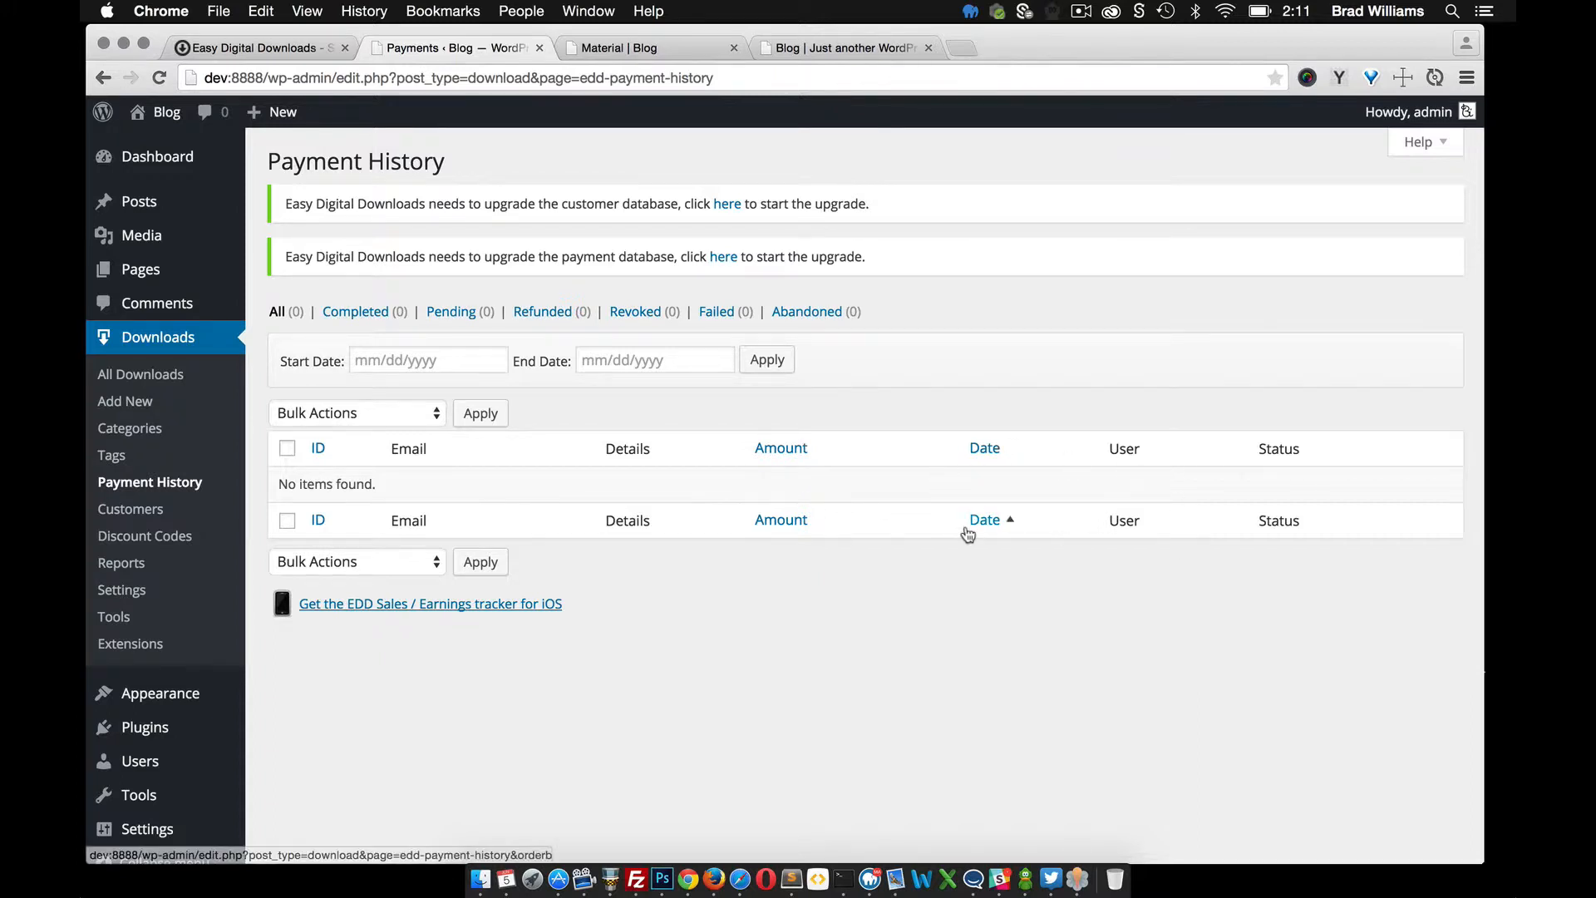
pyautogui.moveTo(130, 508)
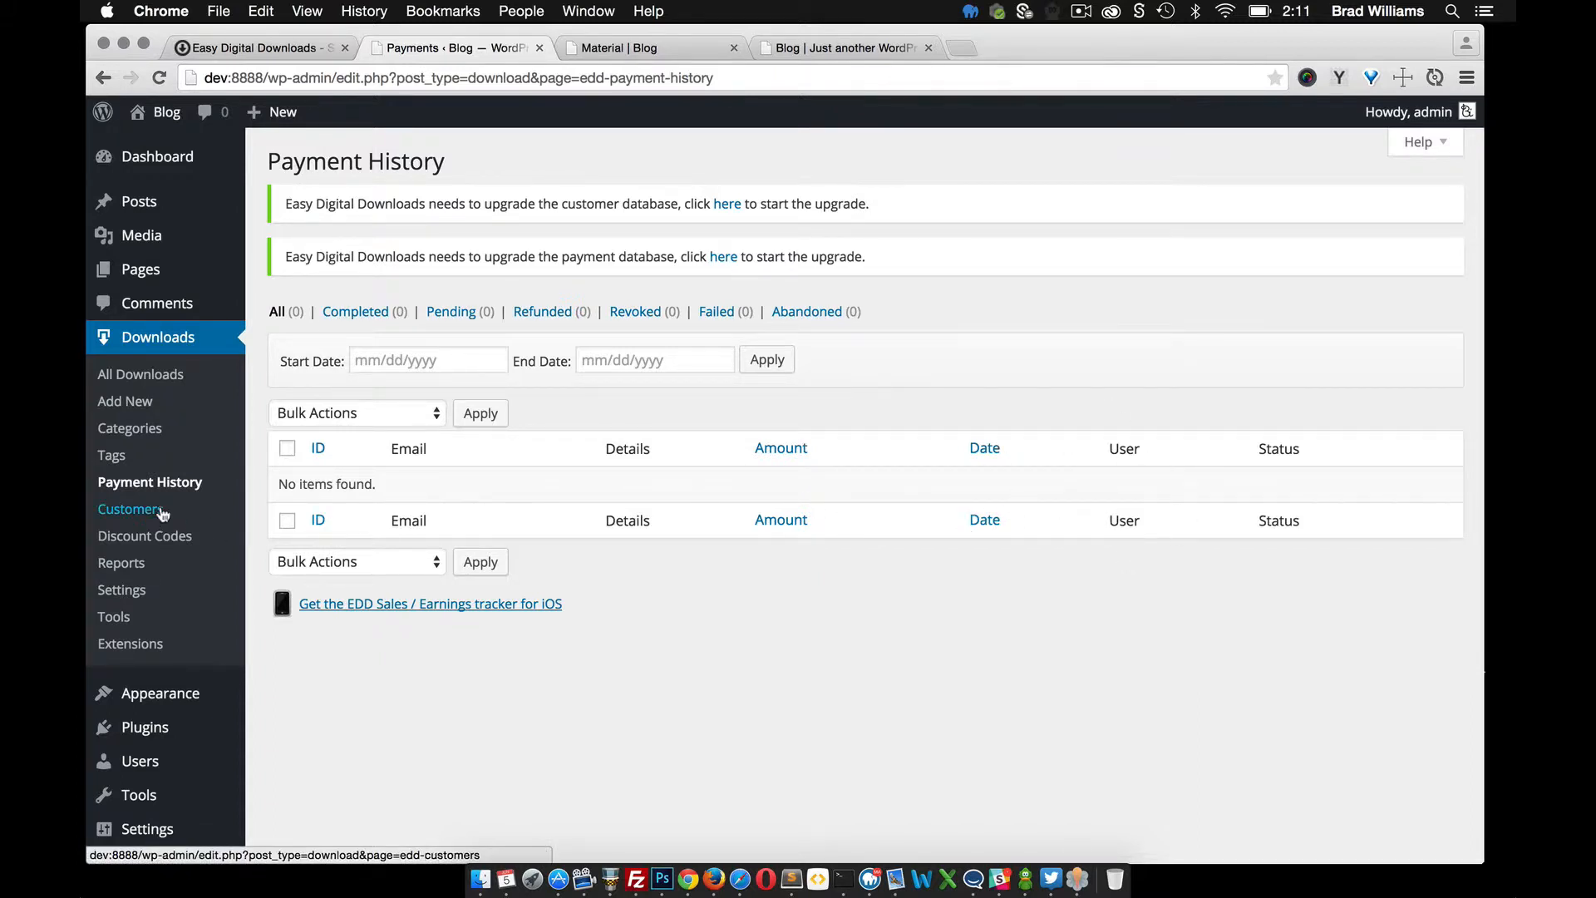
# Browse Customers and Discount Codes, then review the Reports page showing $0.00 earnings and no sales.
pyautogui.click(130, 509)
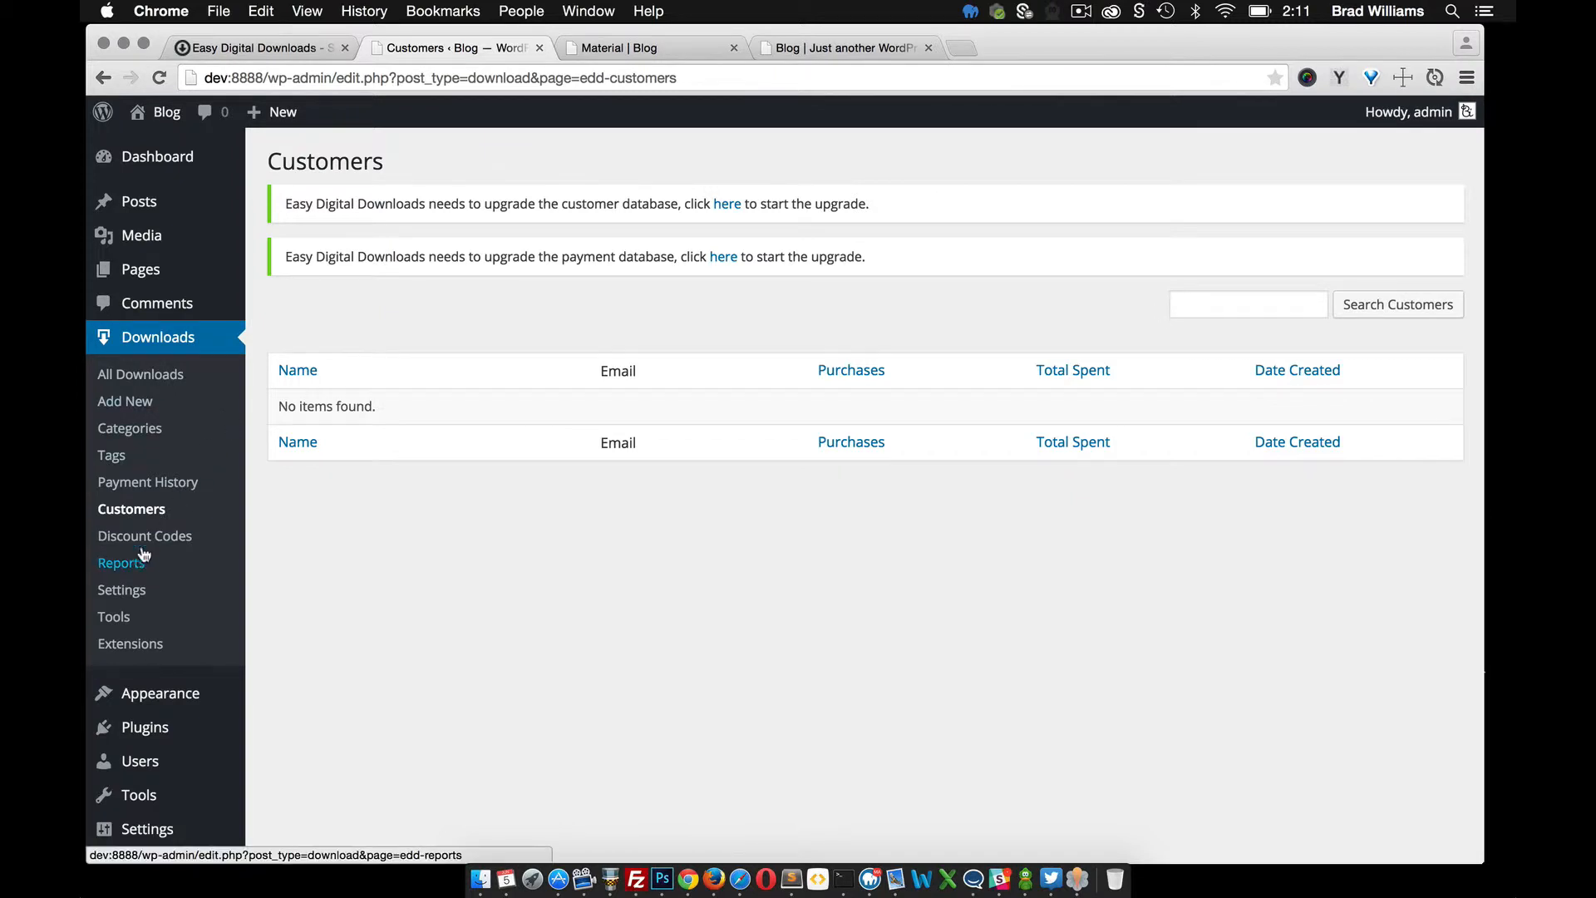
pyautogui.click(145, 535)
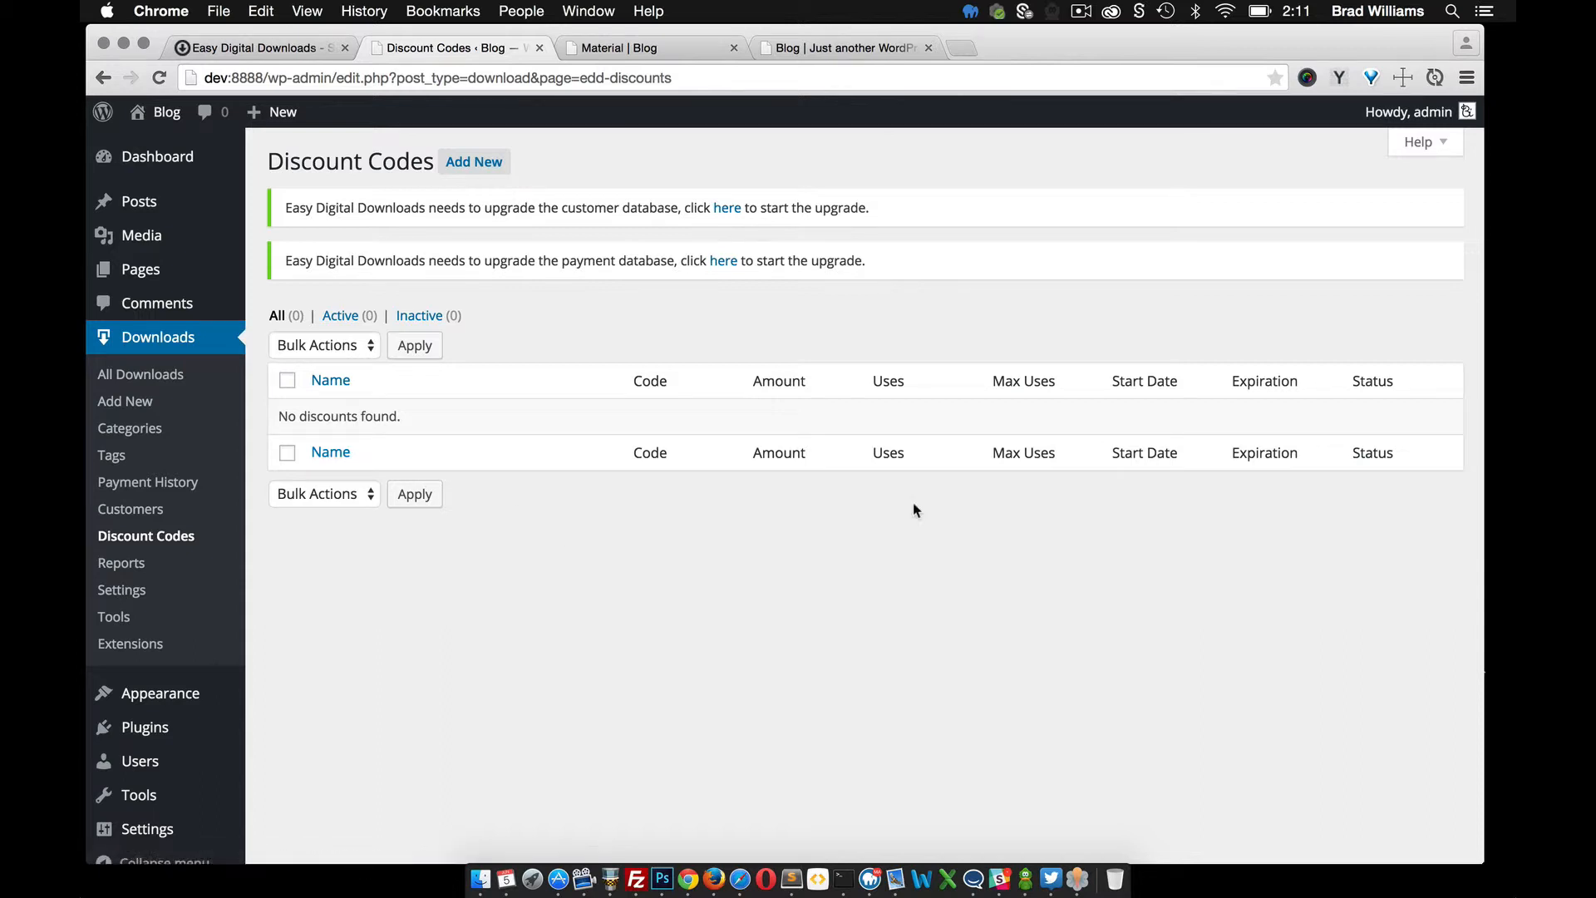
pyautogui.moveTo(1134, 405)
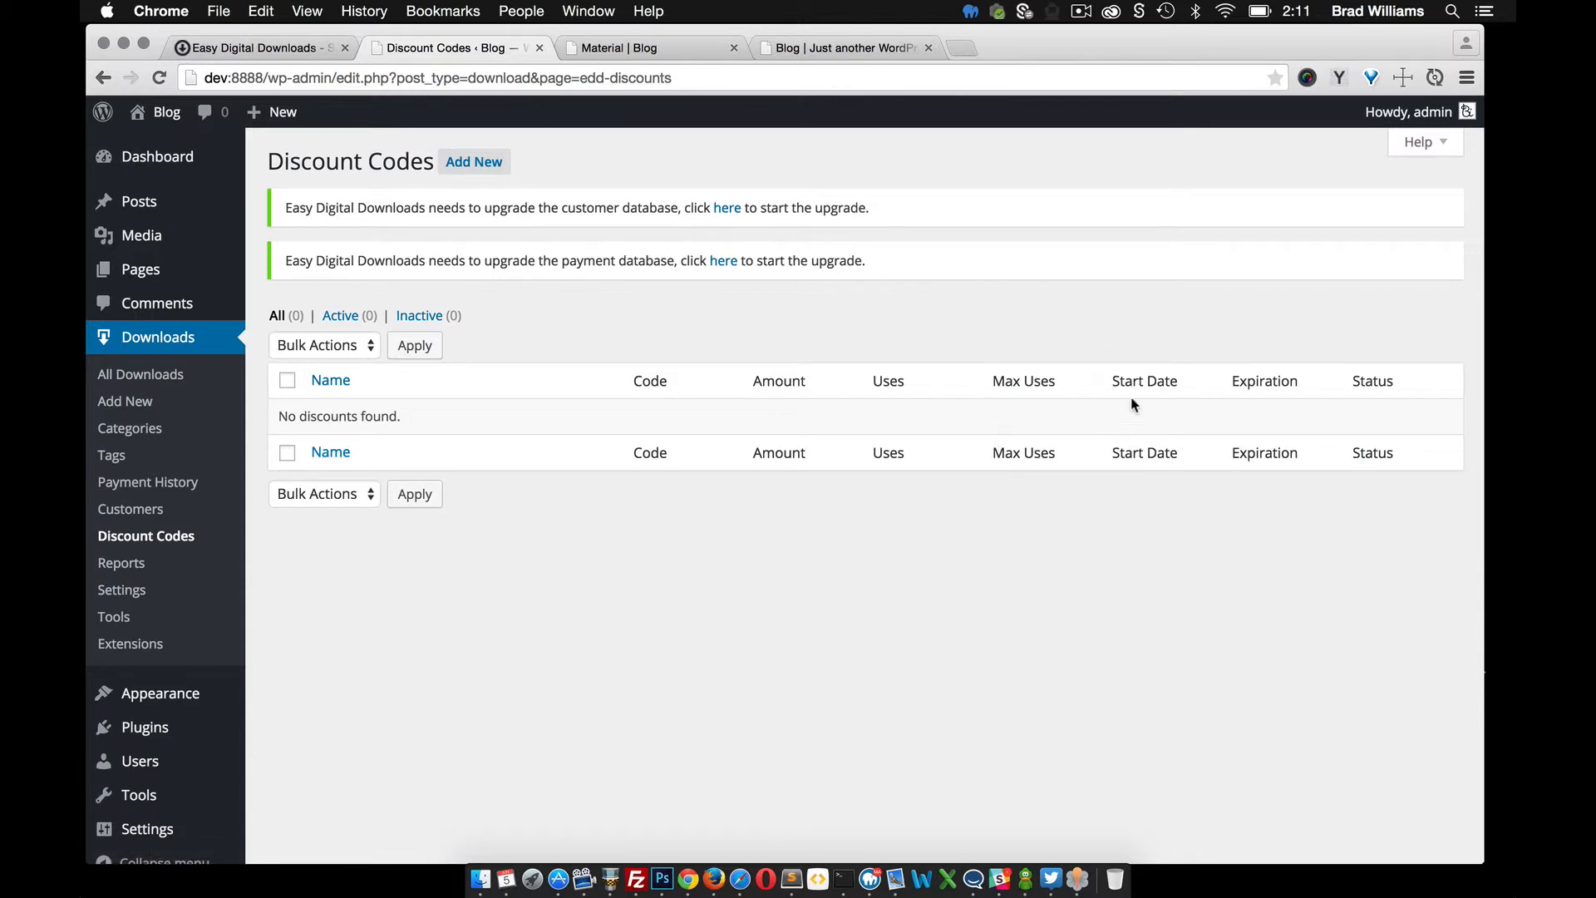
pyautogui.moveTo(1184, 482)
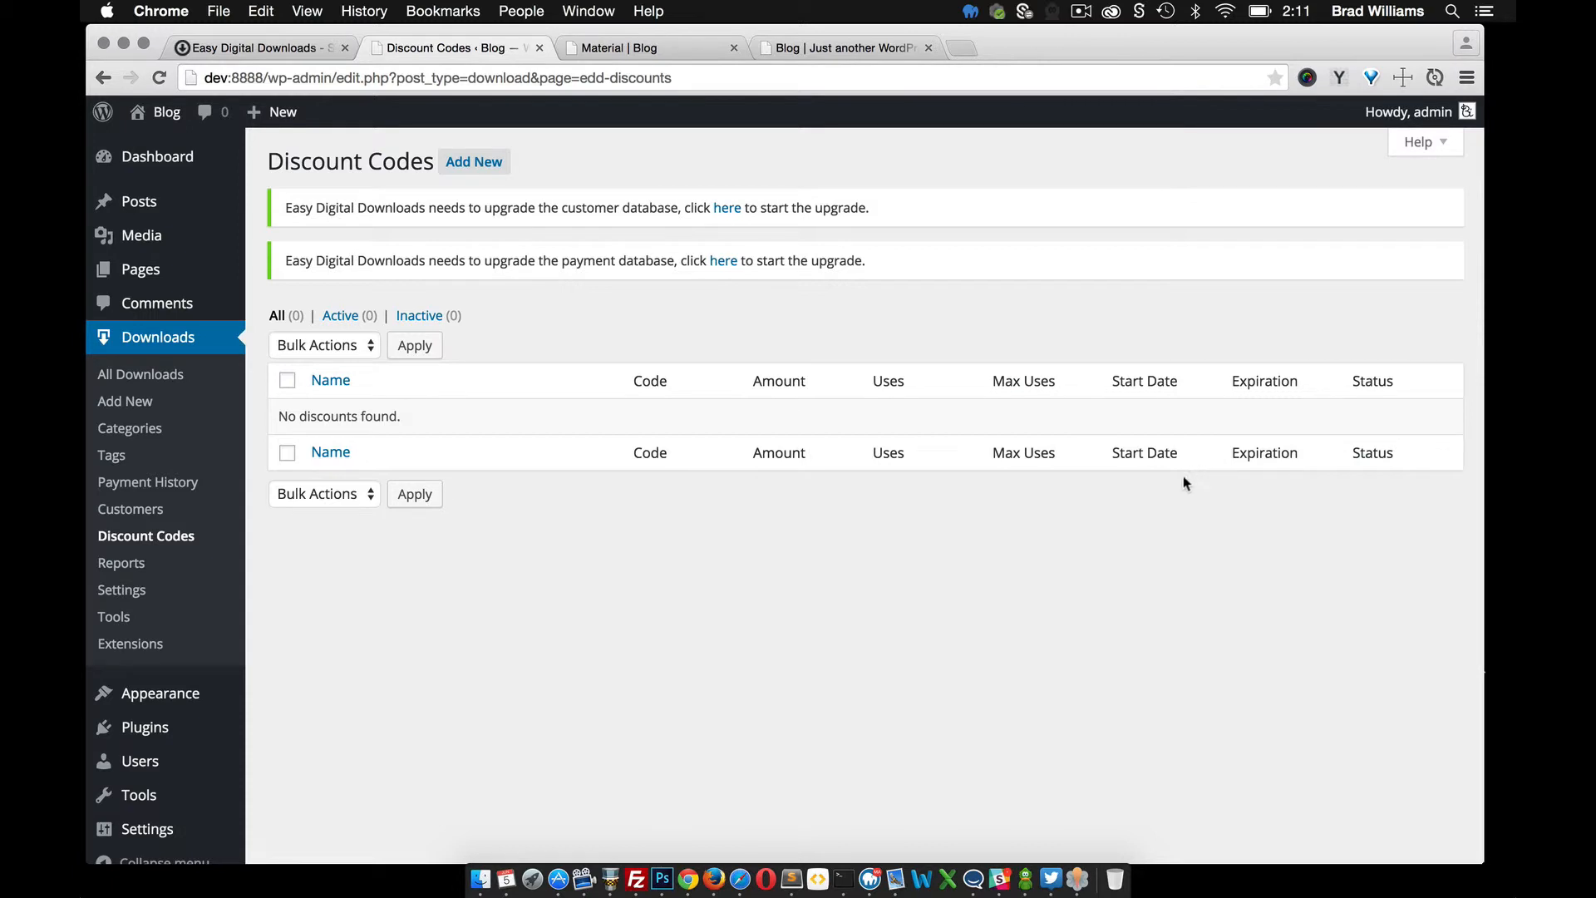
pyautogui.click(121, 563)
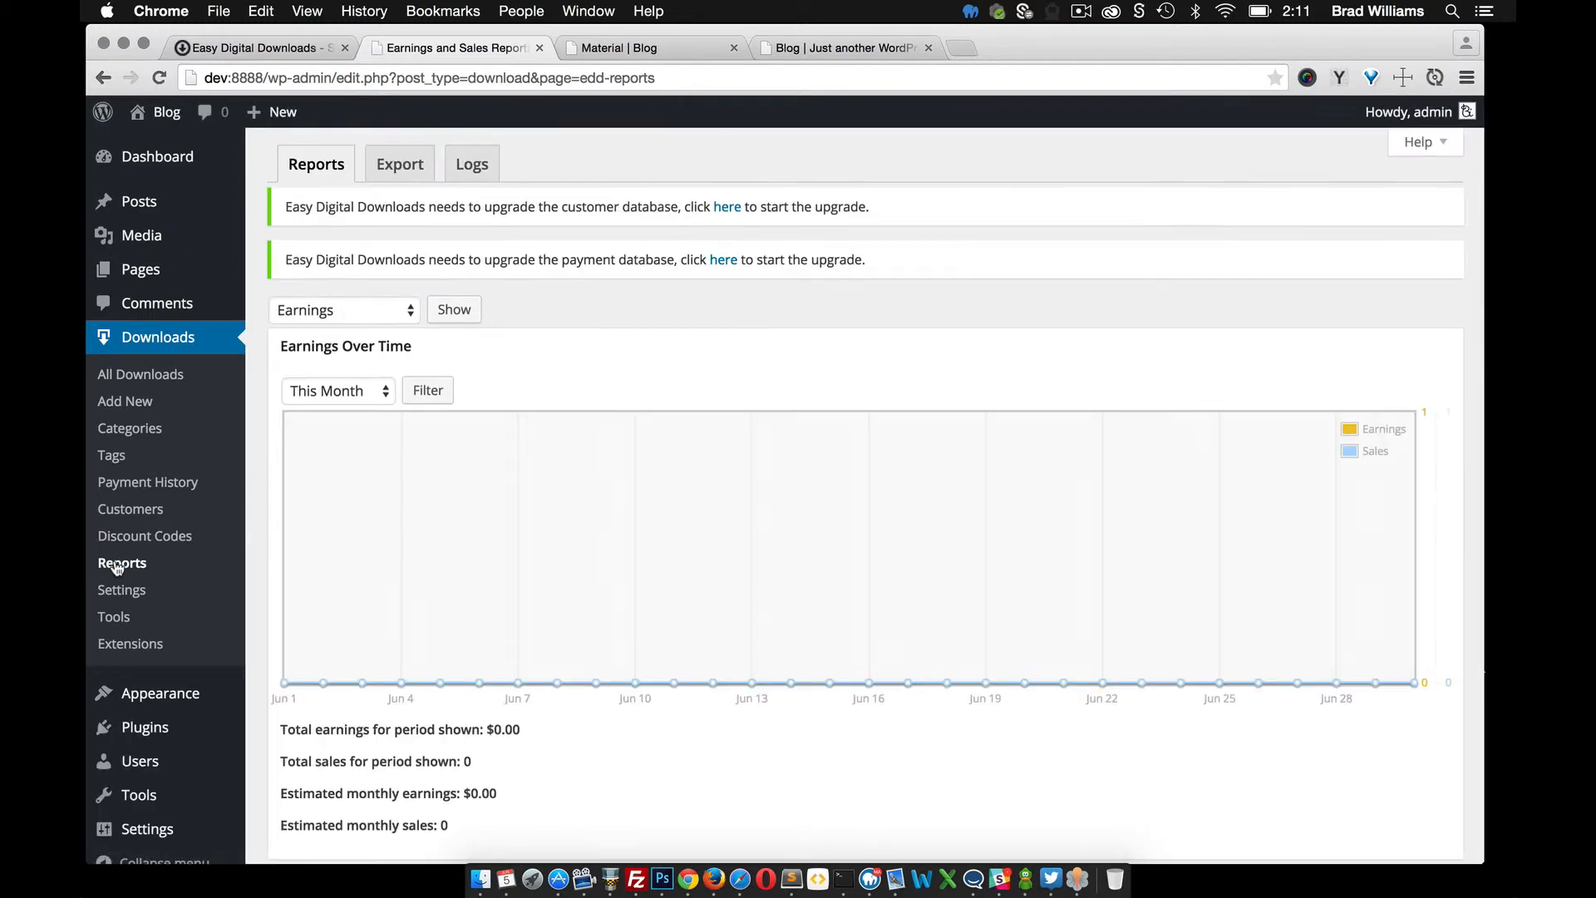
pyautogui.scroll(-3)
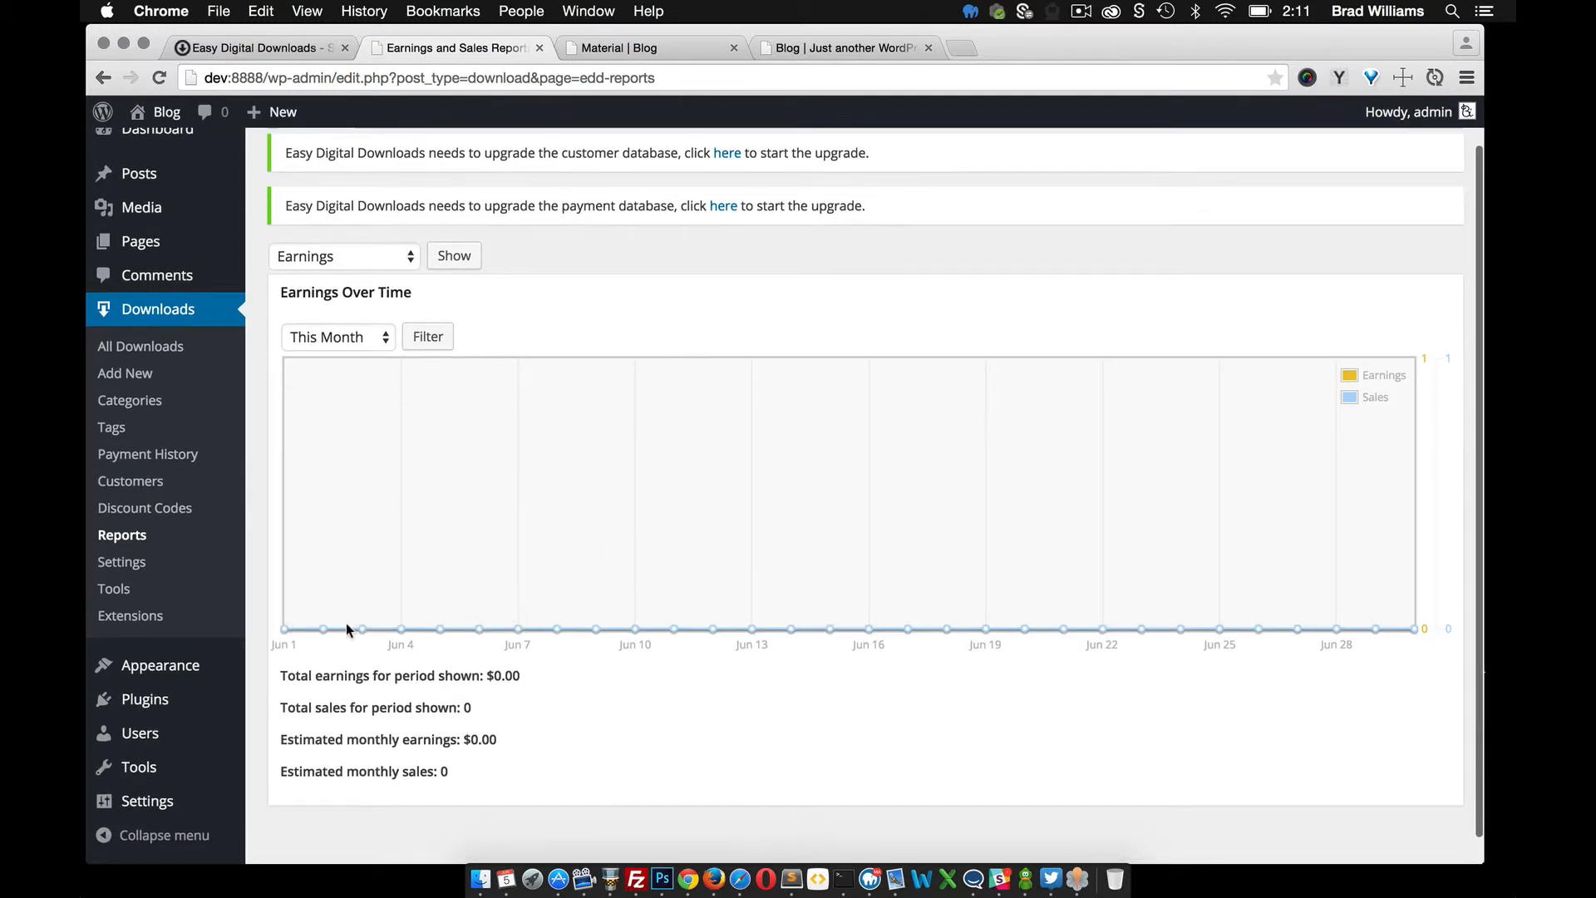
pyautogui.moveTo(621, 562)
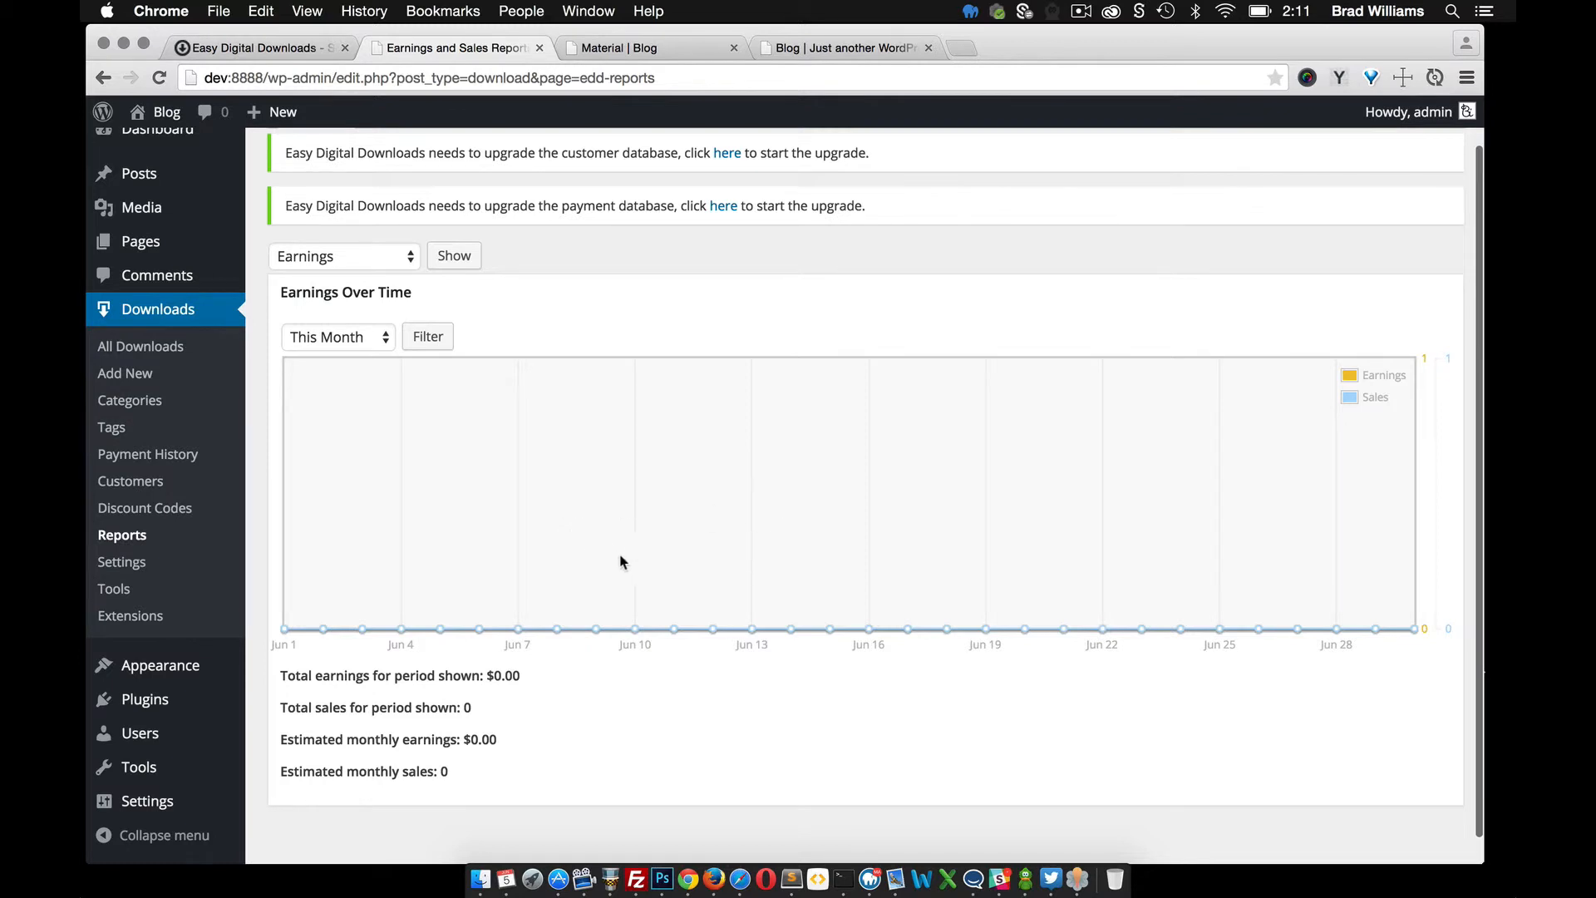
pyautogui.moveTo(548, 568)
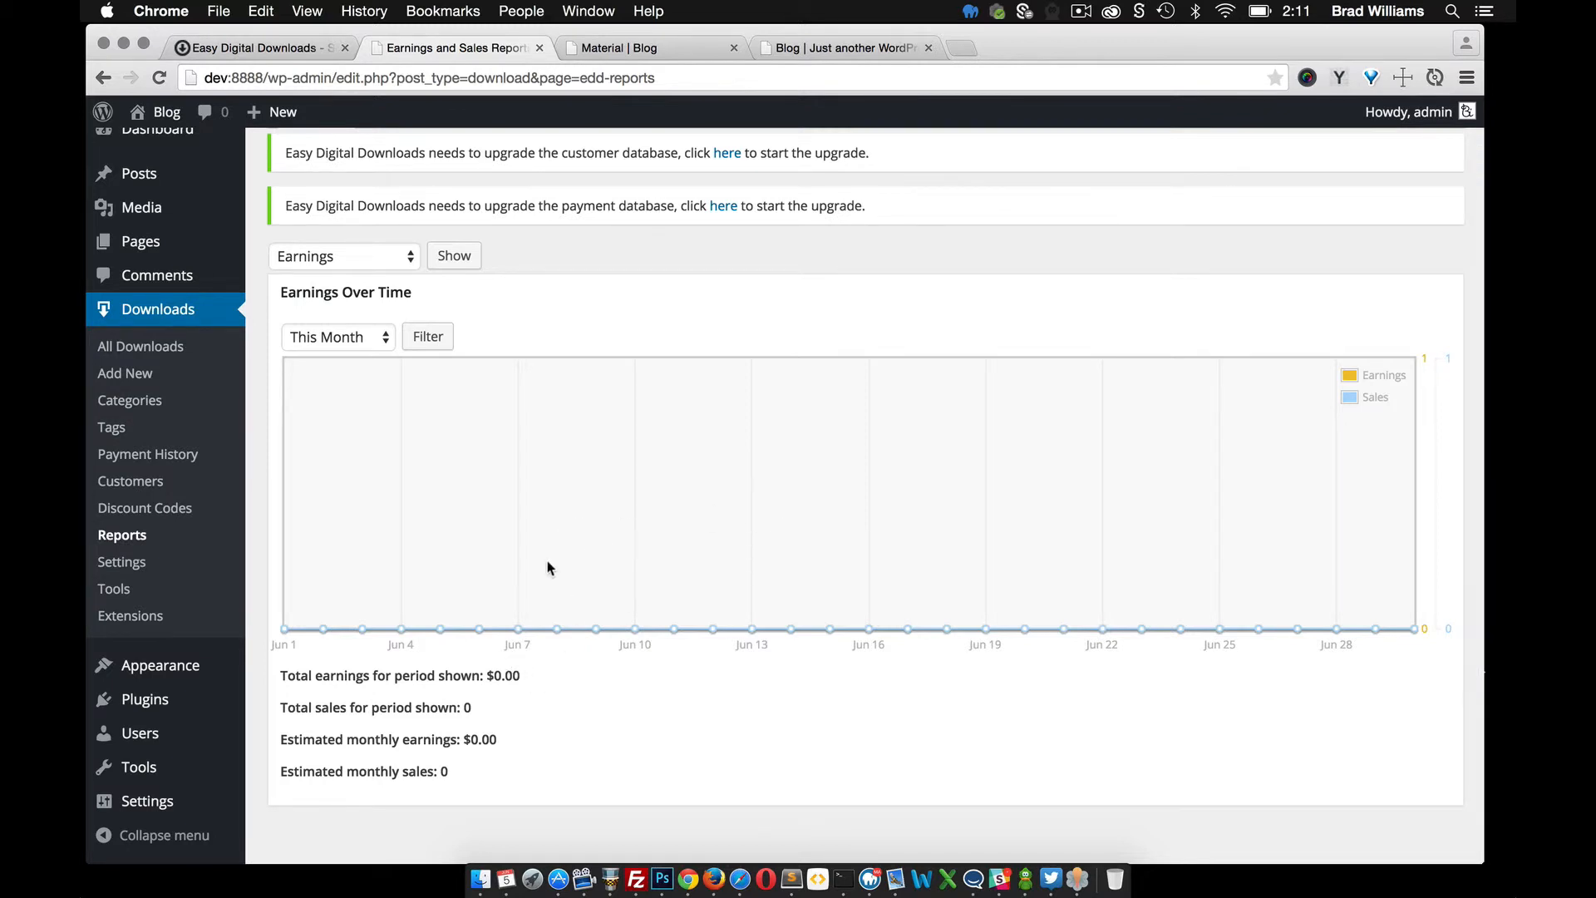
pyautogui.click(121, 562)
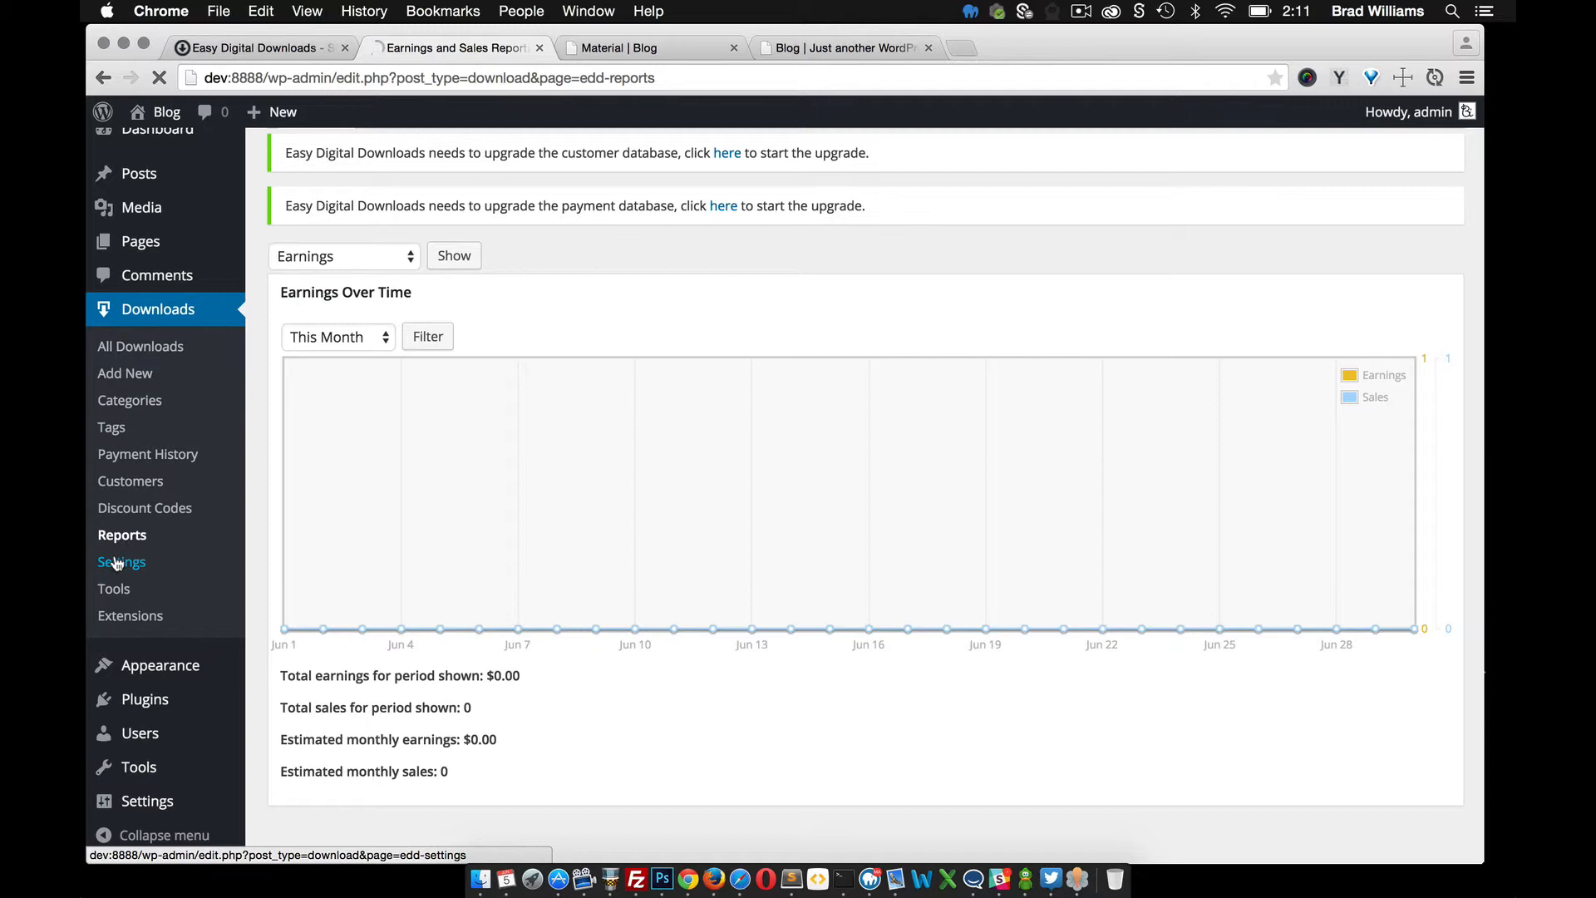
# Review the store's General and Payment Gateways settings tabs.
pyautogui.click(121, 562)
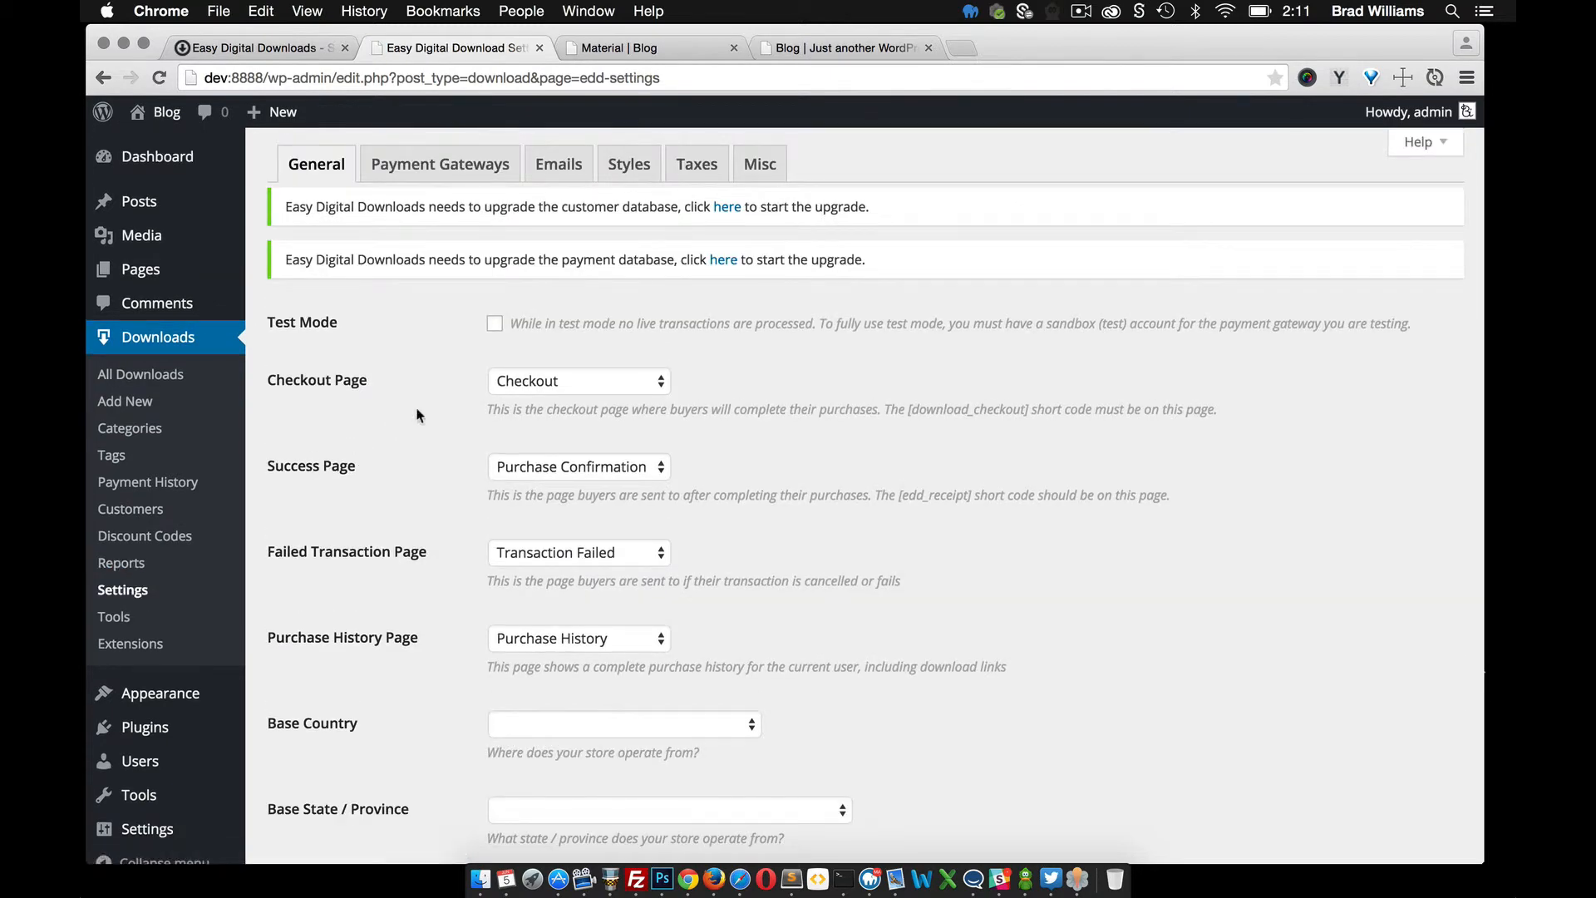
pyautogui.scroll(-3)
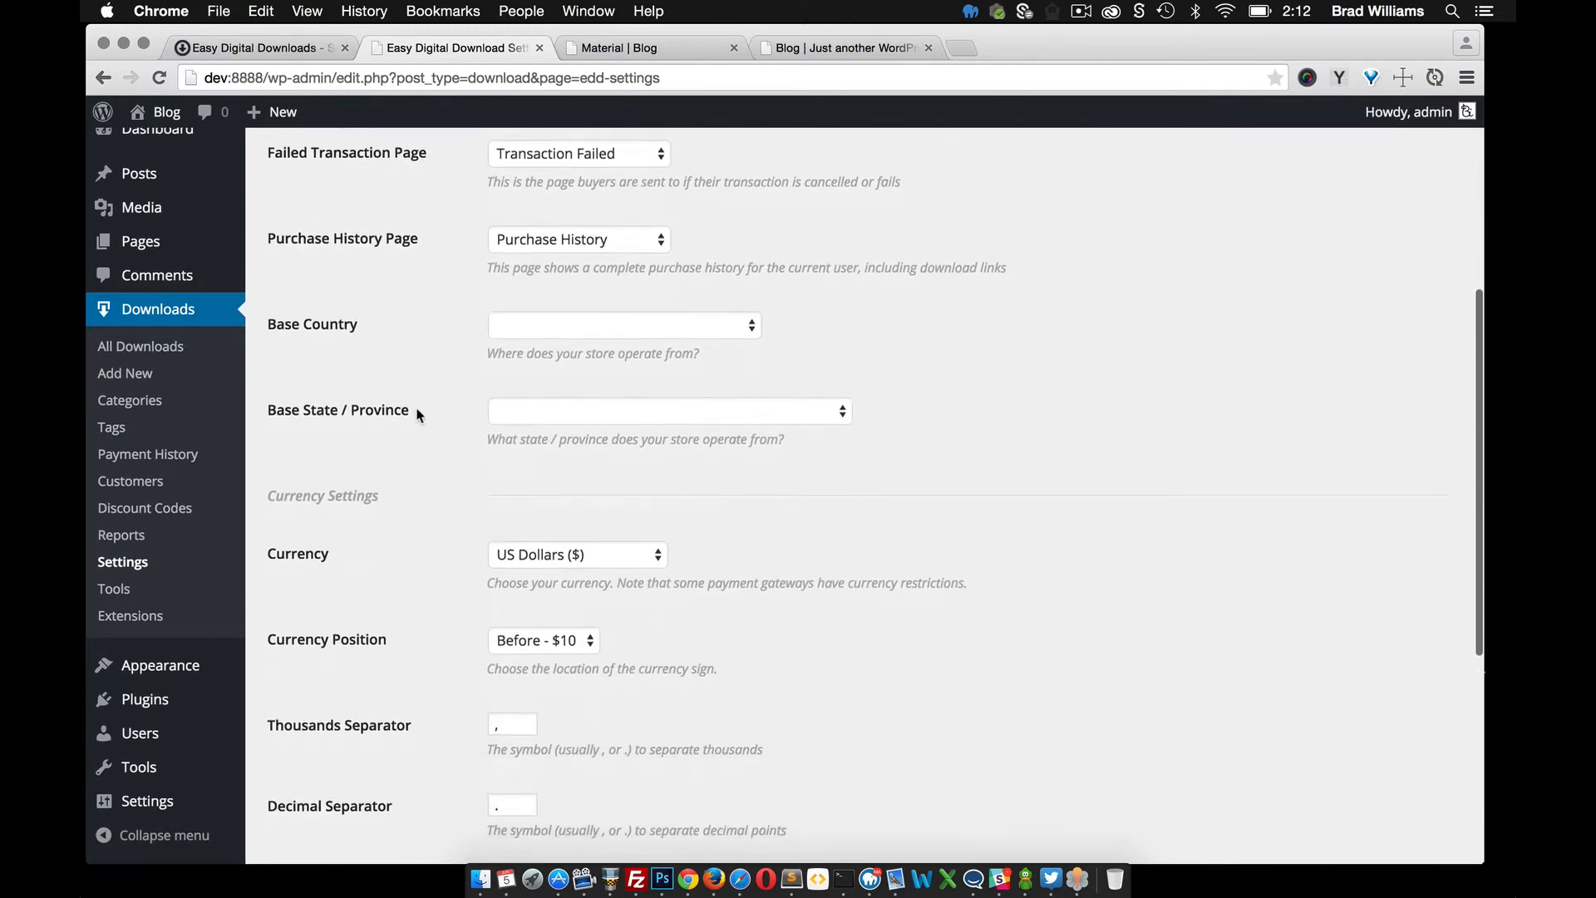
pyautogui.scroll(-3)
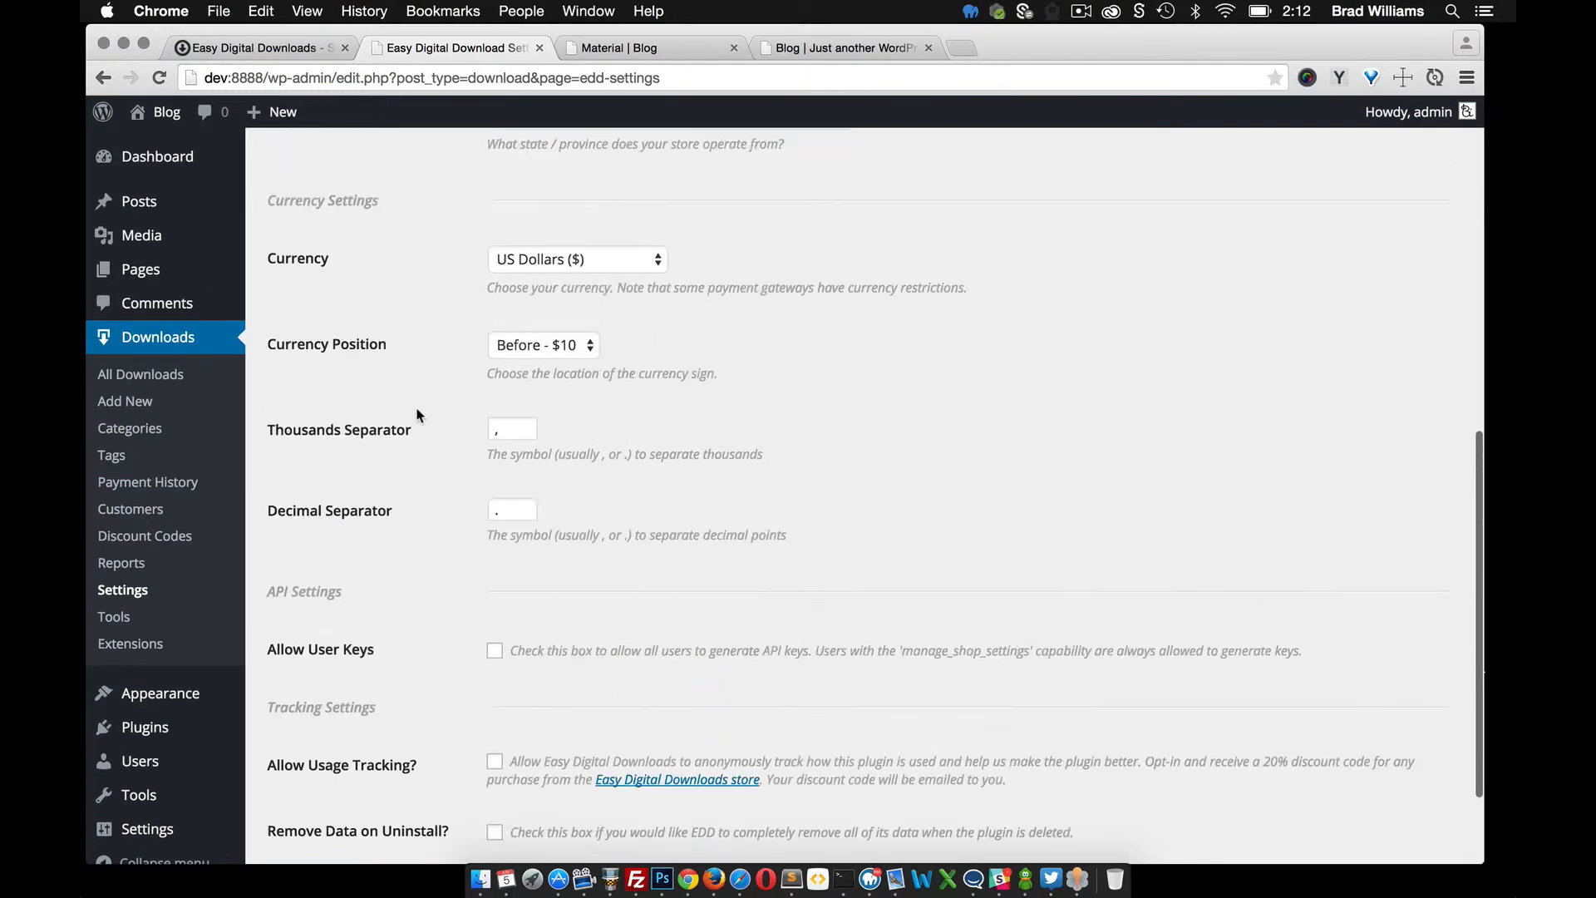
pyautogui.scroll(3)
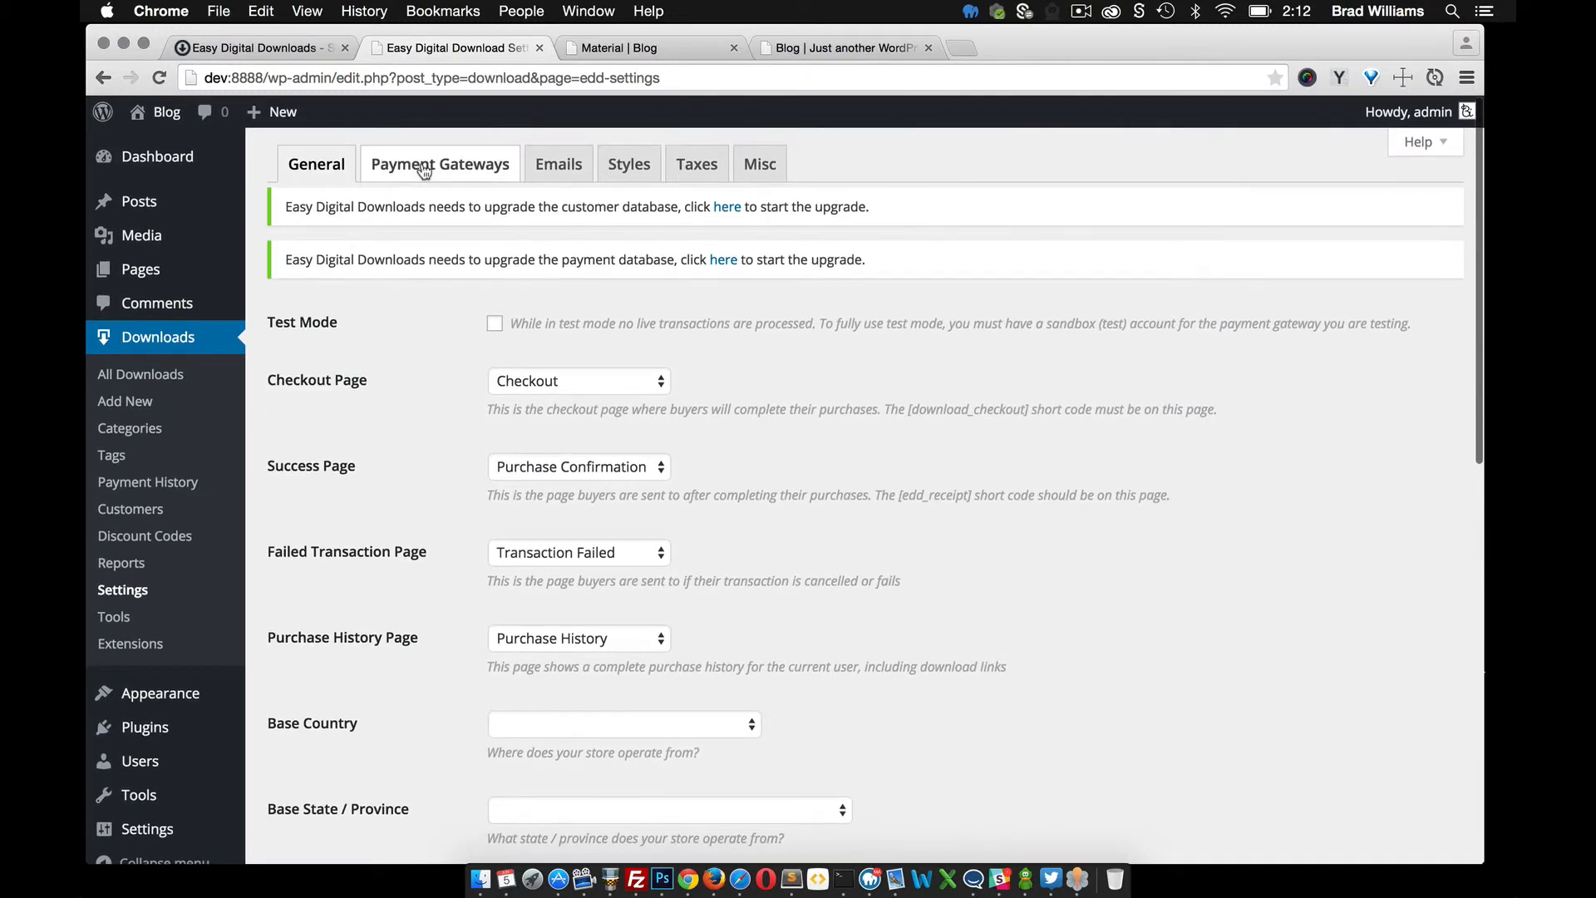
pyautogui.click(439, 164)
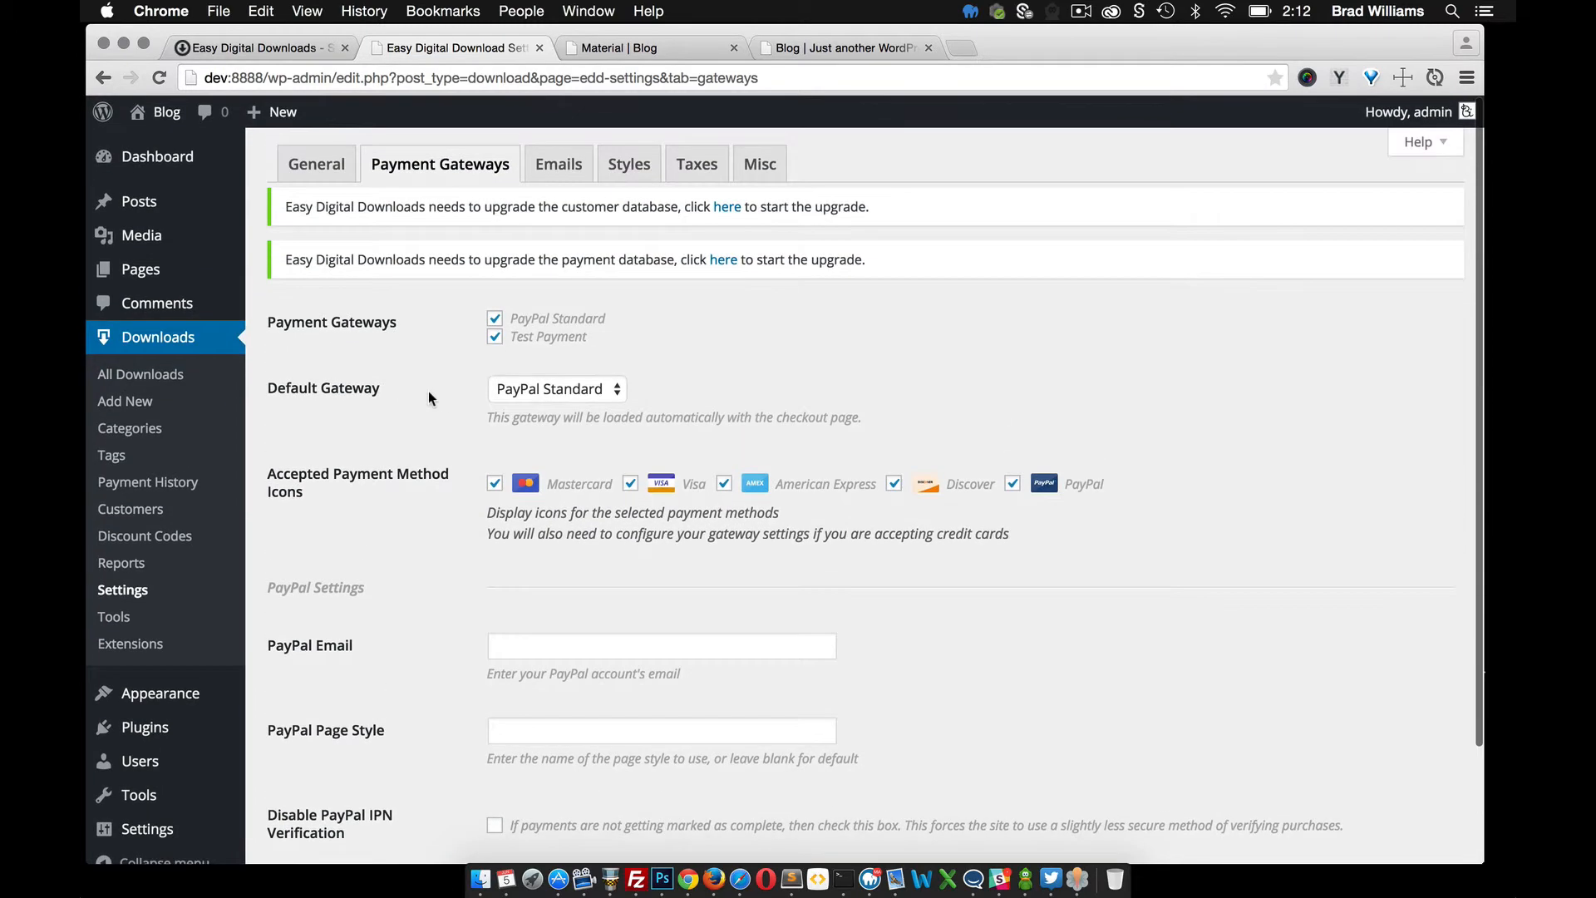
pyautogui.scroll(-3)
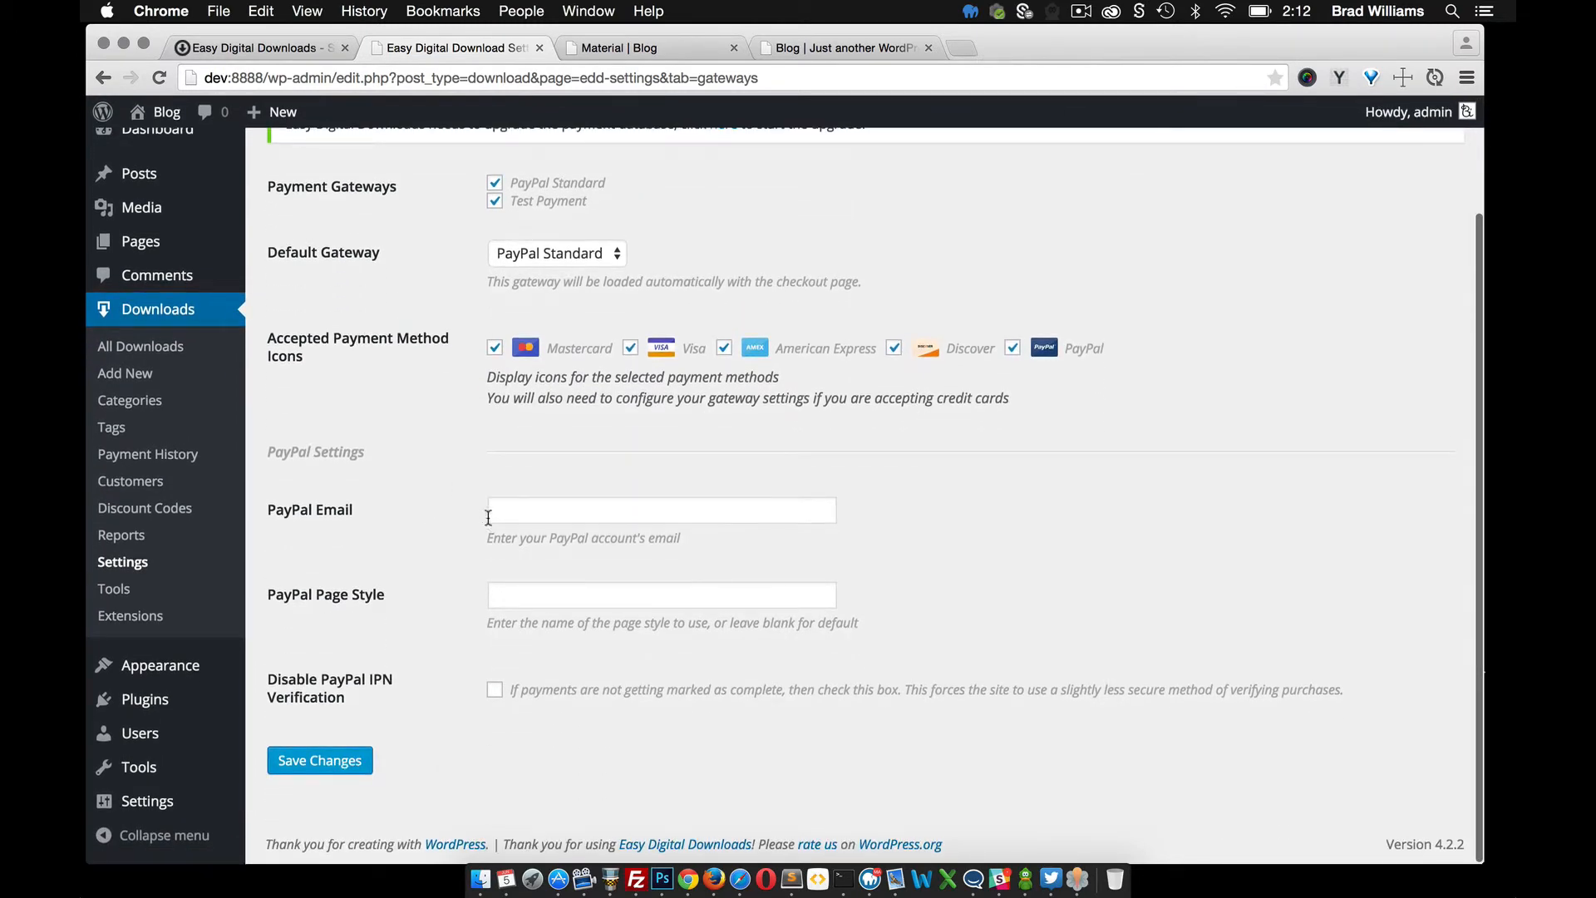
pyautogui.moveTo(402, 514)
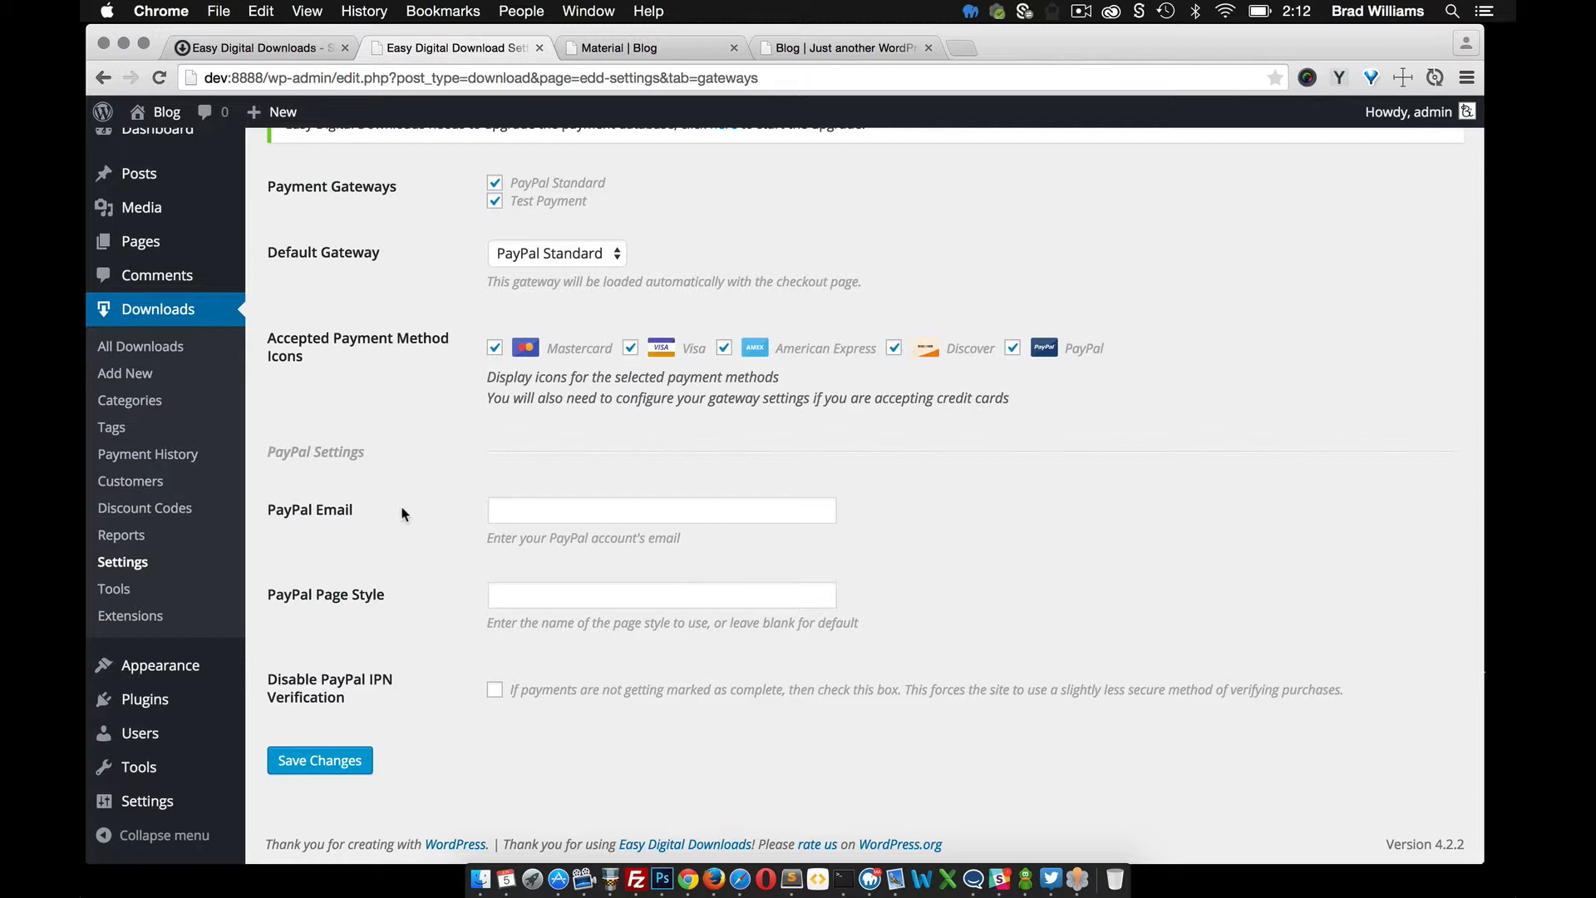
pyautogui.scroll(3)
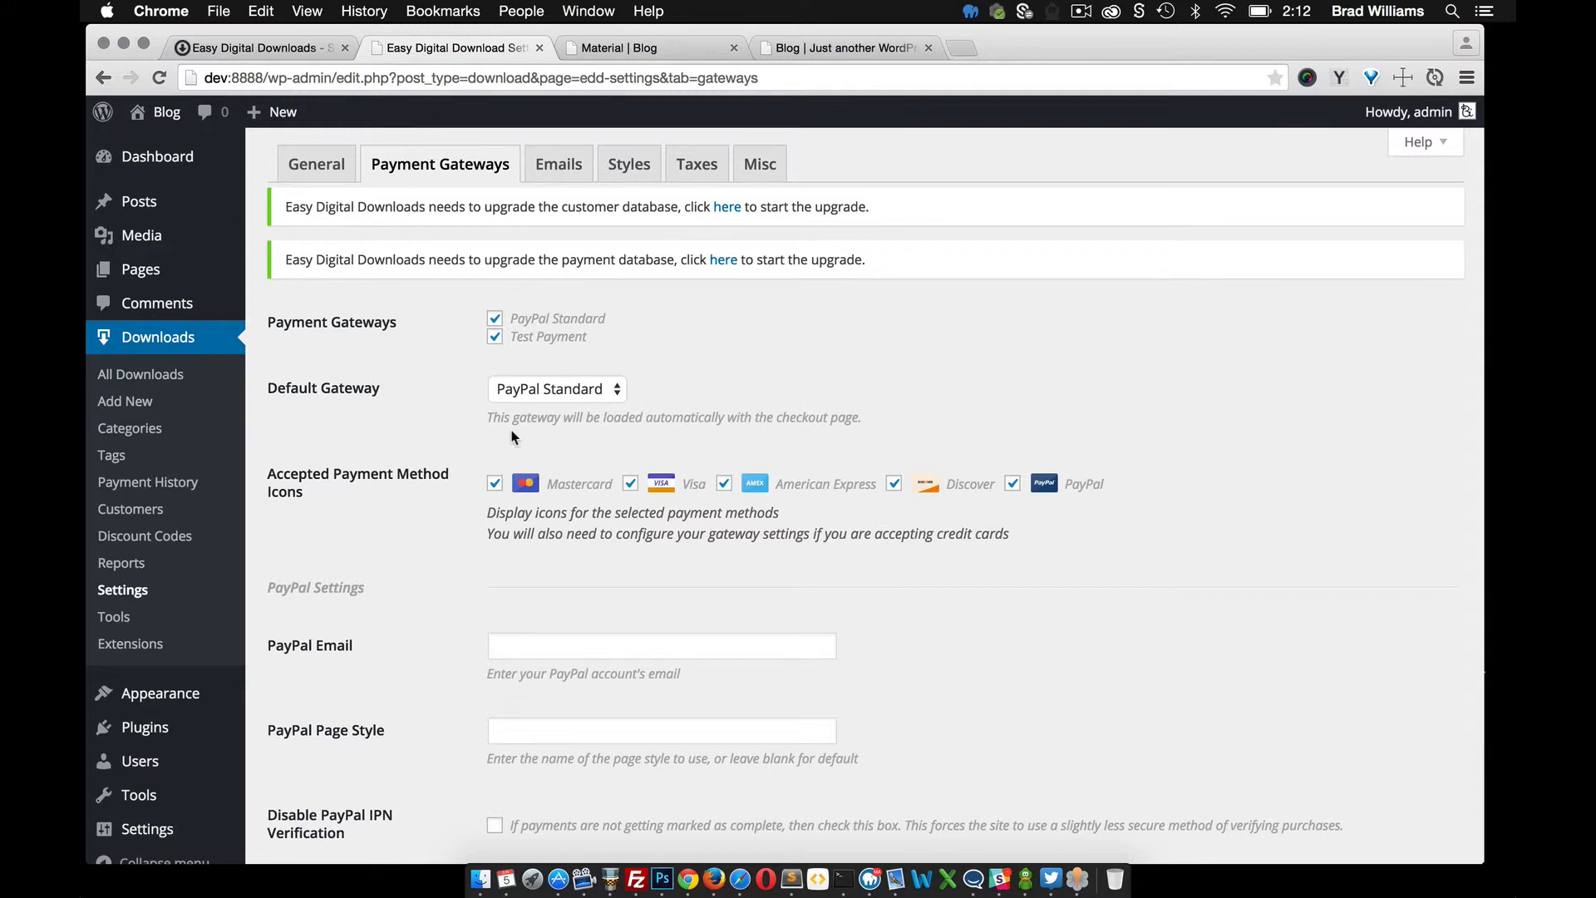
pyautogui.moveTo(611, 250)
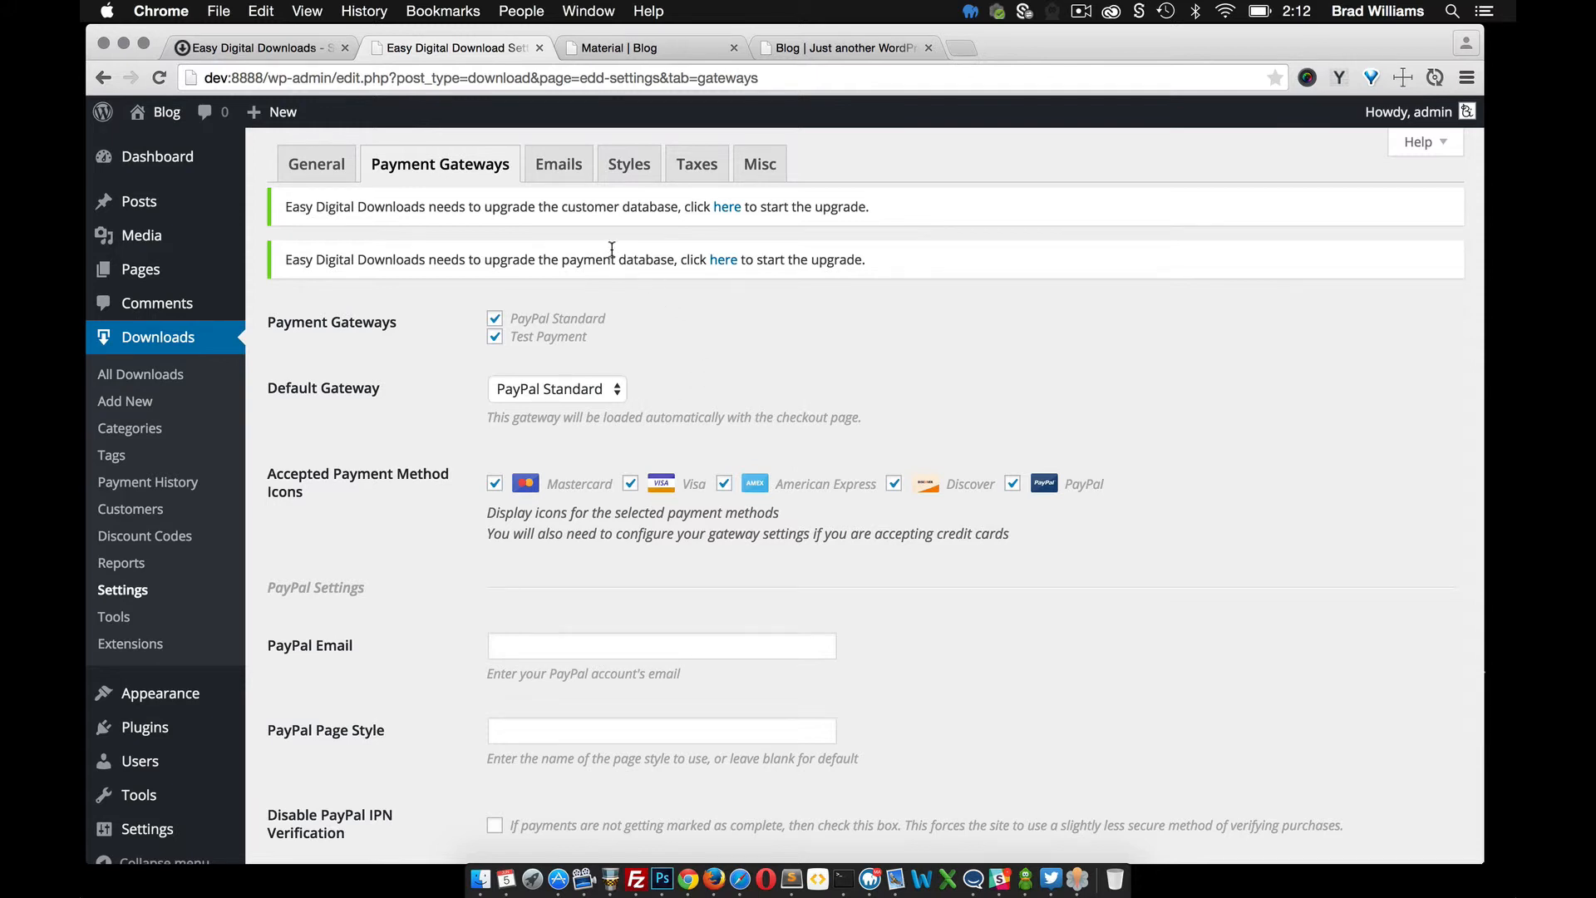
pyautogui.moveTo(690, 330)
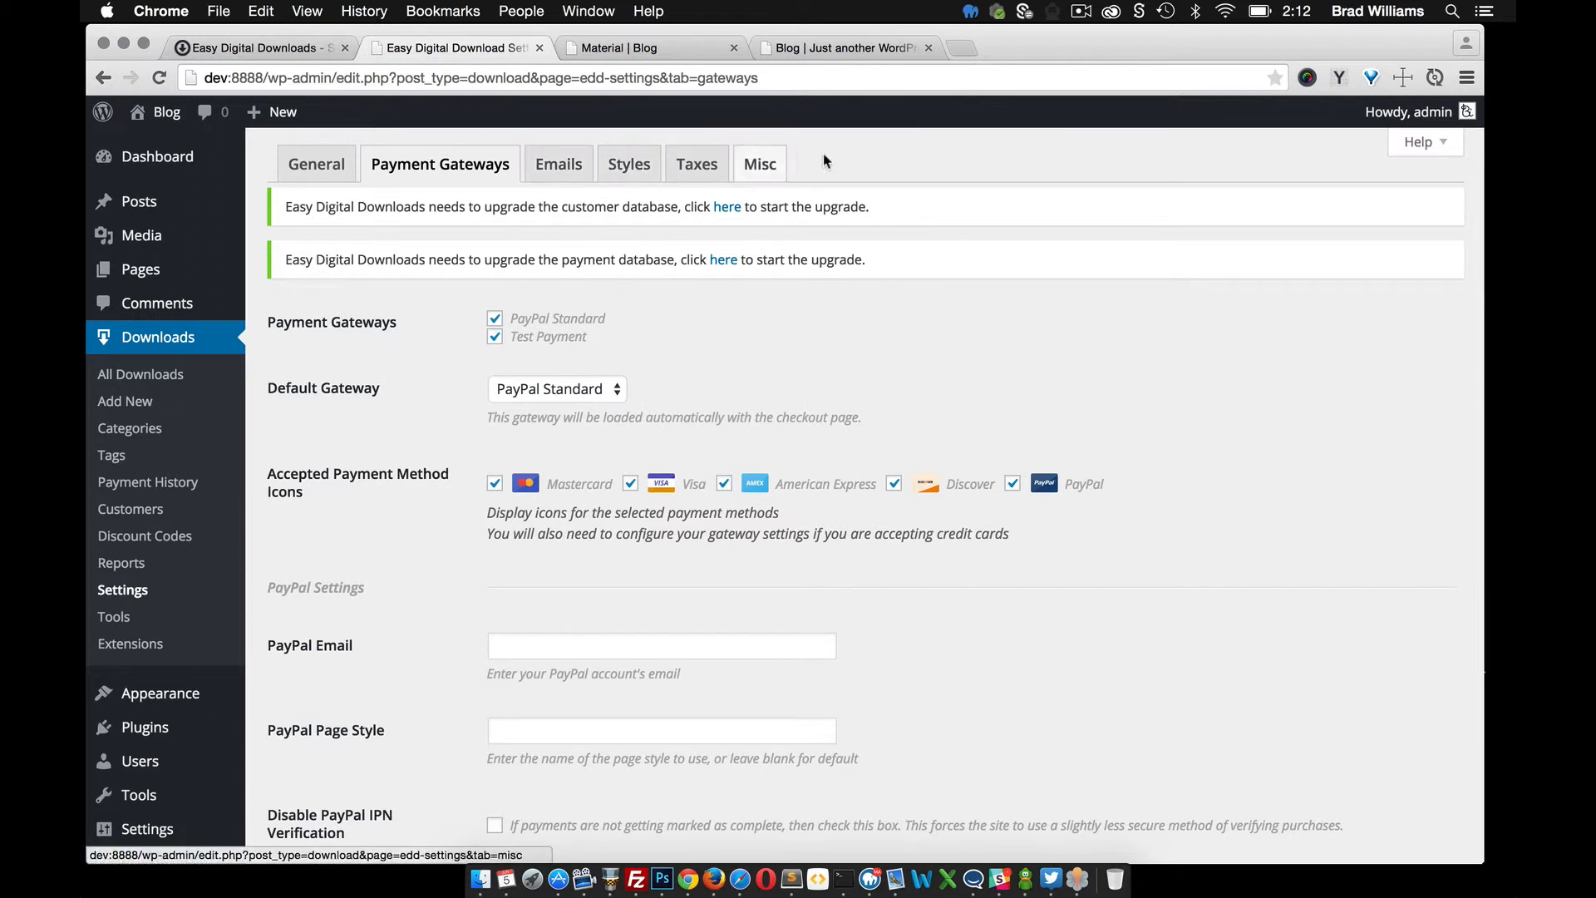
pyautogui.moveTo(759, 164)
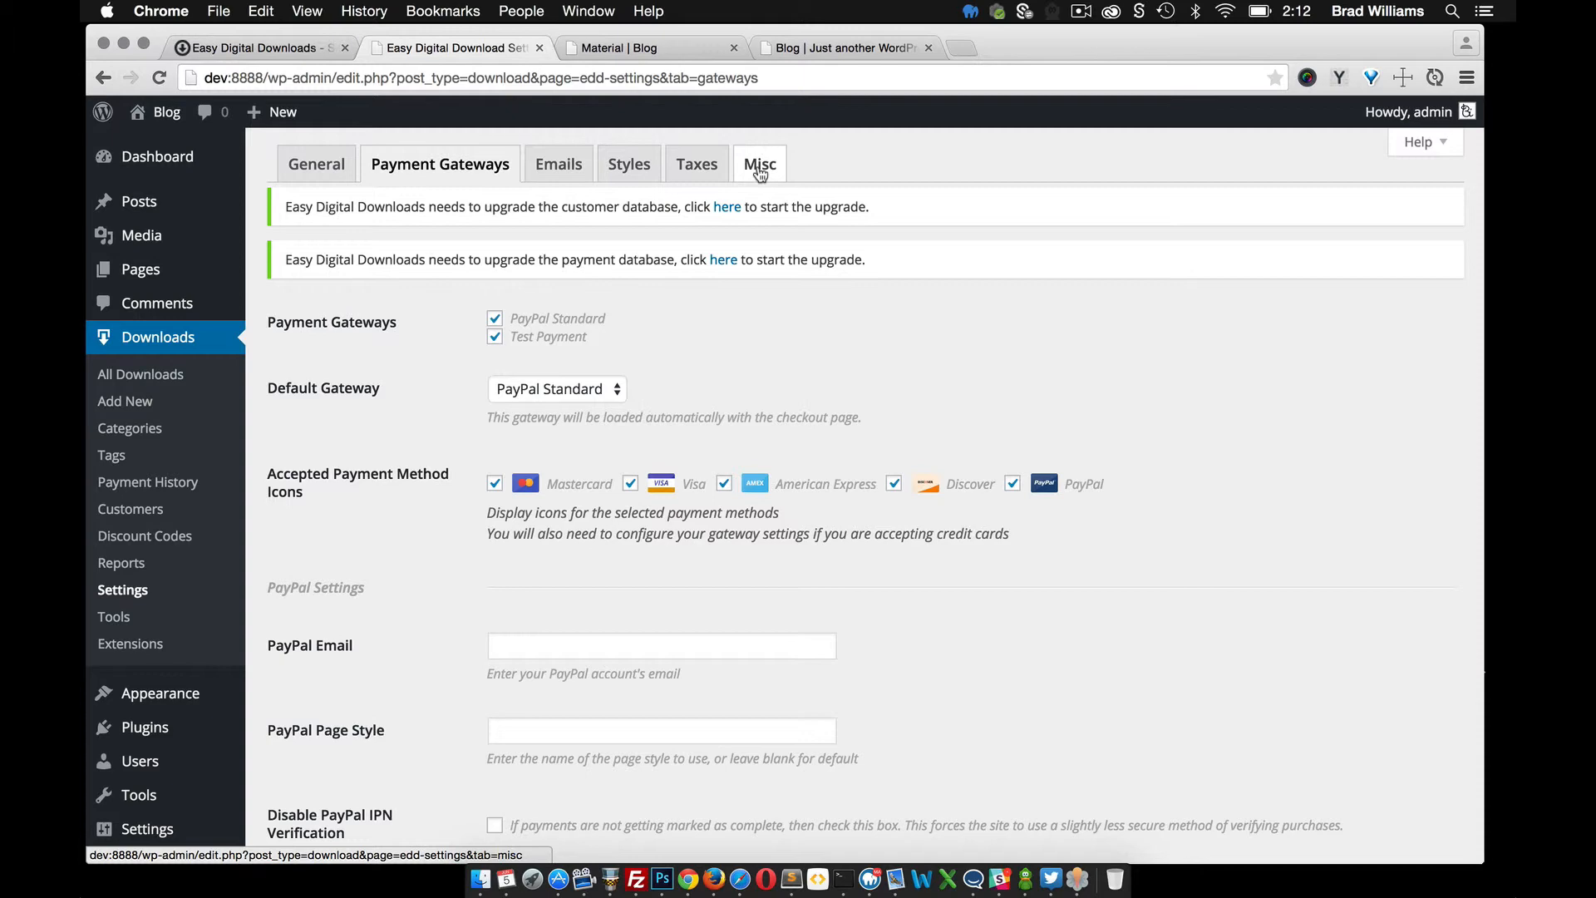
# Review the Misc settings tab, then bring up the Tools page with its empty Banned Emails list.
pyautogui.click(759, 164)
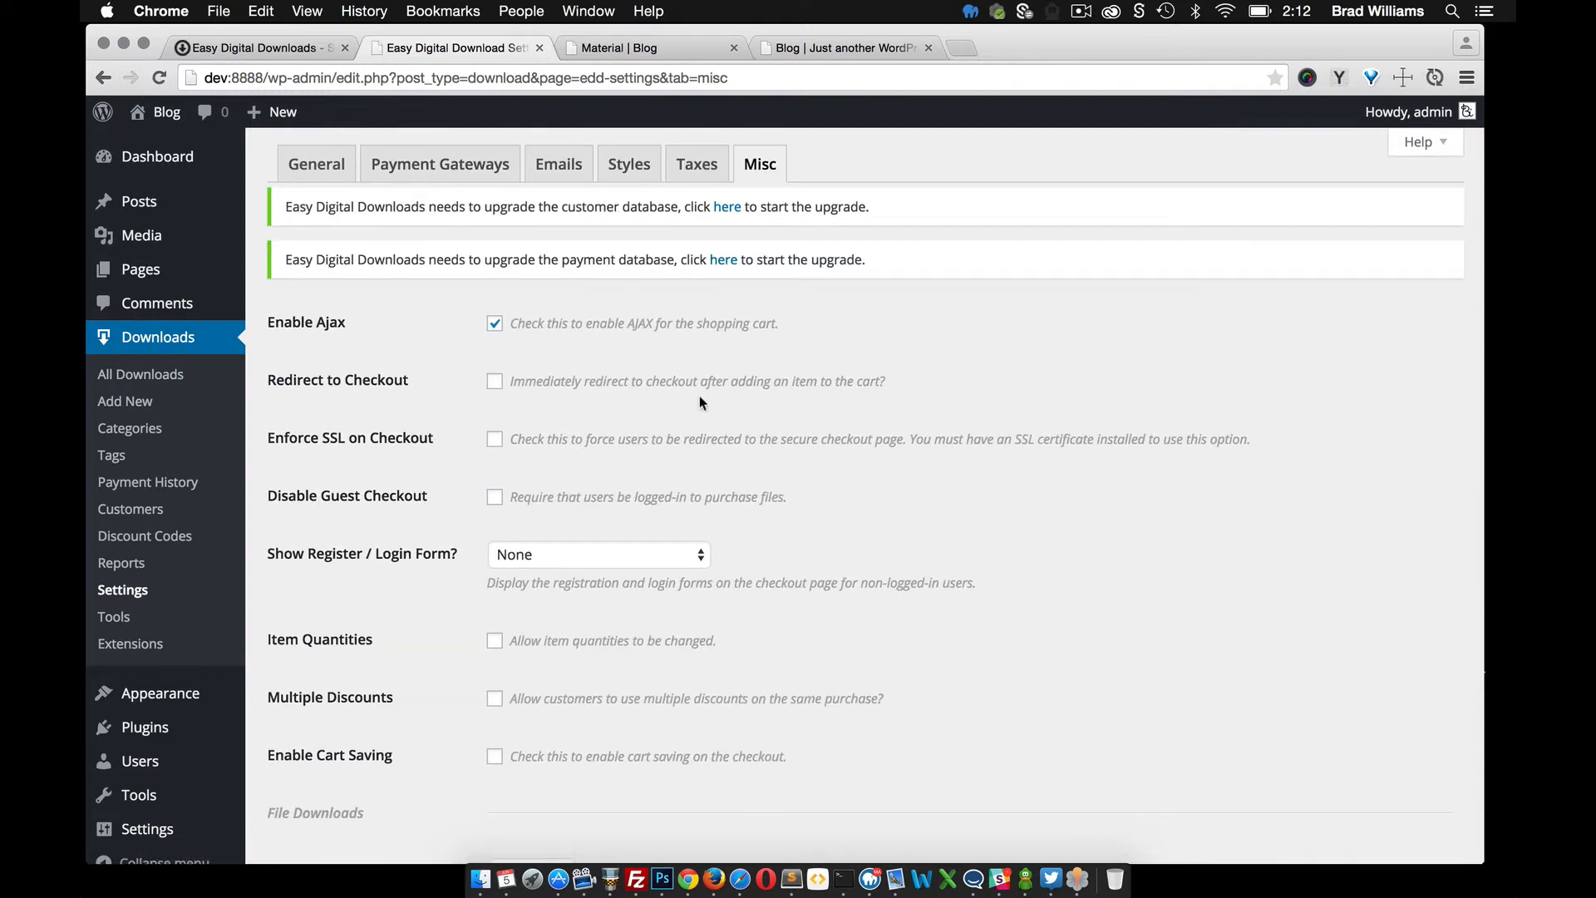
pyautogui.scroll(-3)
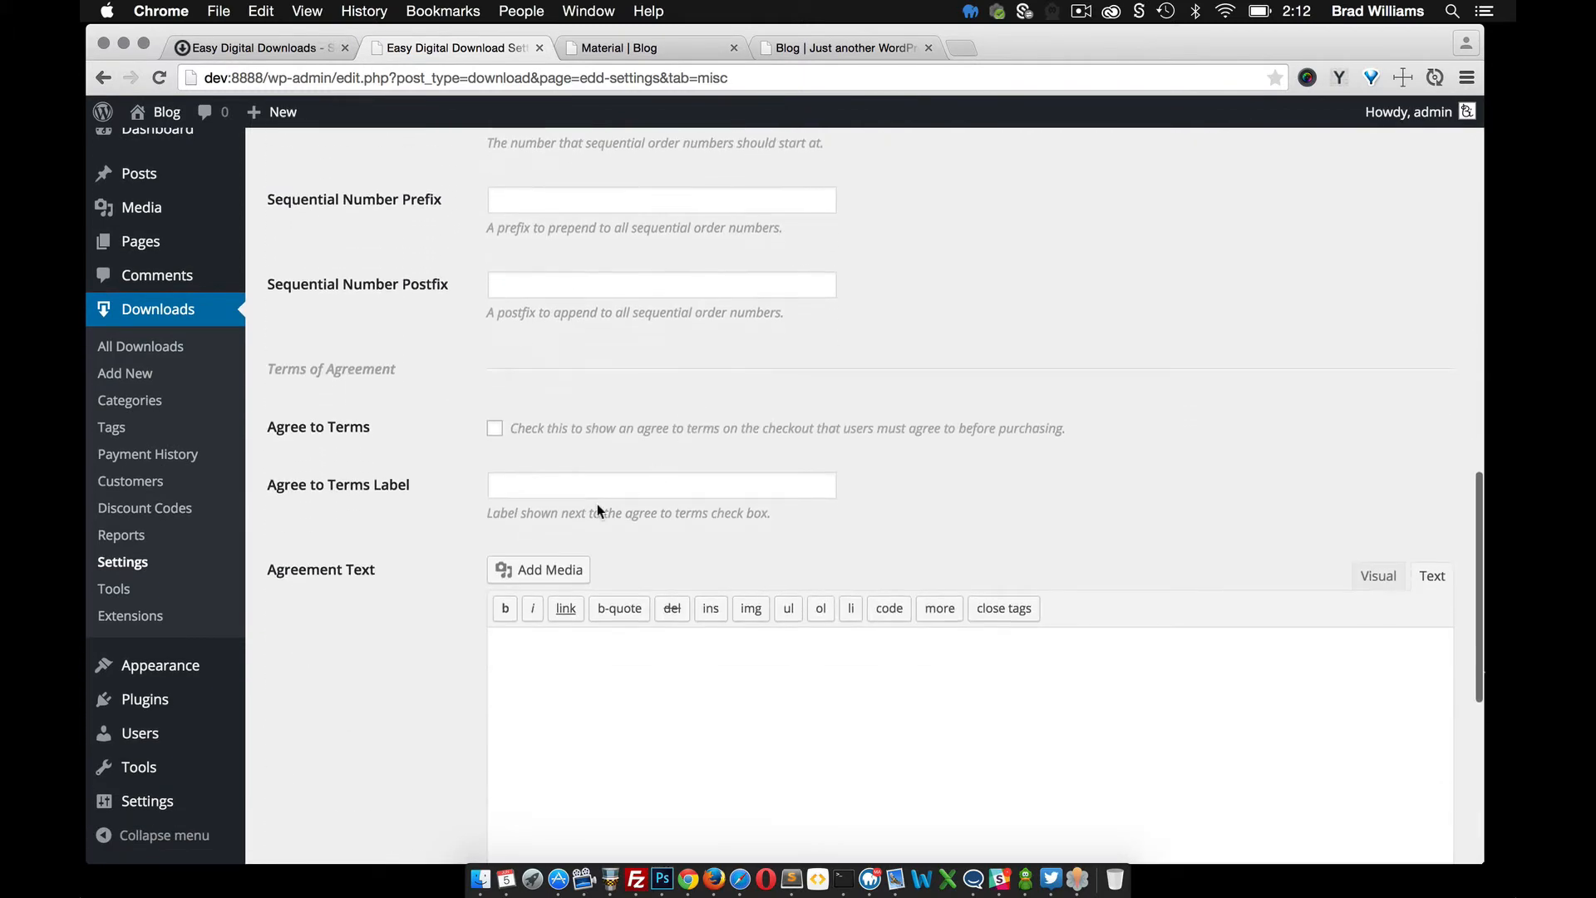
pyautogui.scroll(3)
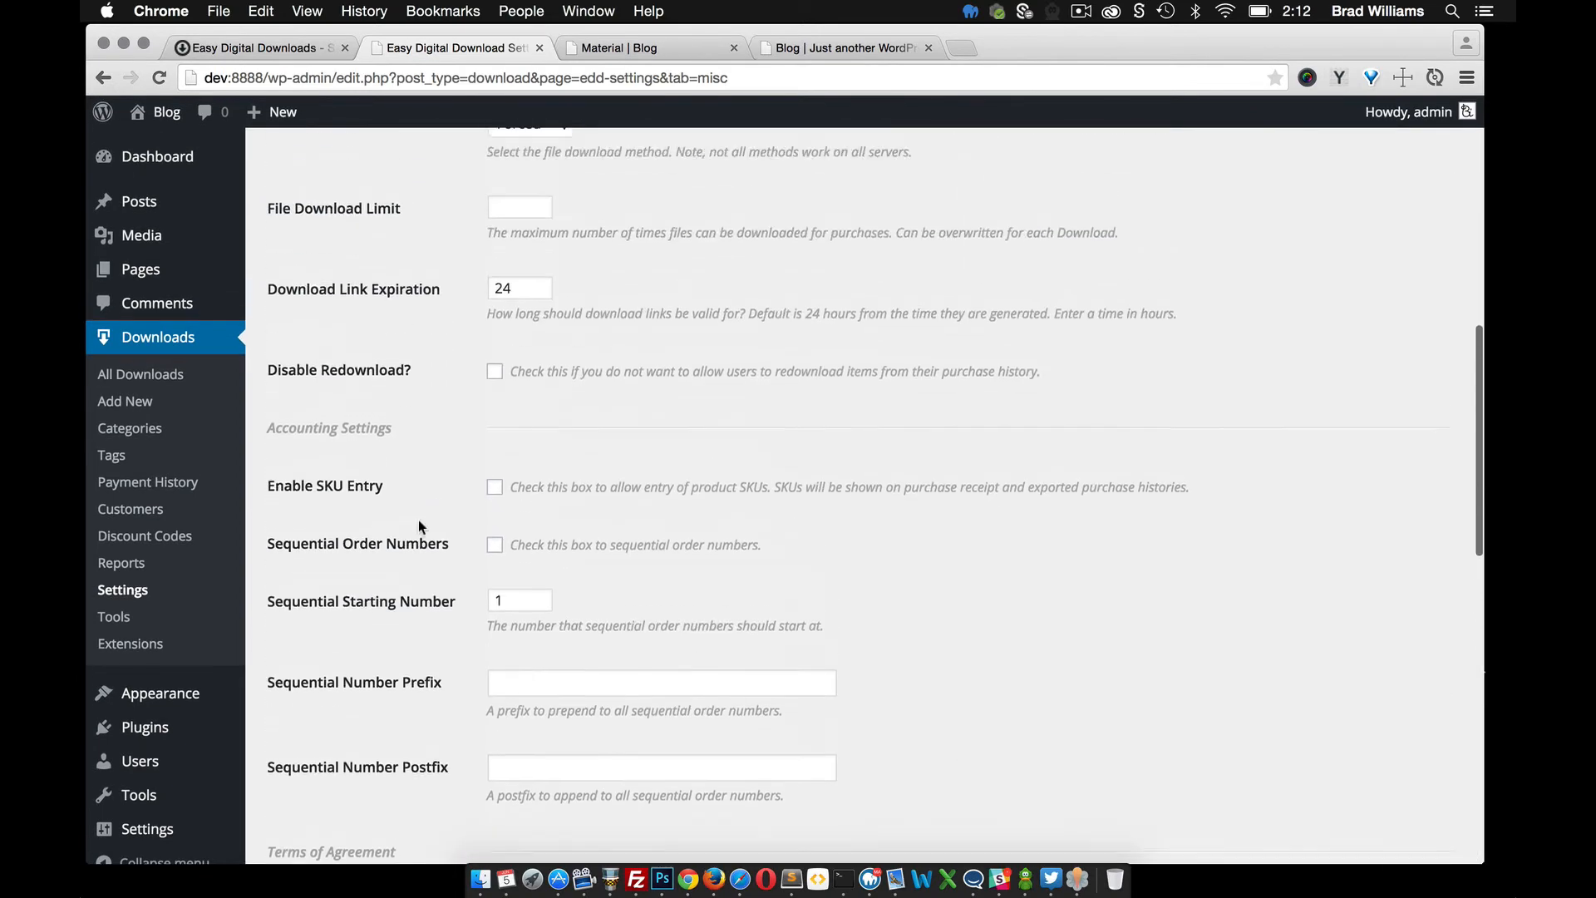
pyautogui.scroll(3)
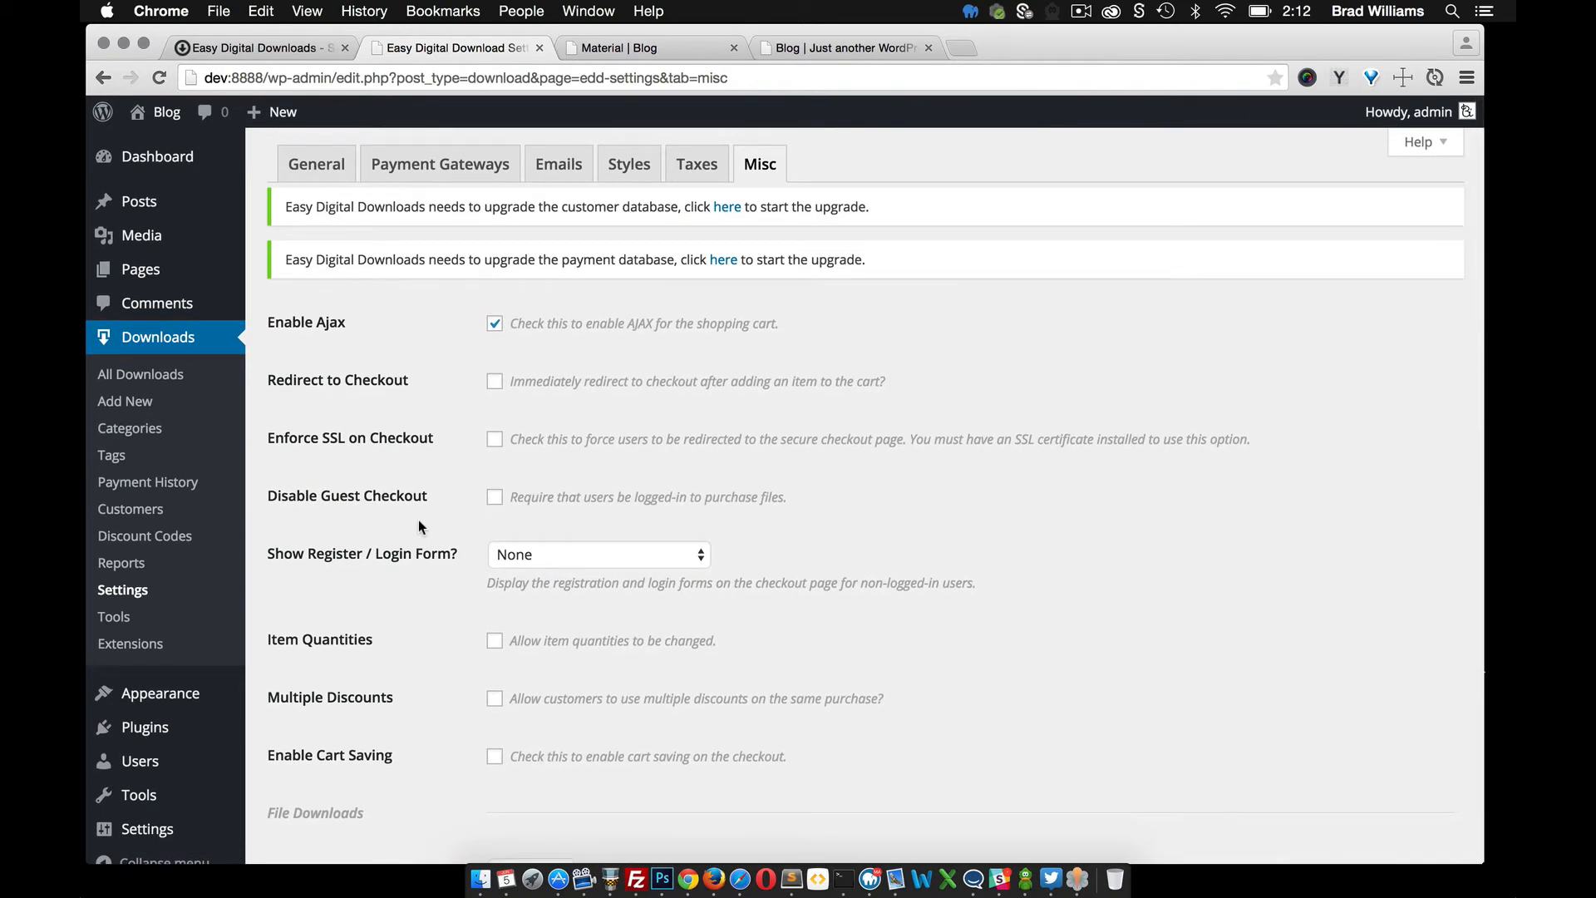
pyautogui.moveTo(270, 622)
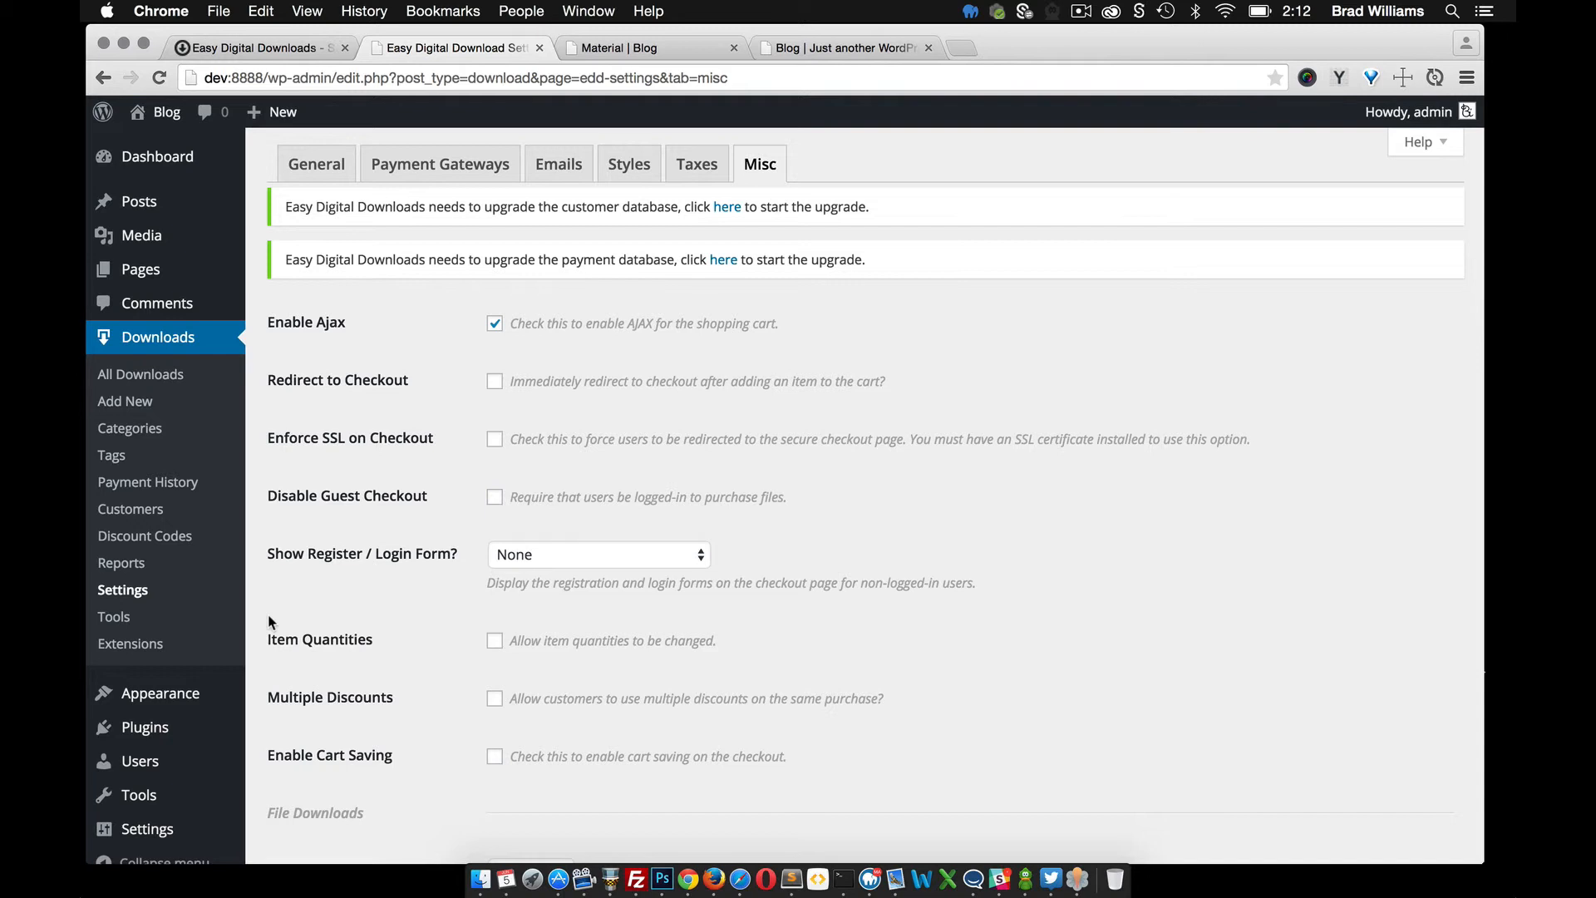
pyautogui.click(114, 616)
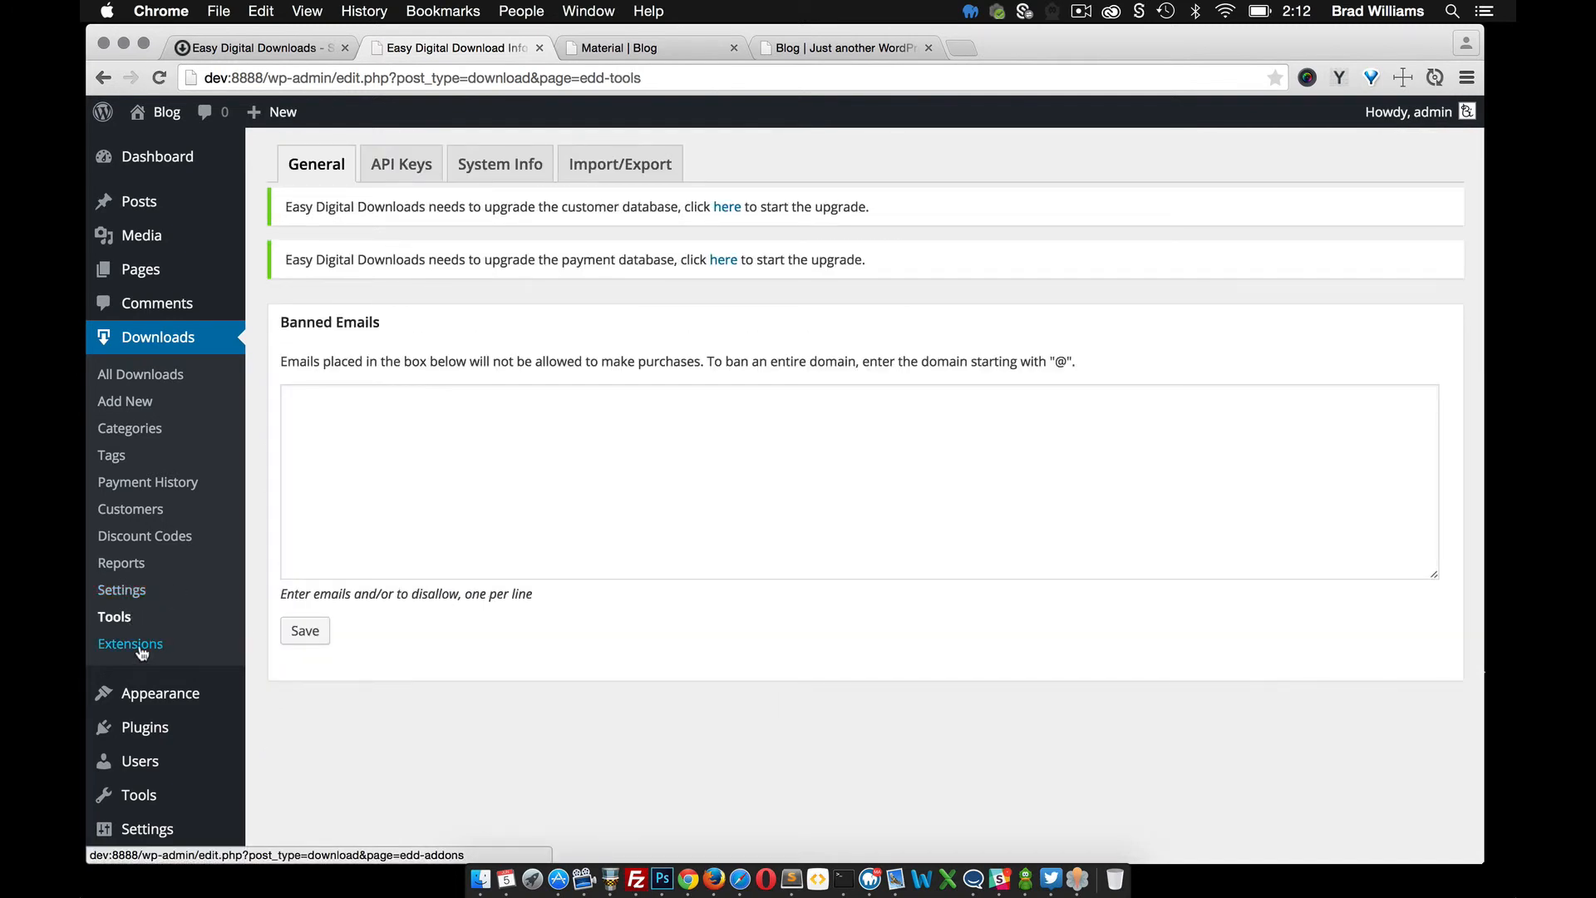
# View the Extensions page, then return to All Downloads listing Material and MaterialWP.
pyautogui.click(130, 644)
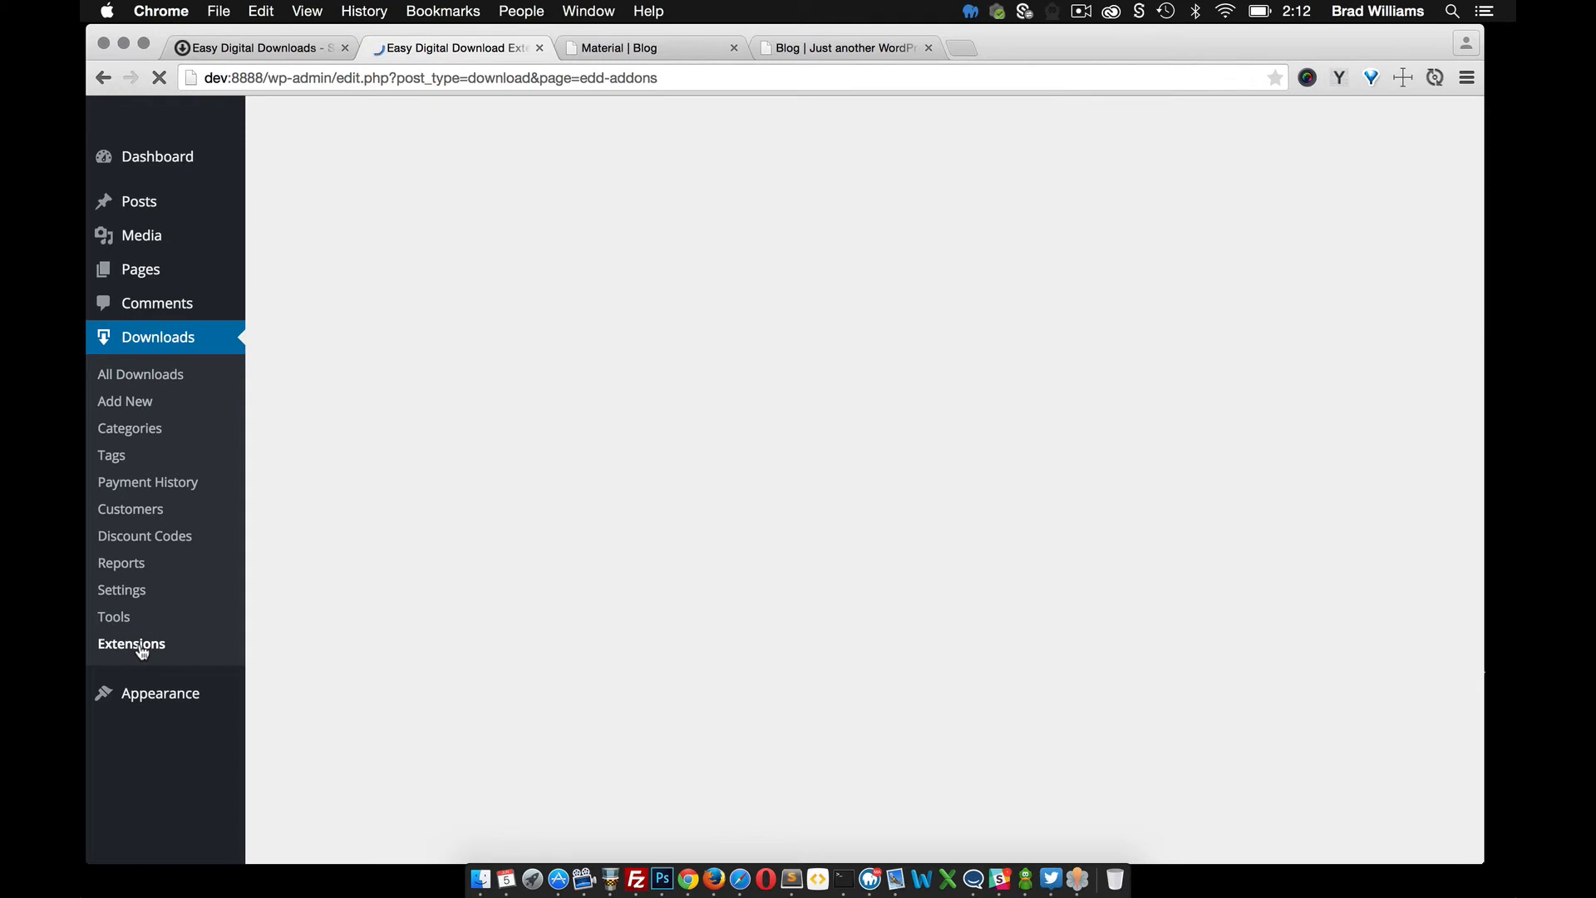
pyautogui.click(131, 644)
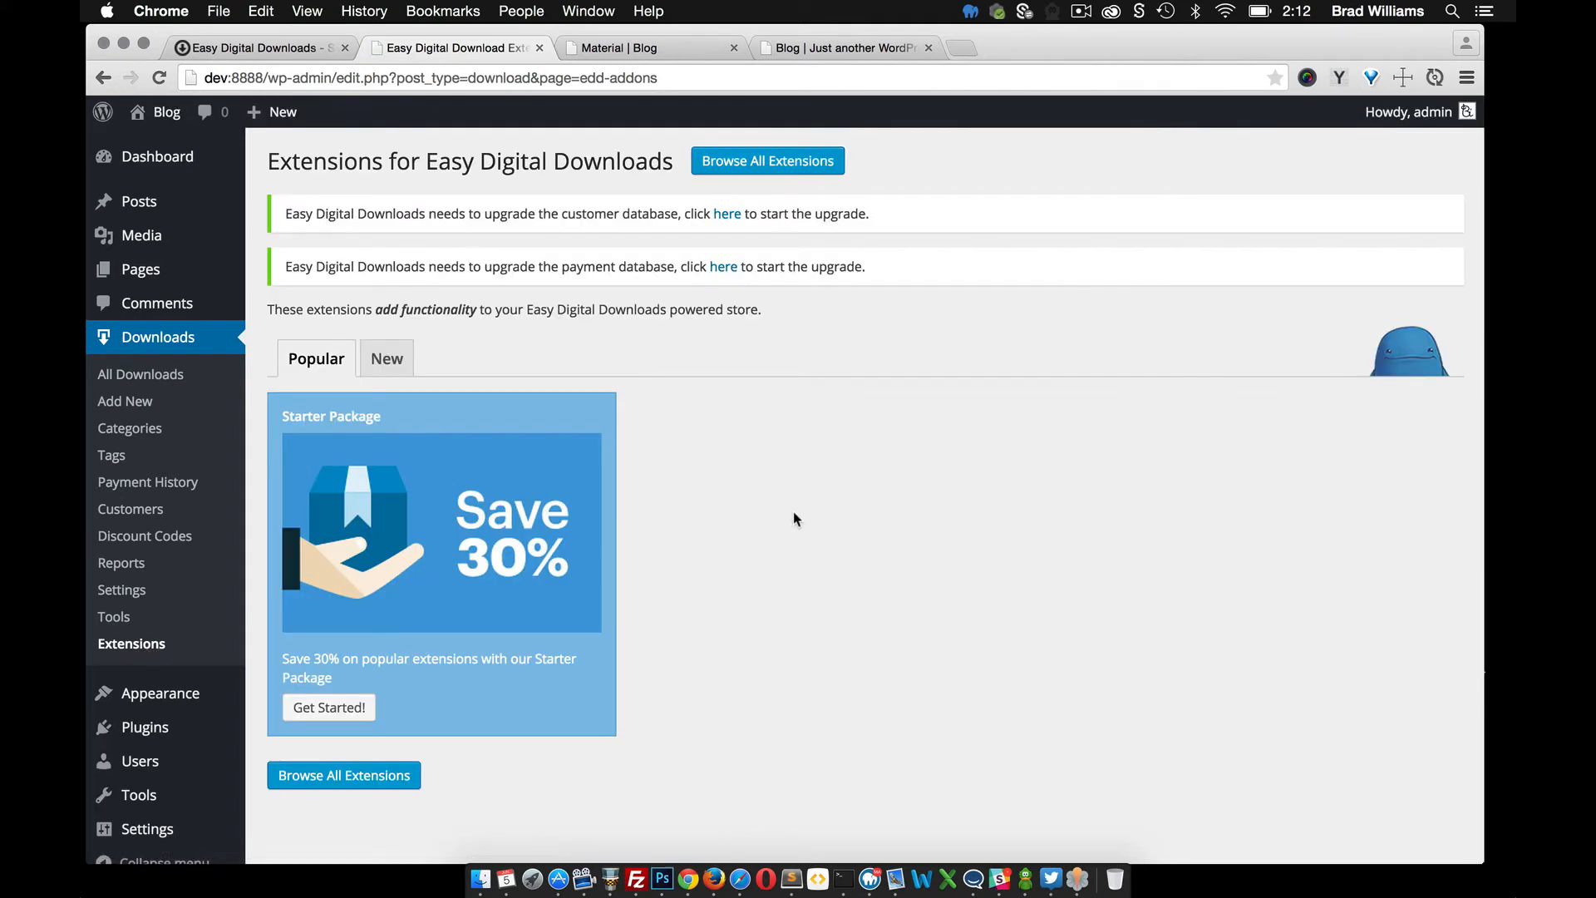
pyautogui.moveTo(520, 494)
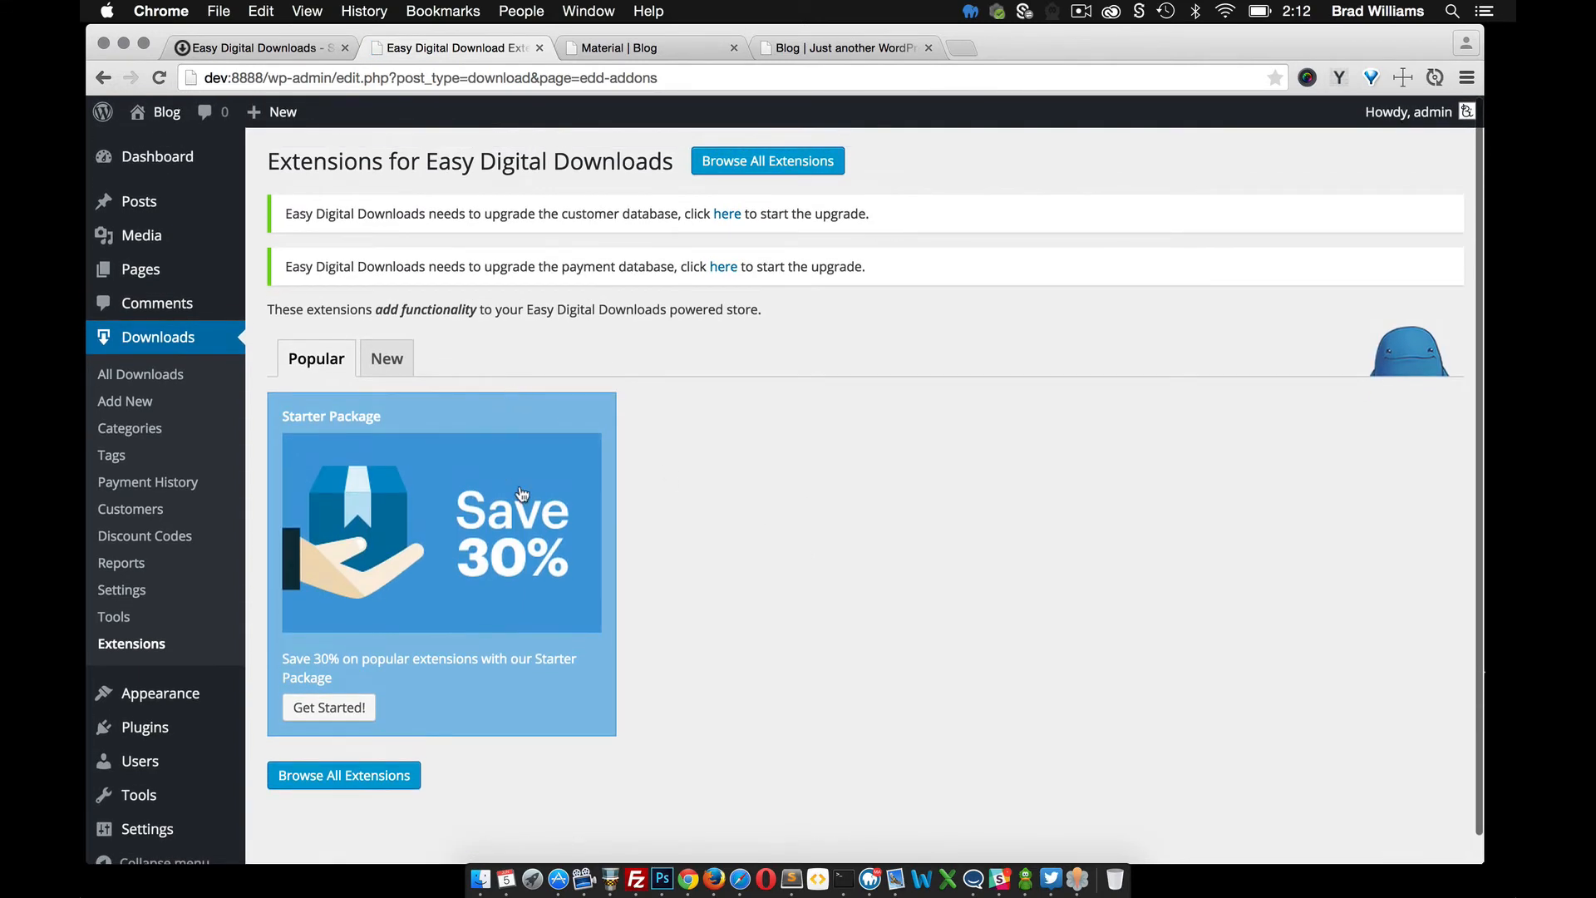
pyautogui.moveTo(716, 562)
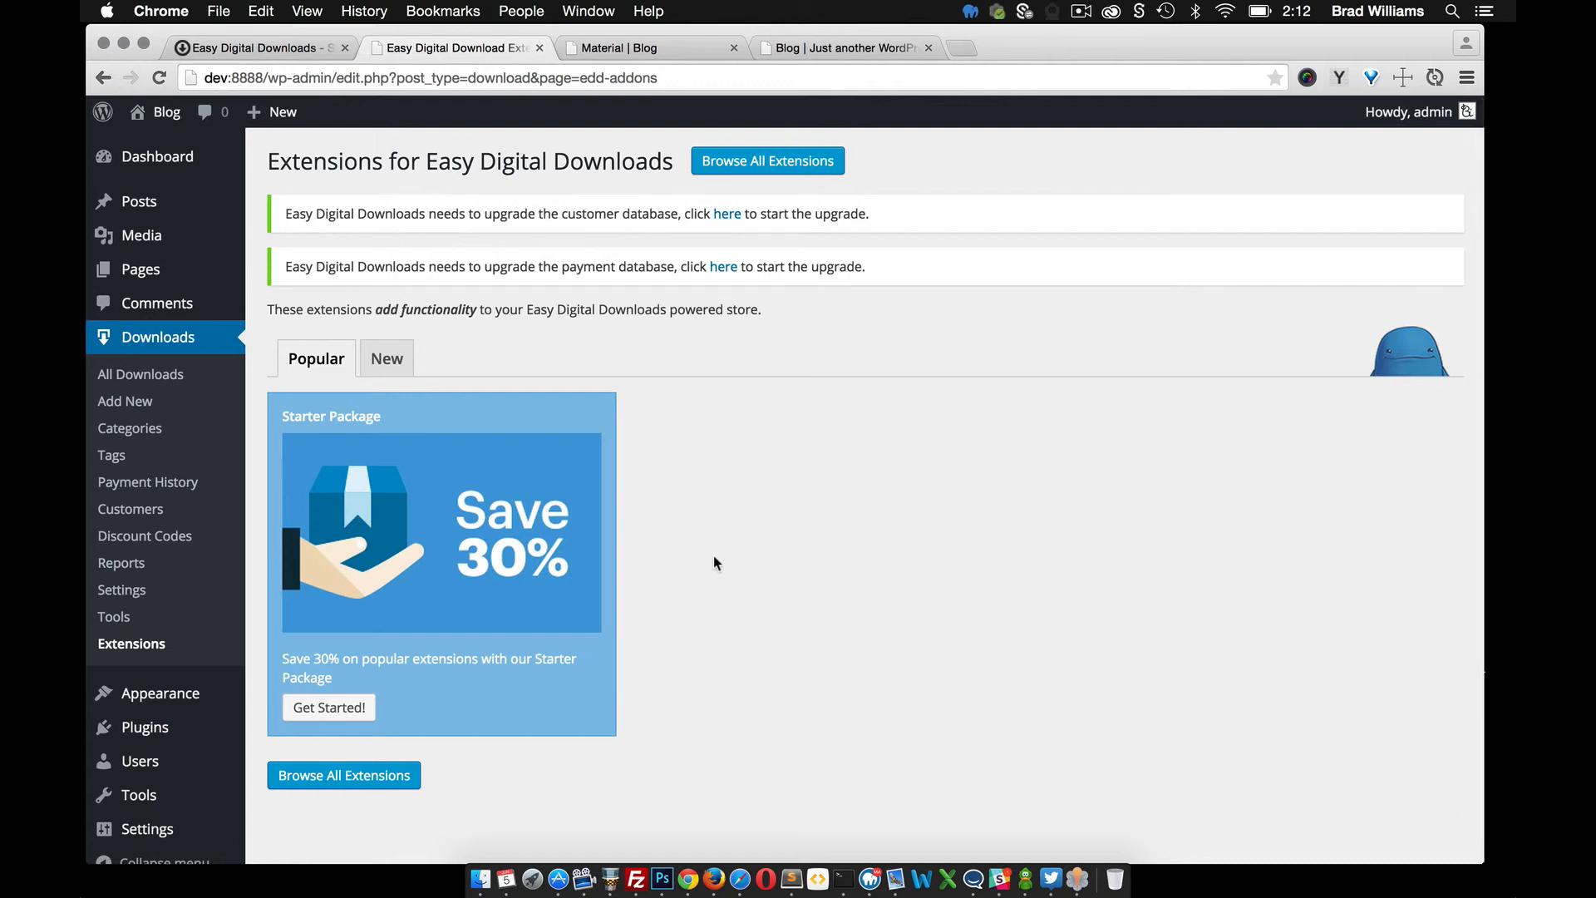
pyautogui.click(141, 373)
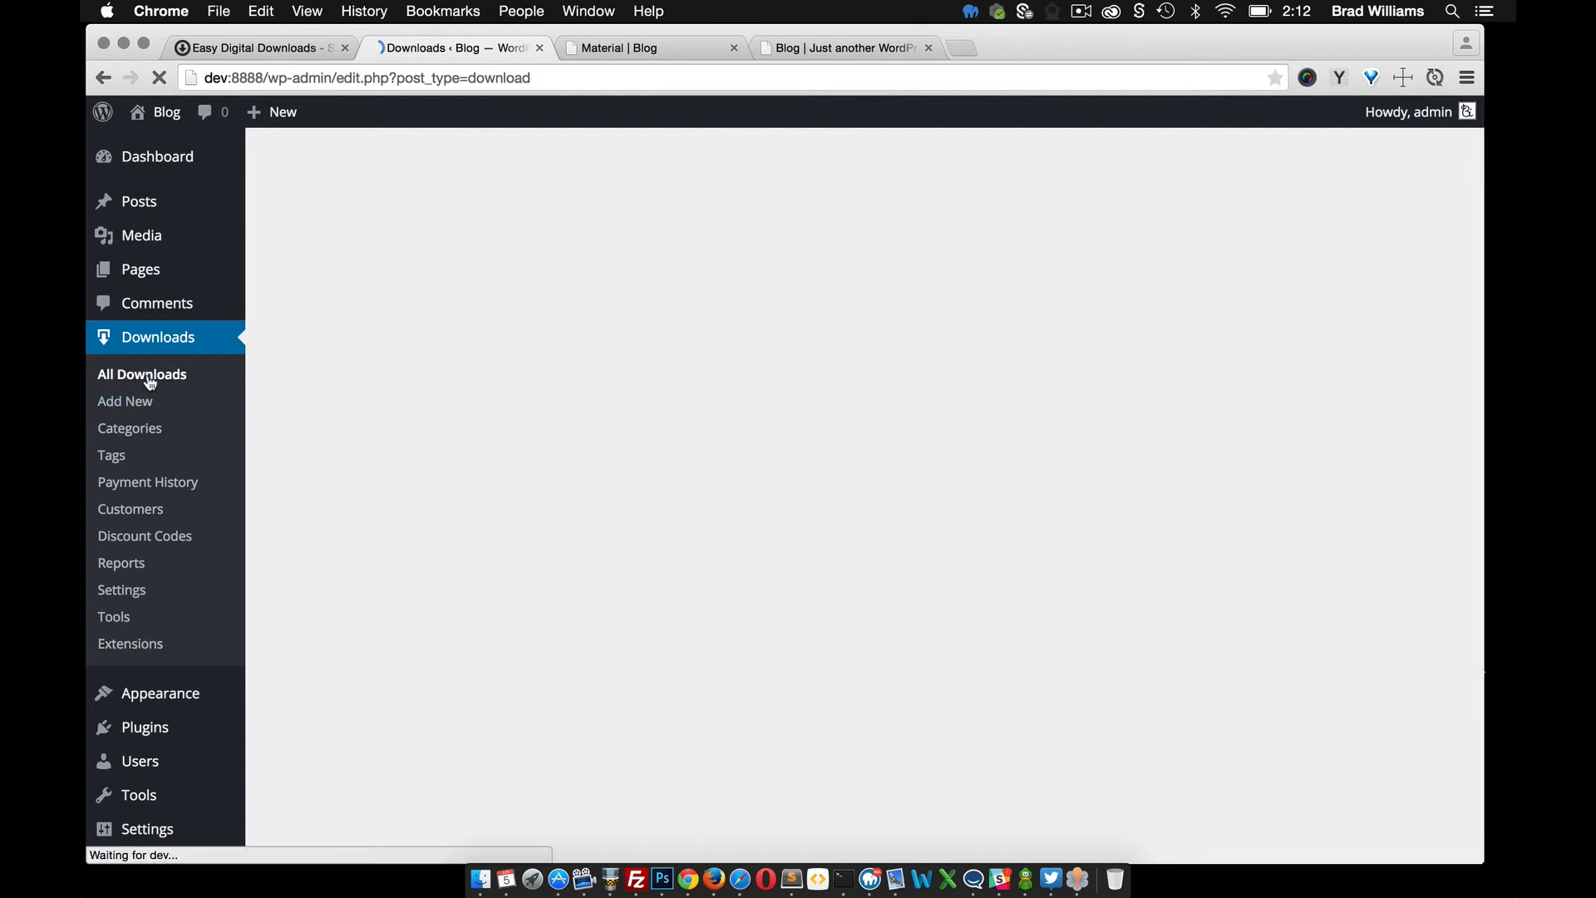
pyautogui.click(141, 374)
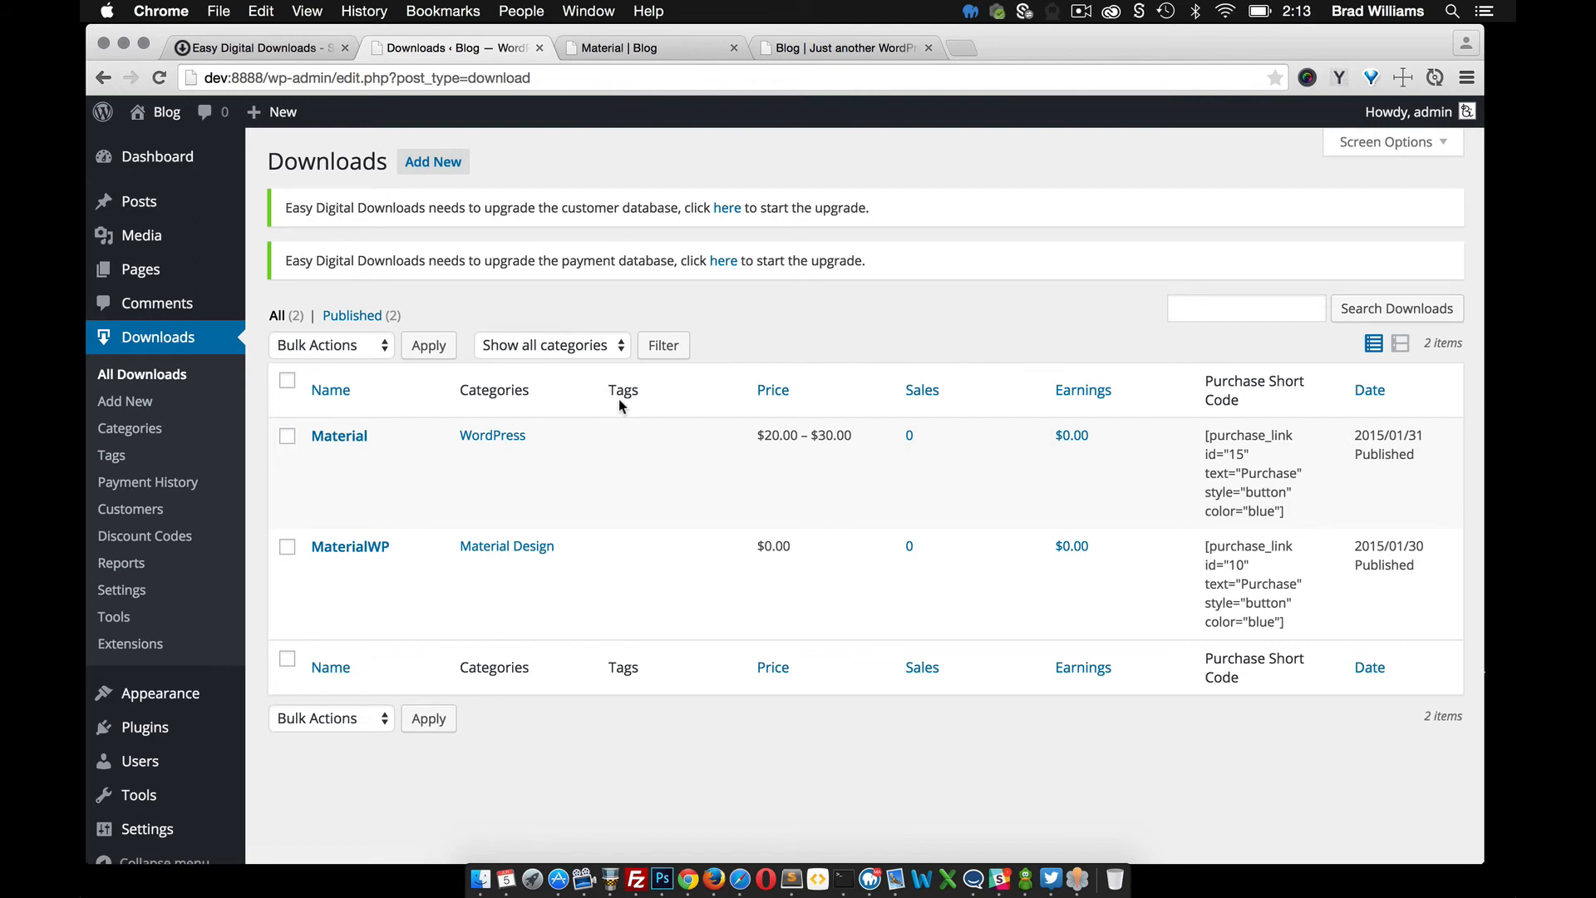
pyautogui.moveTo(714, 389)
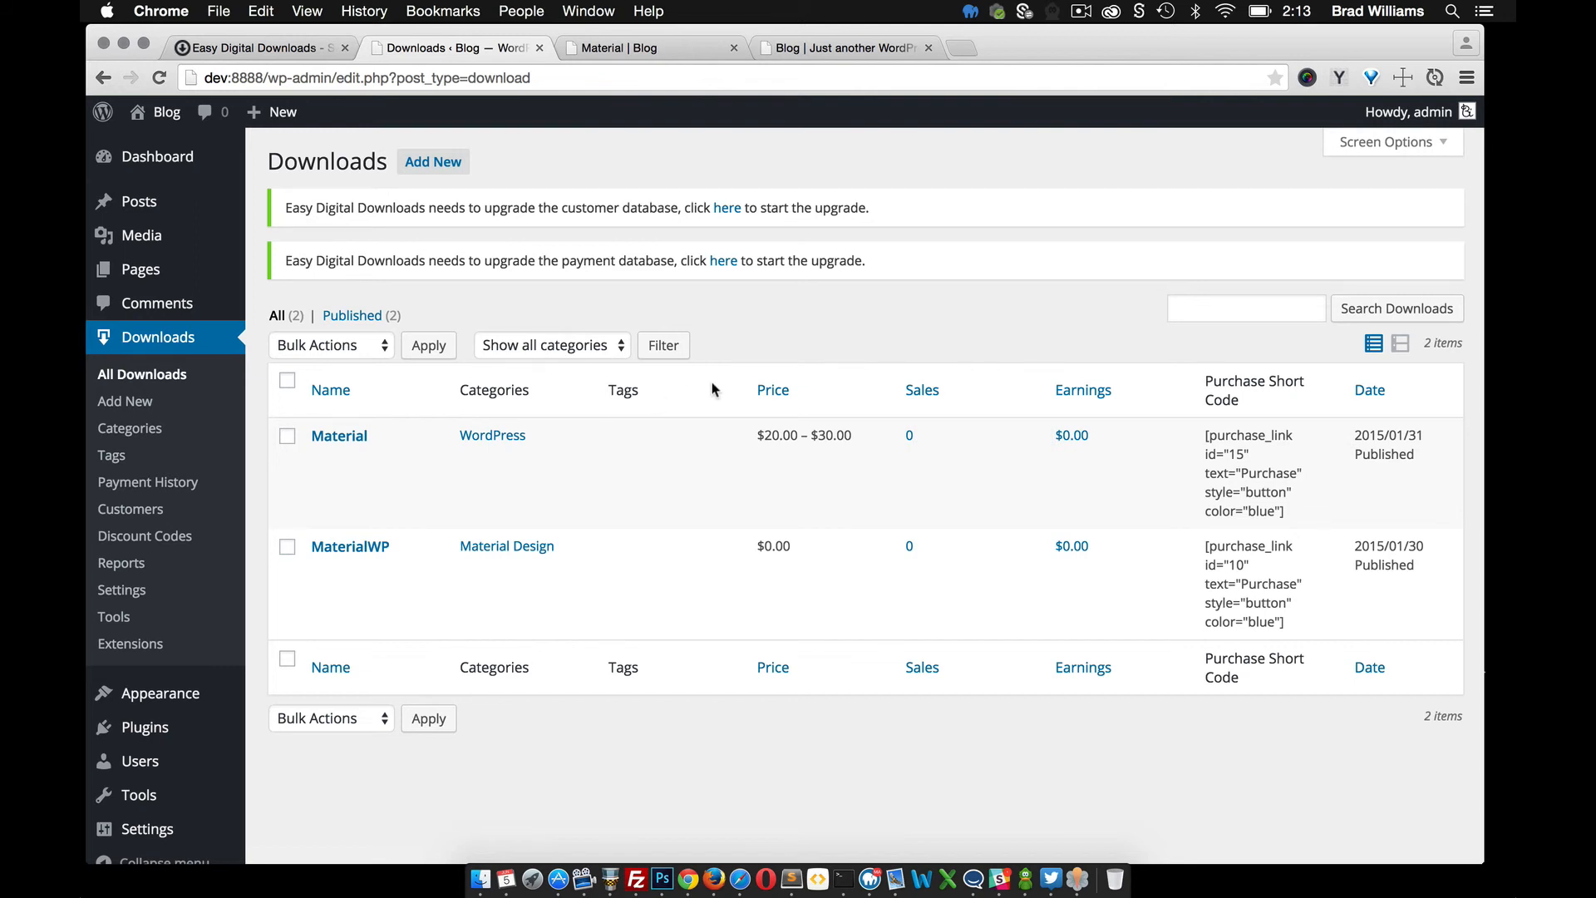